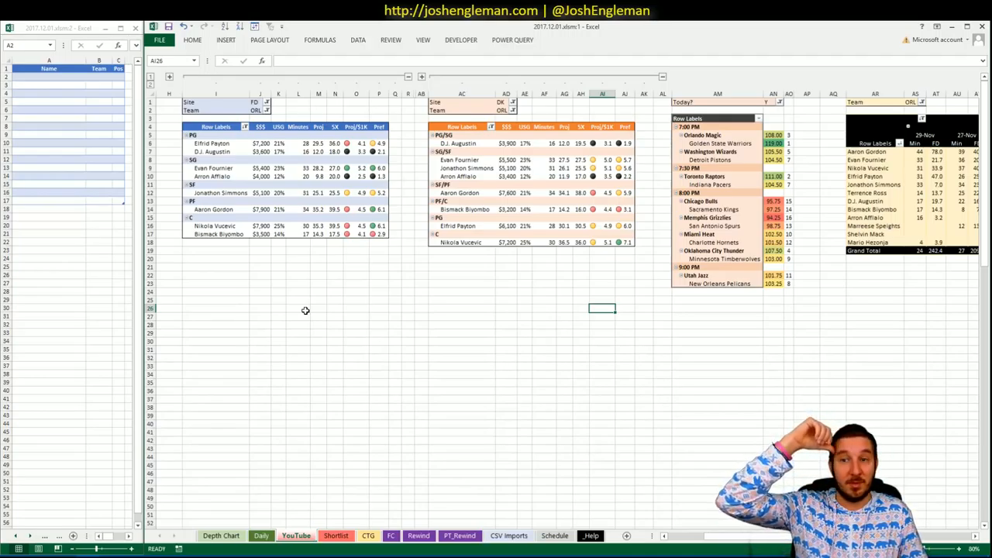
mouse_move(310, 302)
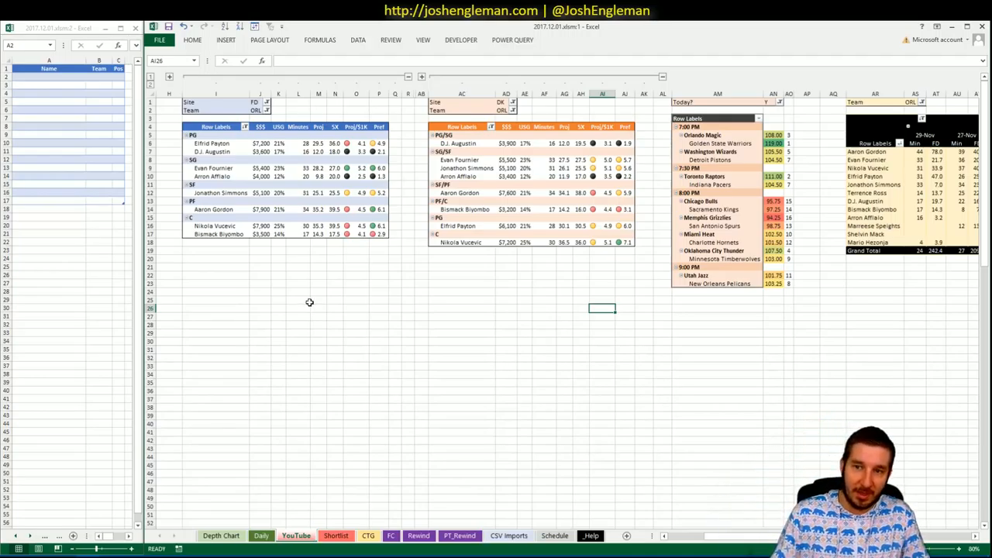
Bring up the league Shooting stats page and scroll down to the Defense table
left_click(356, 341)
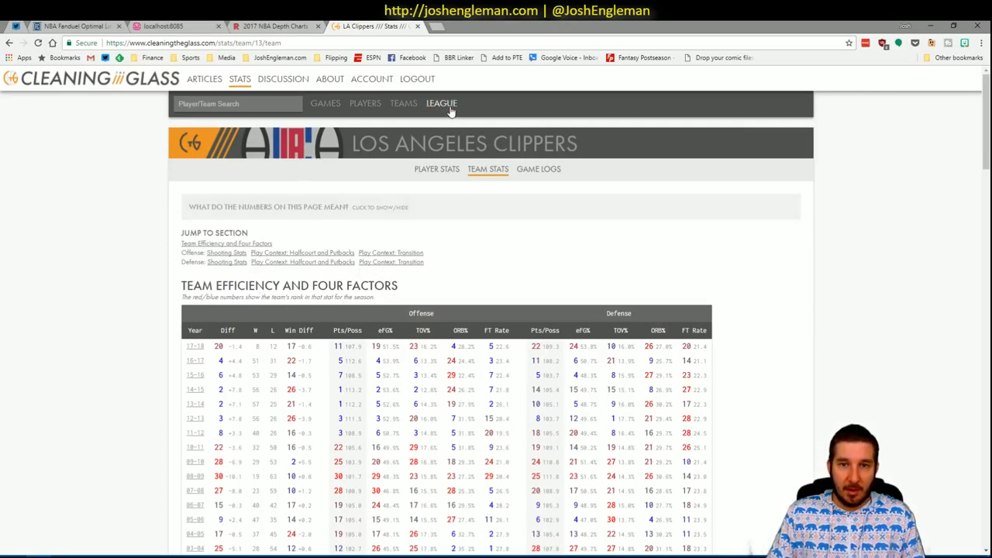
mouse_move(462, 108)
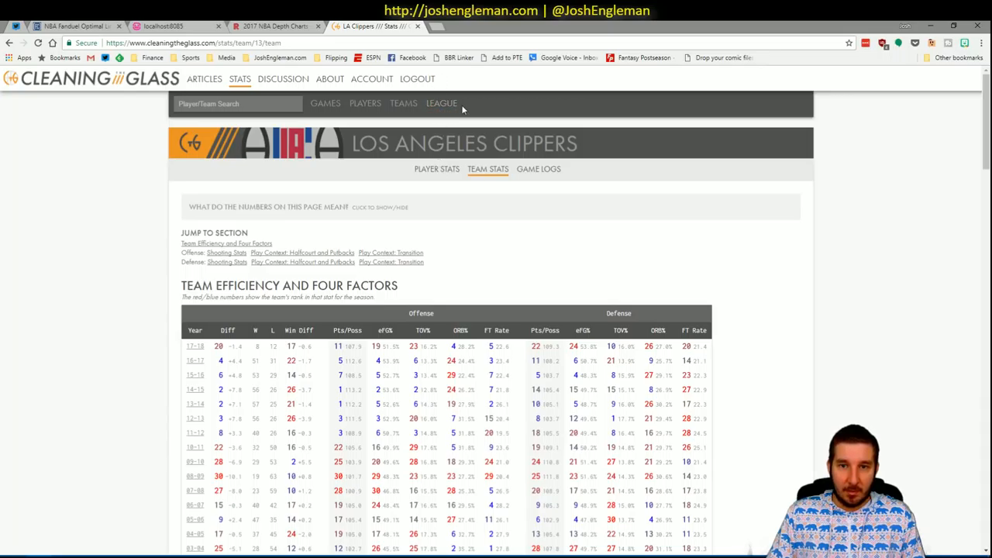
left_click(440, 103)
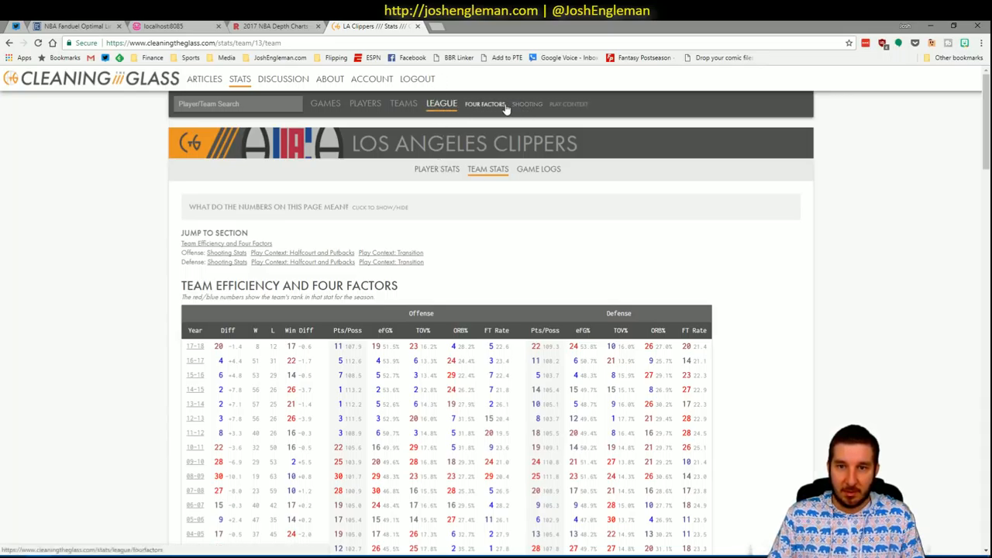
left_click(528, 102)
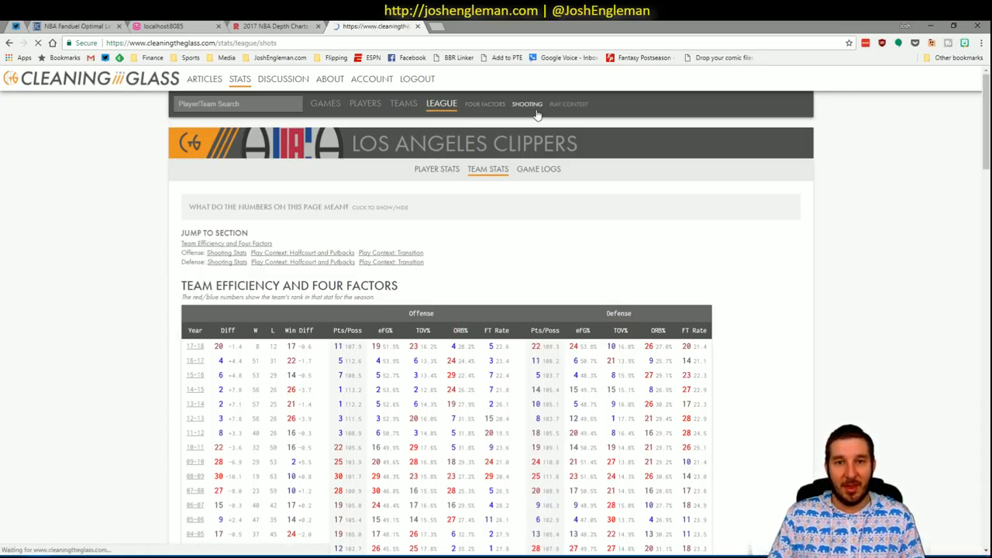
left_click(527, 102)
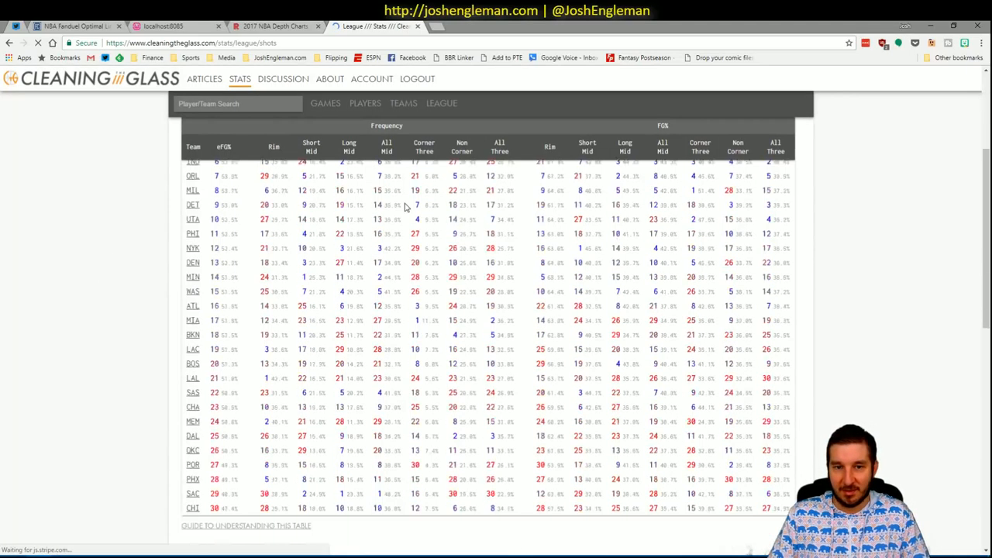
scroll("up", 3)
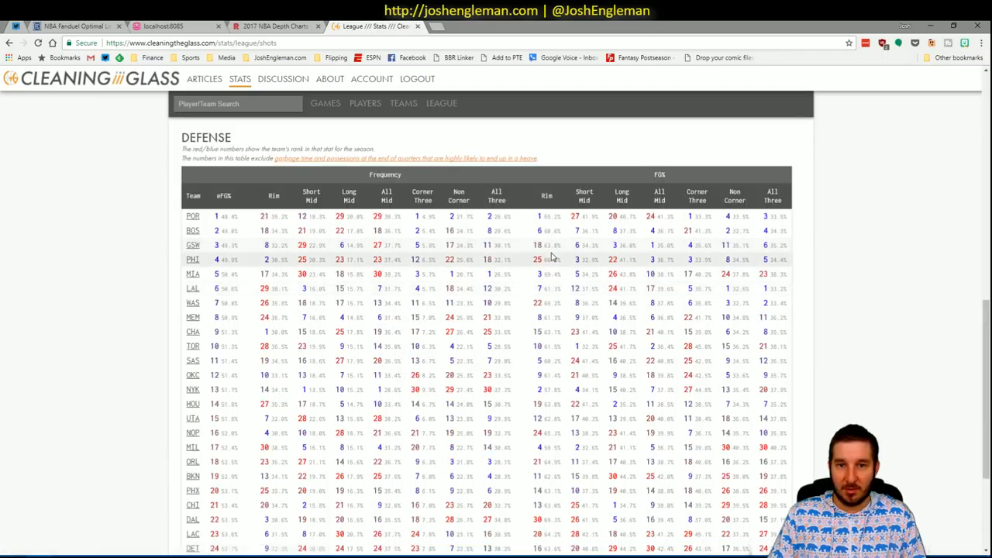
scroll("down", 3)
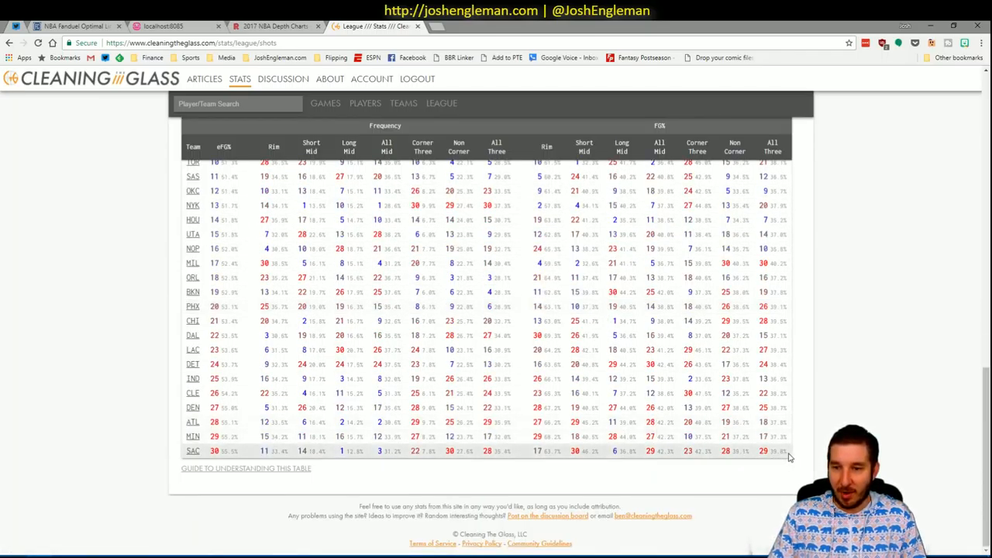
scroll("down", 3)
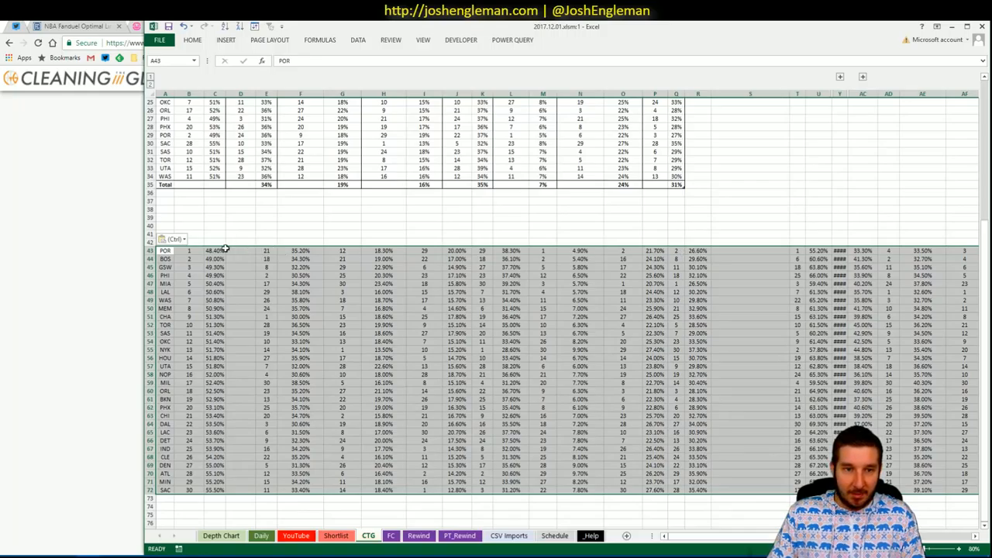
Delete the extra pasted column, shifting the remaining cells left
right_click(240, 251)
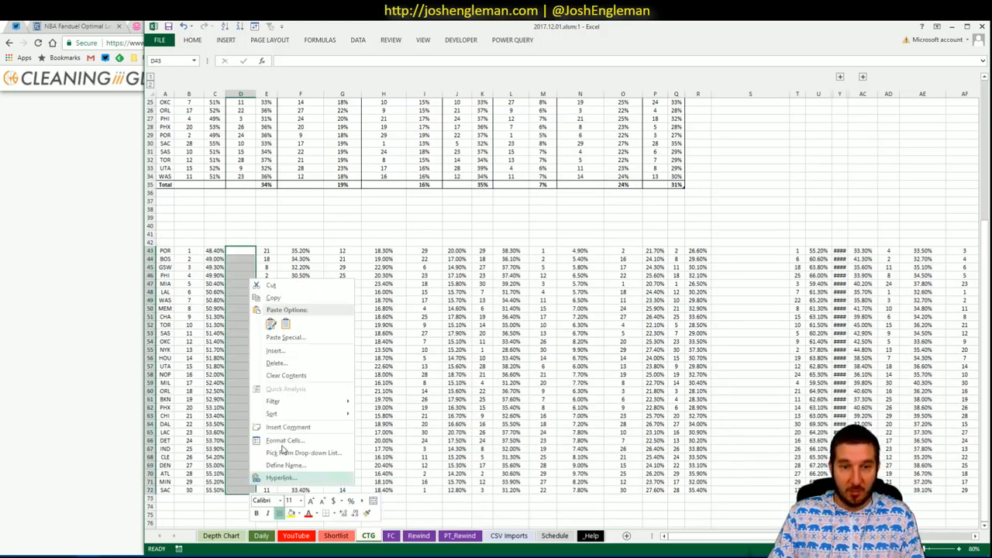
left_click(276, 363)
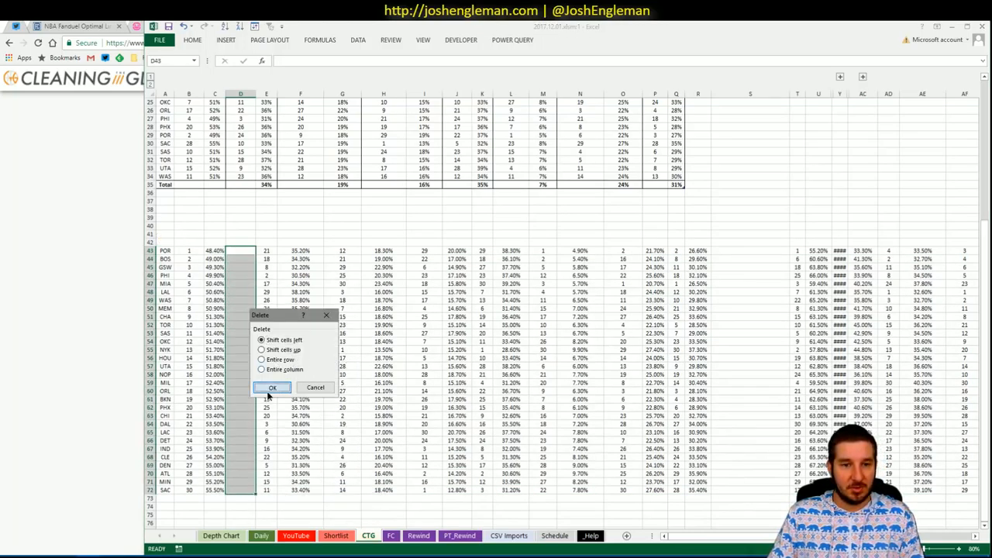
left_click(273, 388)
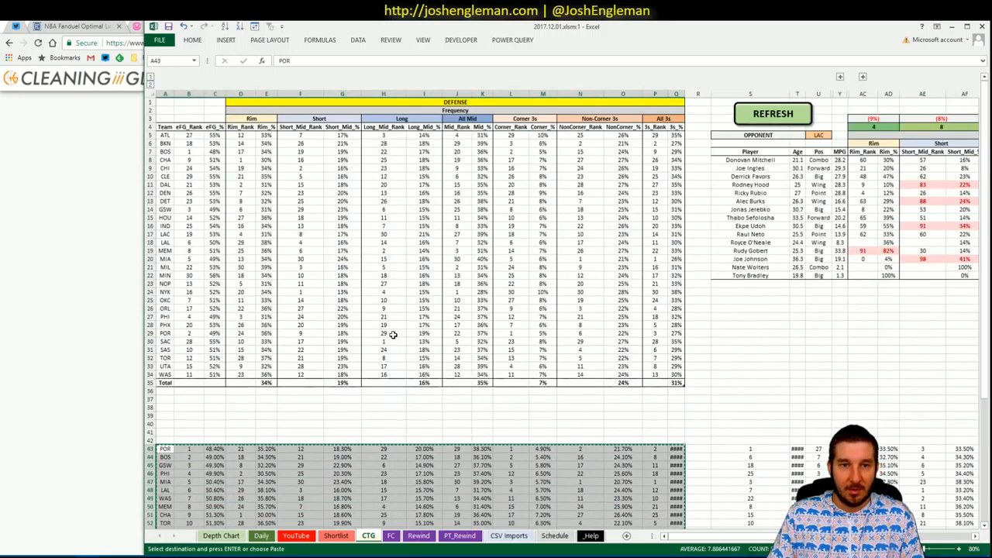
Move the data into the Defense table and enter Orlando Magic as the matchup opponent
right_click(164, 135)
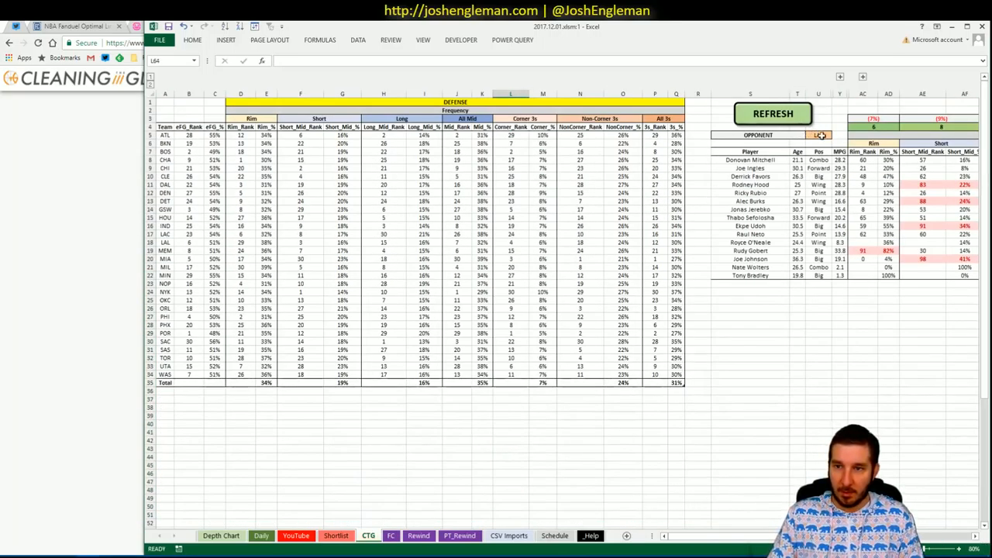
left_click(819, 135)
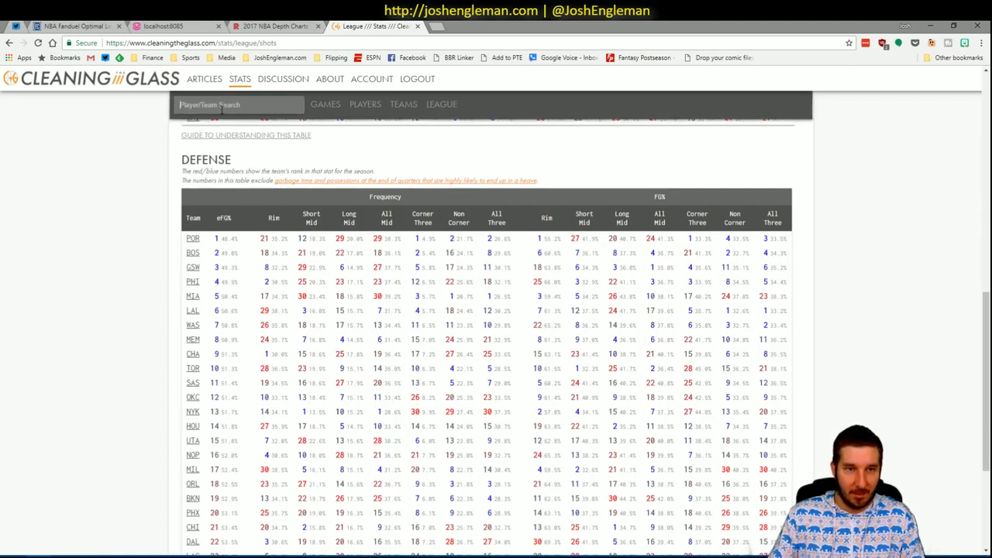
type("Orlando Magic")
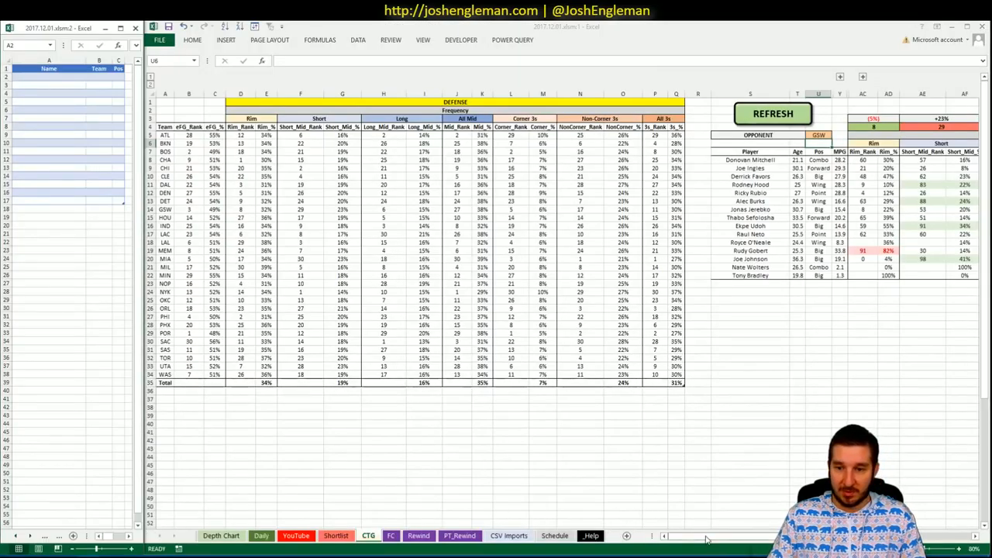
scroll("right", 3)
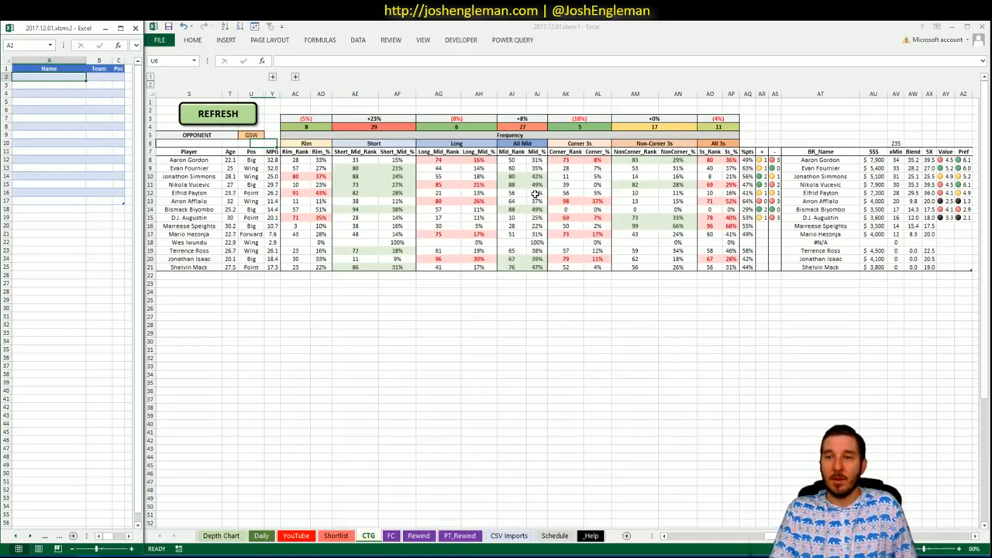
mouse_move(577, 379)
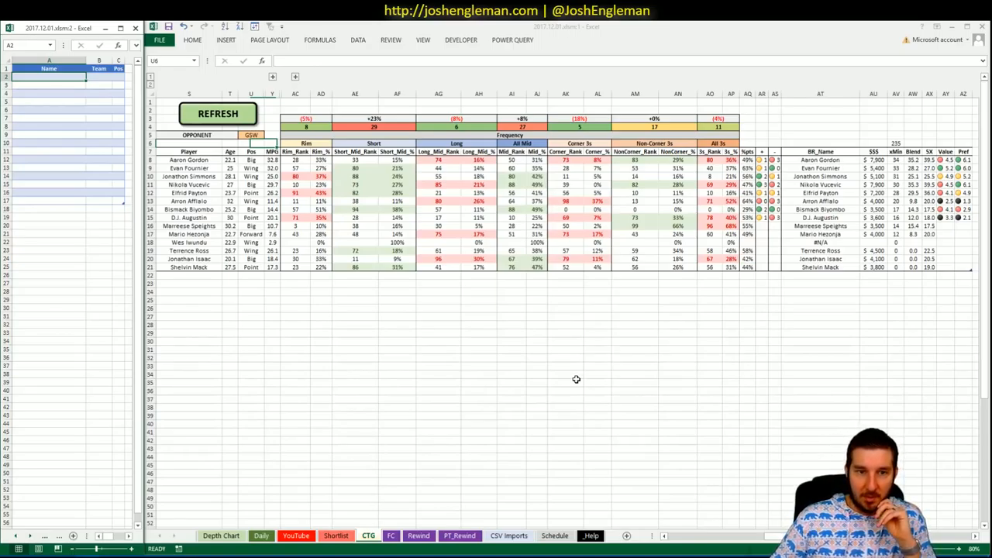
mouse_move(434, 338)
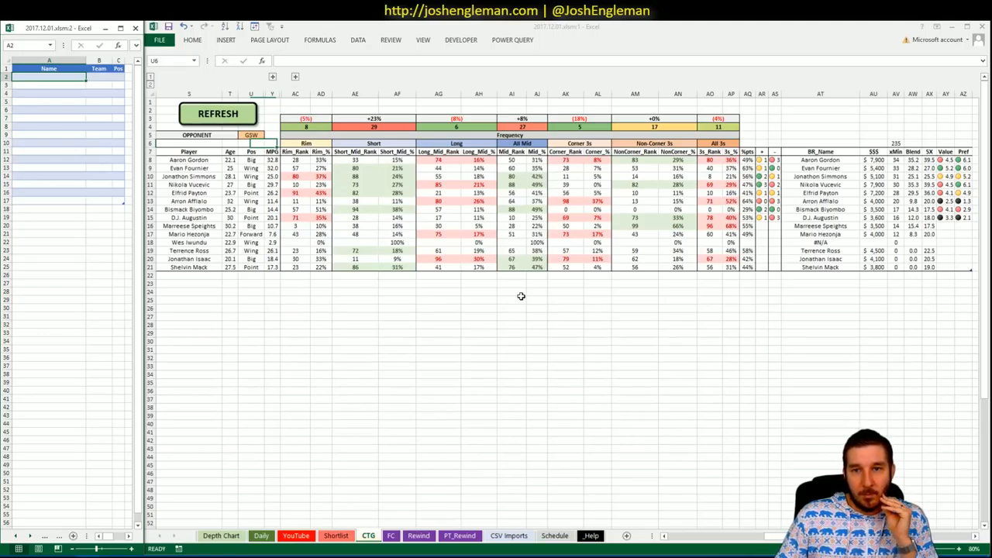
mouse_move(524, 301)
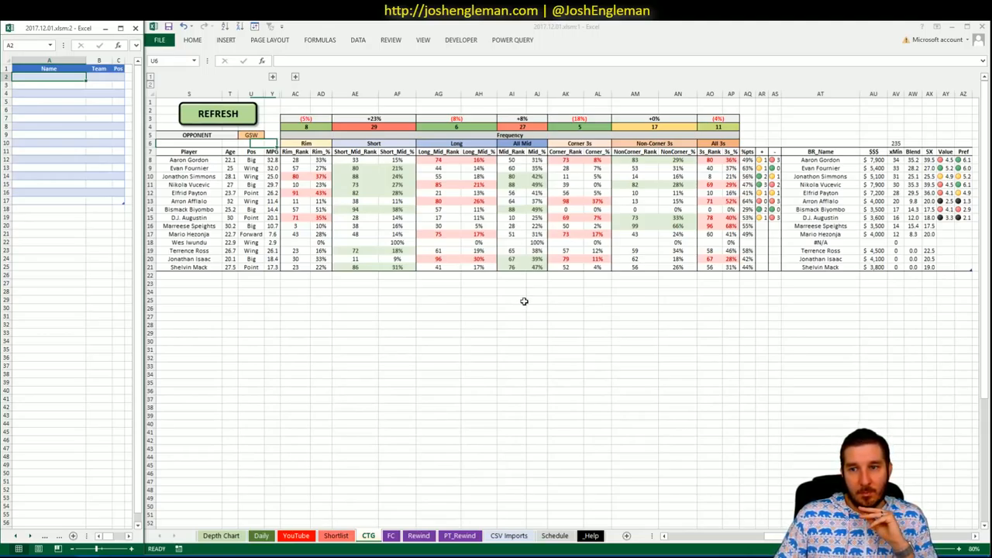
mouse_move(605, 278)
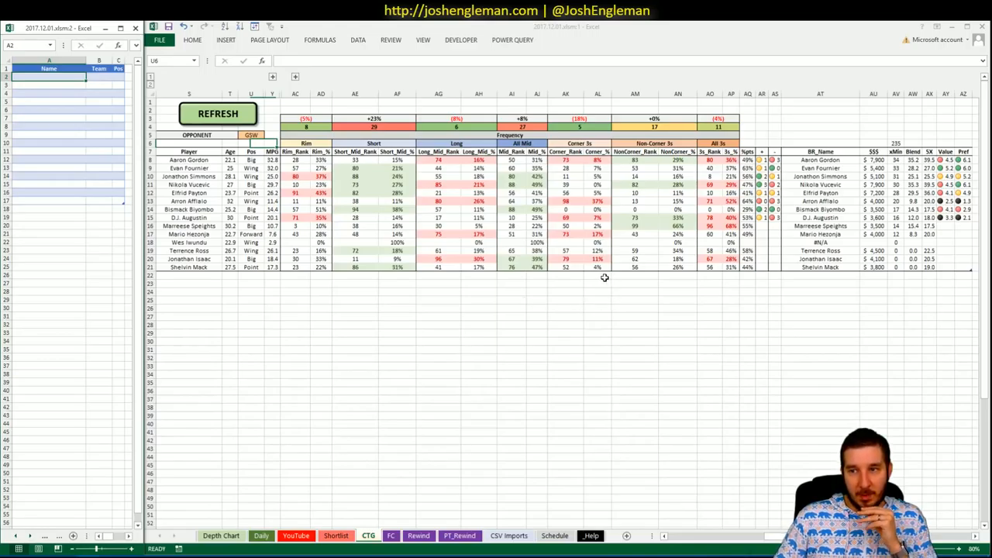
mouse_move(495, 279)
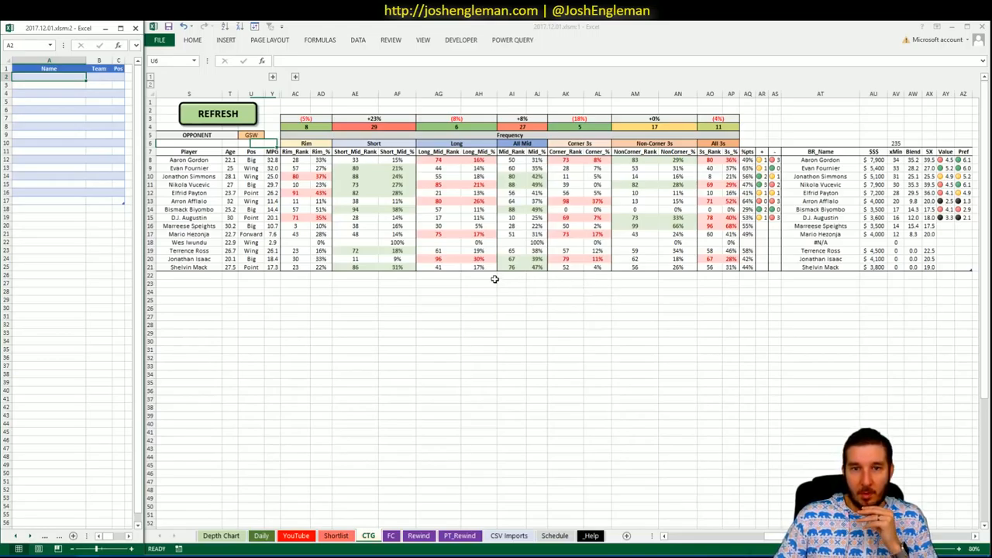
mouse_move(66, 75)
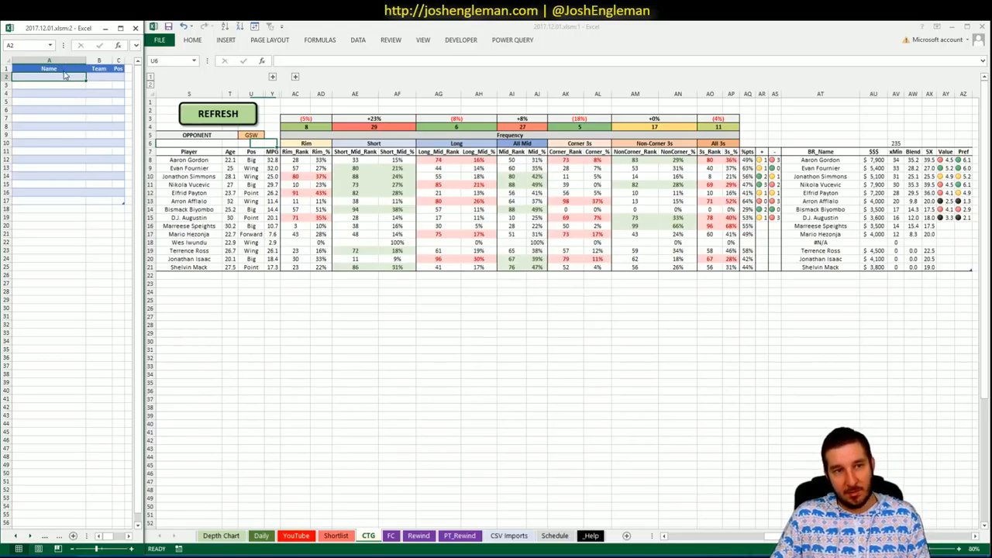
Enter Evan Fournier in cell A2 of the shortlist workbook via autocomplete
type("Evan Fournier")
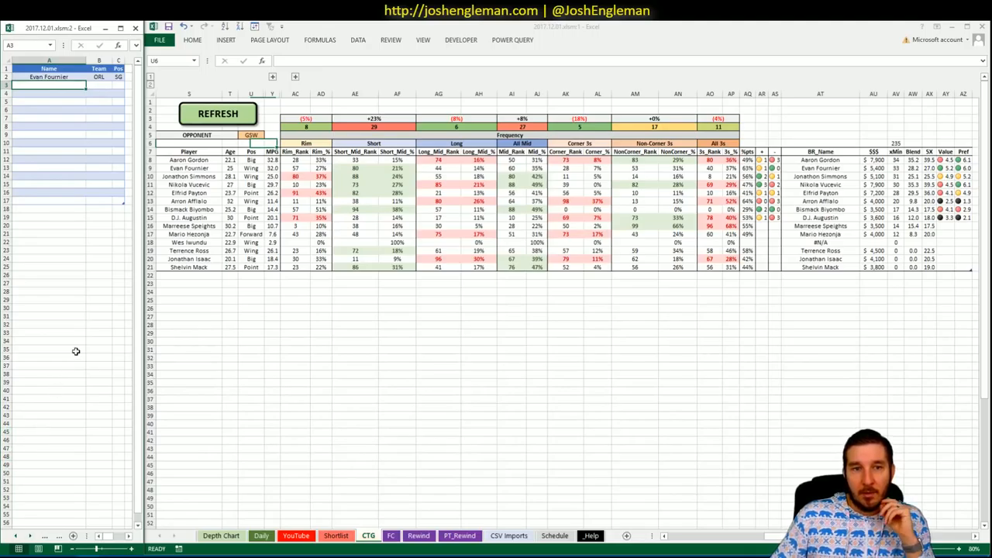
mouse_move(279, 312)
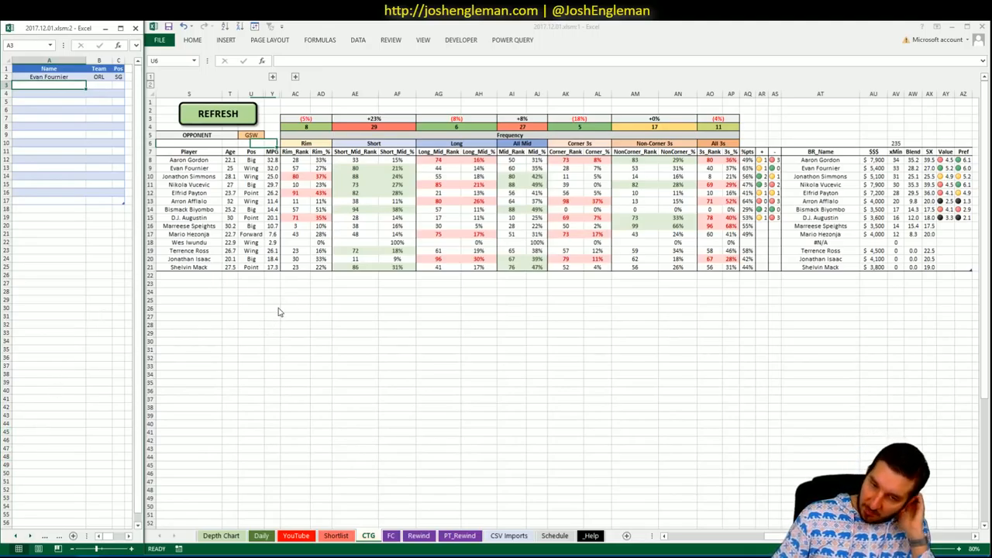
mouse_move(254, 268)
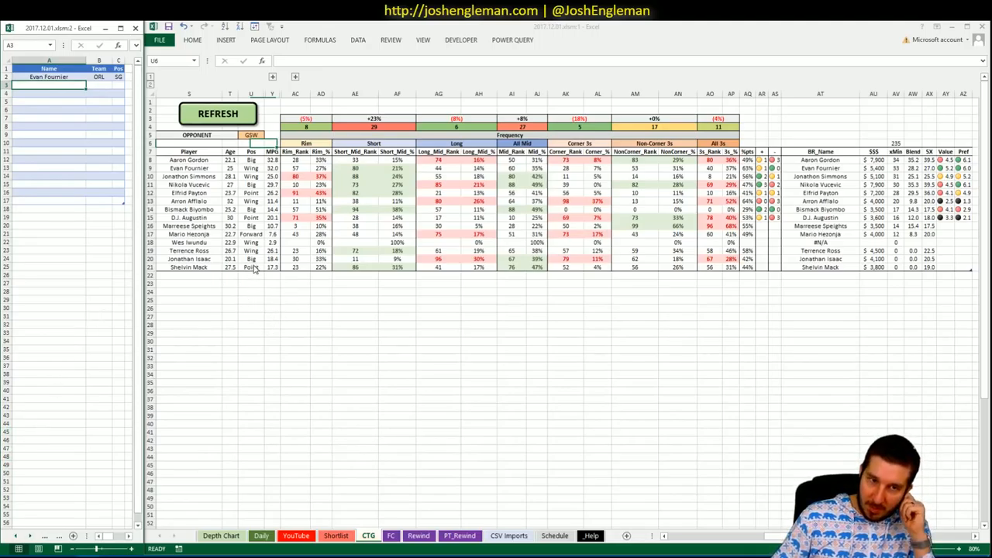
mouse_move(245, 363)
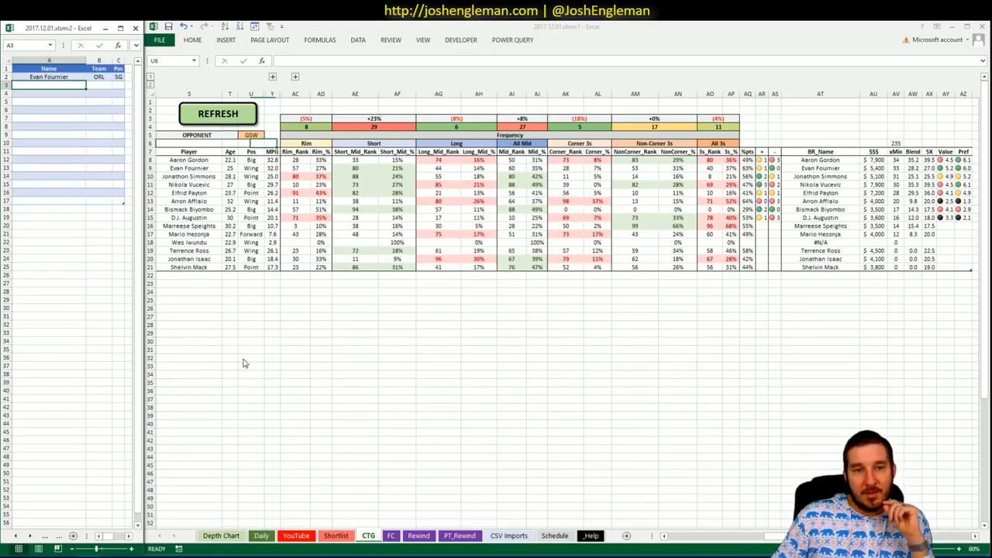
mouse_move(246, 374)
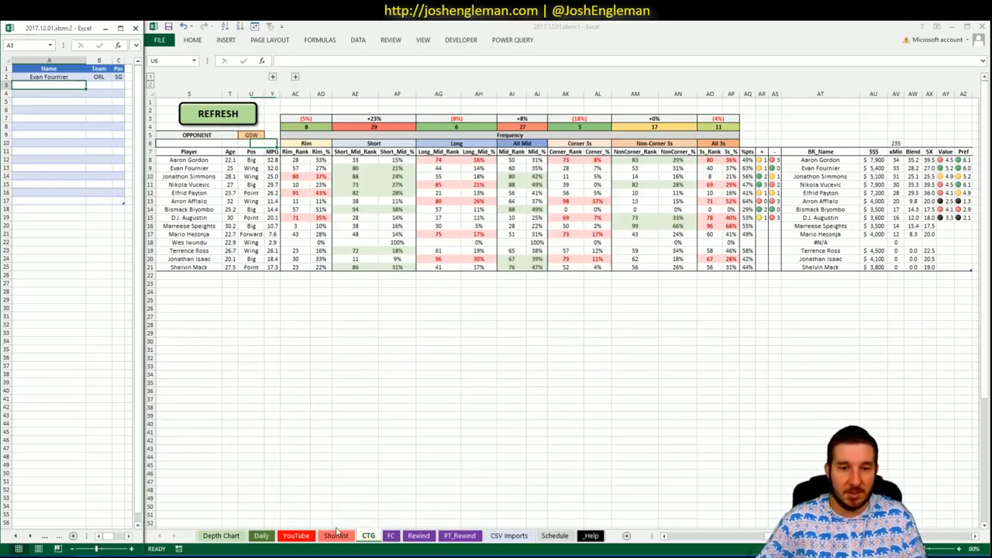
Return to the Shortlist sheet and view the FD and DK pivot tables filtered to ORL
left_click(261, 536)
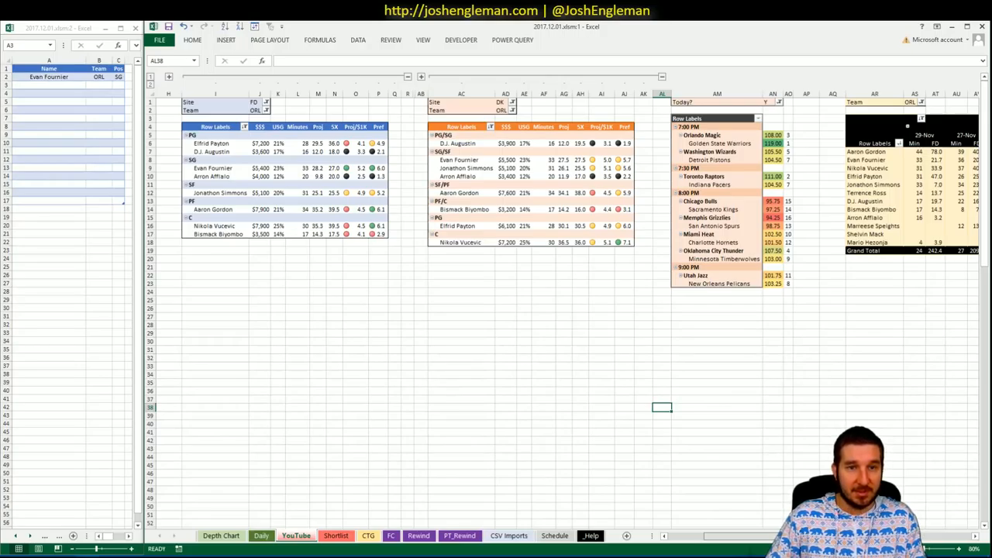
scroll("right", 3)
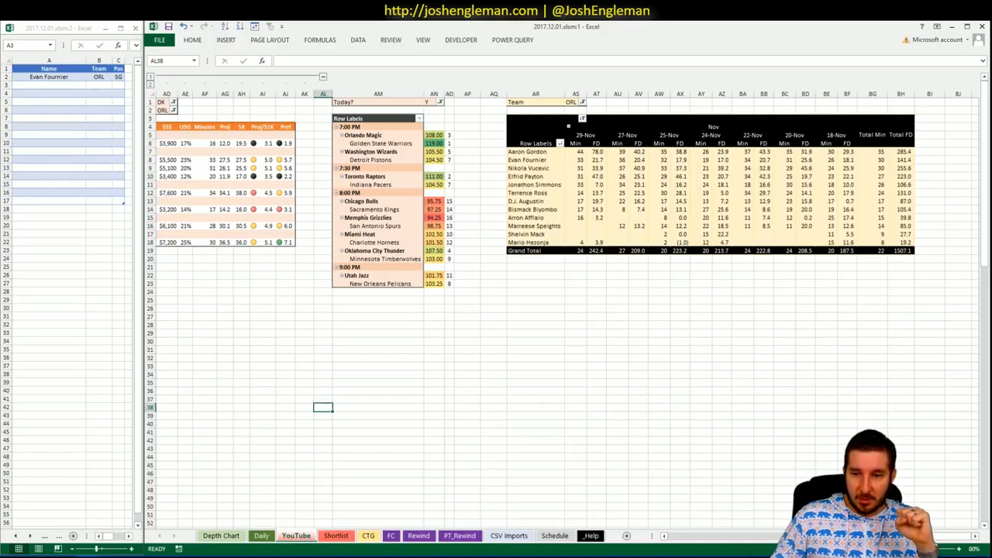
mouse_move(601, 185)
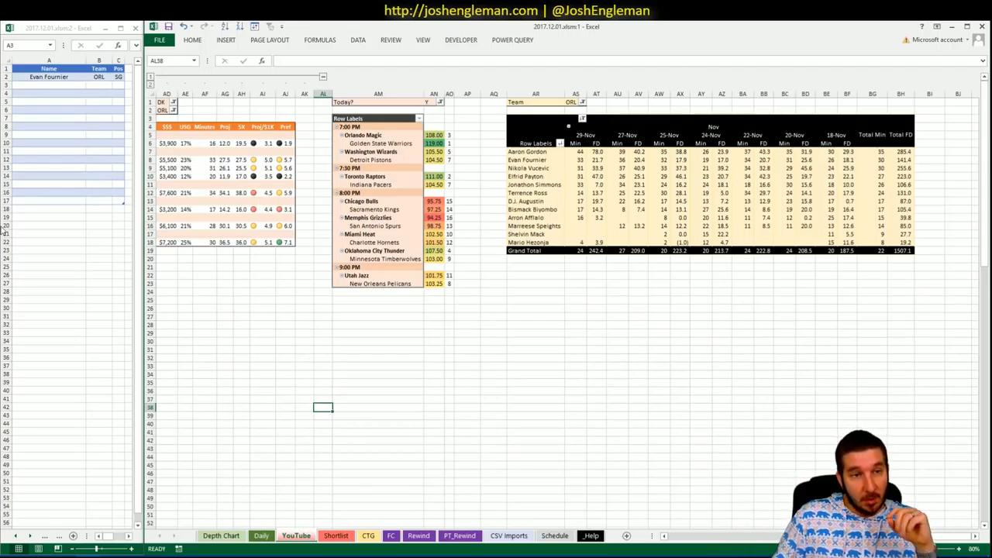
mouse_move(61, 111)
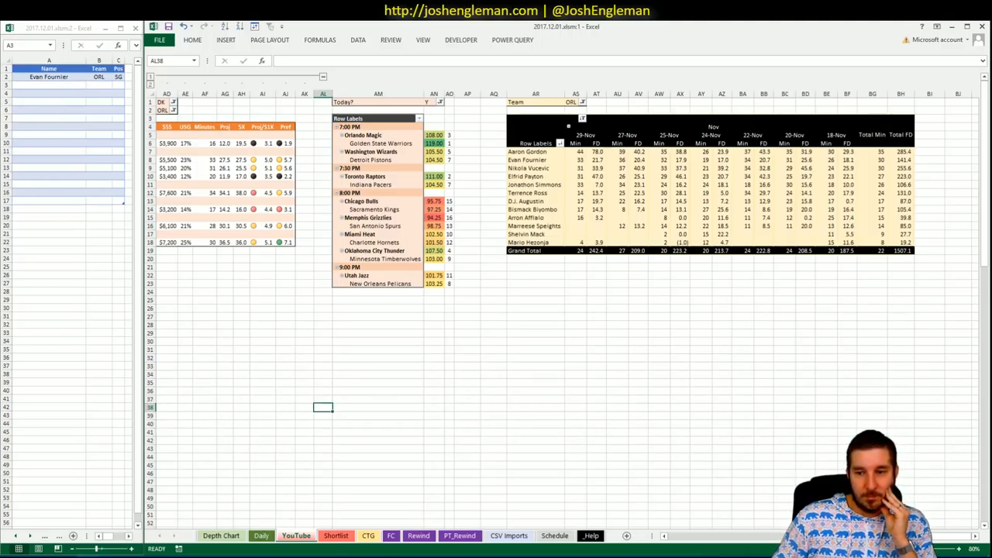
scroll("left", 3)
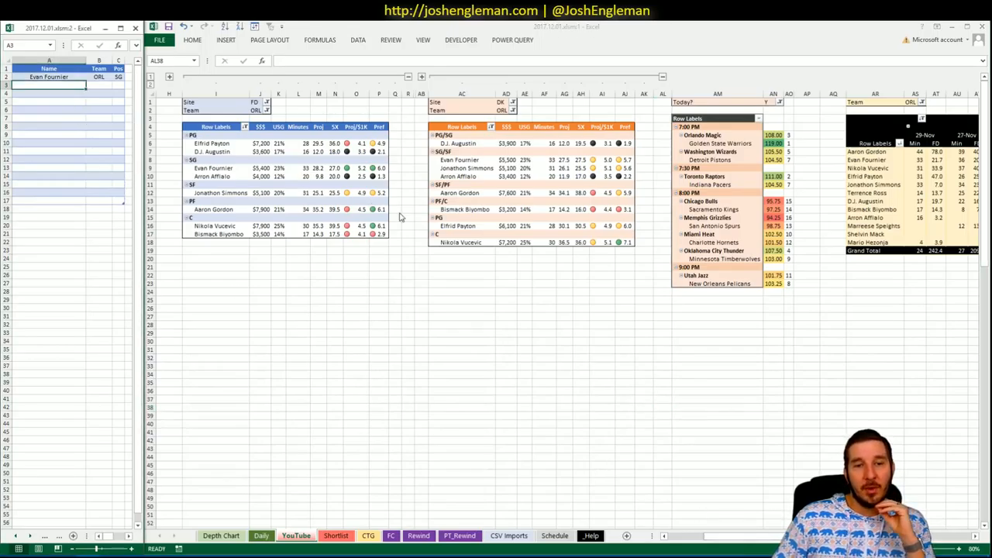
mouse_move(400, 287)
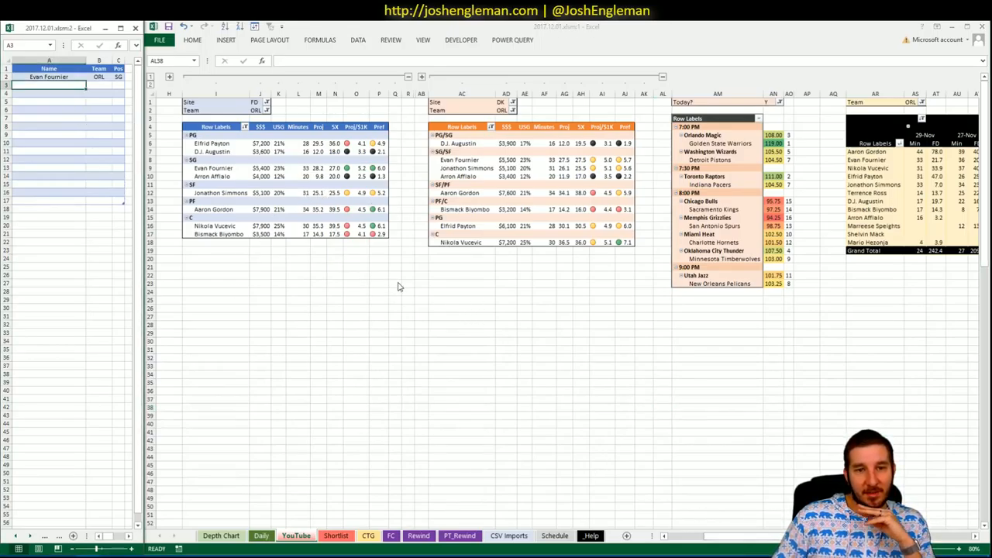
left_click(369, 536)
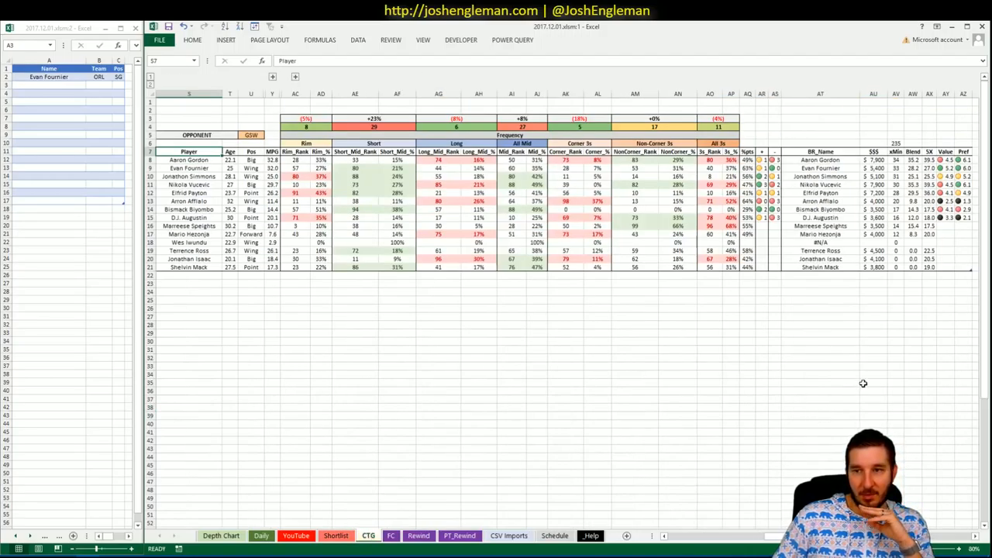
mouse_move(472, 451)
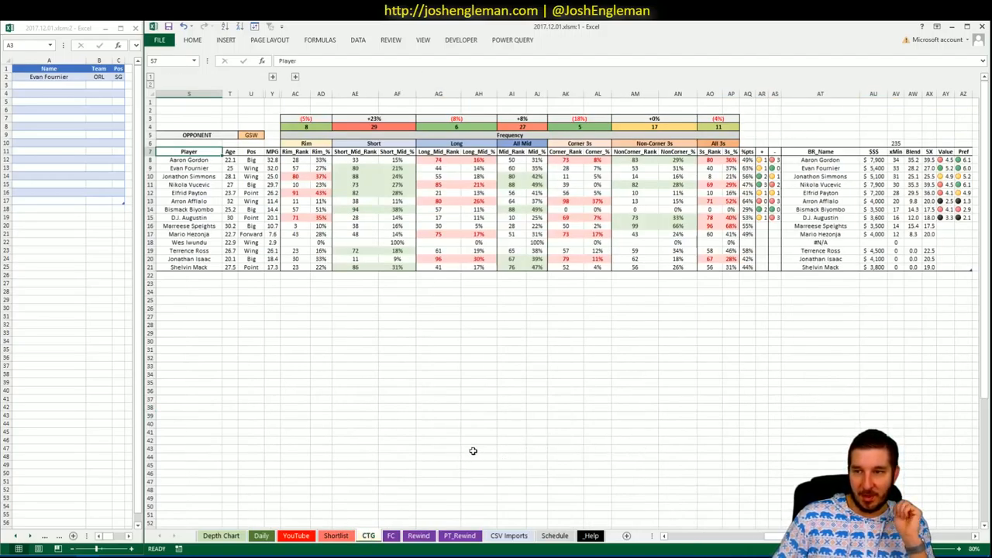
left_click(260, 536)
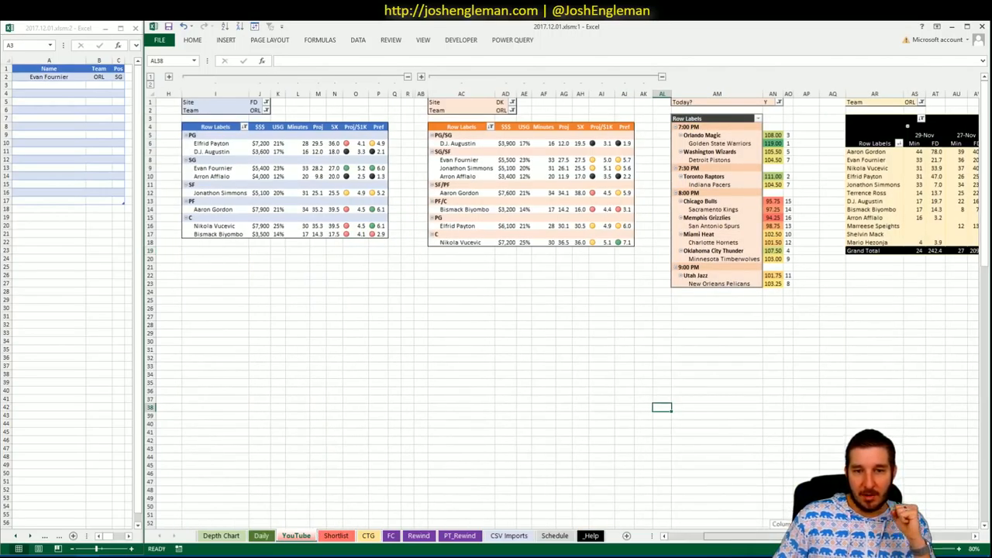
scroll("right", 3)
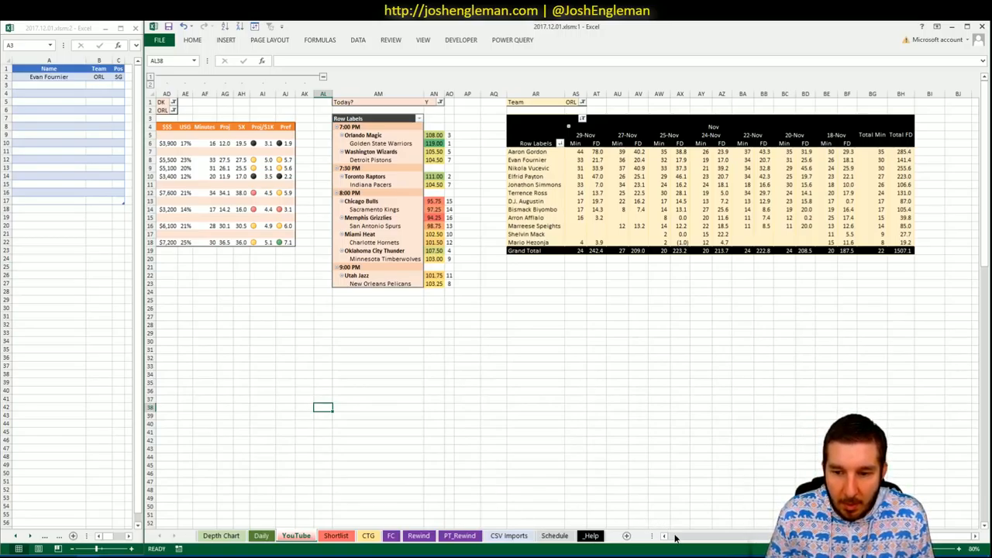
Enter Nikola Vucevic in the Name column under Evan Fournier
scroll("left", 3)
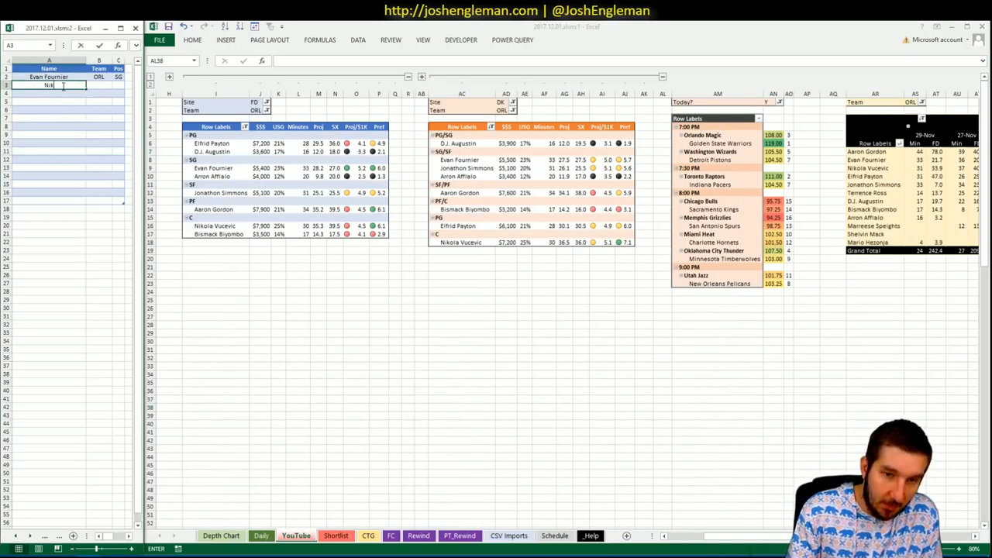
type("Nikola Vucevic")
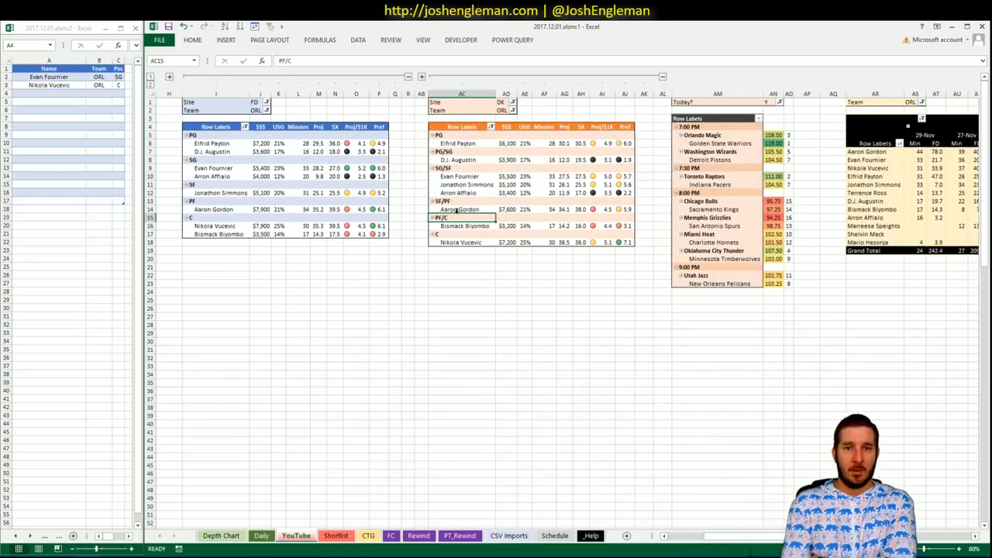
mouse_move(427, 440)
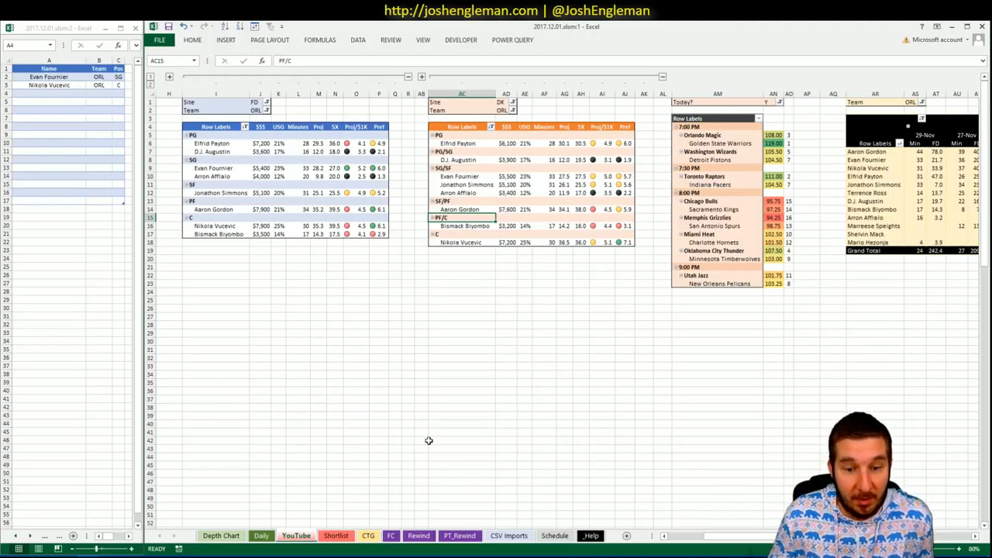
On the CTG sheet, select the opponent cell and unhide the REFRESH columns to recalculate for ORL
left_click(369, 536)
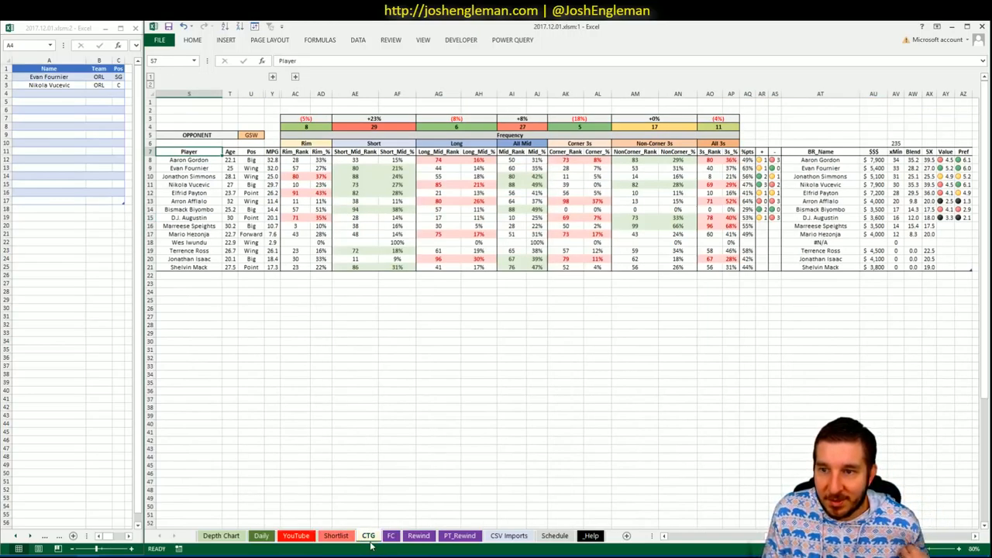
mouse_move(138, 251)
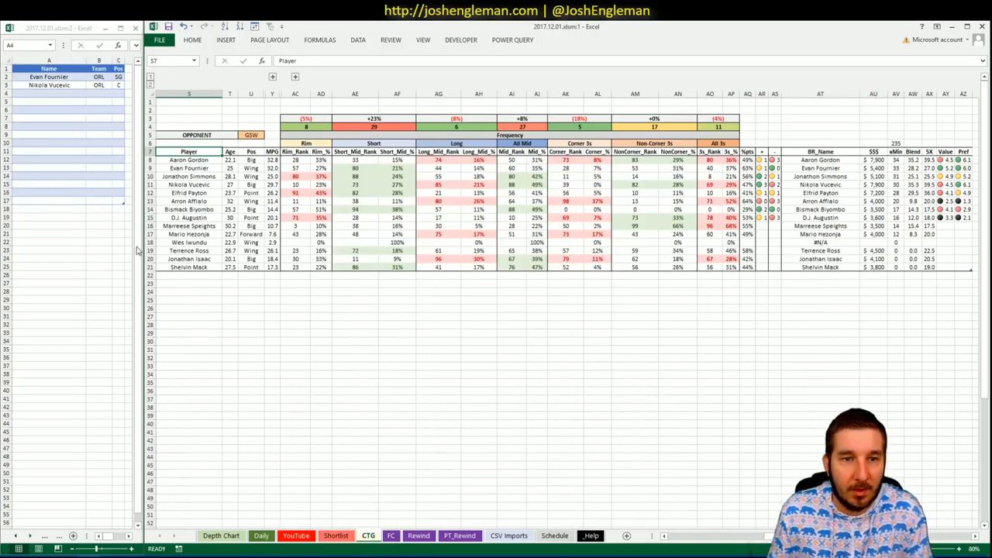
left_click(251, 133)
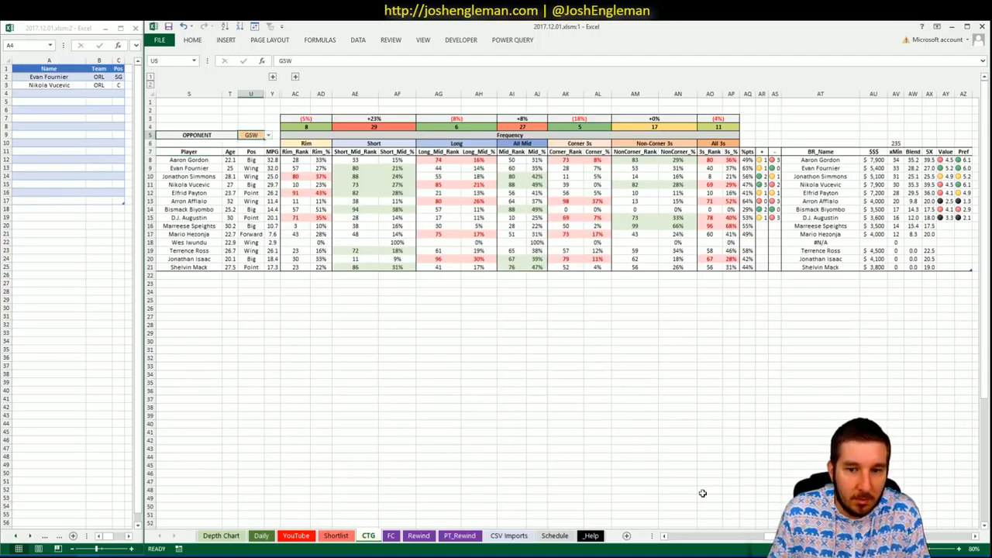
left_click(663, 537)
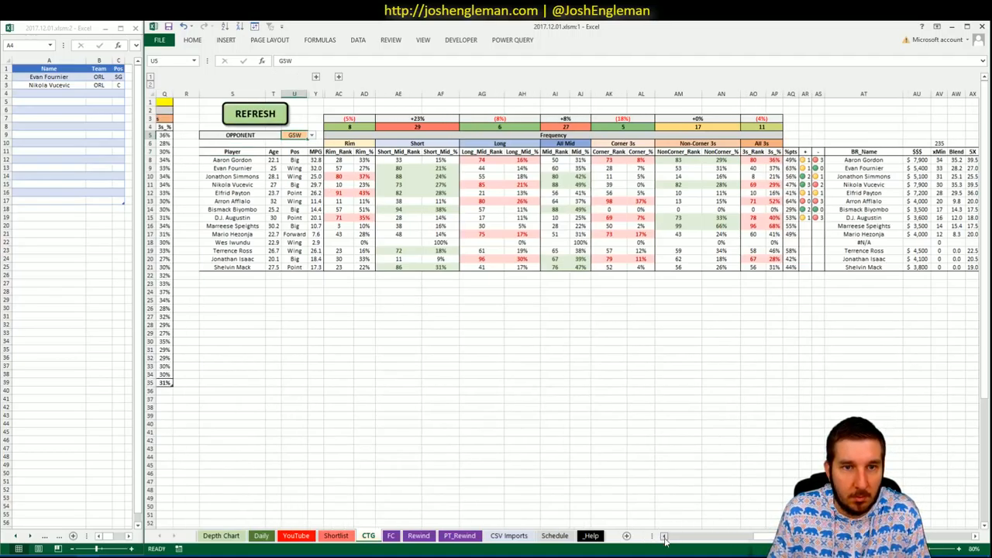
scroll("right", 3)
type("ORL")
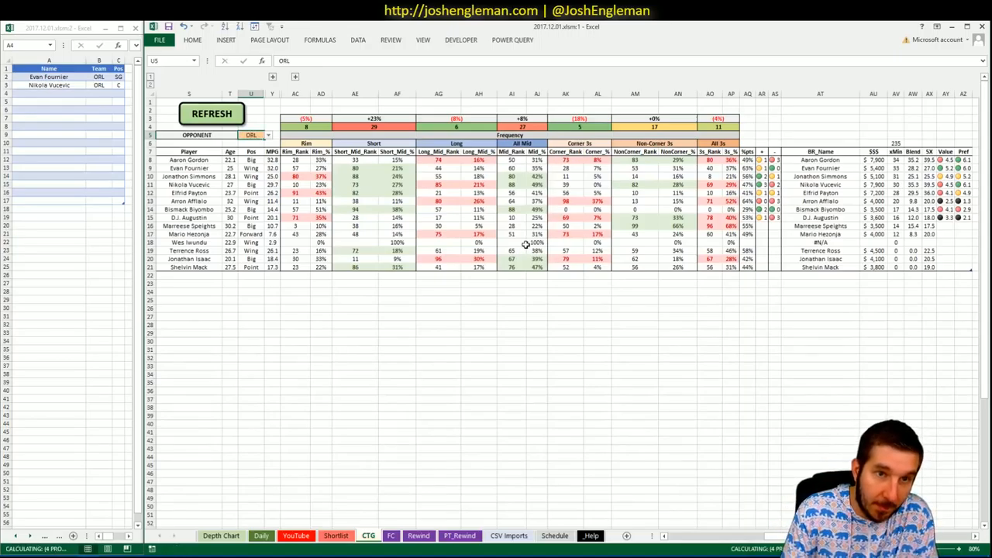
Search Cleaning the Glass for the Warriors and scroll to their Shooting: Frequency table
left_click(370, 25)
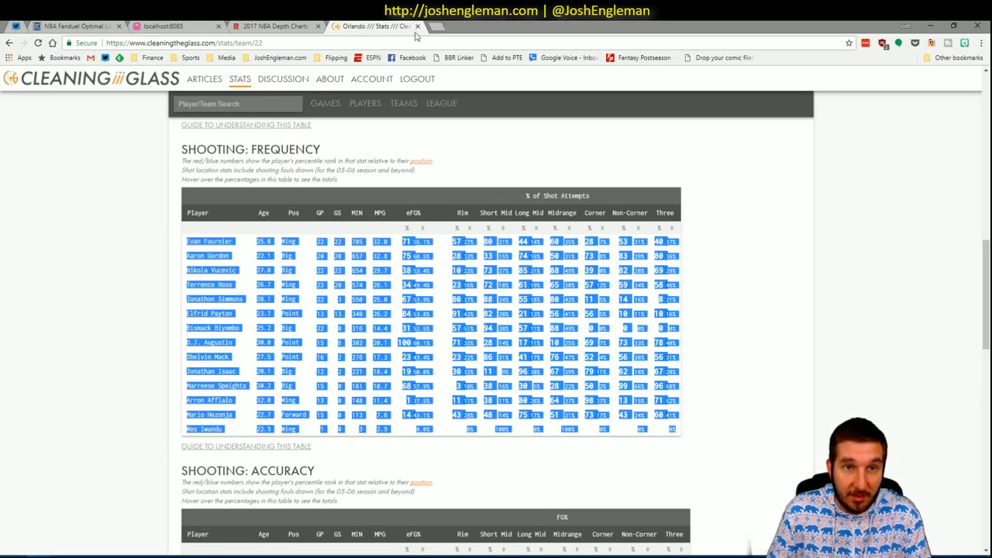
type("war")
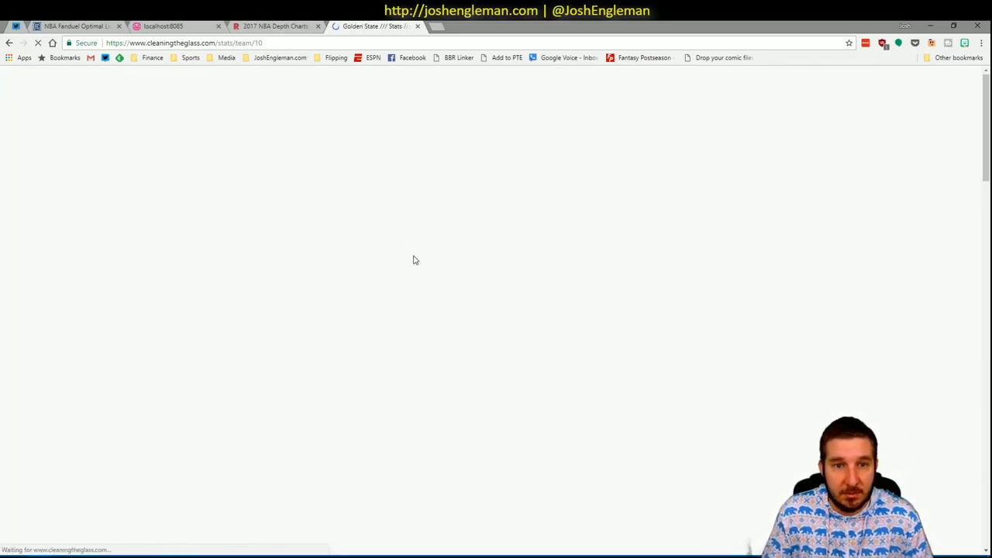
left_click(276, 25)
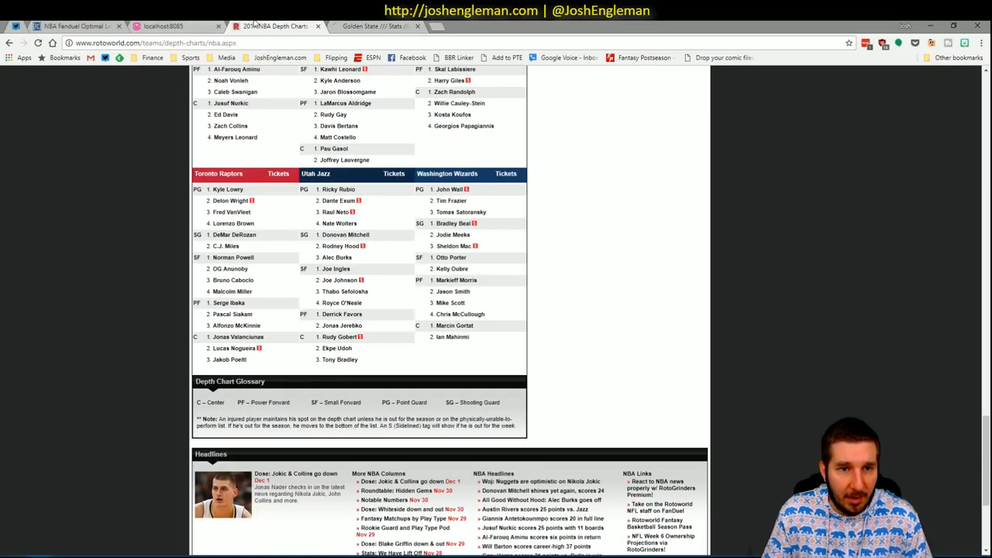
scroll("up", 3)
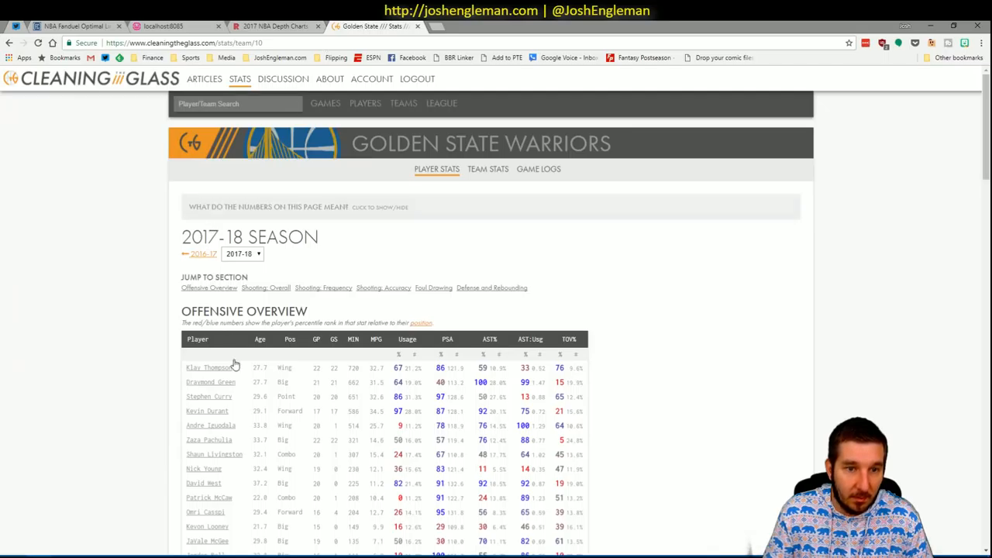
scroll("down", 3)
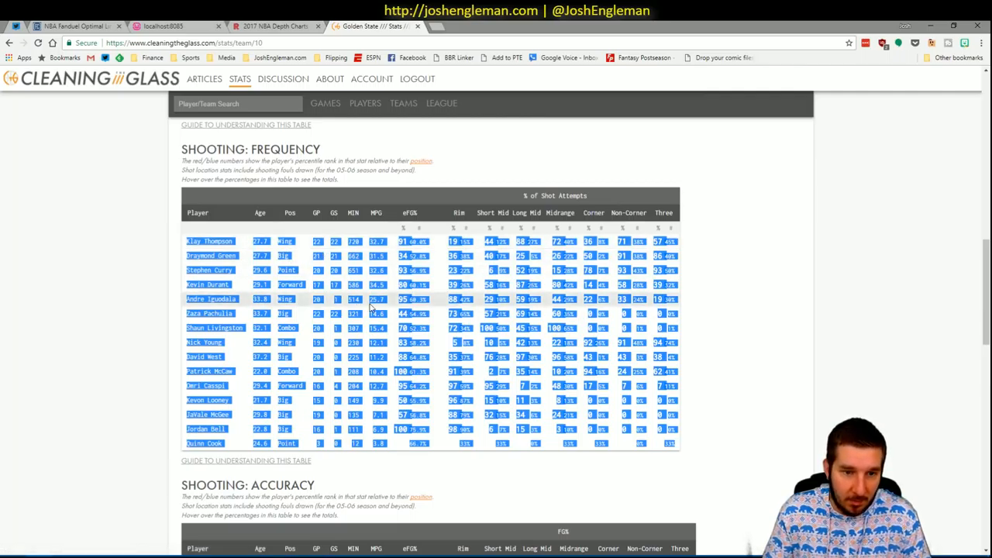
mouse_move(592, 284)
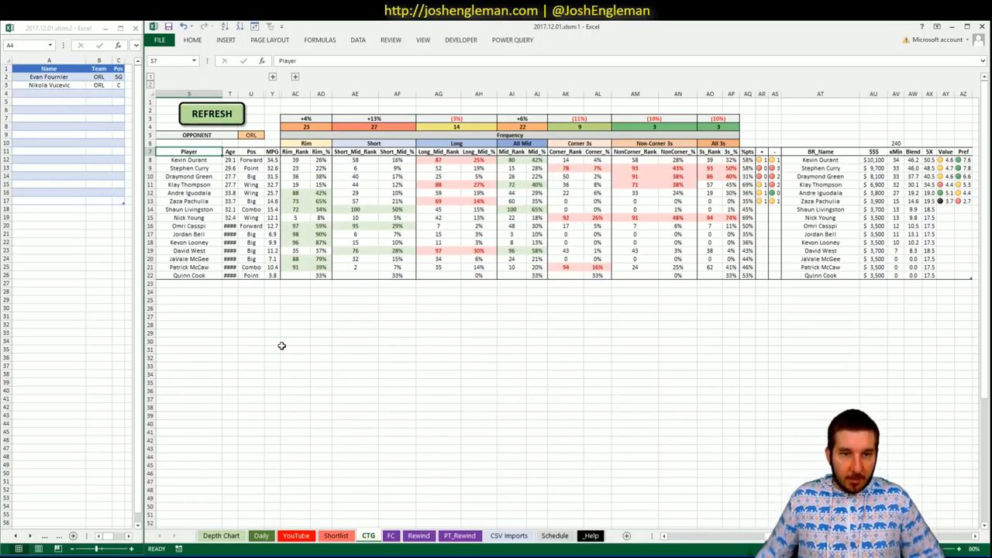
Autofit the Age column so the pasted Warriors values show
left_click(230, 95)
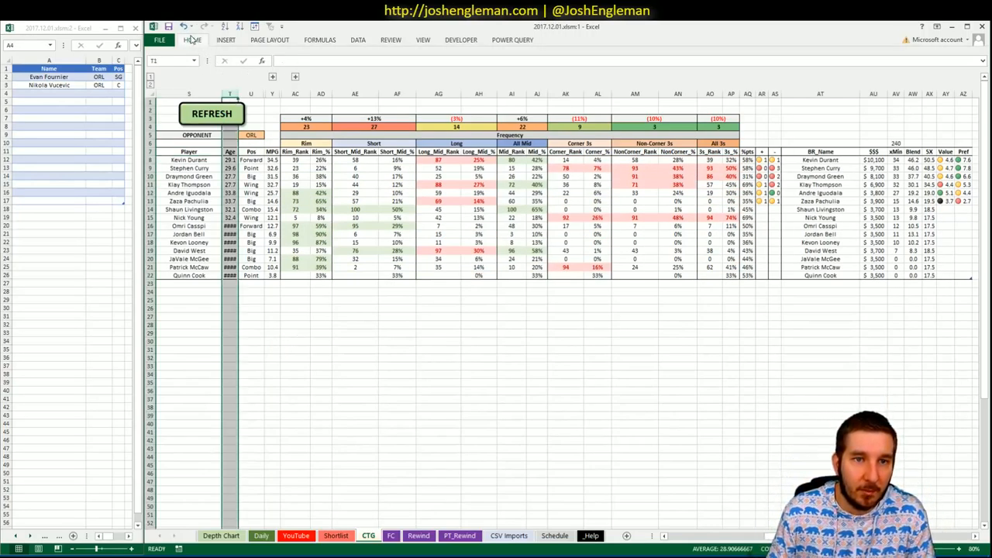
left_click(192, 40)
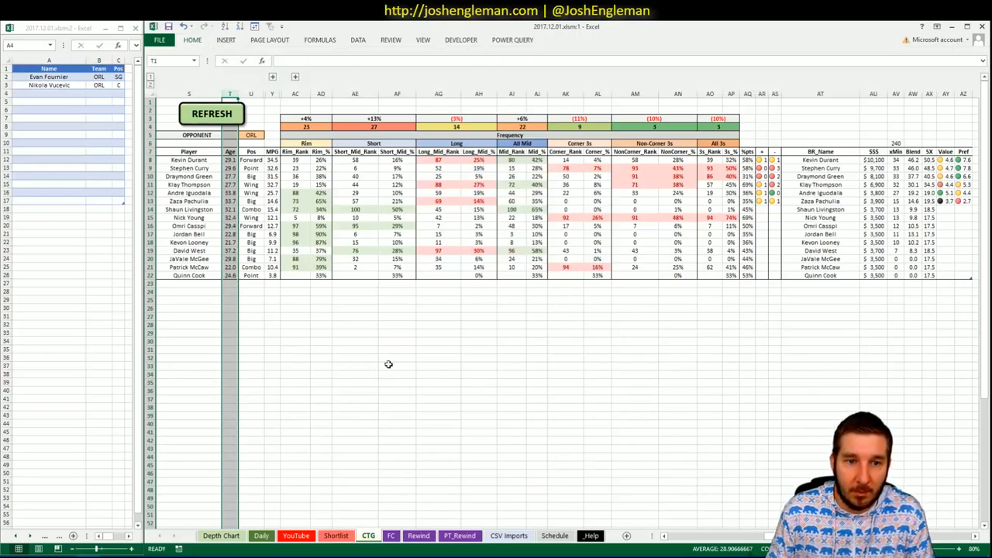
mouse_move(644, 386)
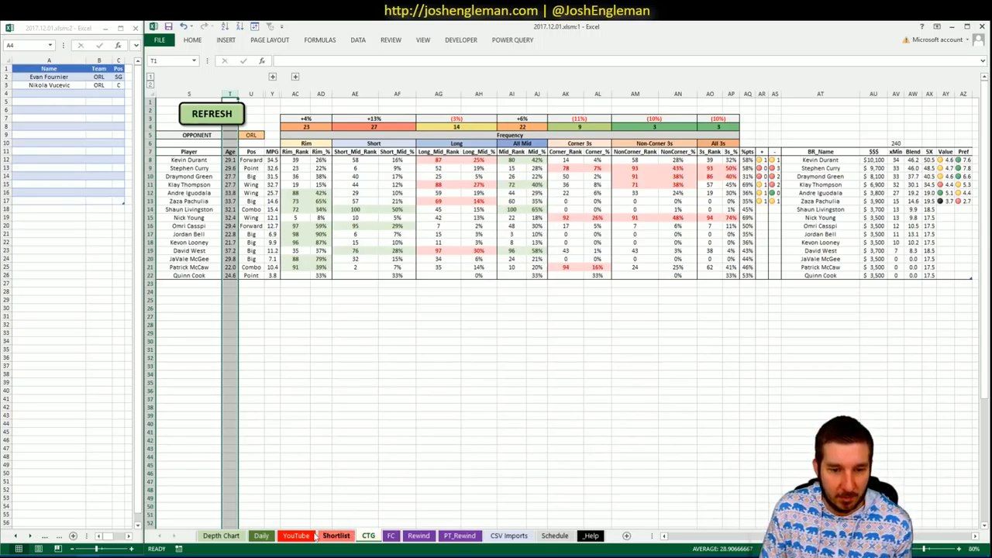
Set the Shortlist Team filter to GSW and view the Warriors minutes pivot
left_click(296, 536)
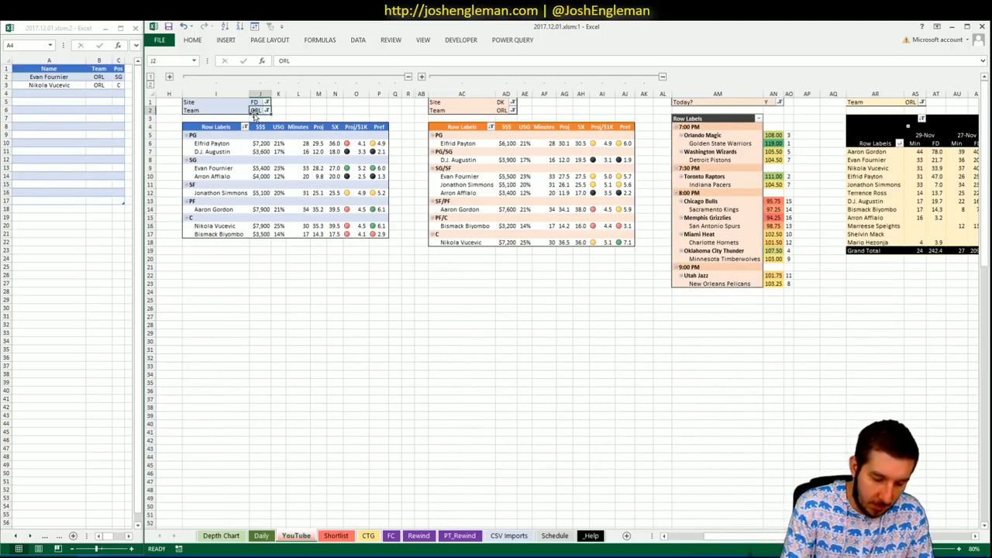
type("GSW")
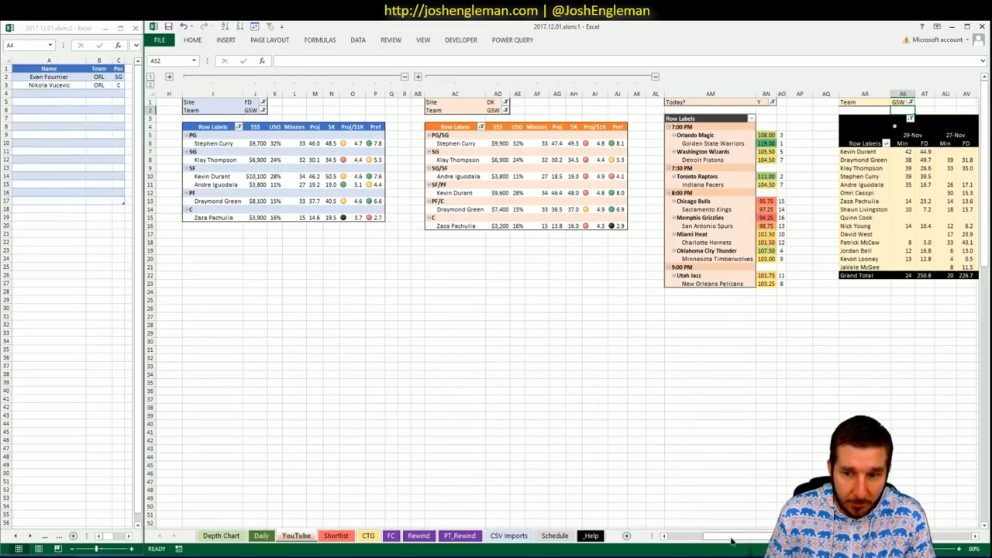
scroll("right", 3)
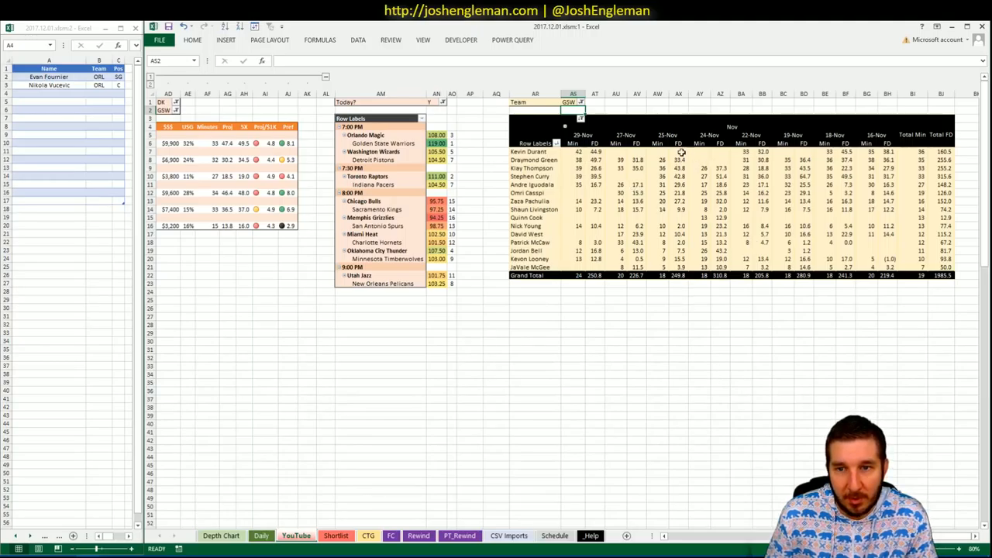
mouse_move(767, 154)
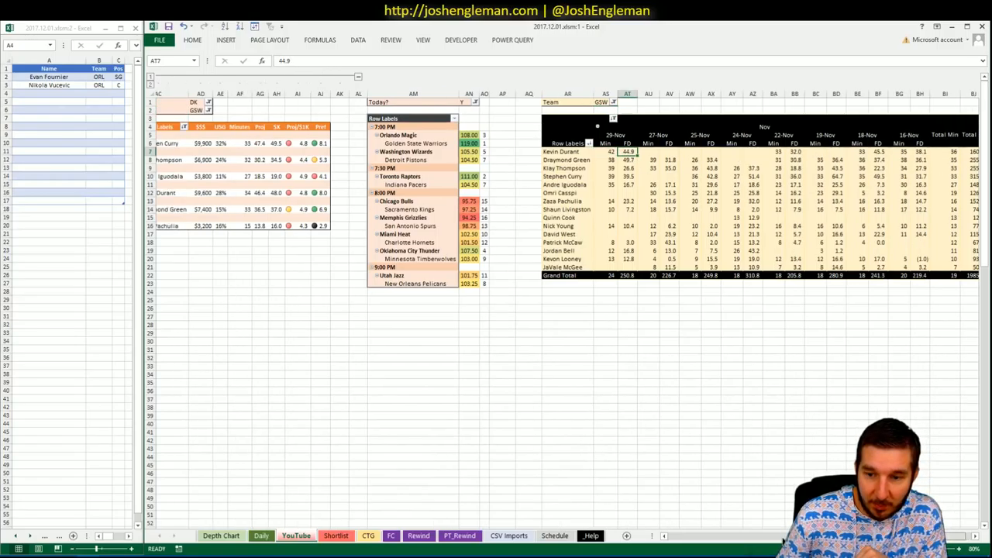
Scroll back to the GSW pivot tables and the side shortlist with Kevin Durant added
scroll("left", 3)
type("Kevin Durant")
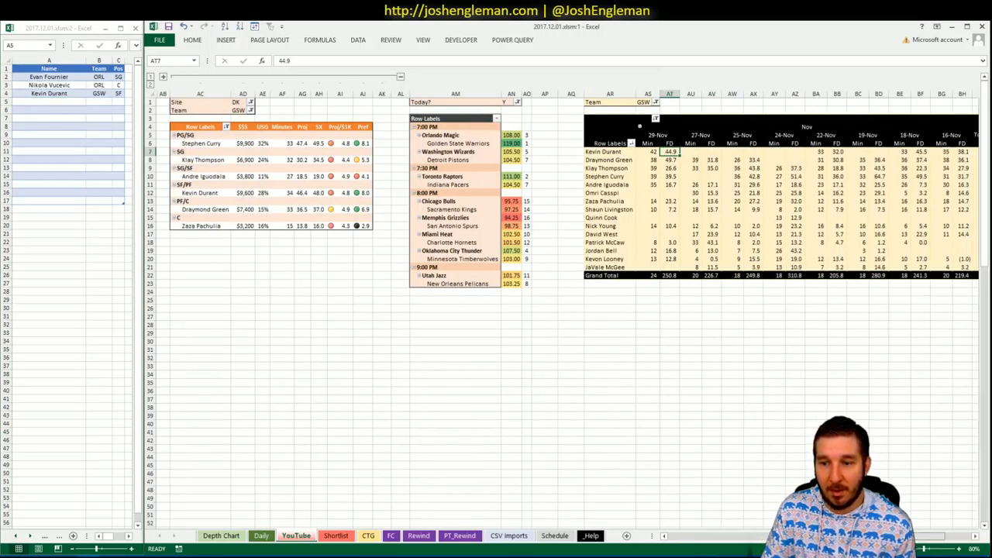
scroll("left", 3)
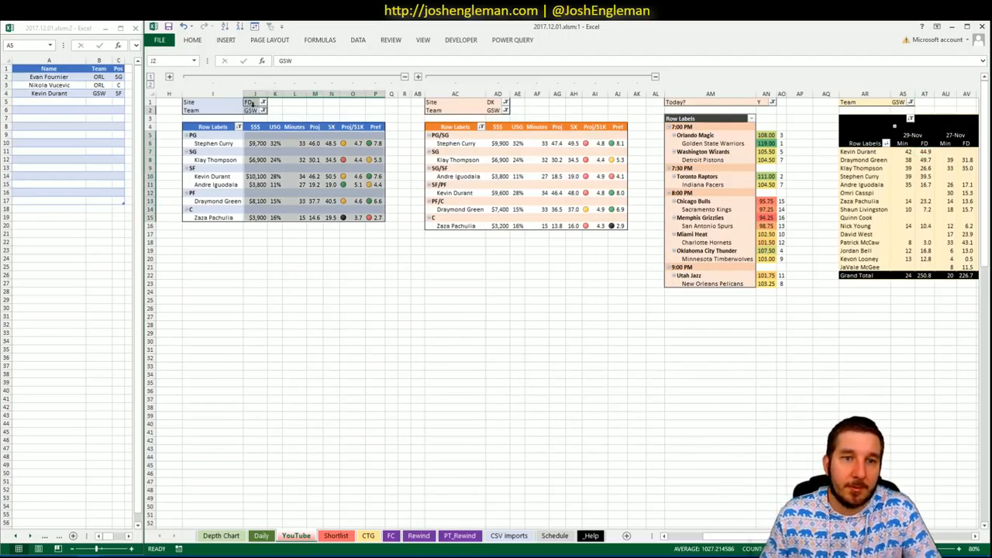
Filter the Shortlist pivots and minutes table to WAS, showing Wizards players like Beal and Porter
type("WAS")
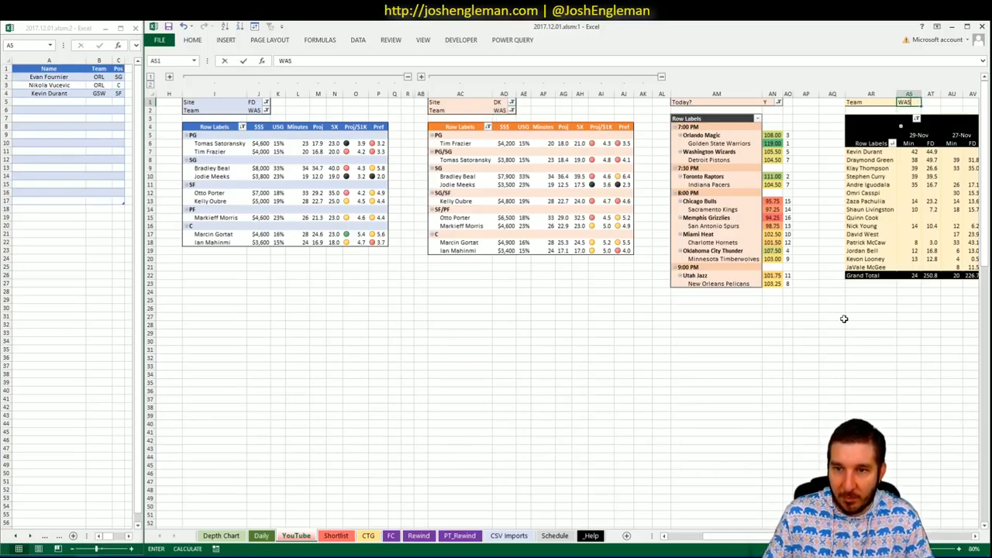
left_click(832, 358)
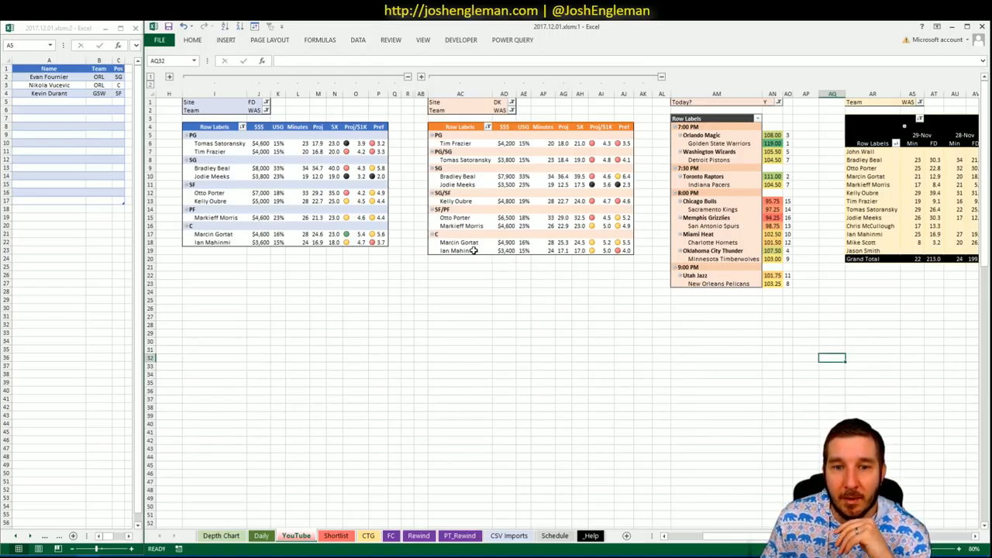
mouse_move(571, 282)
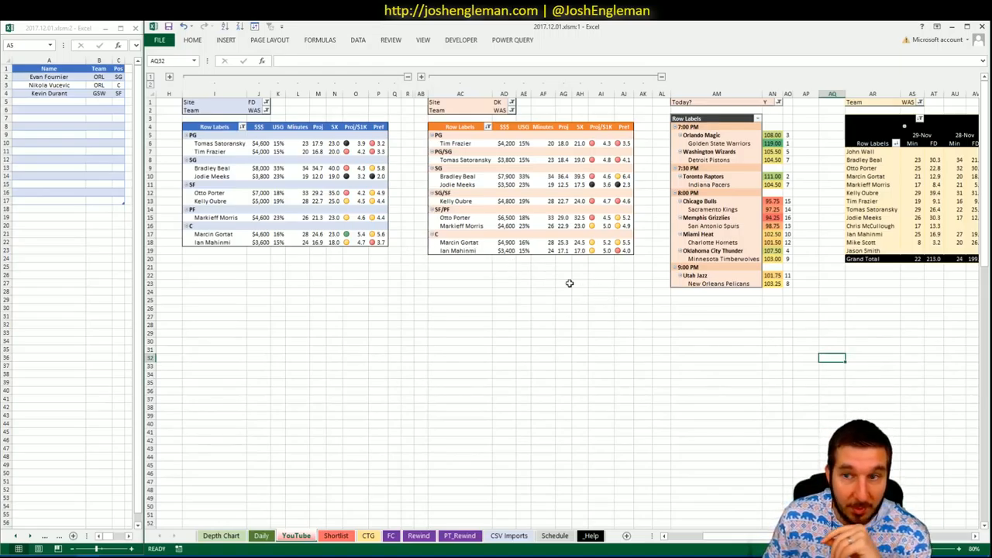
mouse_move(757, 447)
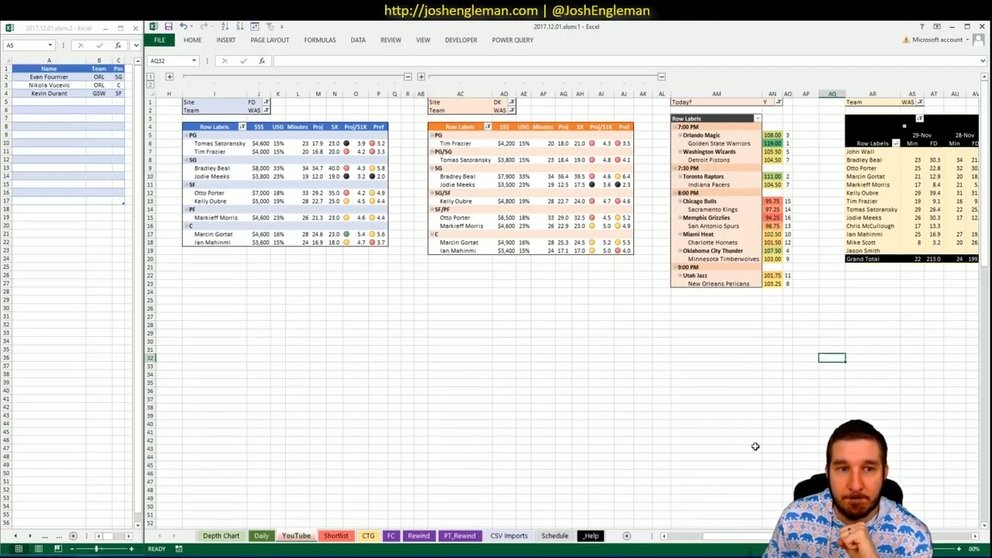
mouse_move(422, 427)
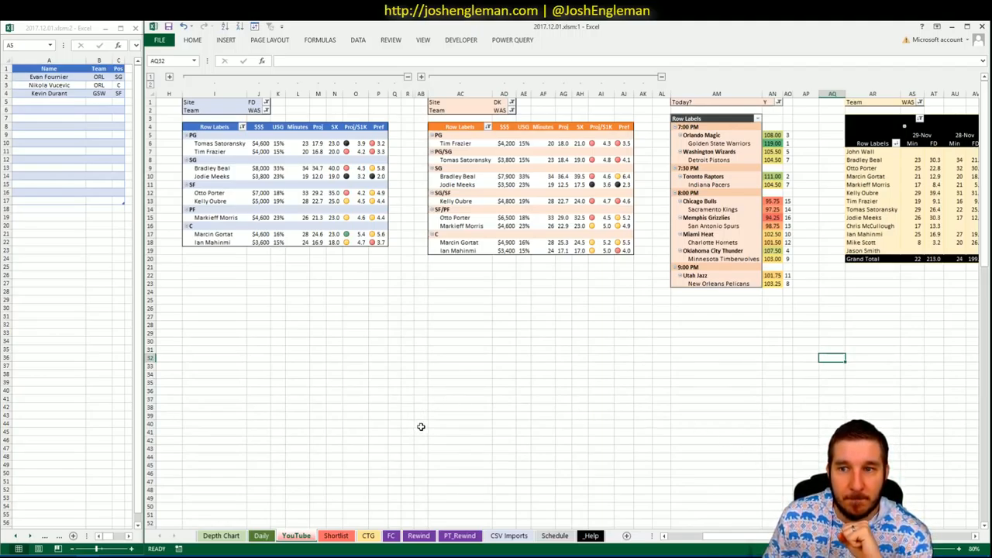
mouse_move(751, 310)
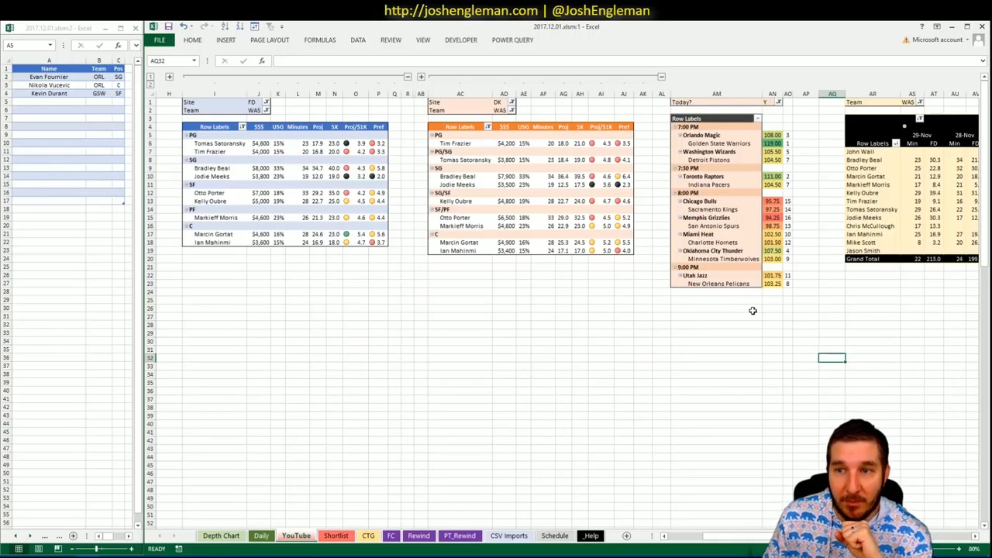
mouse_move(569, 279)
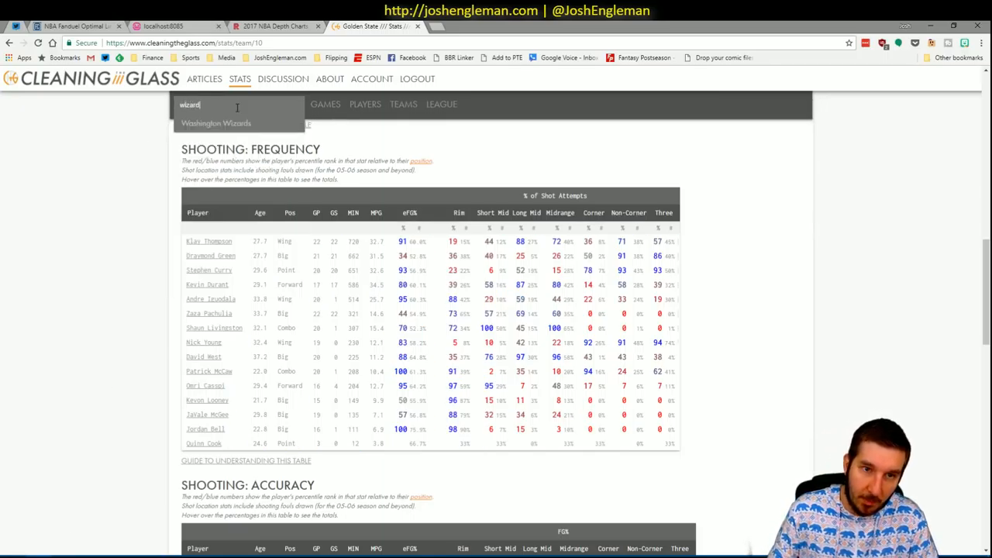
Load the Washington Wizards team stats page and scroll through its shooting tables
left_click(217, 123)
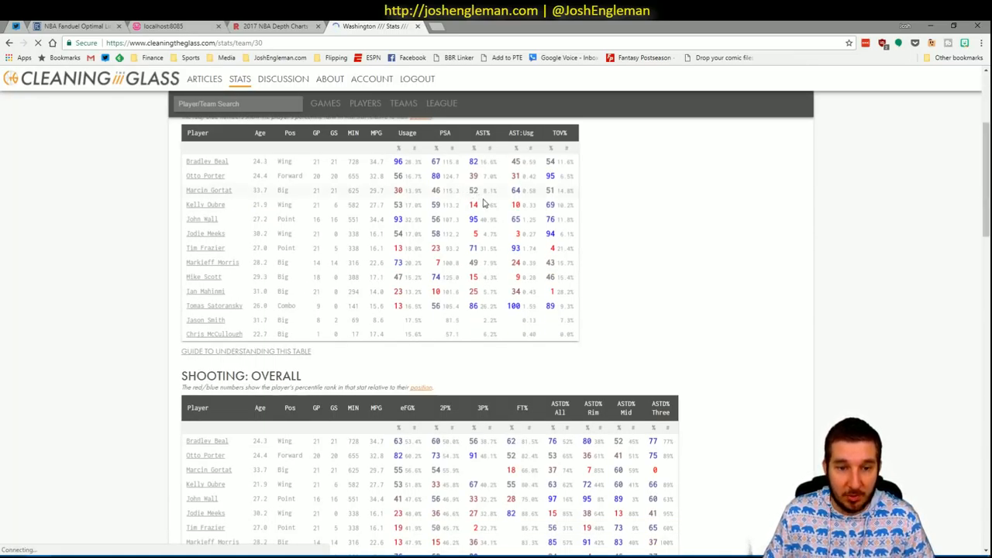
scroll("down", 3)
type("WAS")
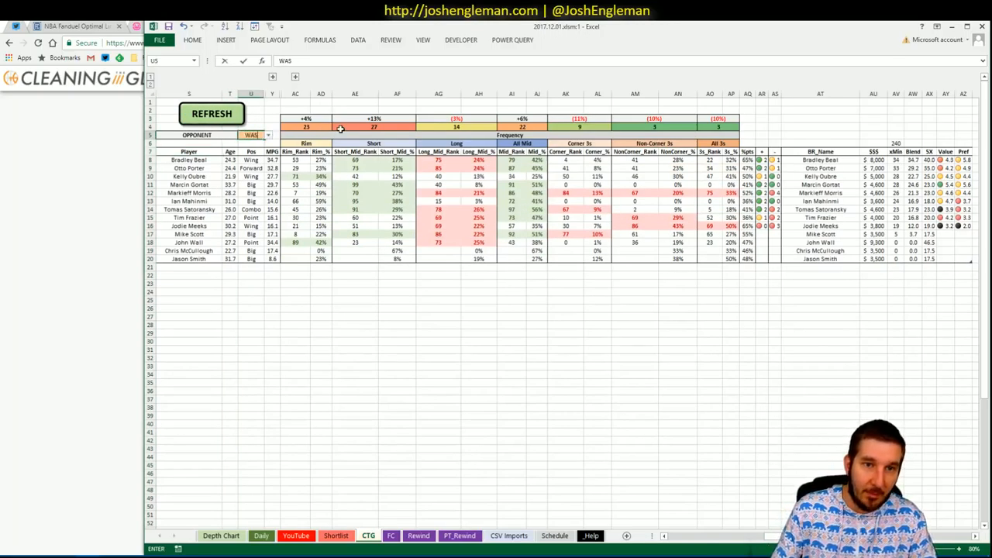
Set the CTG opponent cell to ORL, then DET, recalculating Wizards matchup ranks
type("ORL")
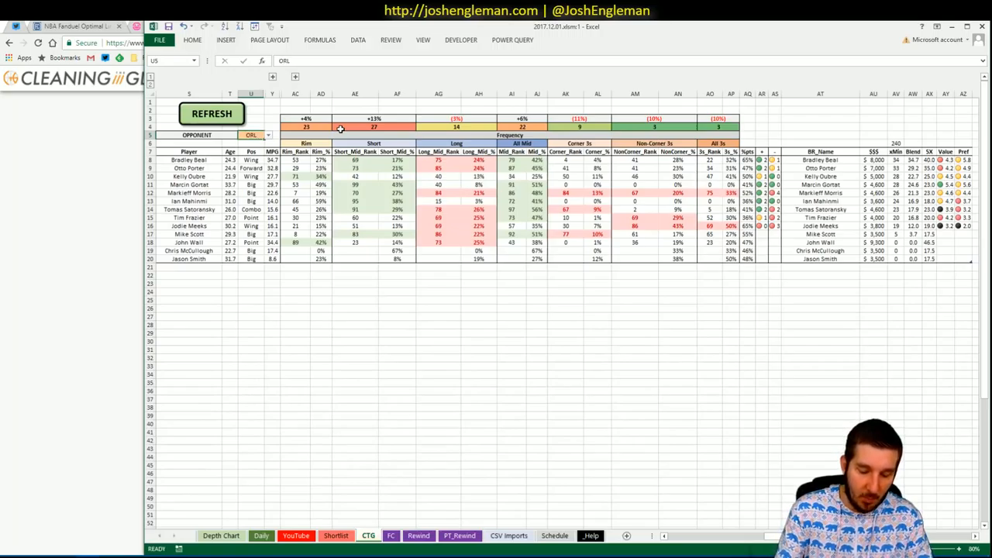
type("DET")
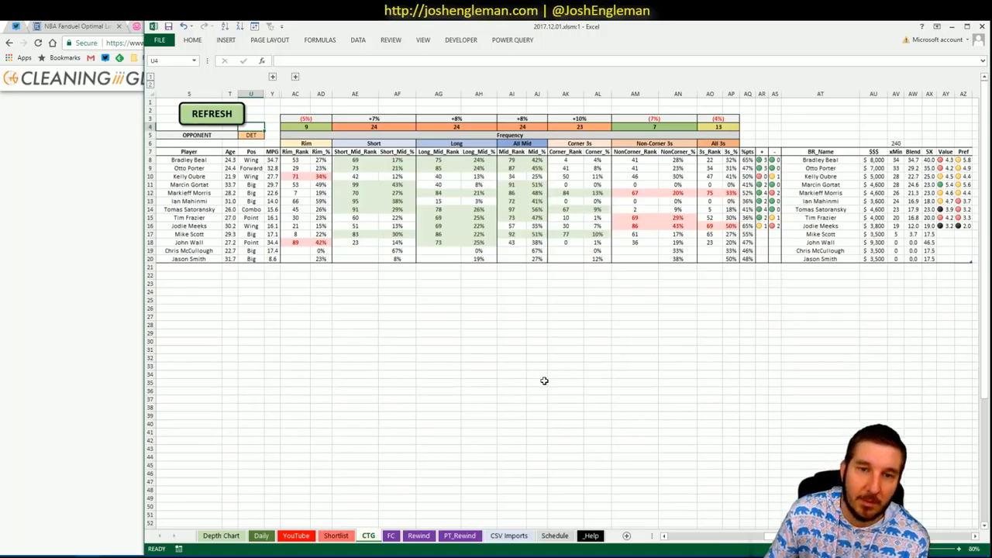
mouse_move(556, 136)
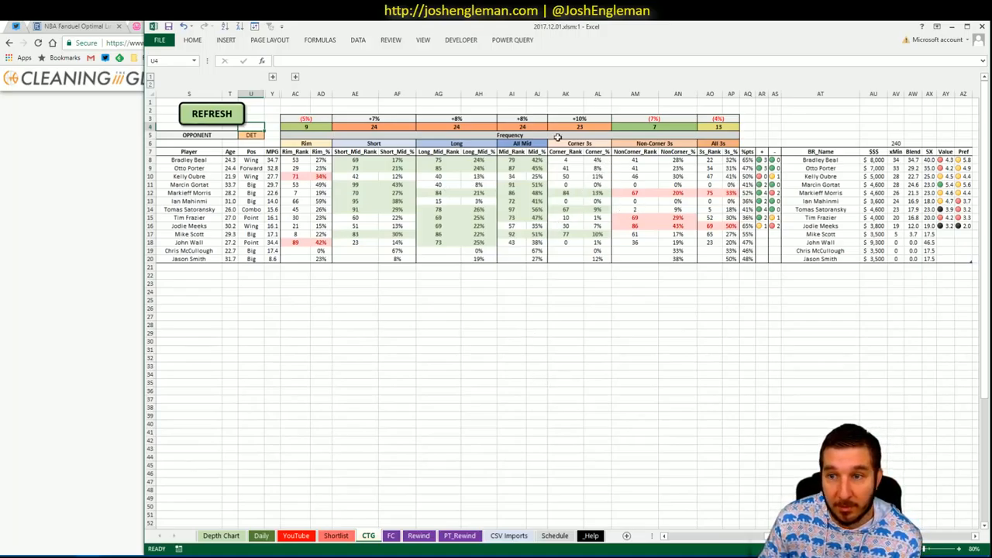
mouse_move(693, 150)
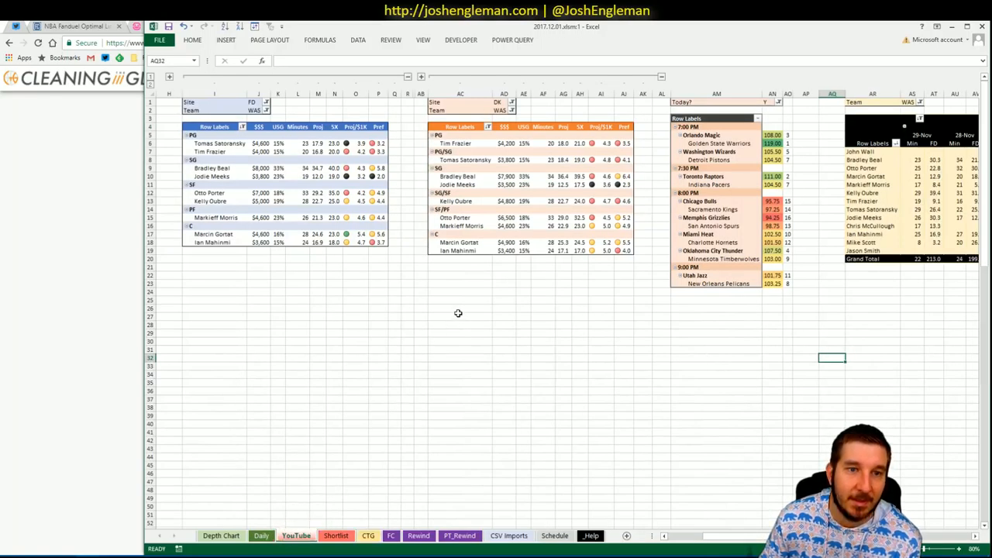
mouse_move(462, 310)
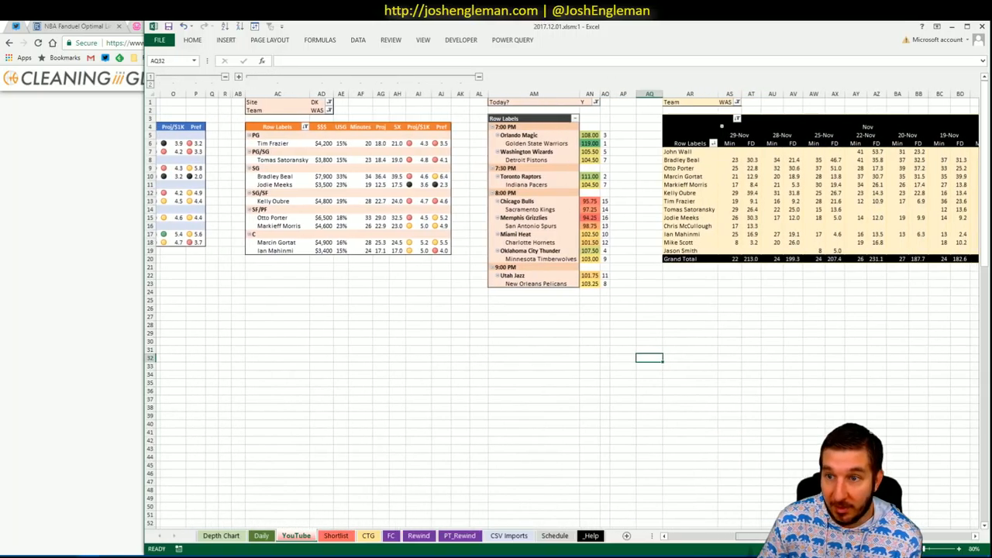
Scroll right on the Shortlist sheet to review Washington's minutes-by-date pivot
scroll("right", 3)
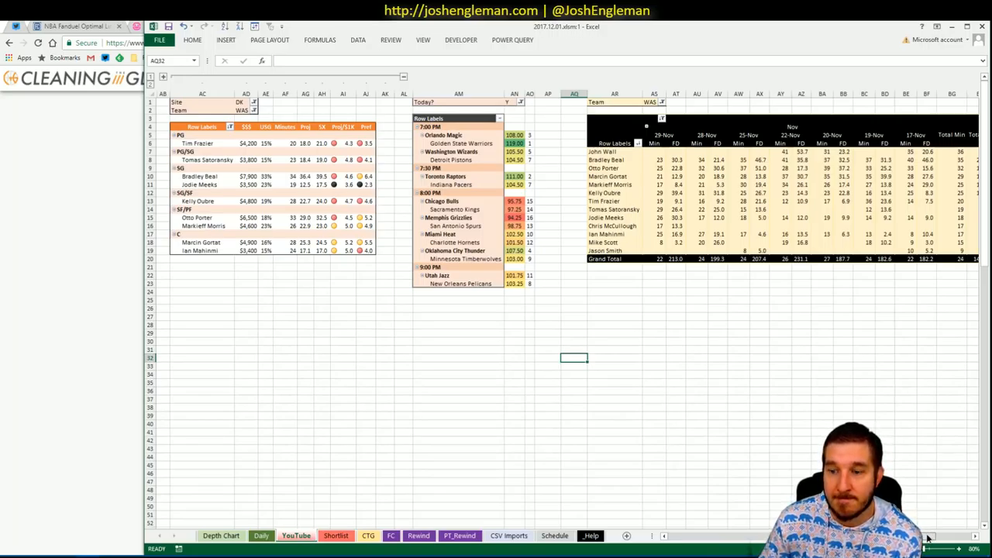
scroll("right", 3)
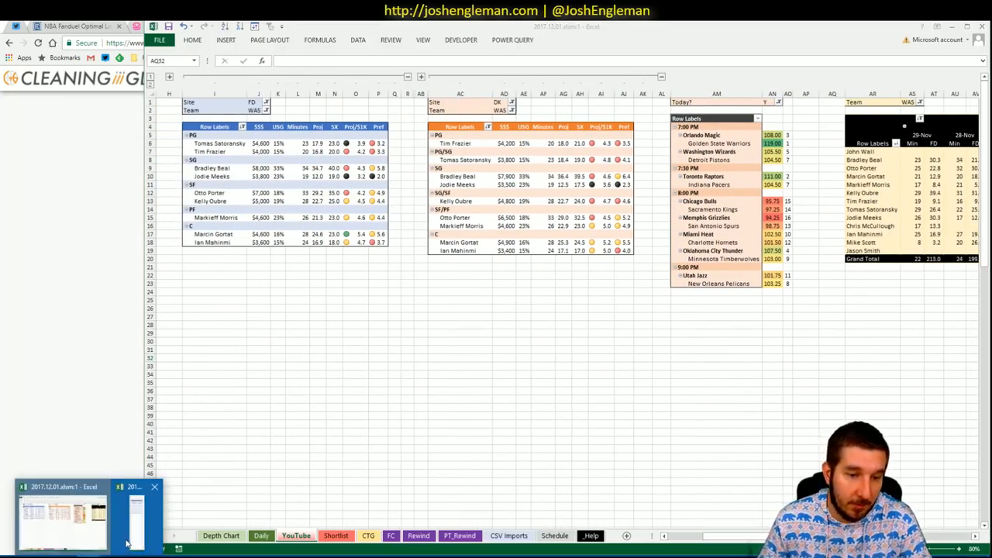
Add Bradley Beal to the side shortlist workbook's Name column
left_click(131, 512)
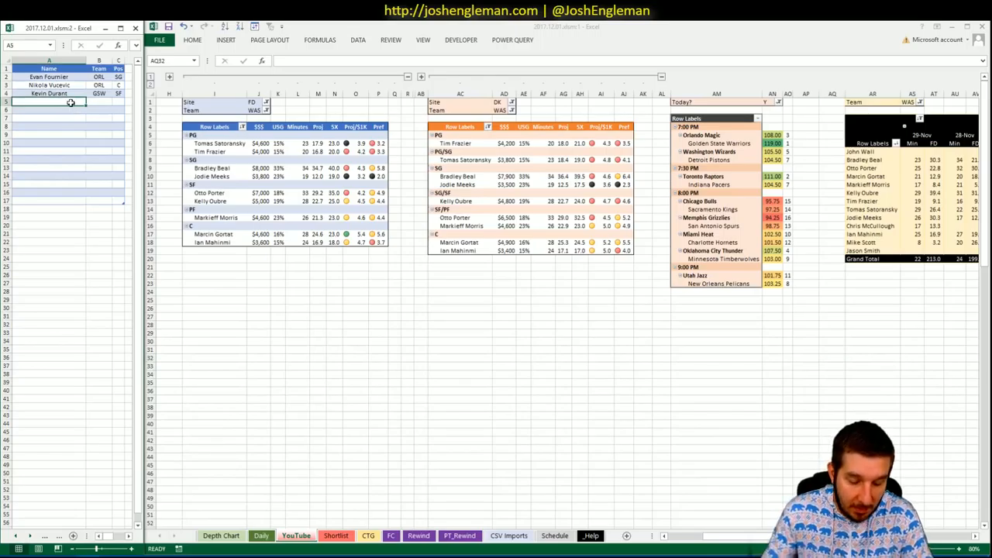
type("Bradley Beal")
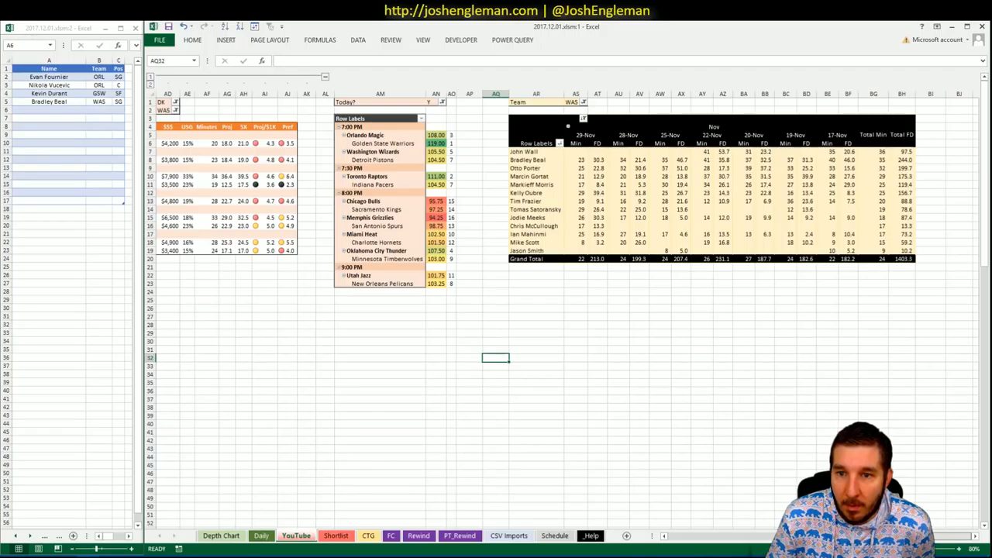
scroll("left", 3)
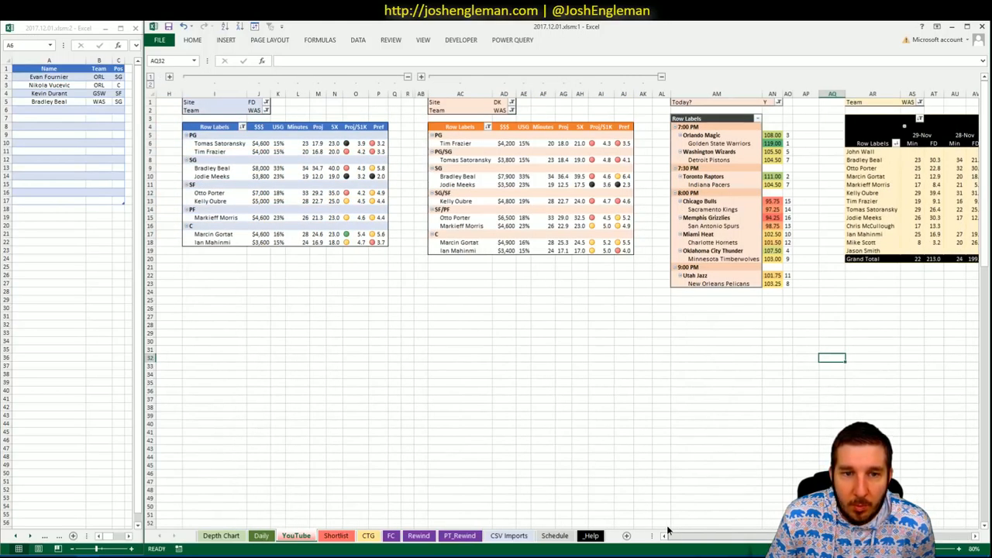
scroll("right", 3)
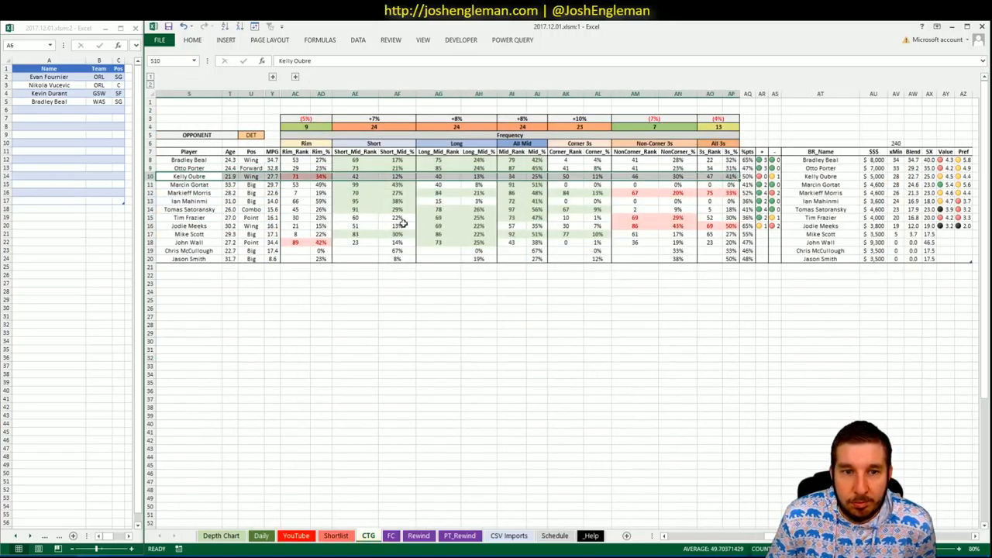
mouse_move(608, 369)
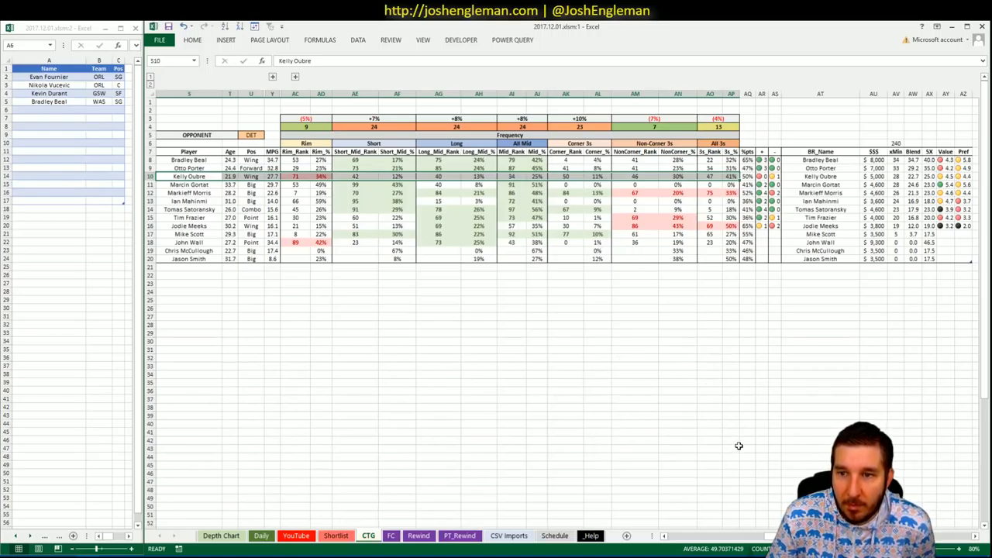
mouse_move(765, 527)
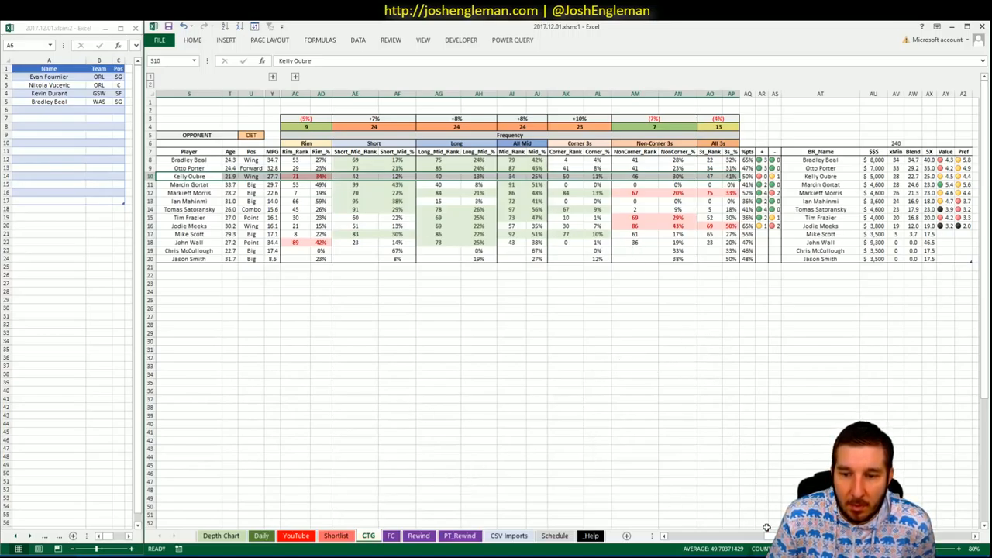
Add Otto Porter to the side shortlist after checking the Shortlist sheet
left_click(260, 536)
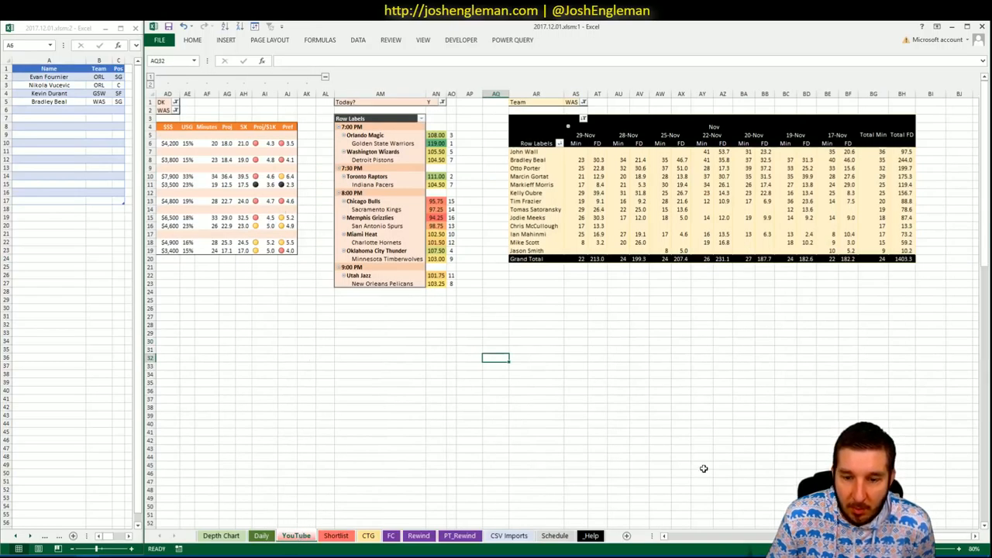
scroll("left", 3)
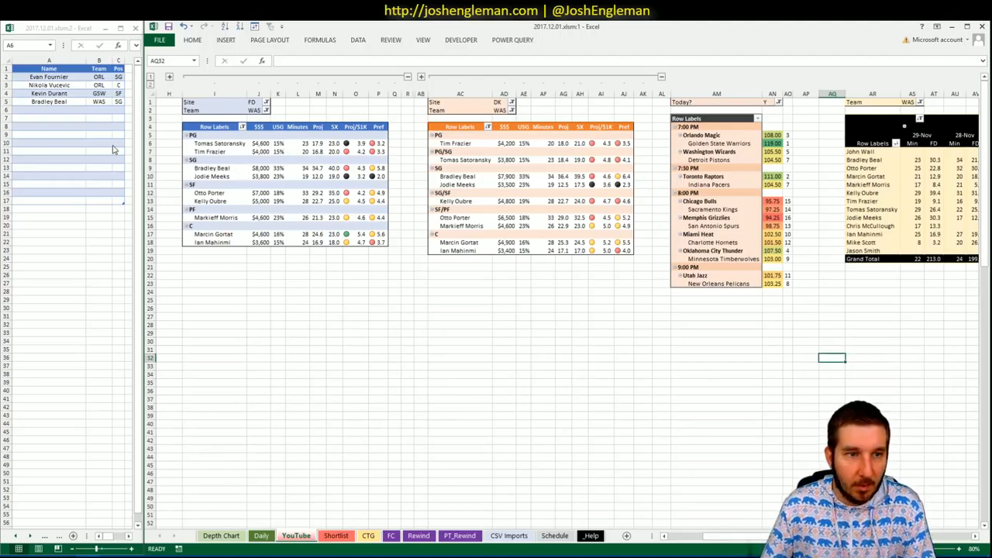
type("Otto Porter")
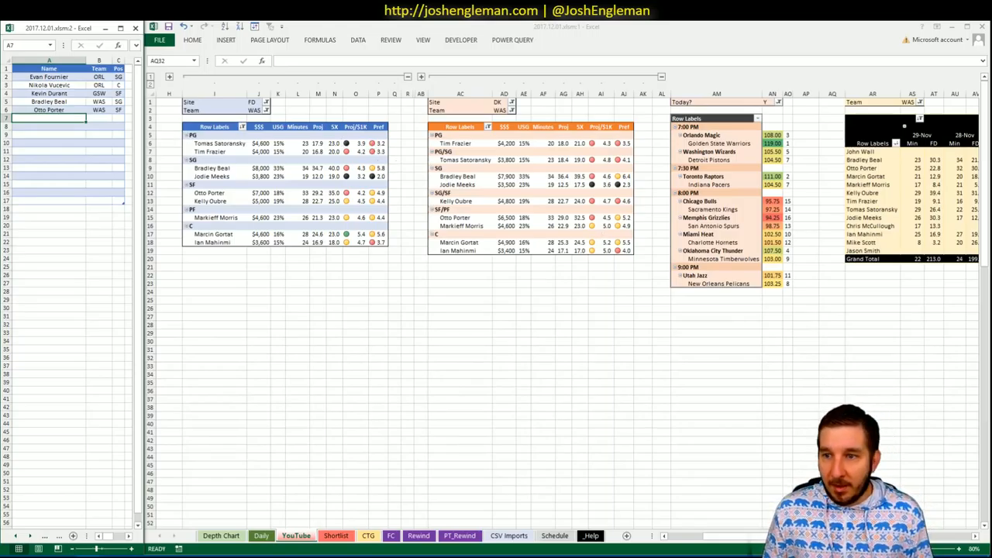
left_click(831, 356)
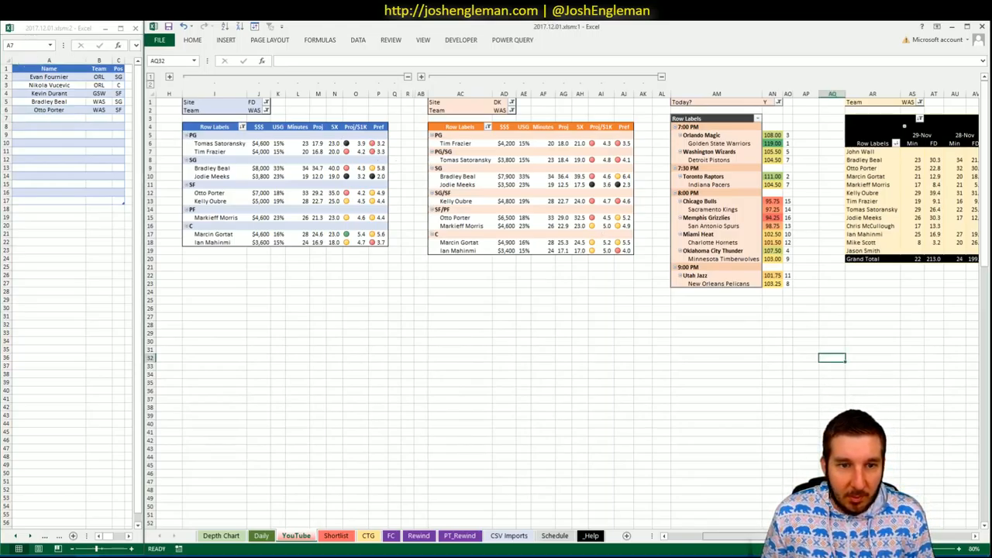
scroll("right", 3)
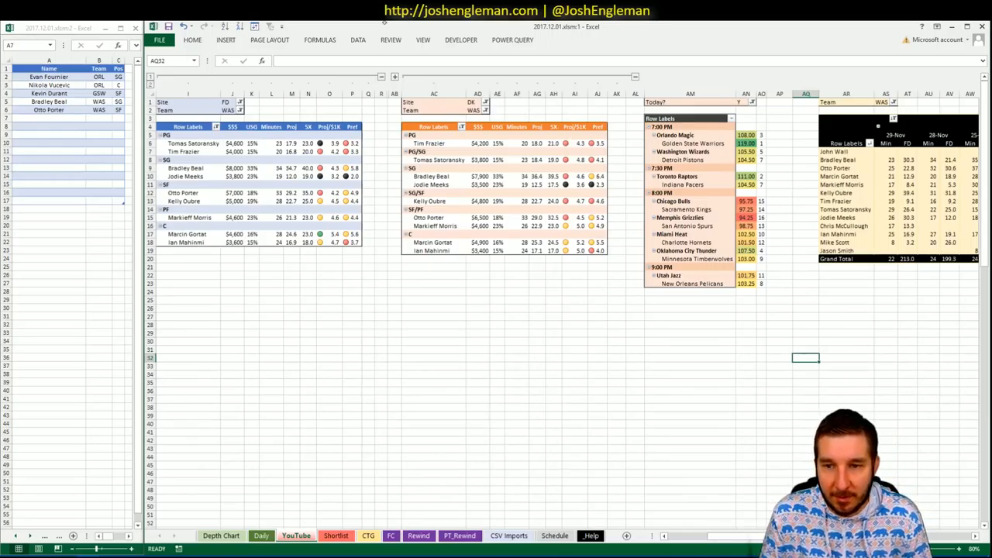
Review the CTG and slate-player sheets, then bring up the Wizards shooting stats in Chrome
left_click(369, 536)
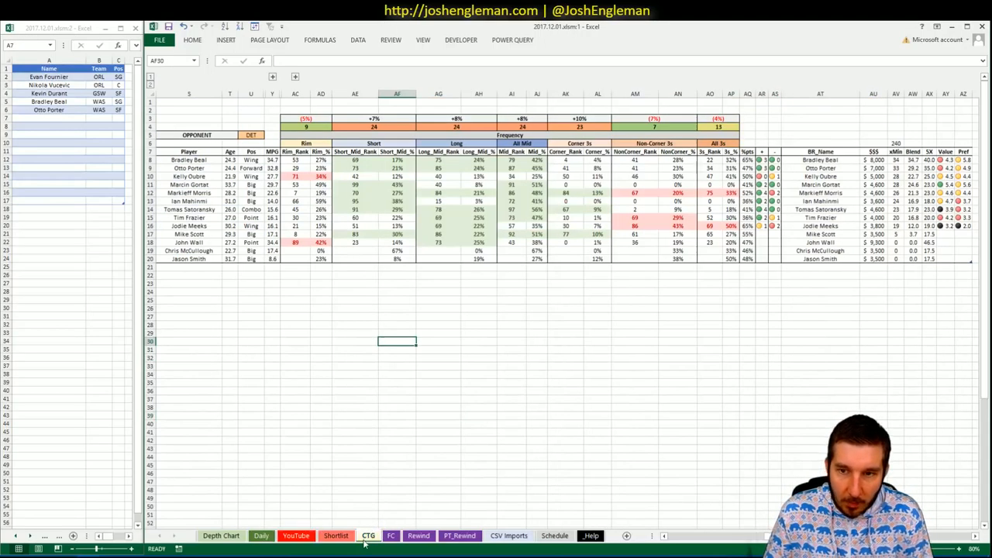
left_click(251, 135)
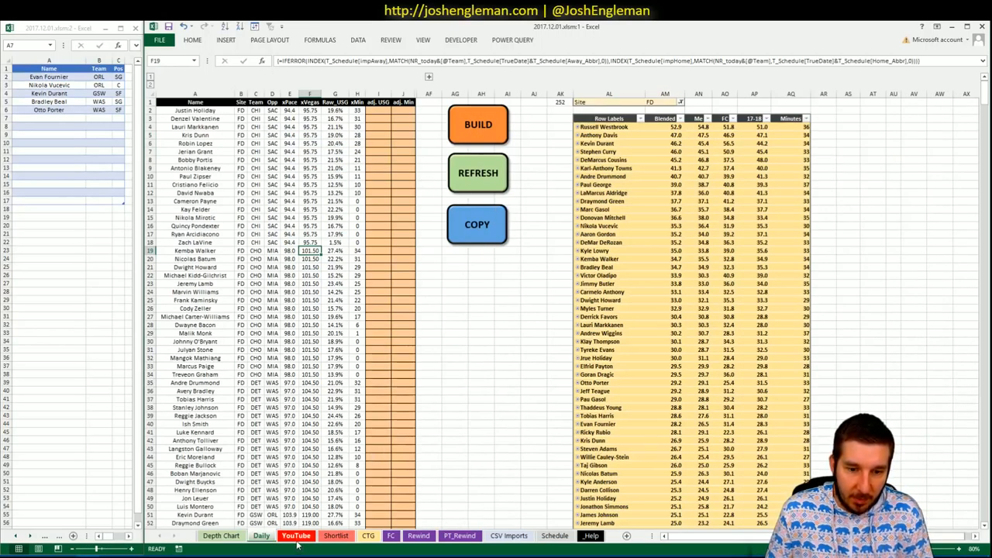
left_click(260, 536)
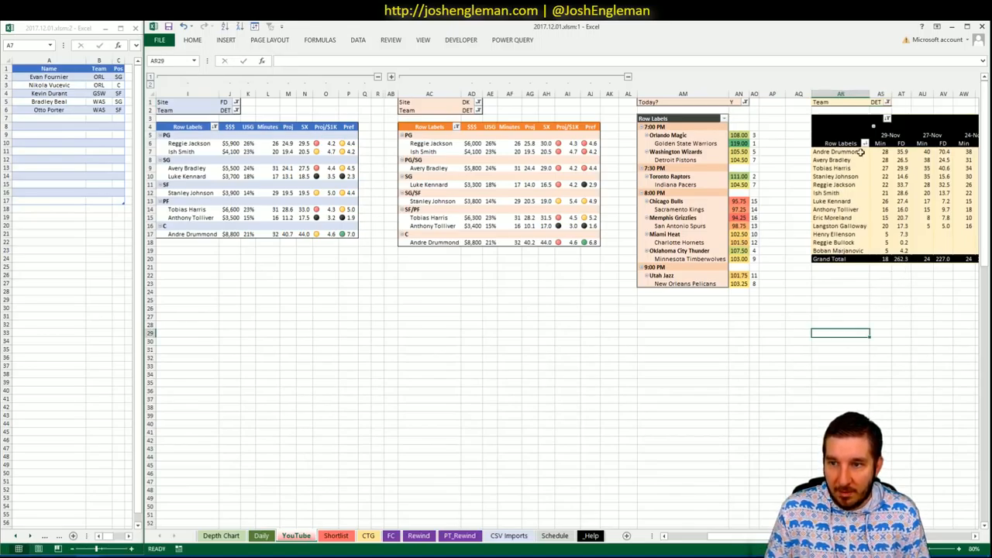
left_click(798, 448)
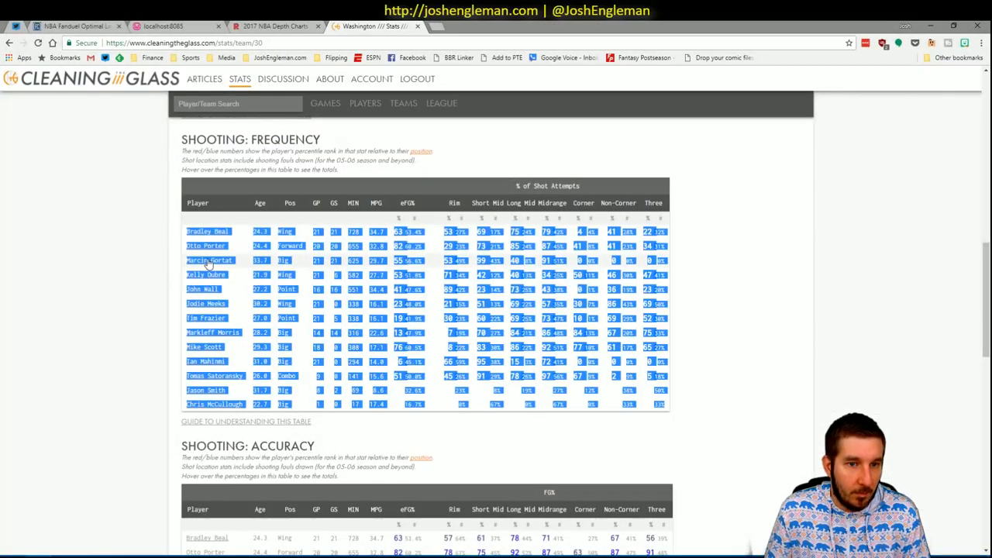
Search 'pisto' and load the Detroit Pistons team stats page on Cleaning the Glass
left_click(239, 104)
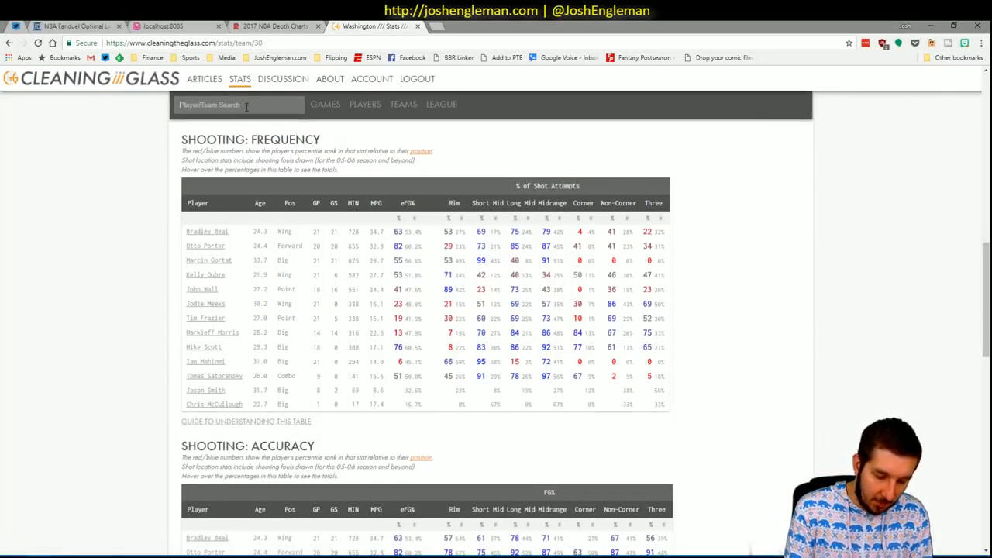
type("pisto")
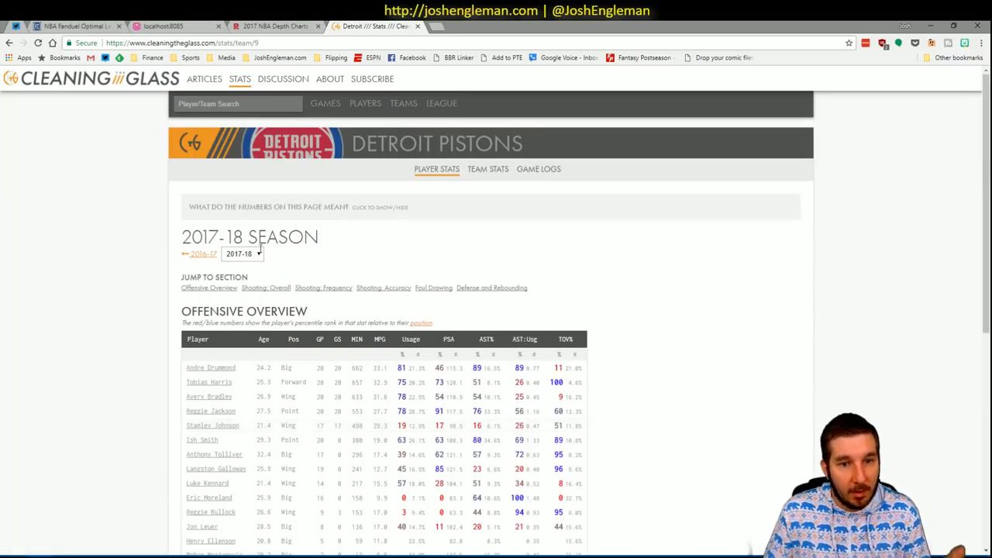
scroll("down", 3)
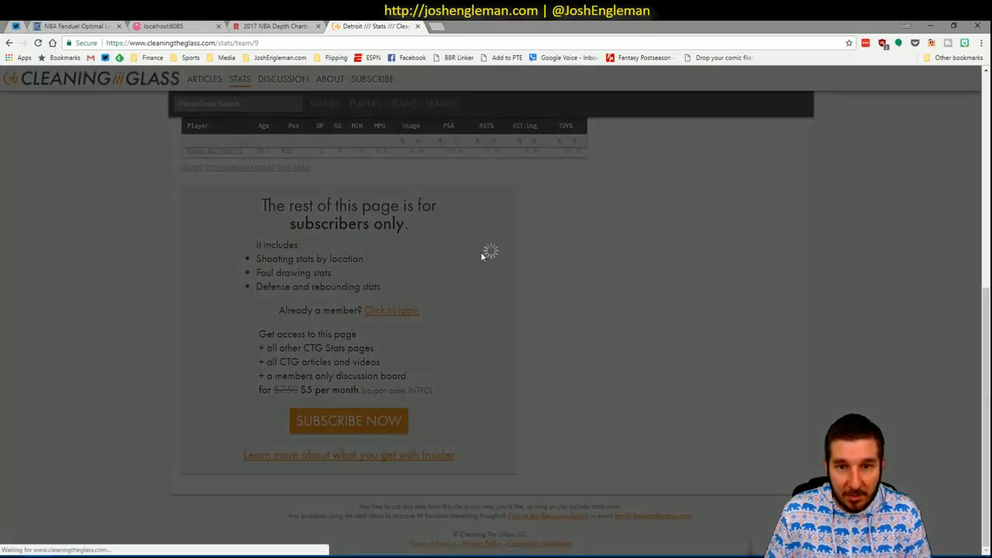
mouse_move(579, 270)
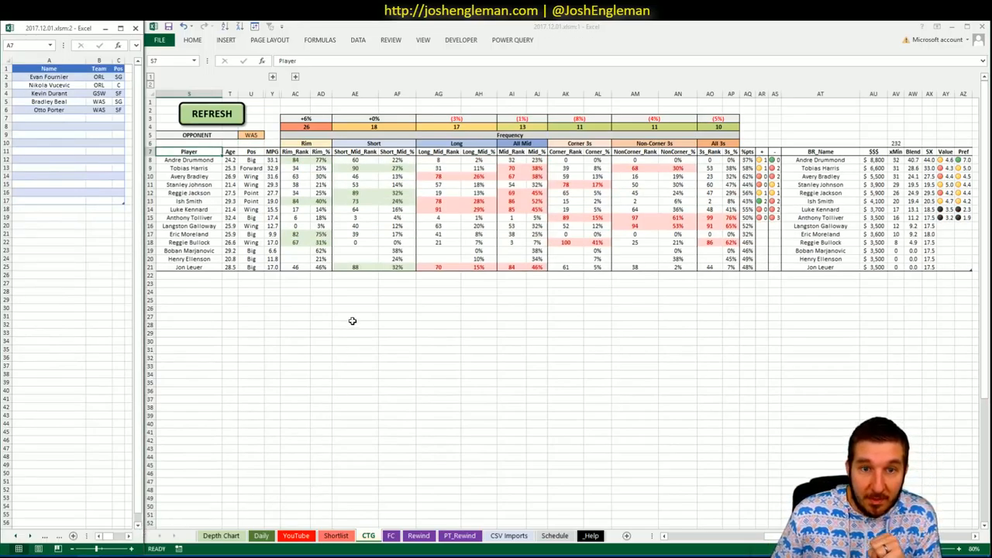
mouse_move(357, 319)
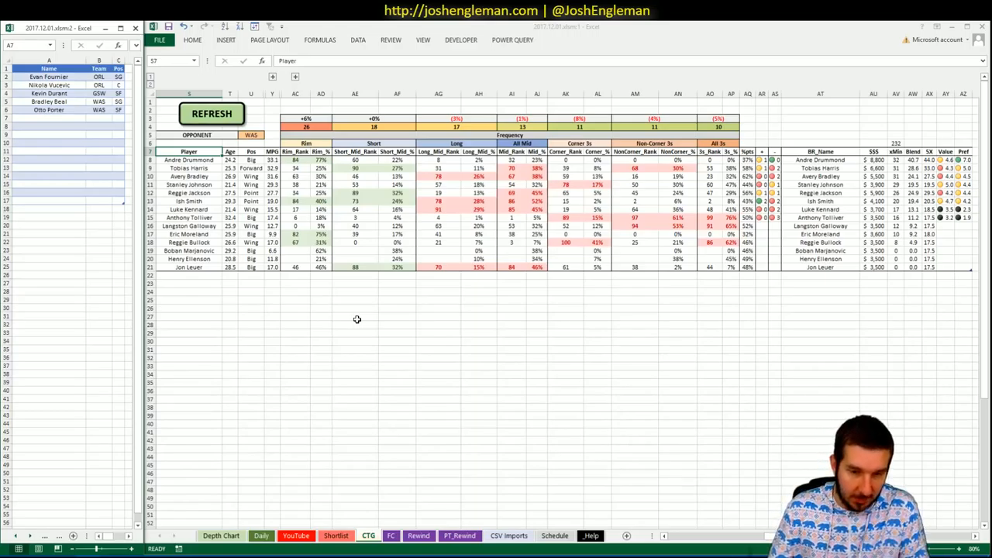
Return to the team projection pivots sheet and scroll right toward the side list
left_click(260, 536)
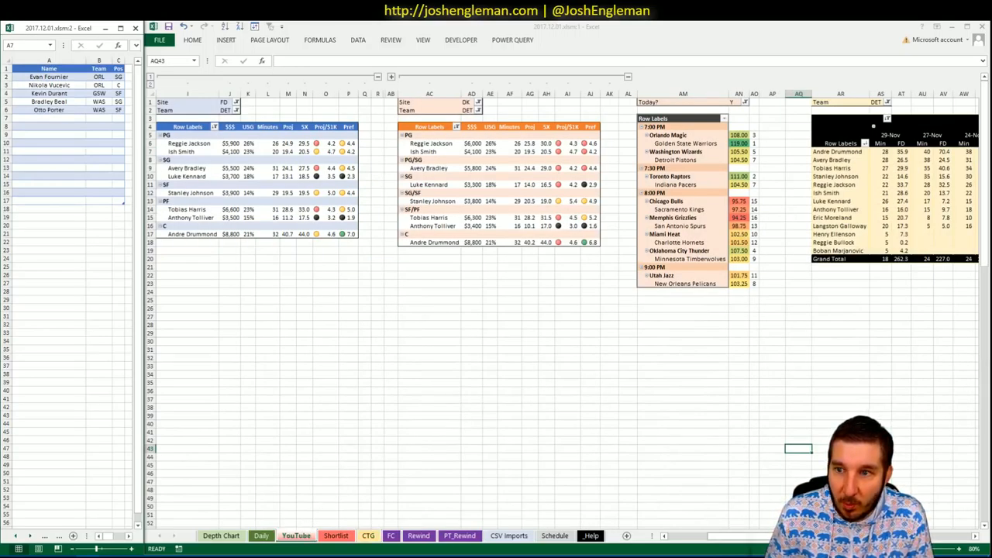
scroll("right", 3)
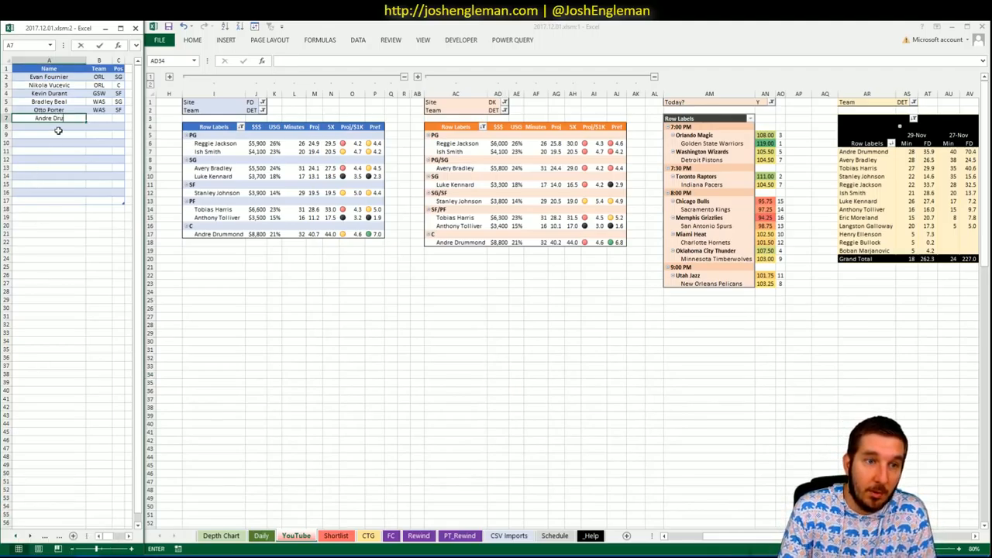
Confirm Andre Drummond on the shortlist and set the FD pivot team filter to TOR
key("Return")
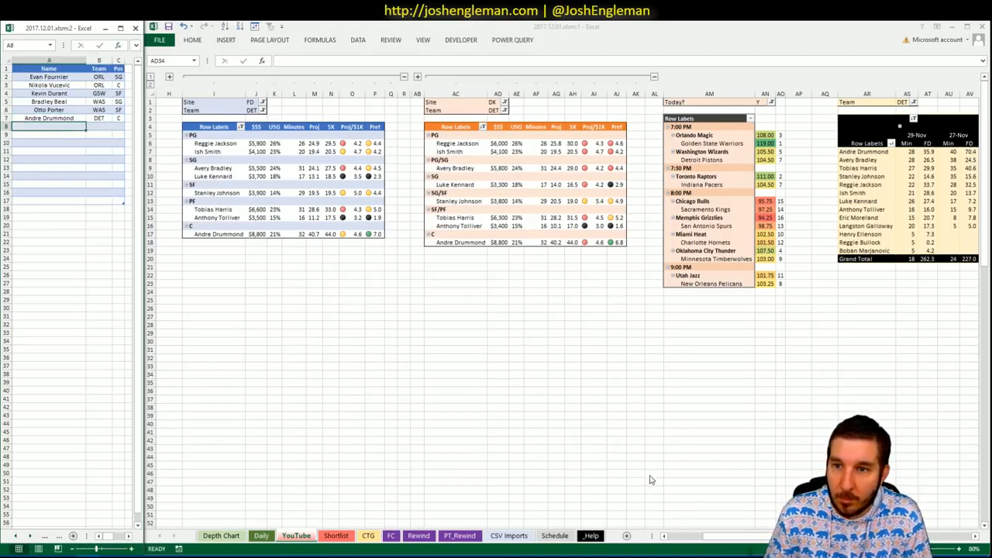
left_click(498, 373)
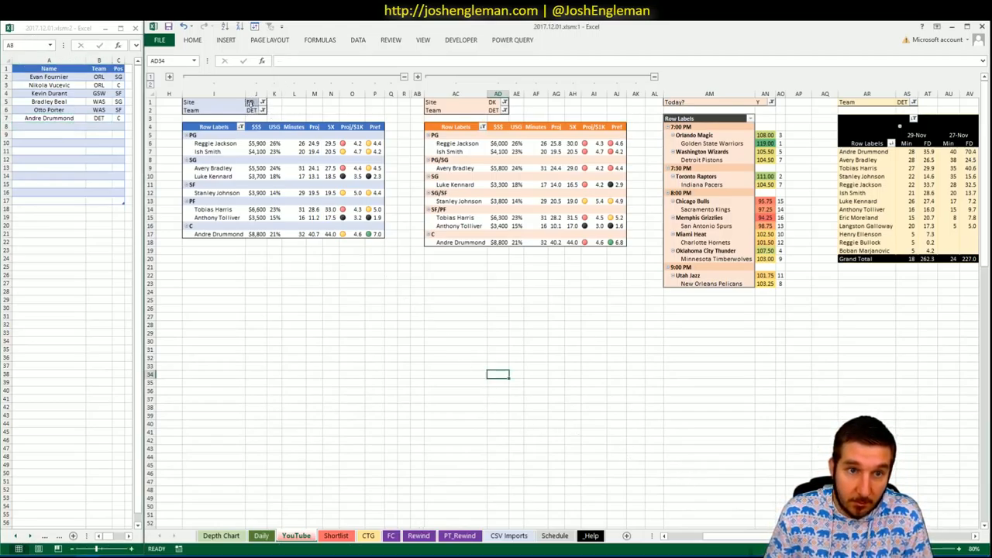
left_click(255, 109)
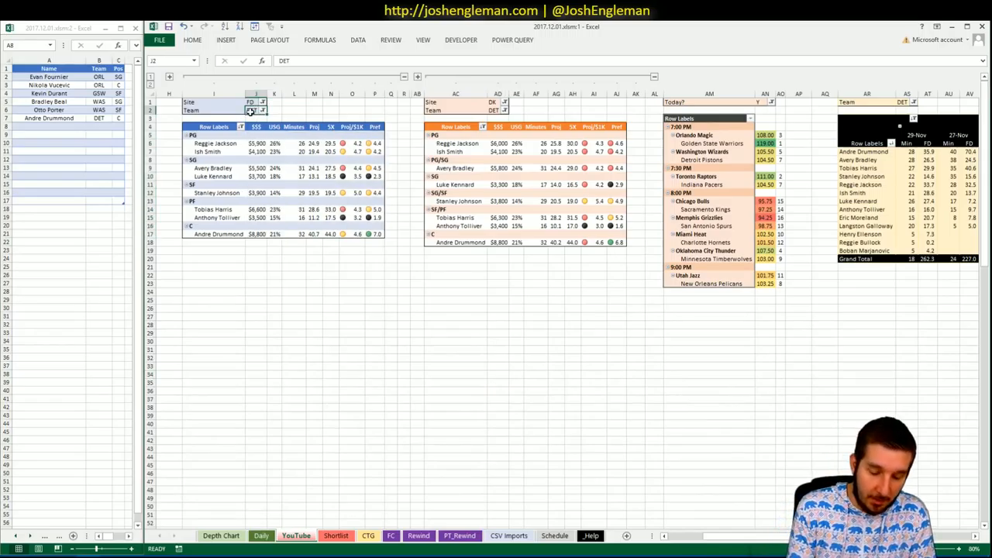
type("TOR")
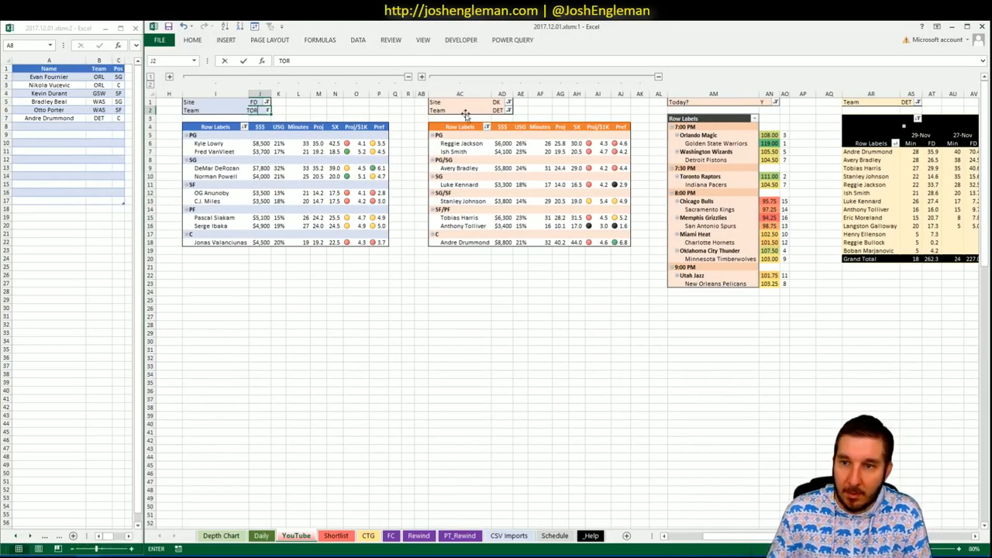
key("Return")
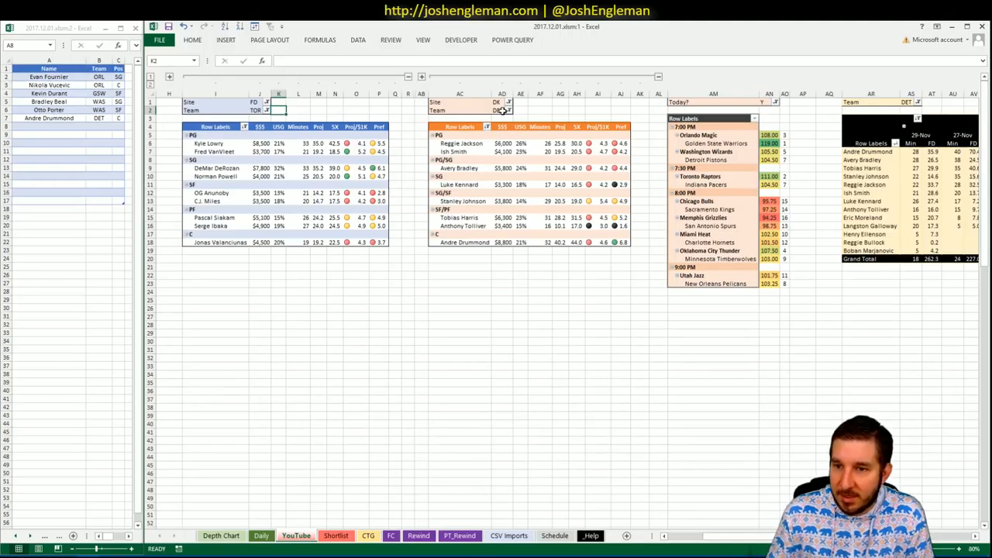
left_click(499, 108)
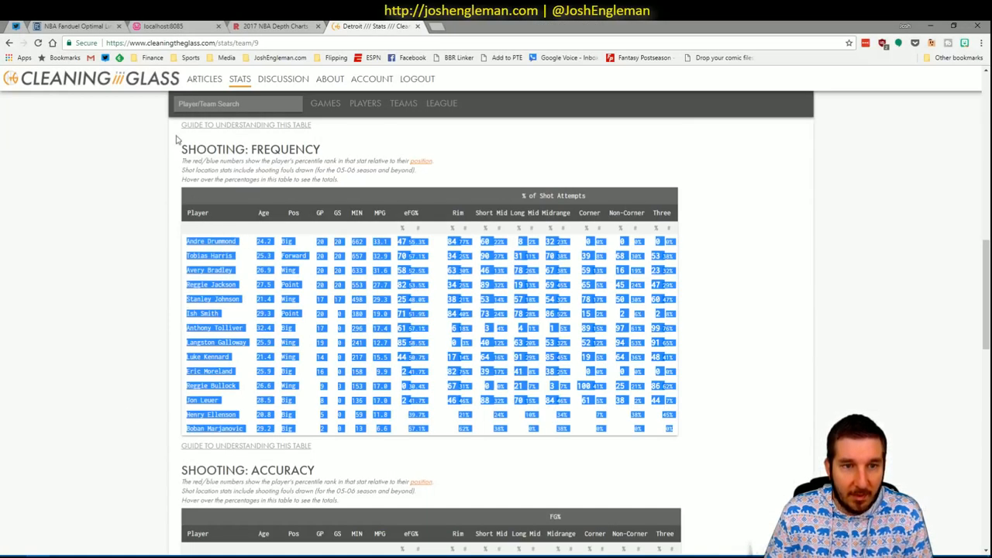
Search 'raptor' and open the Toronto Raptors team page on Cleaning the Glass
type("raptor")
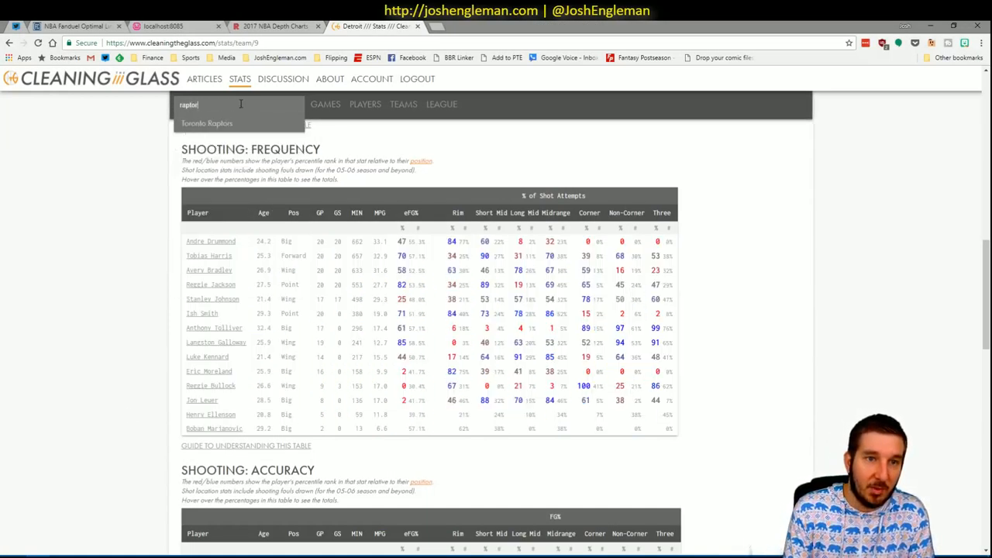
left_click(208, 124)
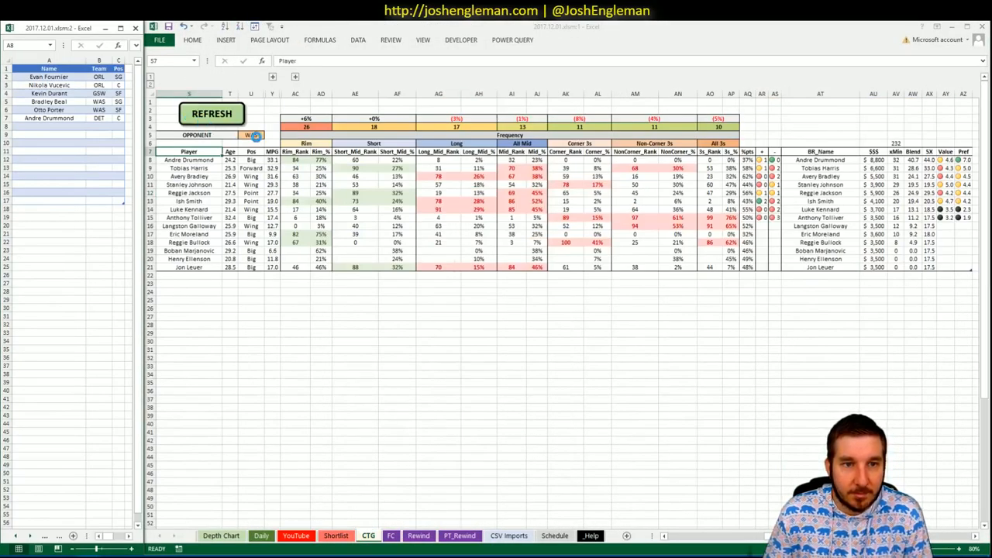
Set the CTG sheet's OPPONENT cell to IND so the opponent rank row recalculates
left_click(211, 114)
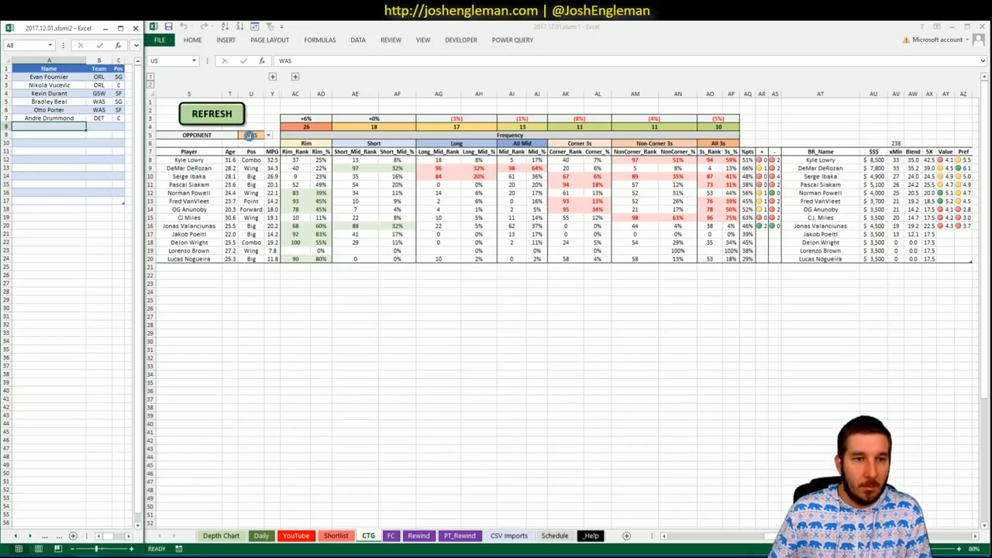
type("IND")
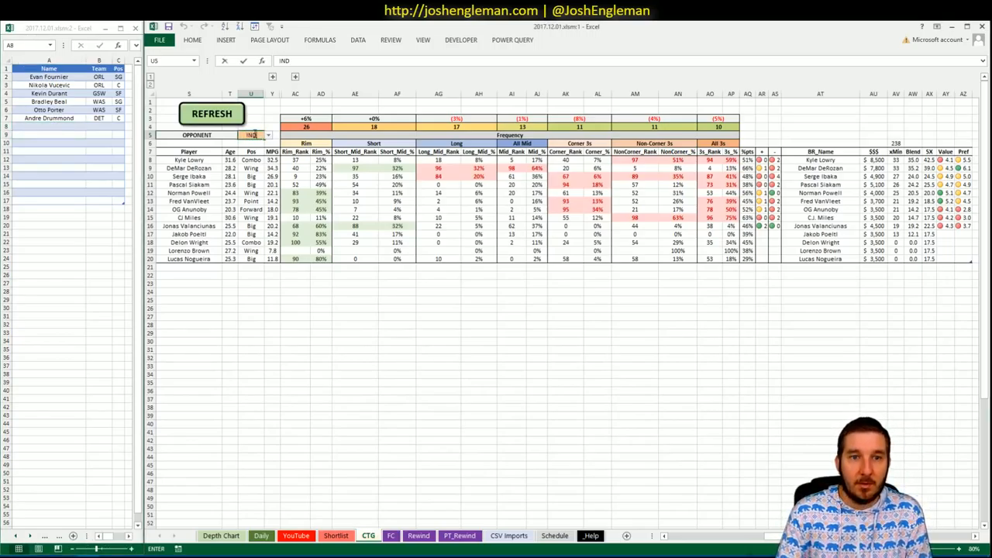
left_click(211, 115)
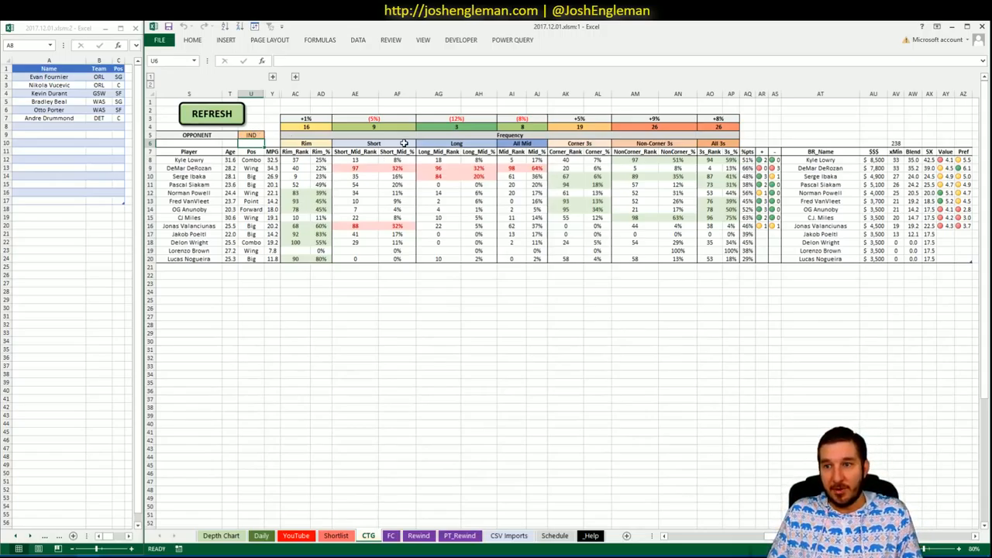
mouse_move(662, 93)
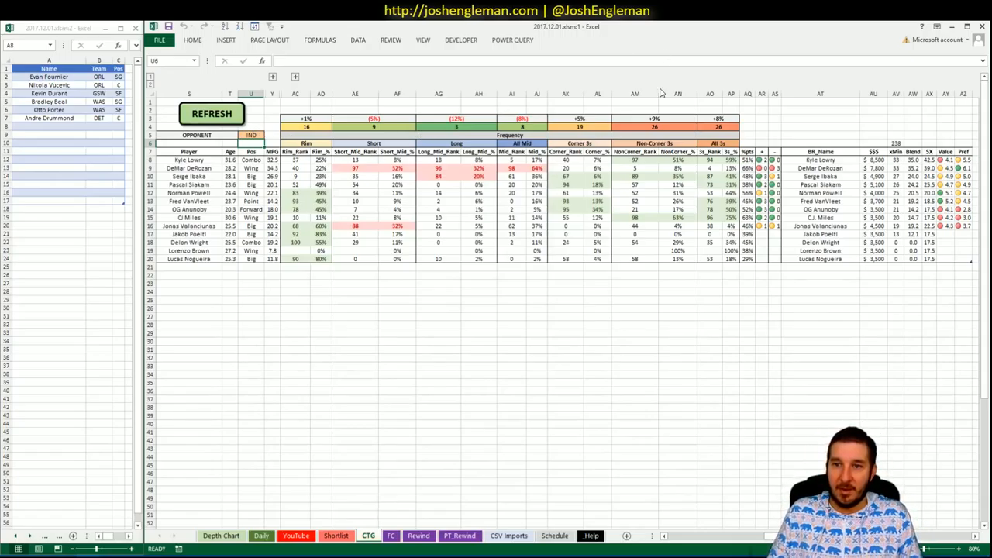
mouse_move(406, 153)
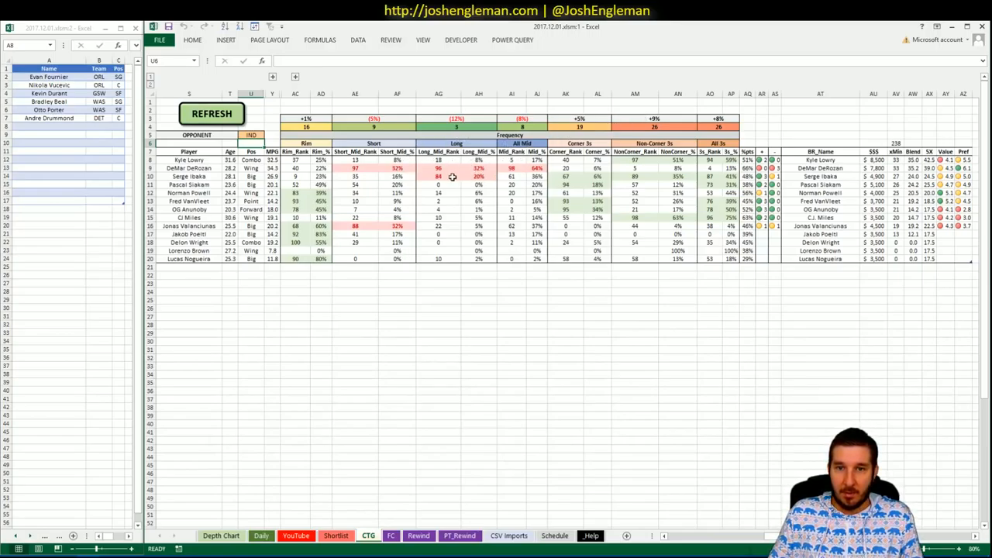
mouse_move(749, 173)
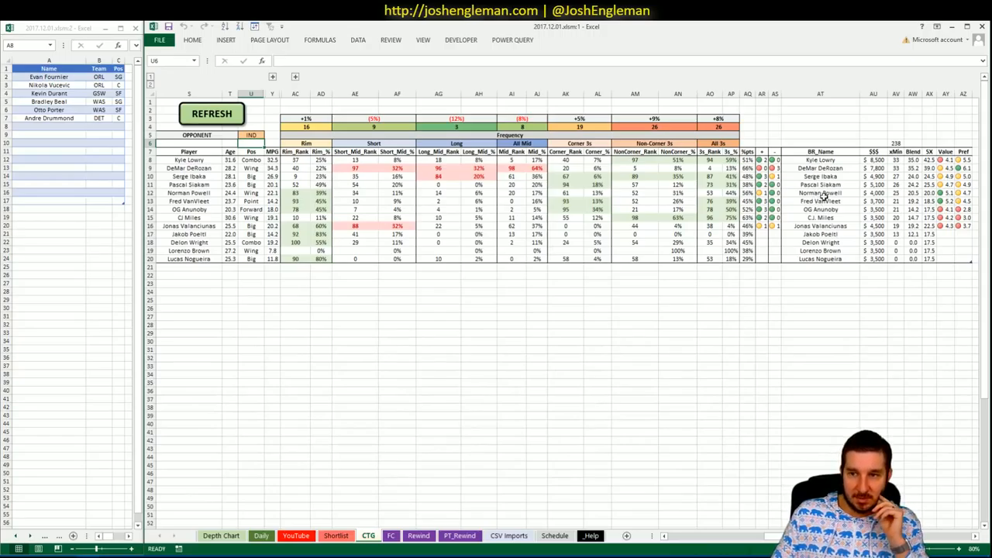
left_click(296, 537)
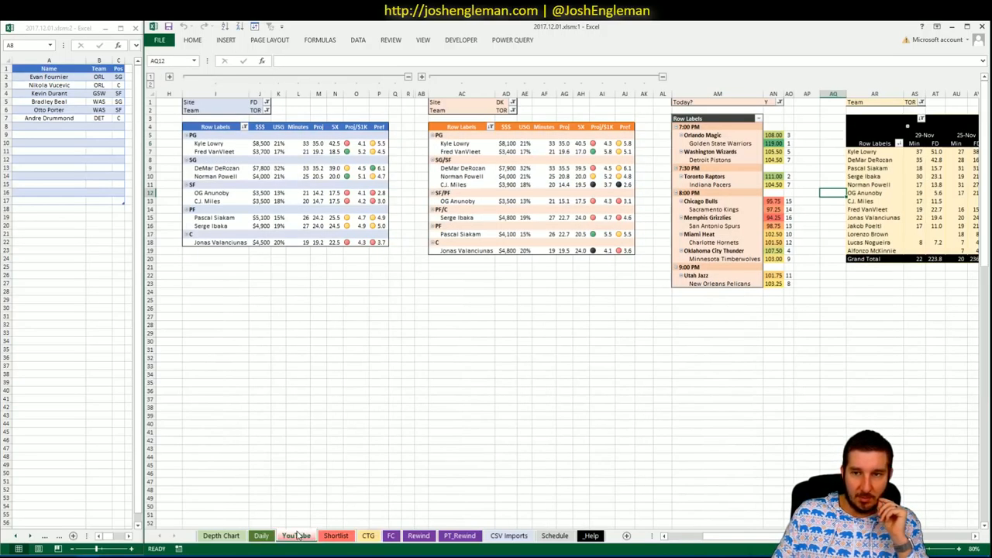
left_click(874, 168)
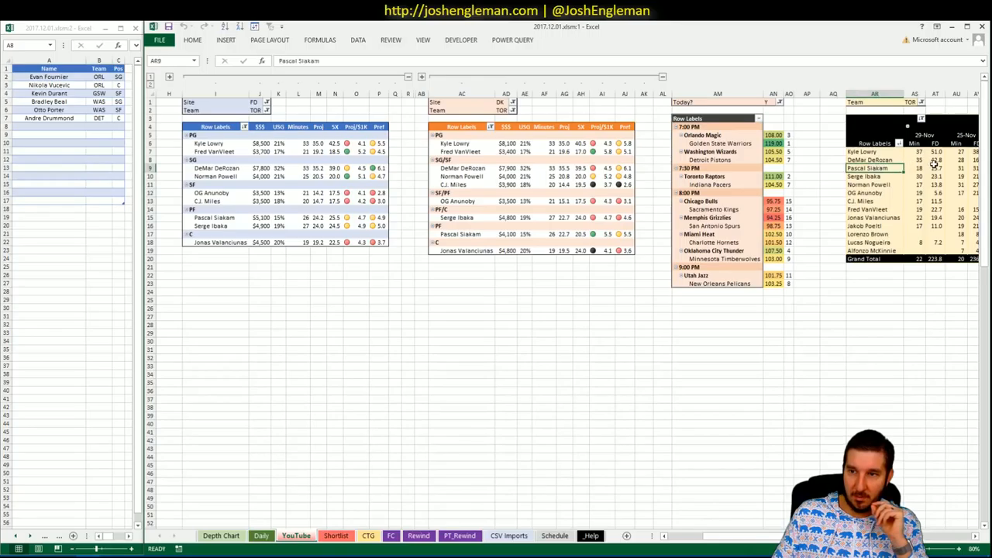
left_click(378, 415)
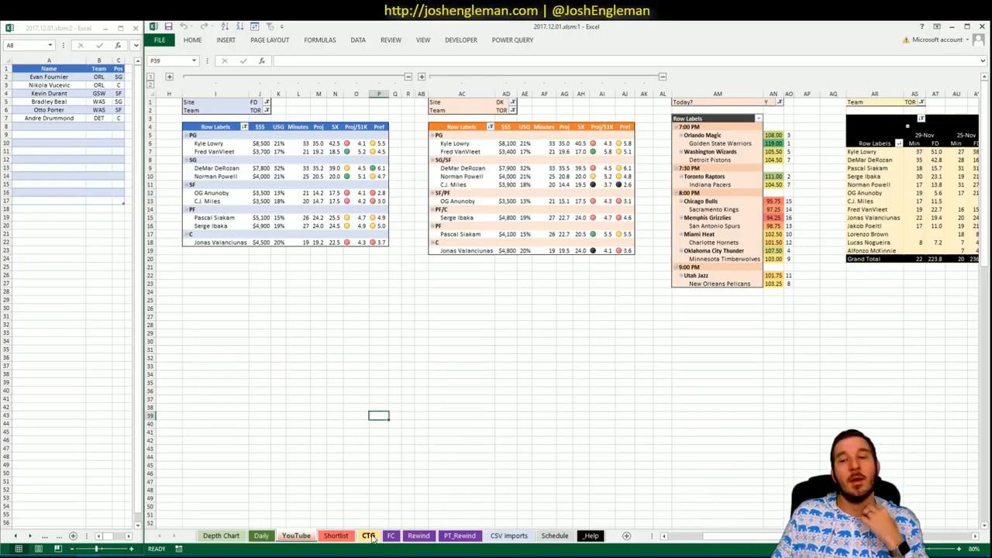
left_click(369, 536)
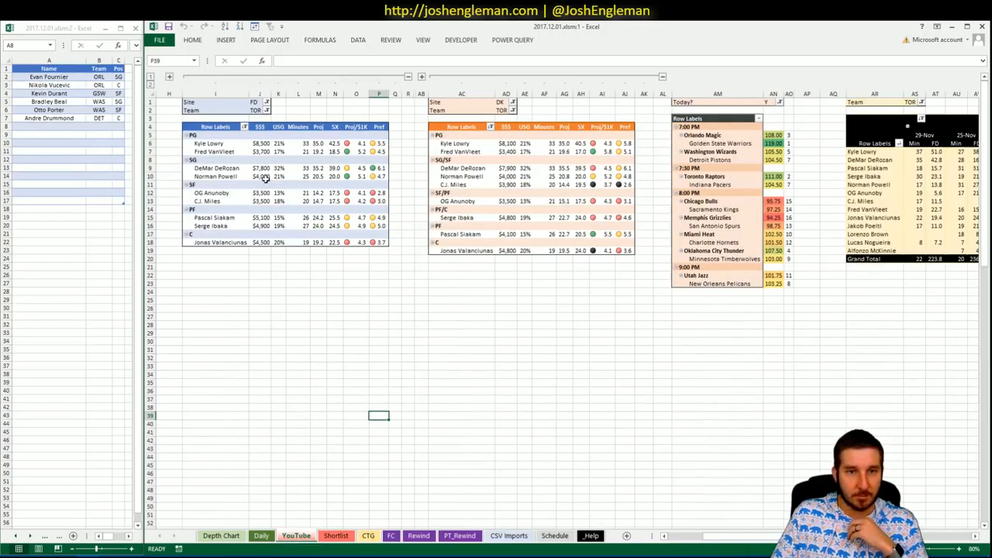
mouse_move(499, 369)
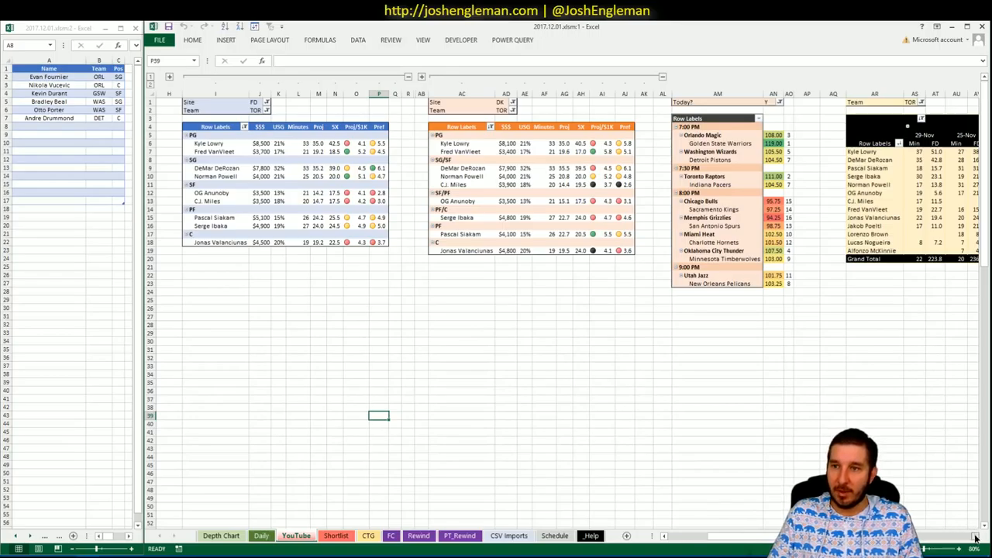
scroll("right", 3)
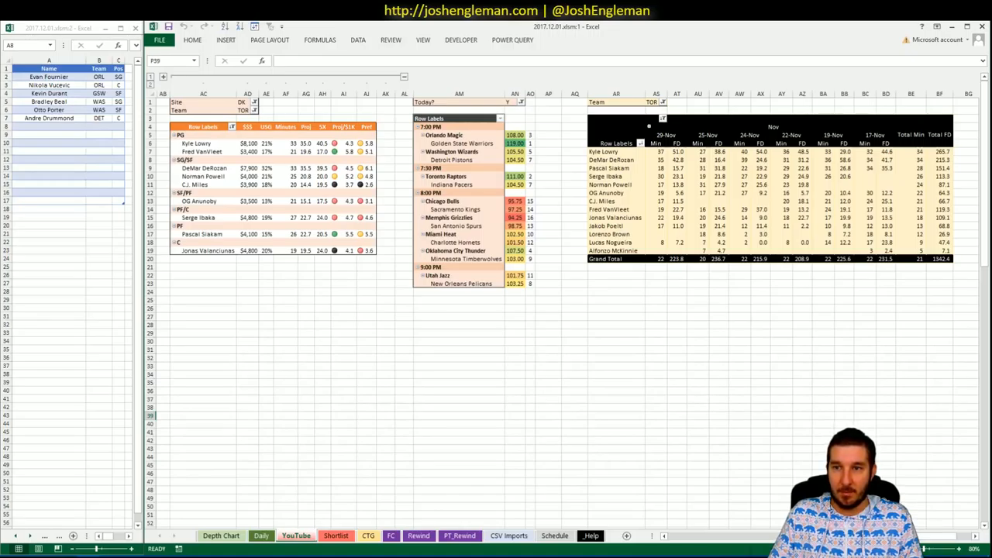
scroll("left", 3)
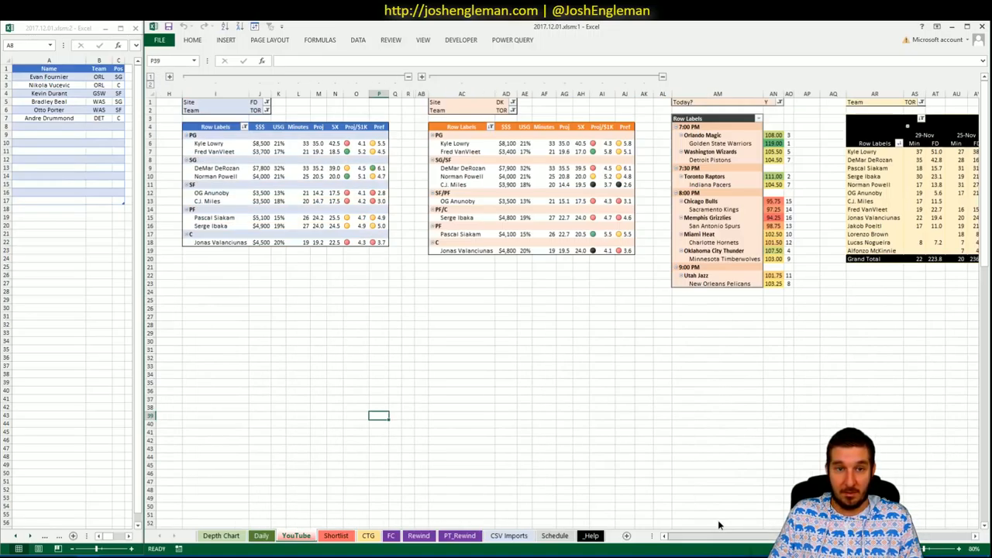
scroll("right", 3)
type("Kyle Lowry")
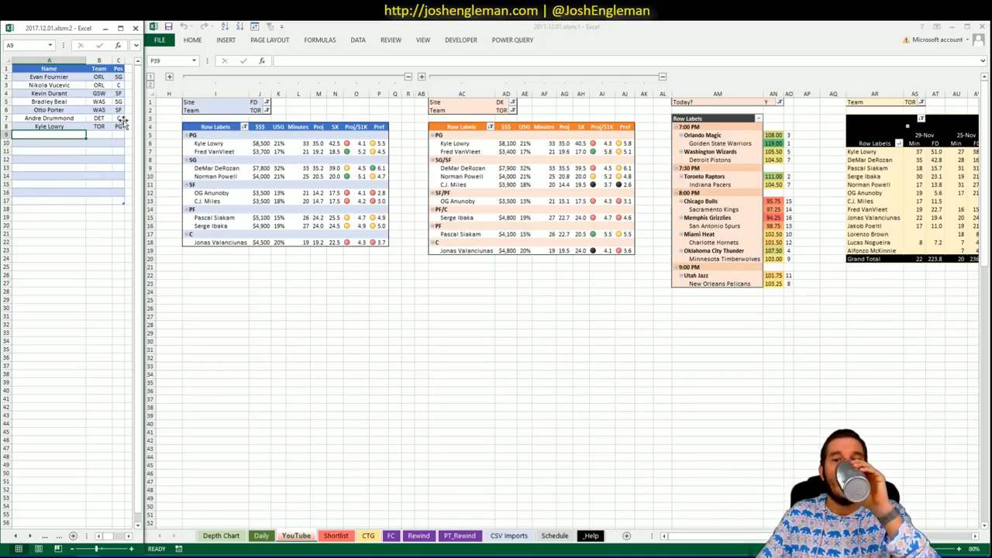
mouse_move(465, 324)
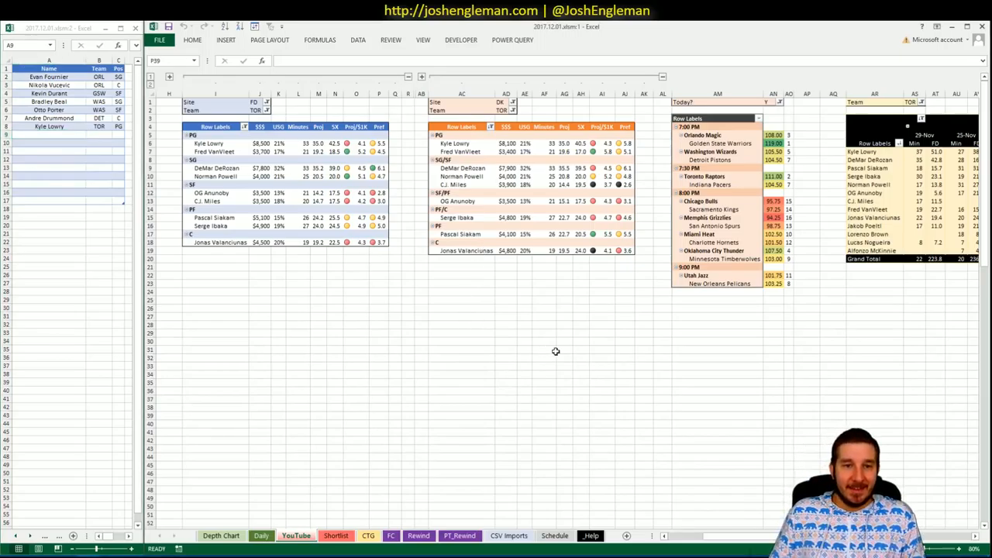
left_click(378, 416)
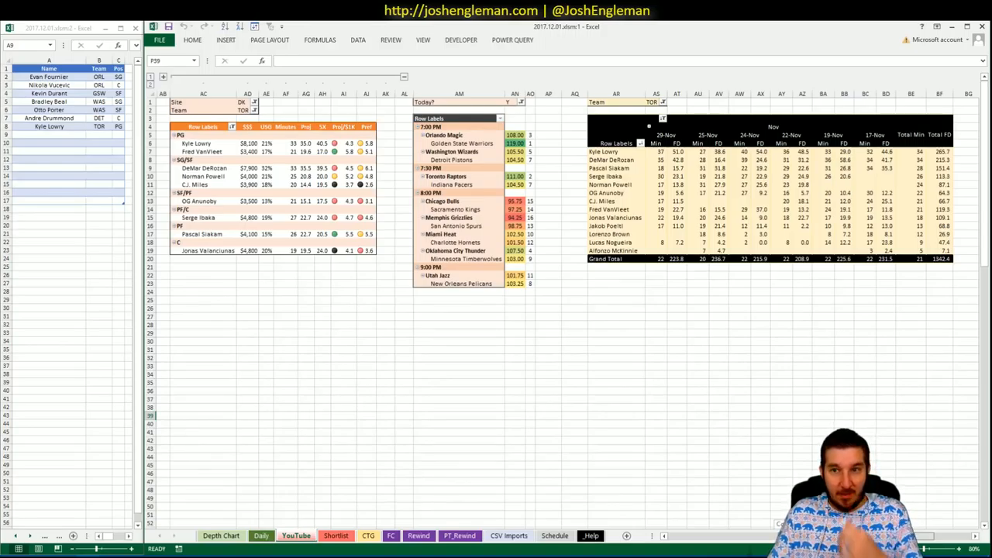
scroll("left", 3)
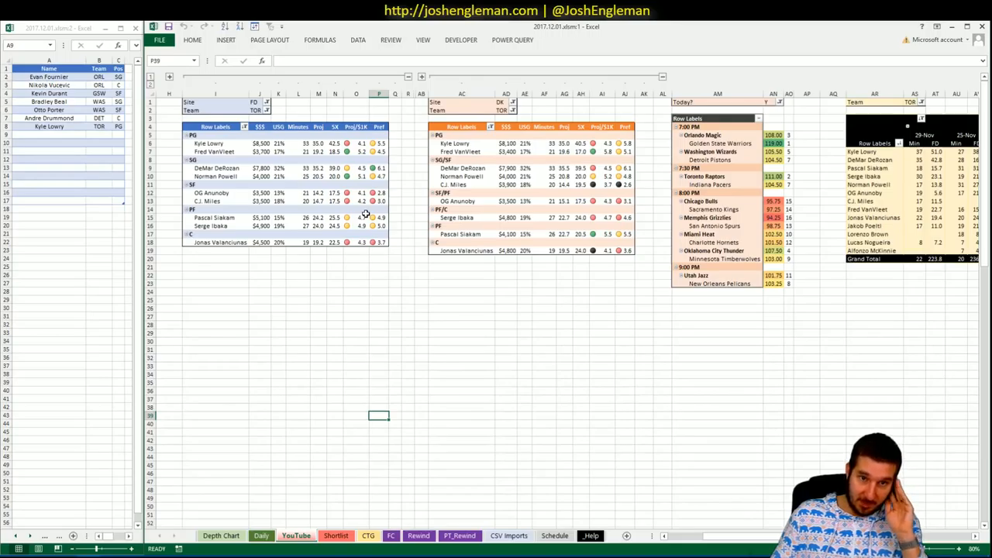
left_click(421, 390)
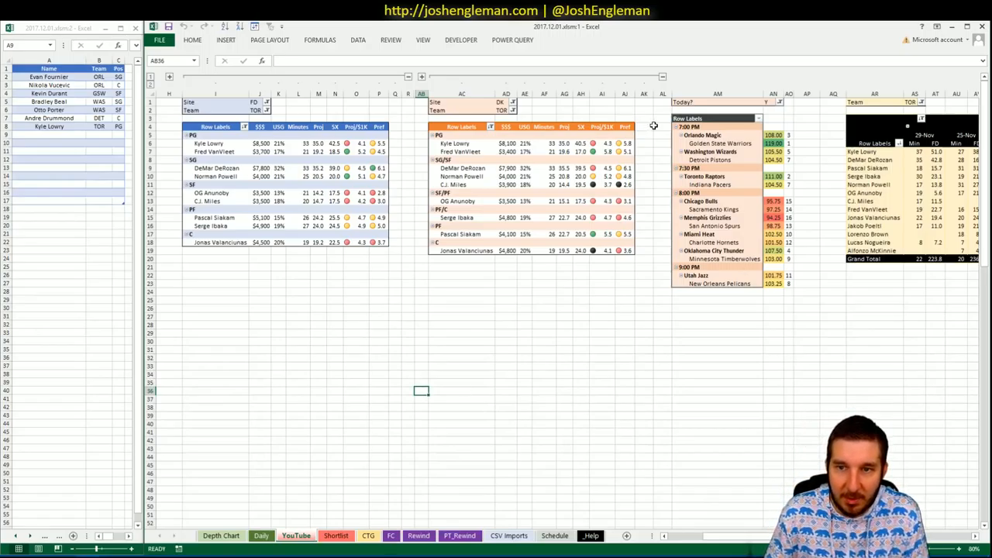
left_click(645, 127)
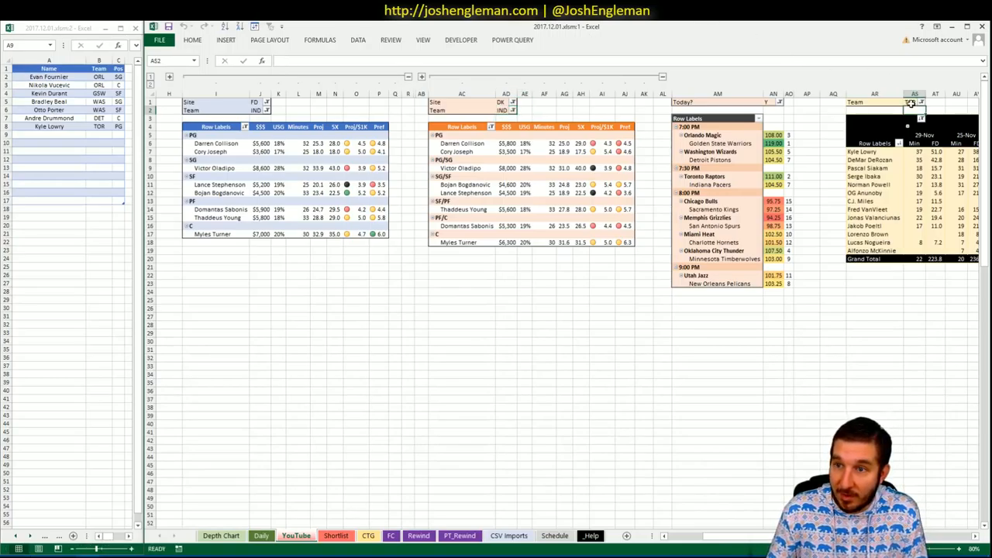
Set the Team filter to IND so the recent-games table lists Pacers players
type("IND")
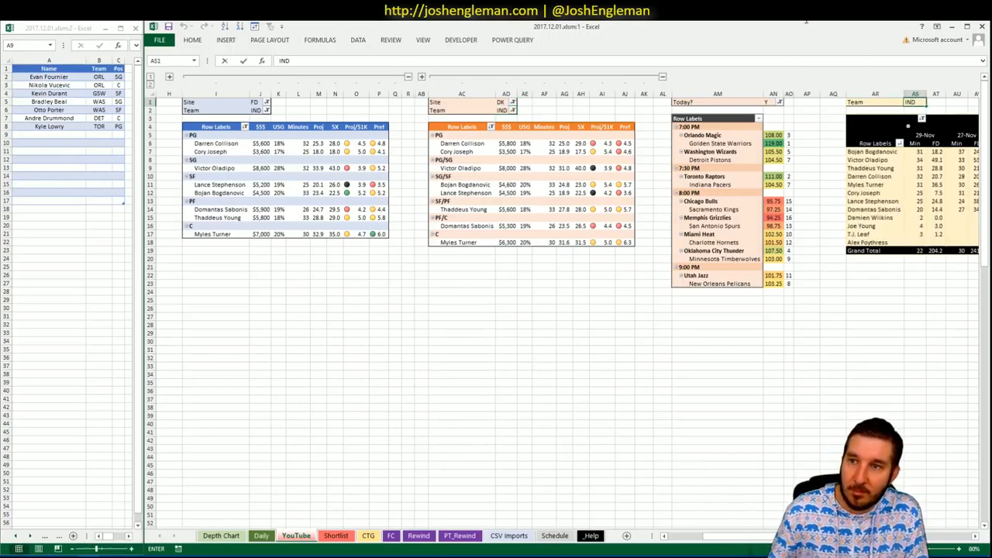
key("Return")
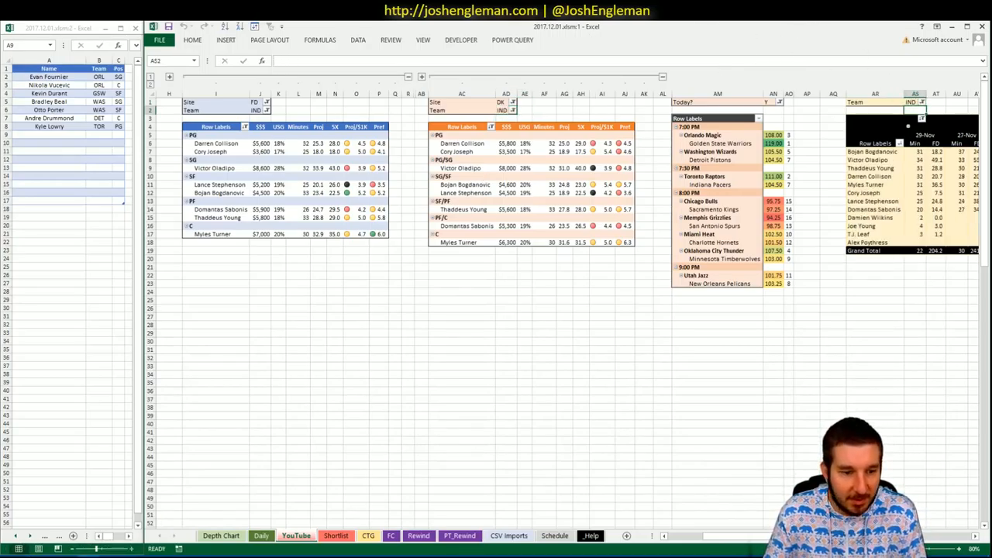
left_click(375, 25)
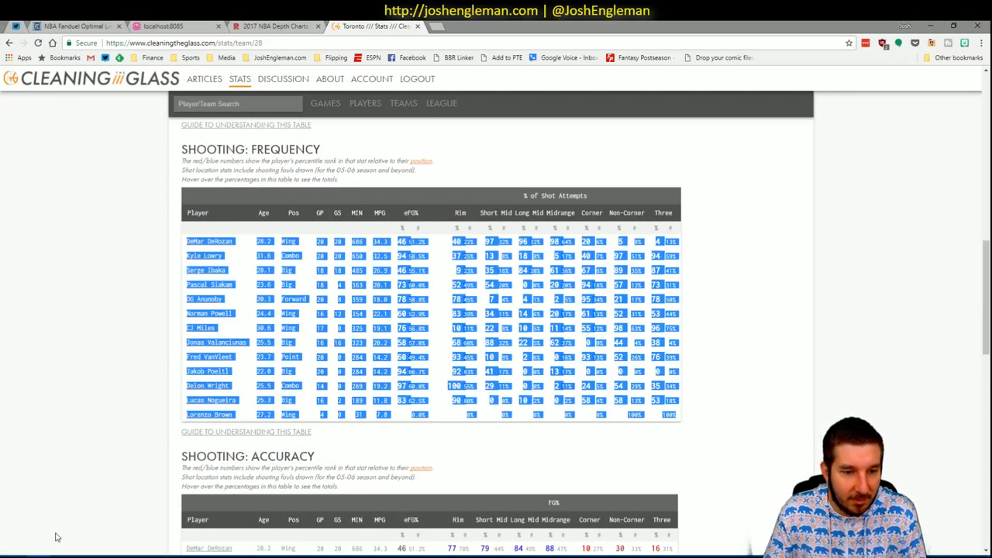
scroll("up", 3)
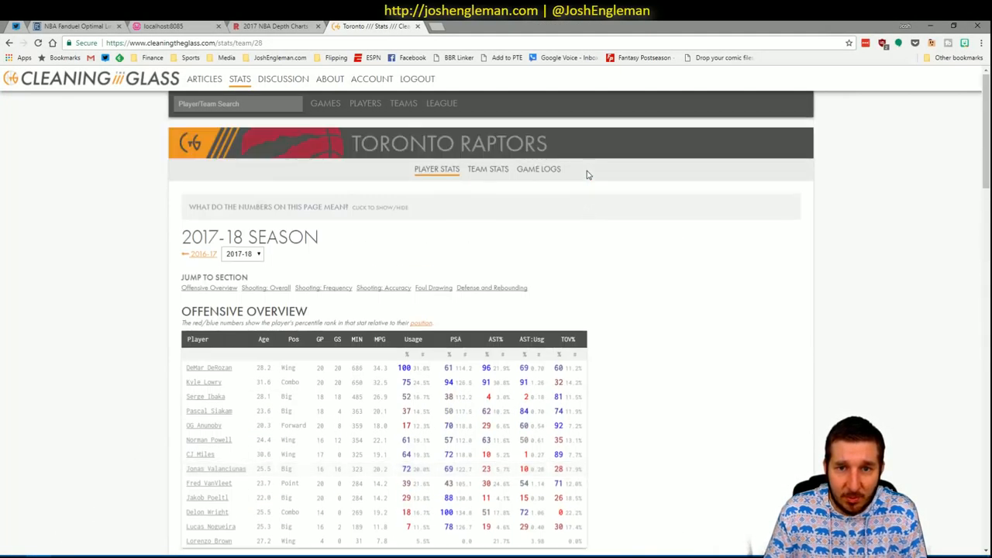
left_click(486, 169)
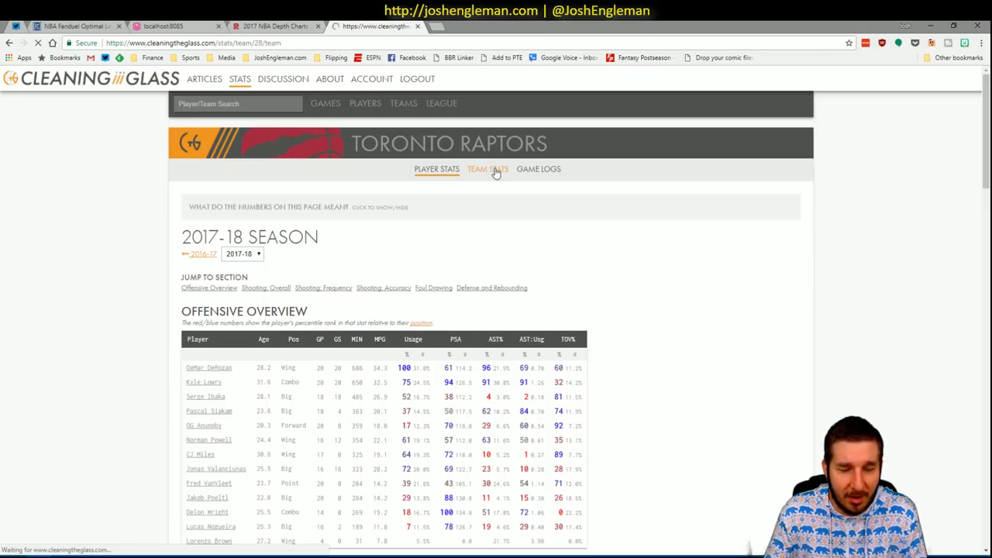
left_click(487, 169)
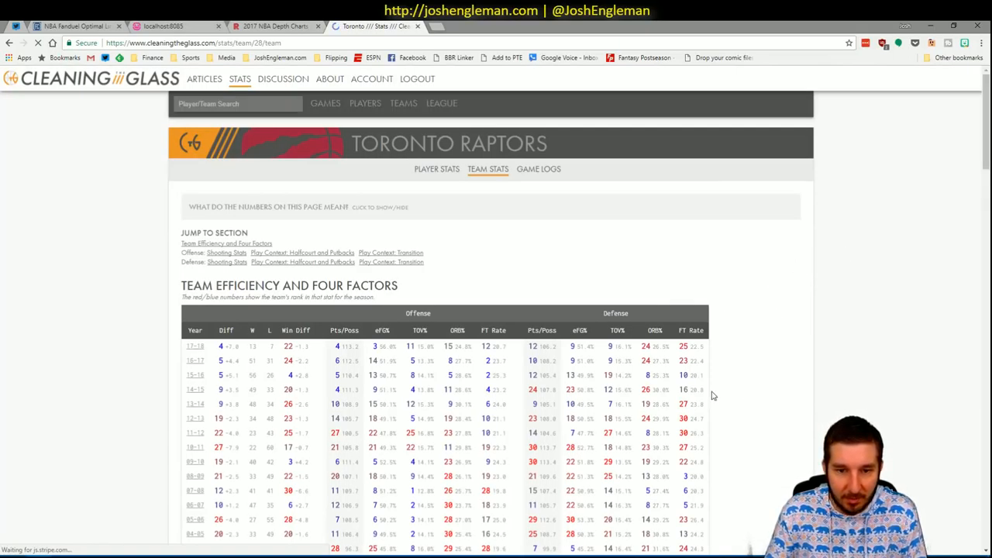
mouse_move(424, 357)
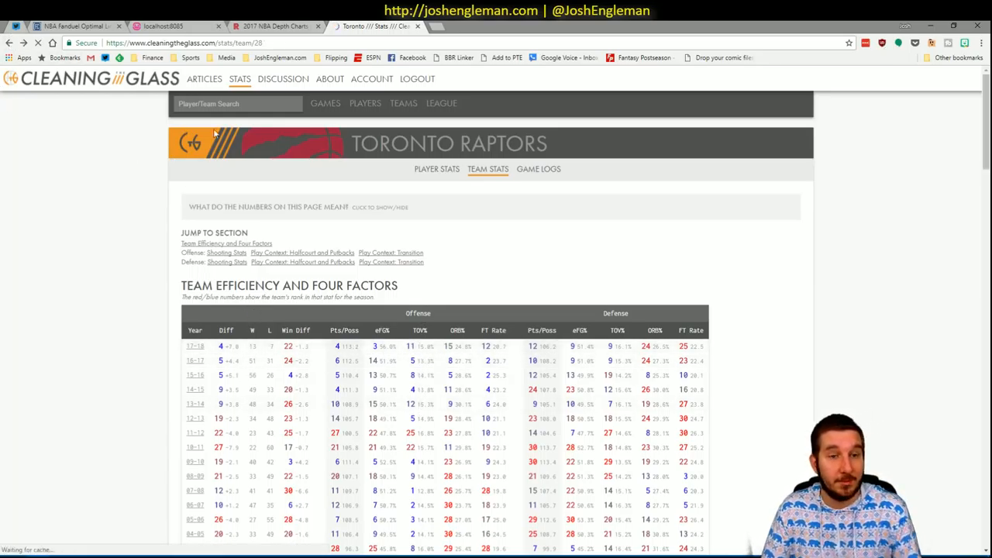
left_click(437, 169)
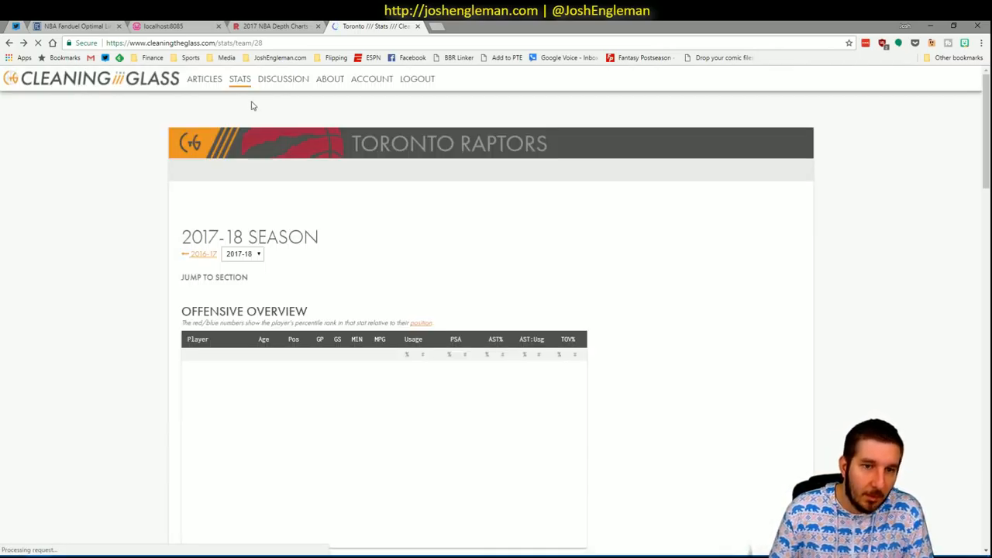
mouse_move(229, 197)
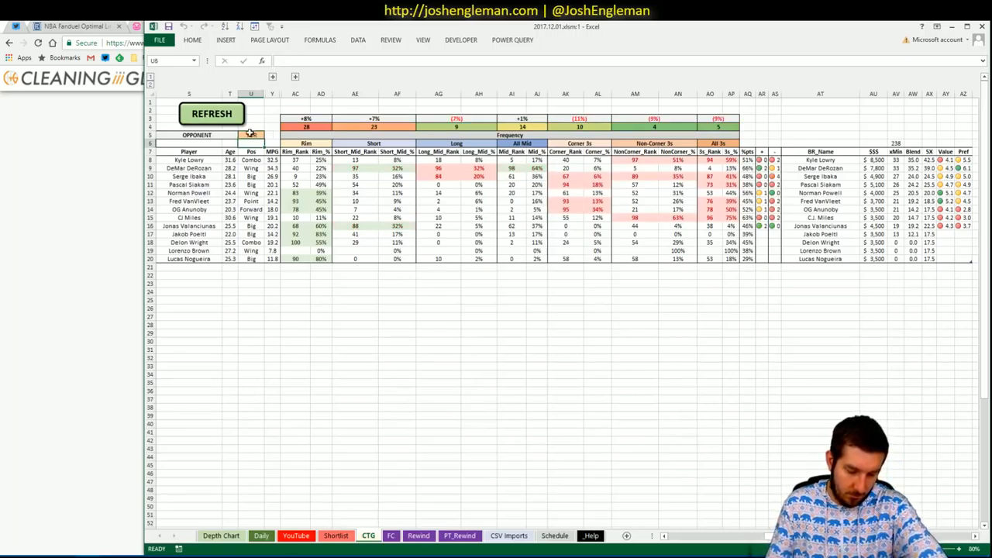
mouse_move(62, 519)
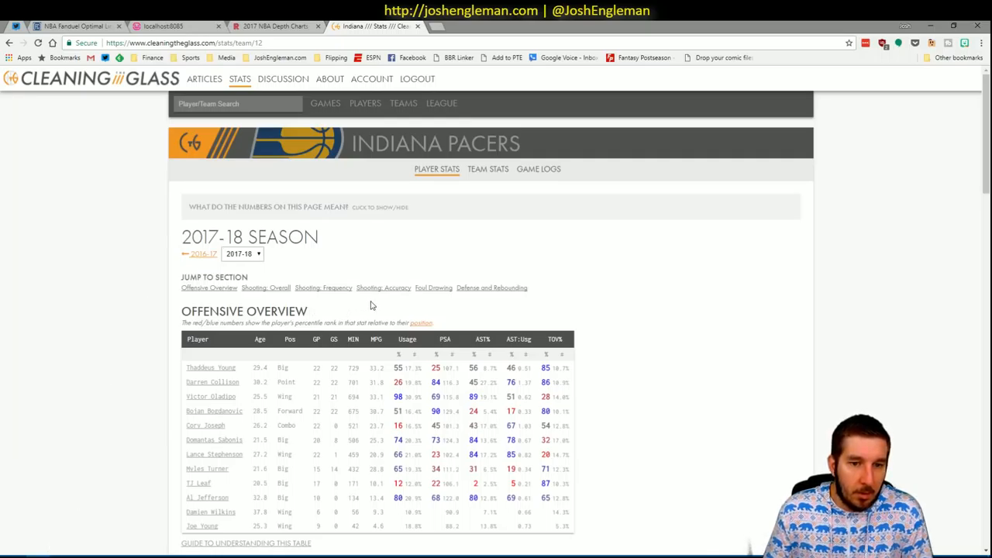
Review the pasted Pacers shooting profiles and return to the projections workbook
scroll("down", 3)
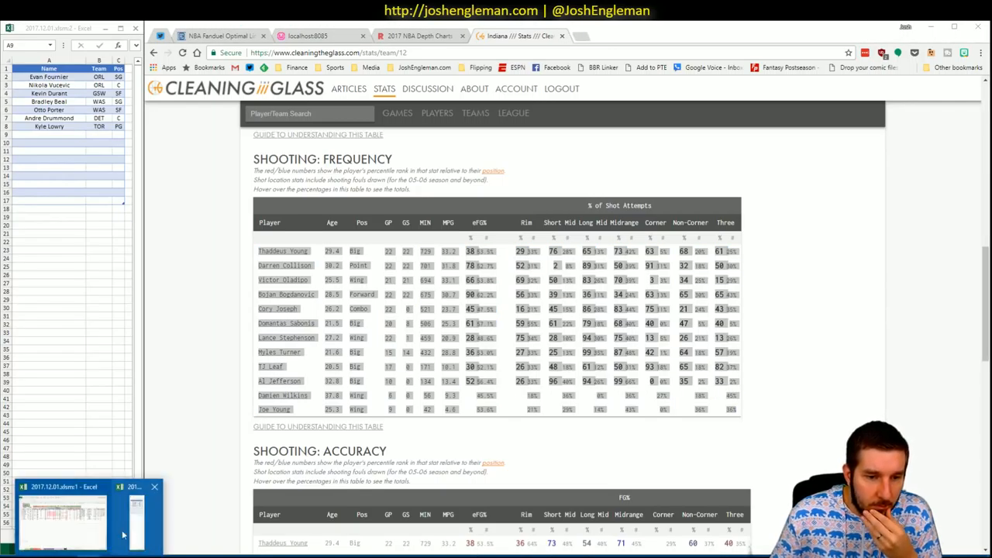
left_click(62, 514)
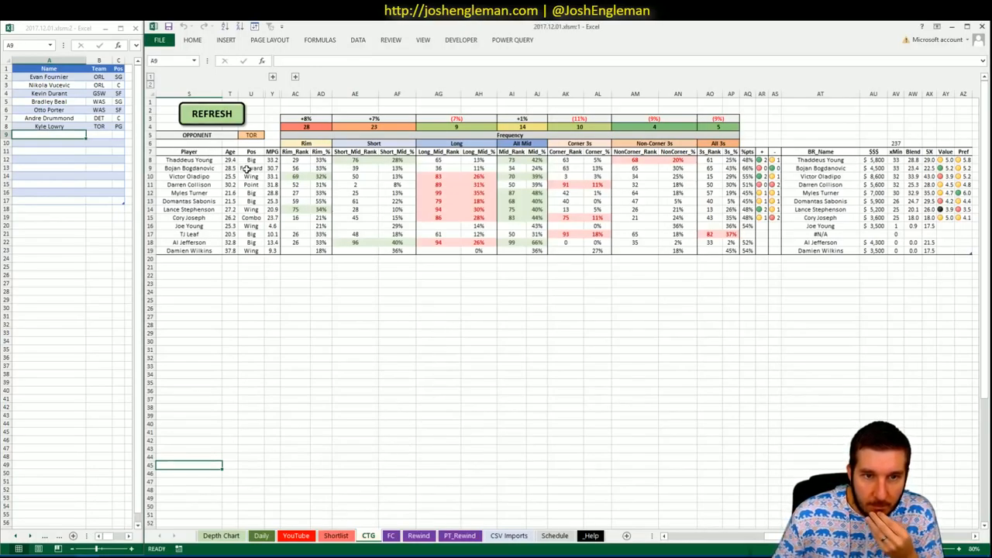
mouse_move(370, 183)
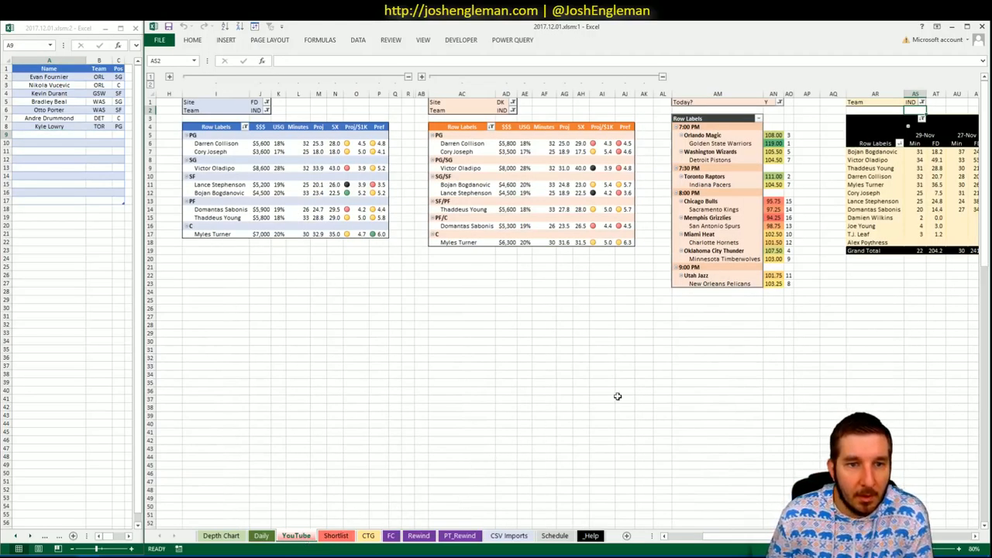
mouse_move(514, 397)
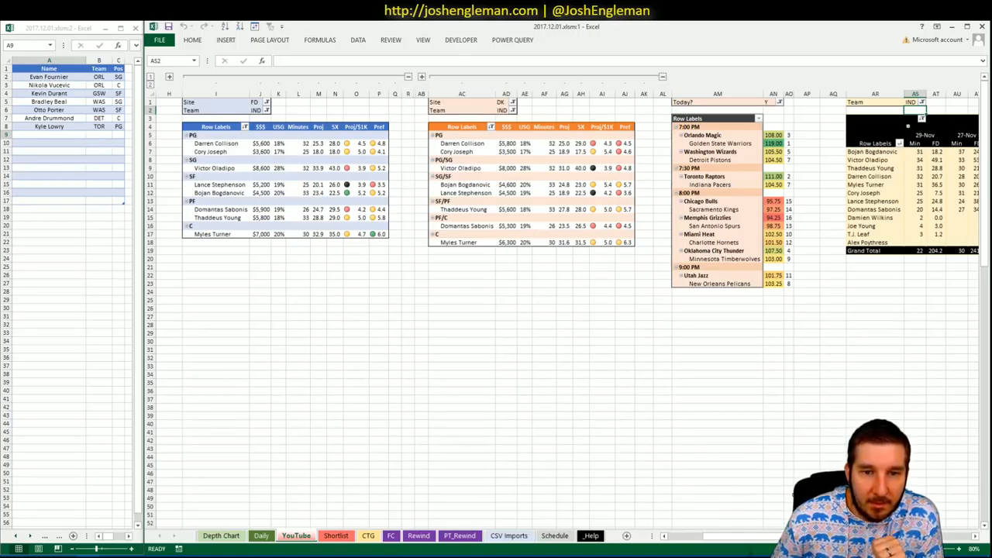
Add Thaddeus Young of IND to the shortlist and select the next empty row
scroll("right", 3)
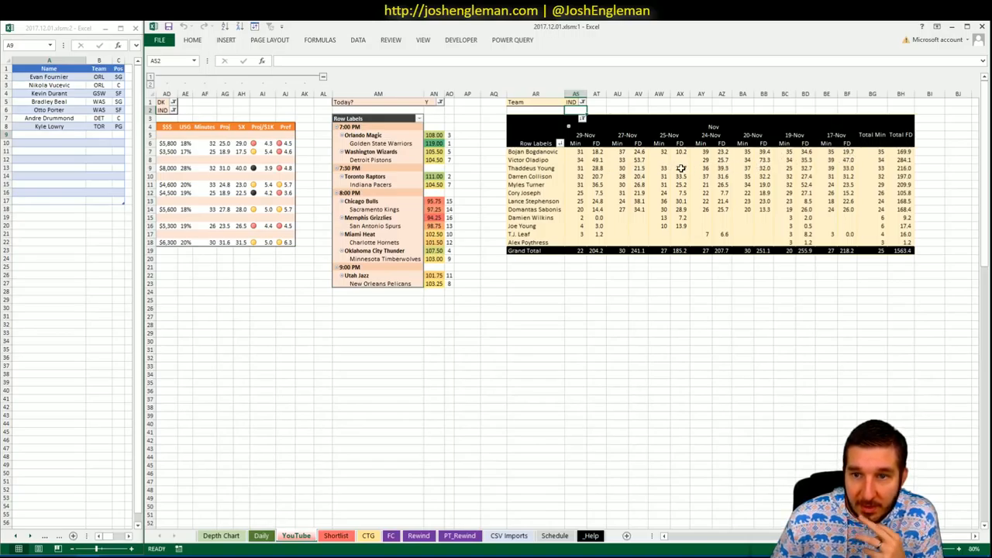
mouse_move(663, 167)
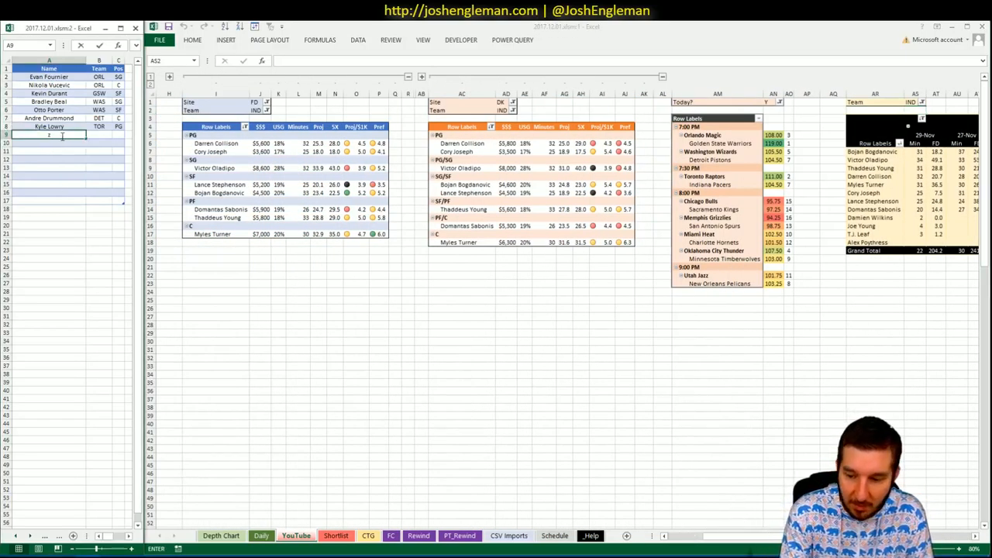
type("zThaddel")
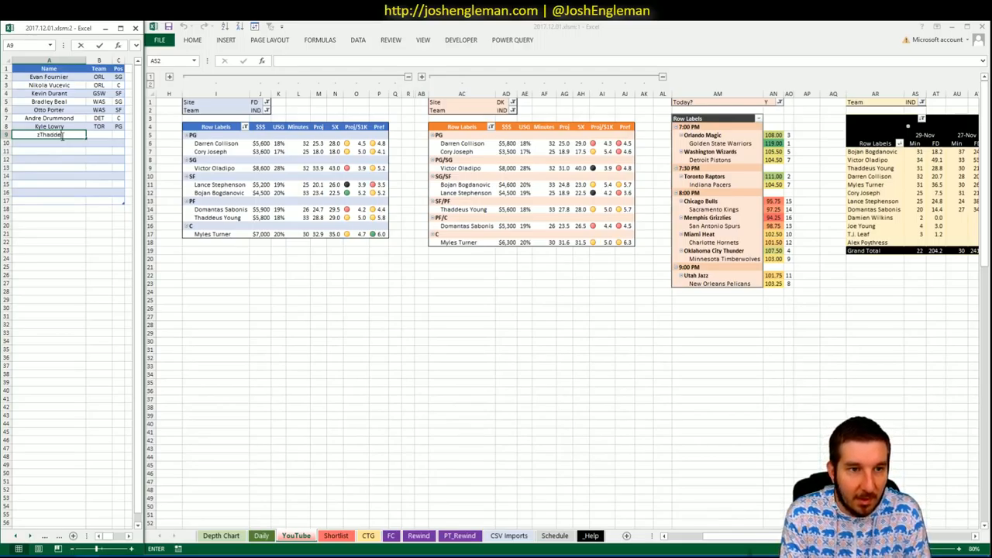
type("Thad")
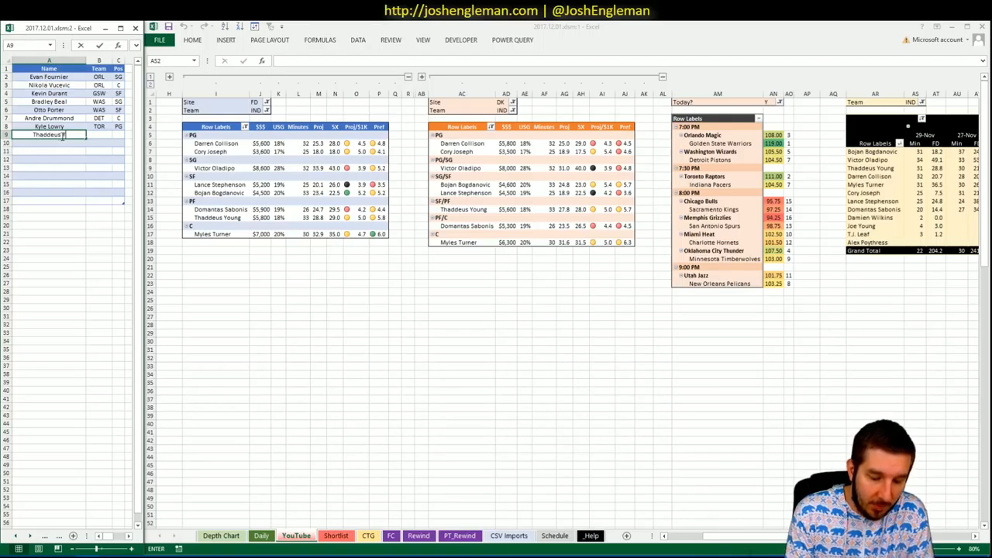
key("Return")
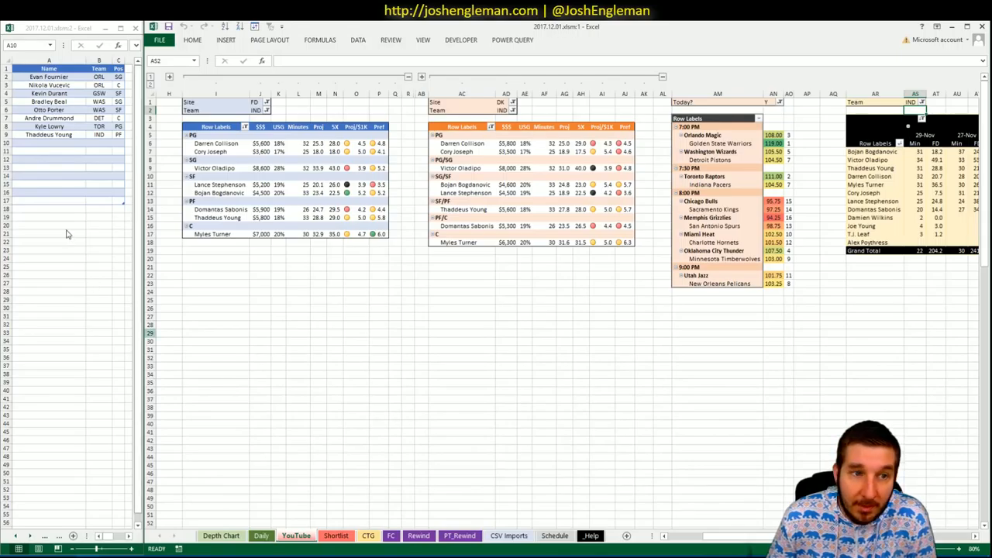
left_click(46, 142)
type("Victor Oladipo")
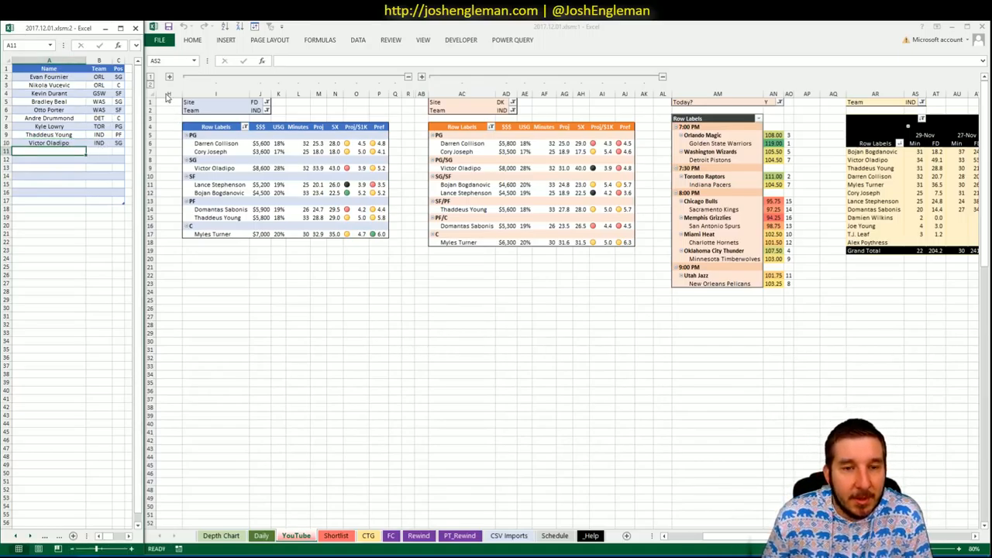
mouse_move(338, 356)
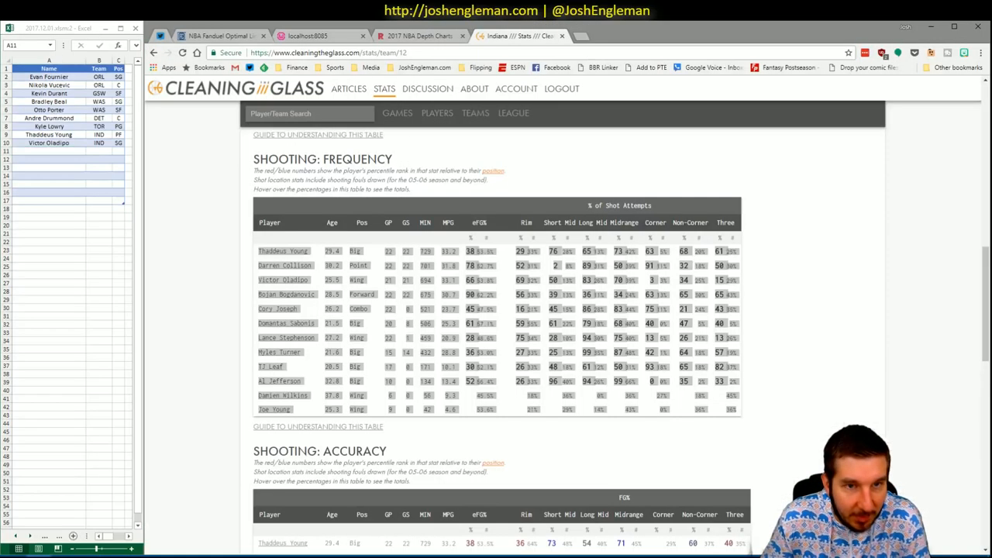
Filter the FantasyCruncher pool to shooting guards and bring up Victor Oladipo's game log
left_click(220, 36)
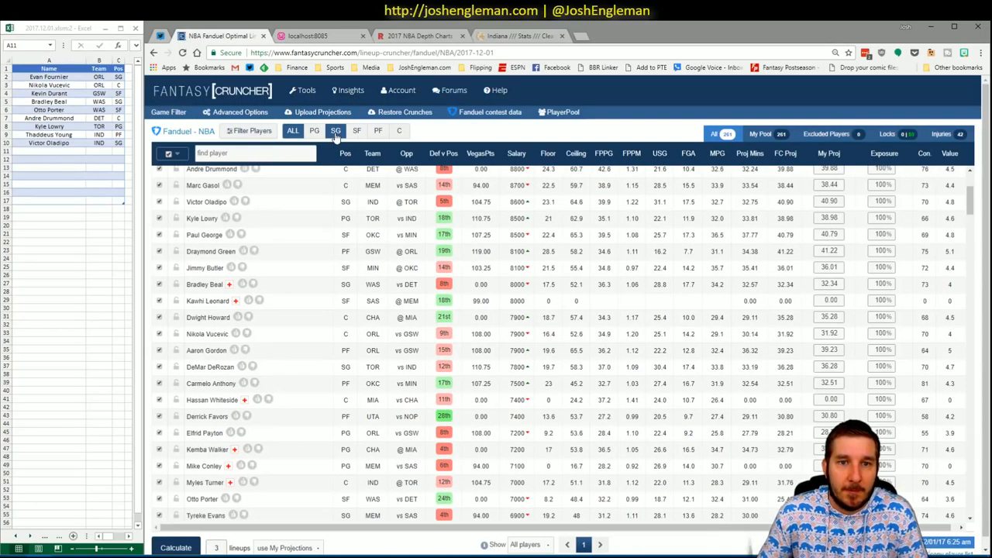
left_click(335, 130)
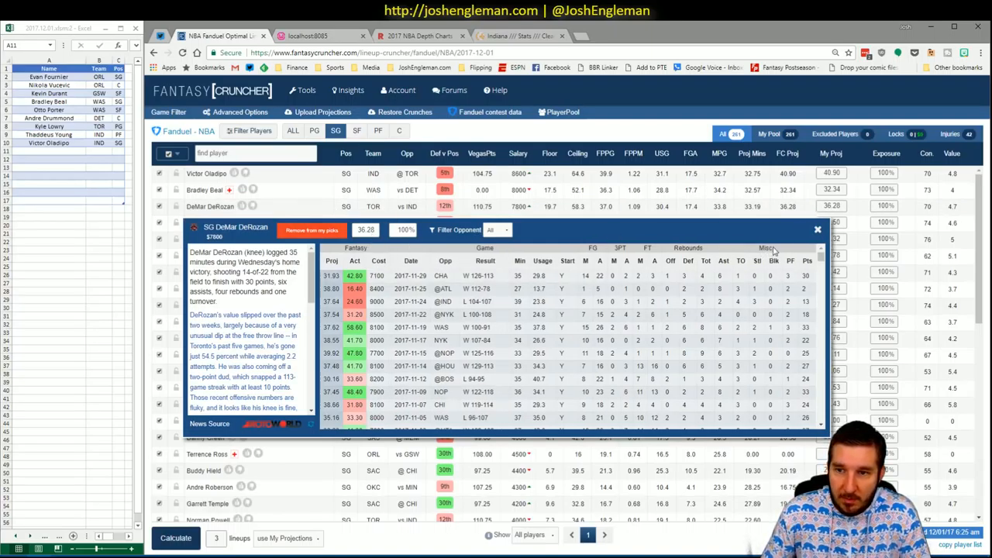
left_click(817, 229)
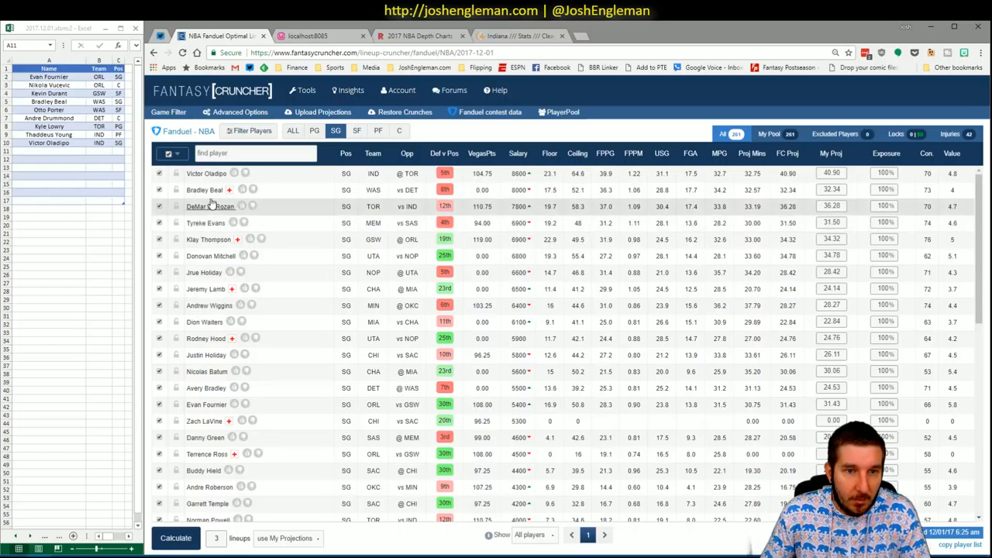
left_click(207, 173)
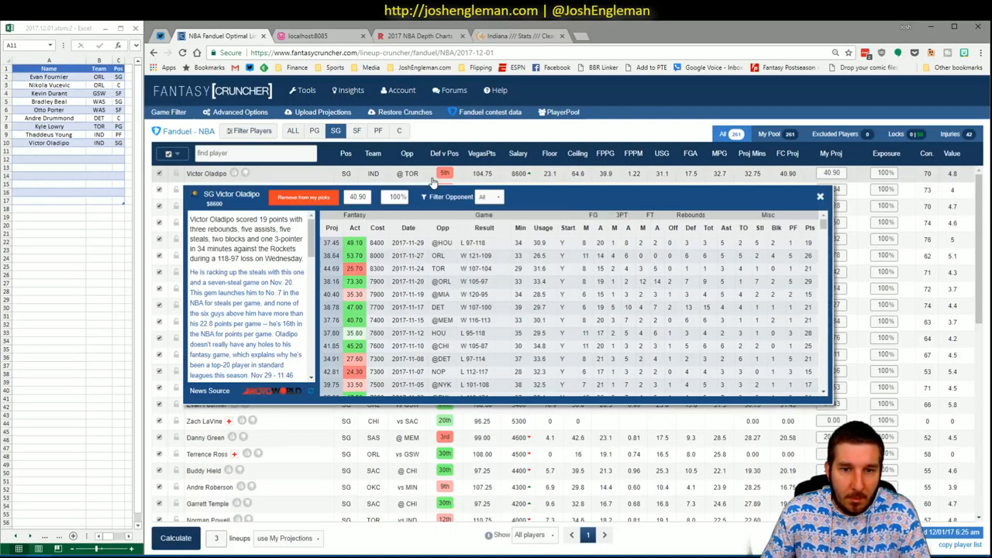
mouse_move(642, 195)
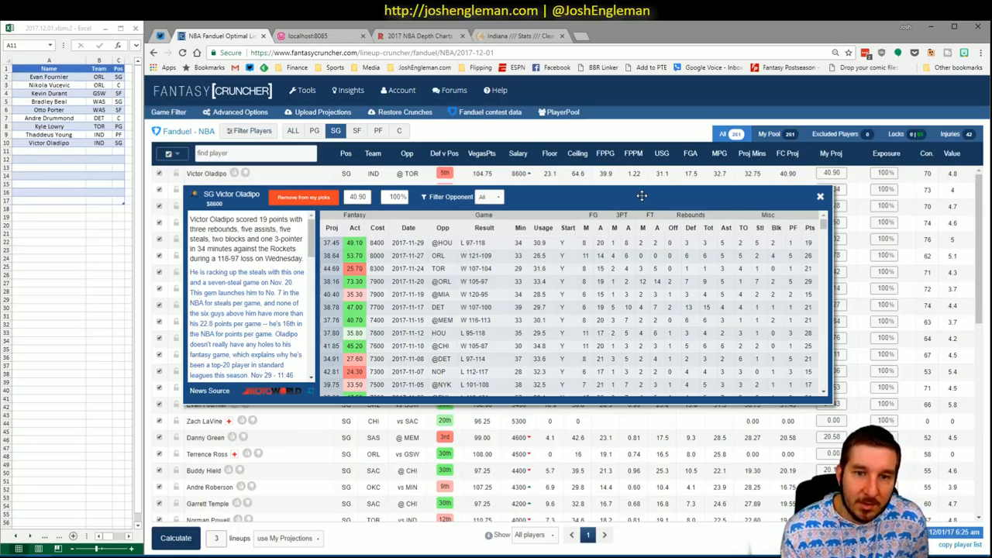
mouse_move(763, 167)
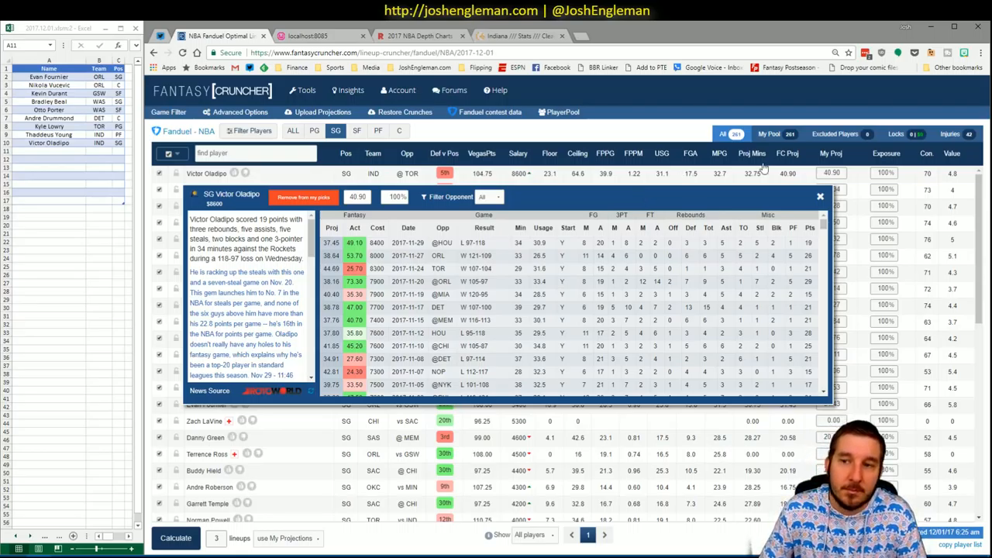
Review Victor Oladipo's recent game log, close it and return to the Excel workbook
left_click(819, 195)
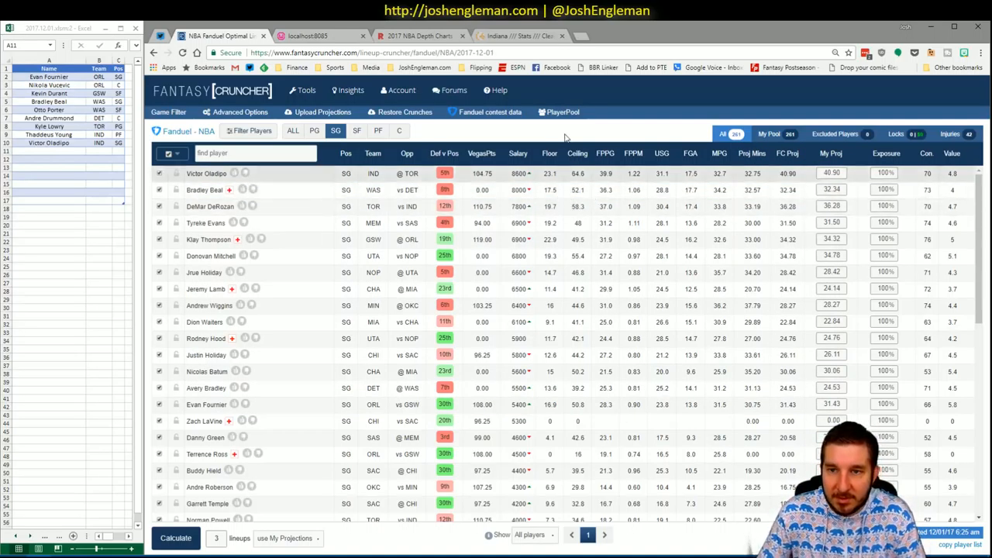
mouse_move(567, 135)
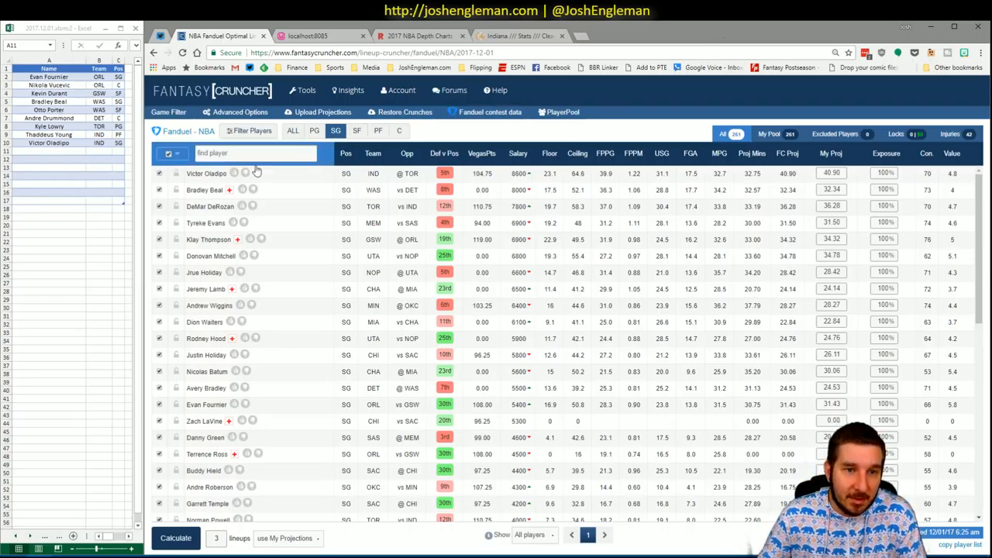
left_click(206, 173)
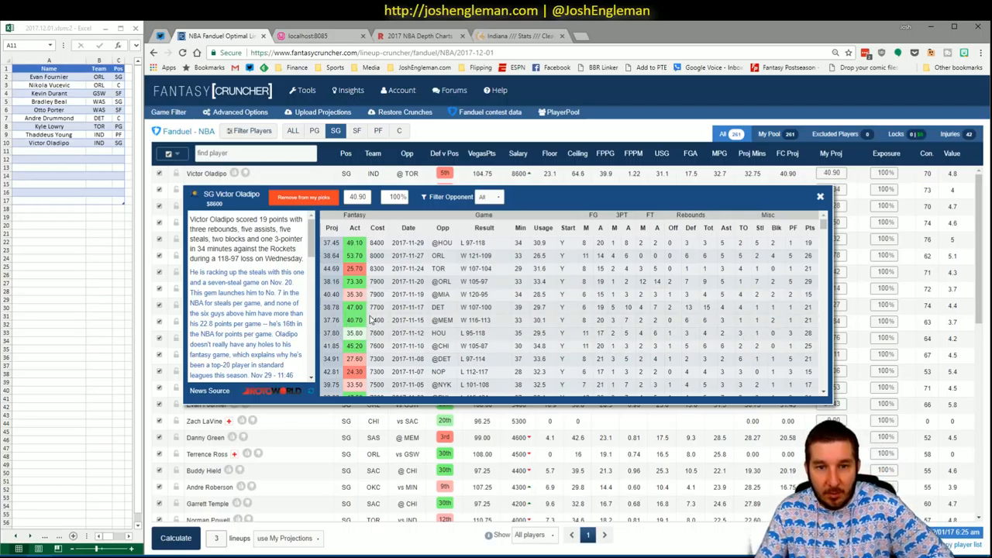
mouse_move(668, 233)
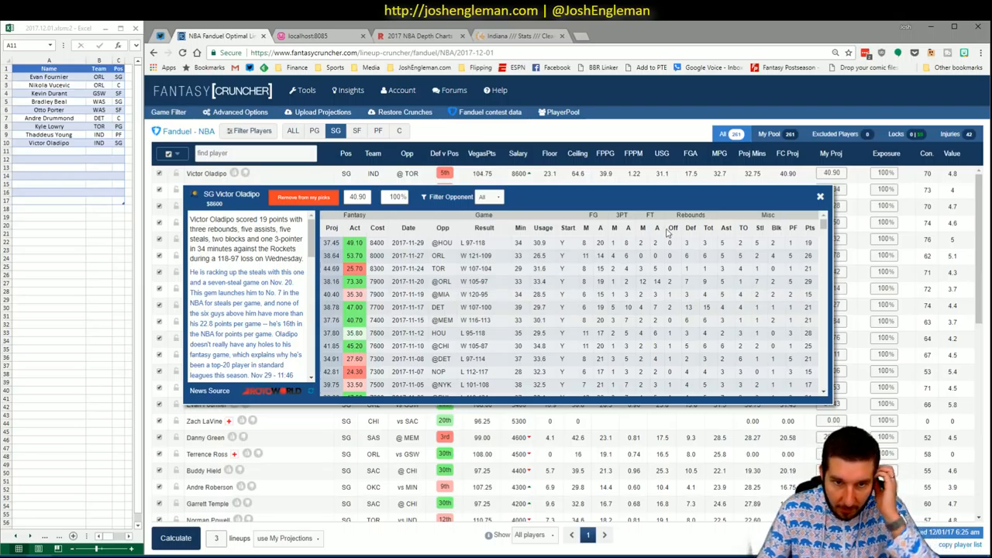
left_click(819, 195)
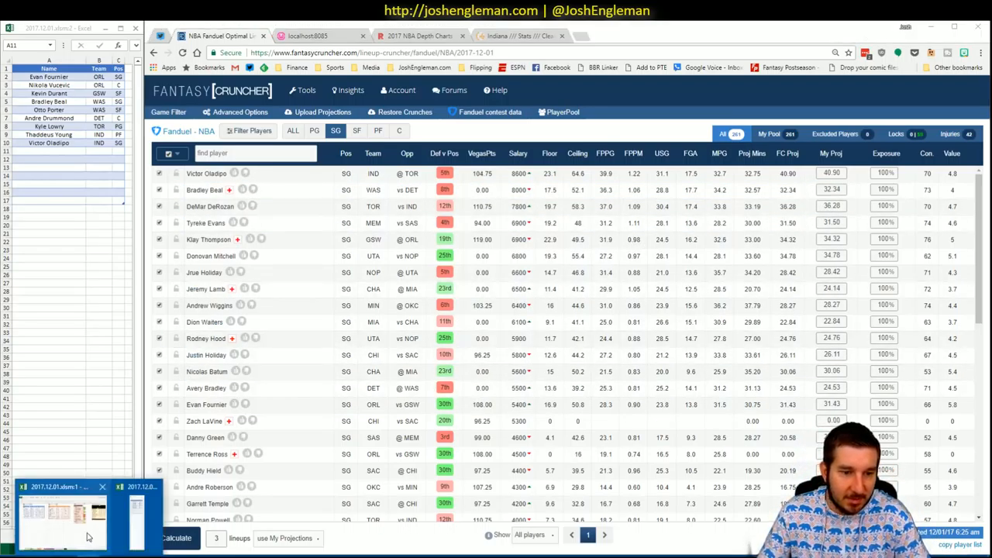
left_click(60, 511)
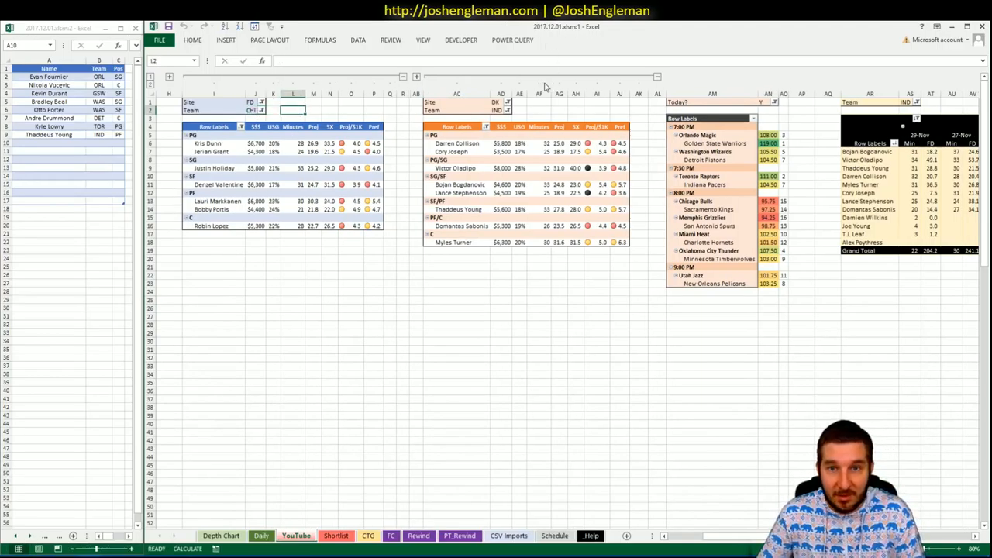
Filter the YouTube sheet's minutes pivot to CHI so it lists Bulls players
left_click(500, 108)
type("CHI")
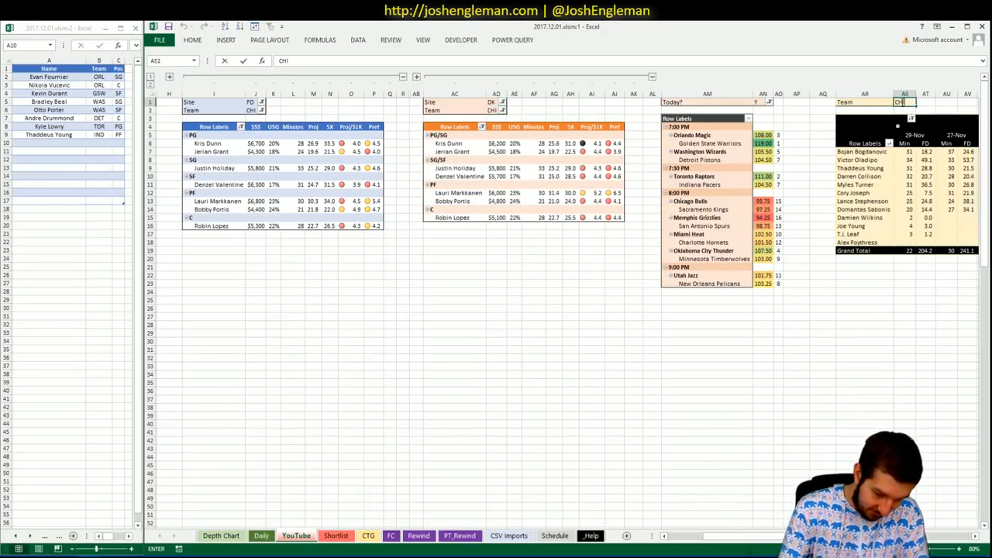
key("Return")
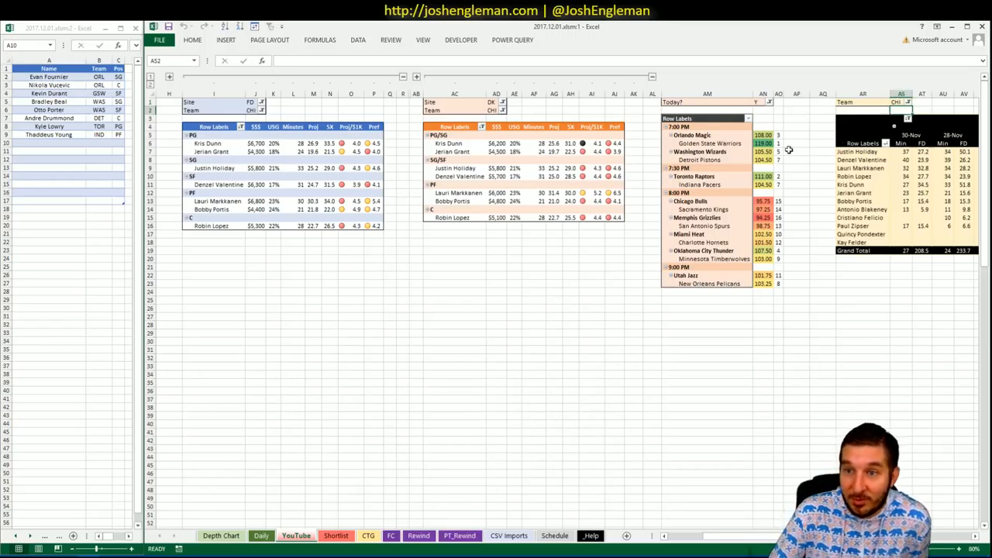
left_click(795, 143)
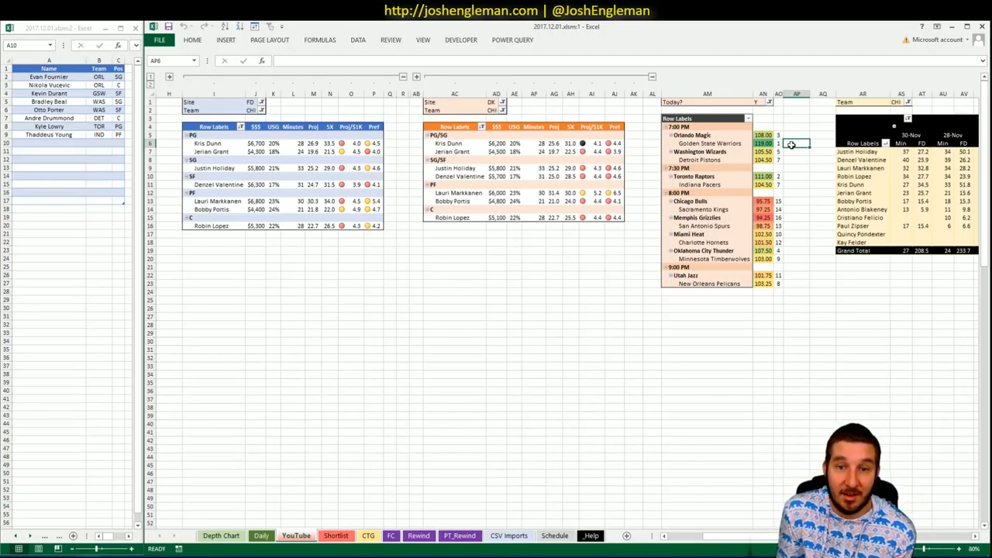
mouse_move(752, 358)
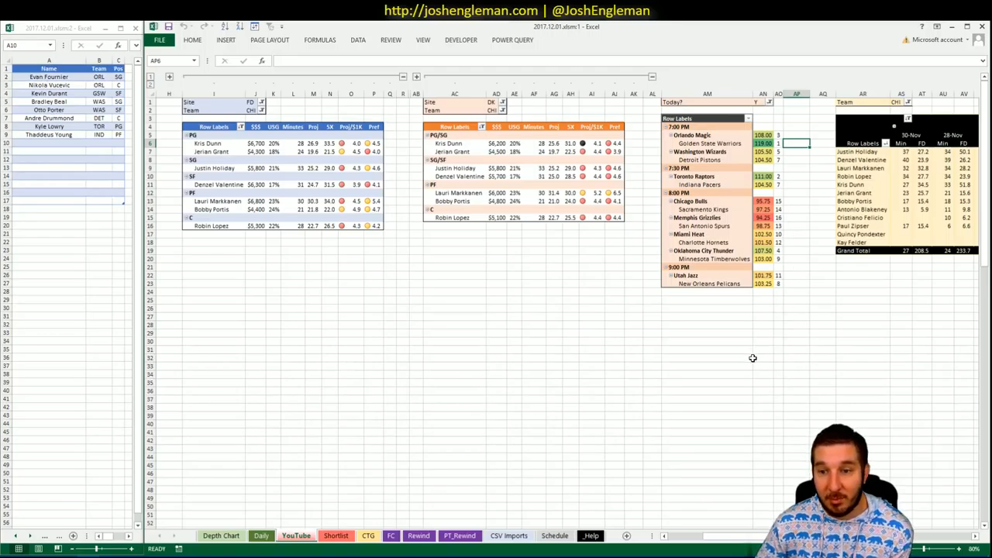
left_click(706, 357)
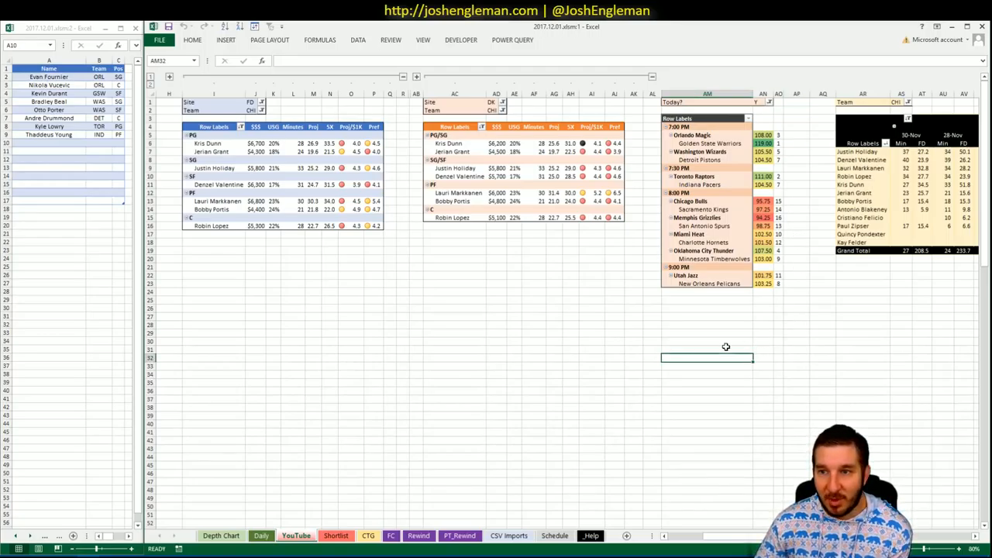
mouse_move(726, 347)
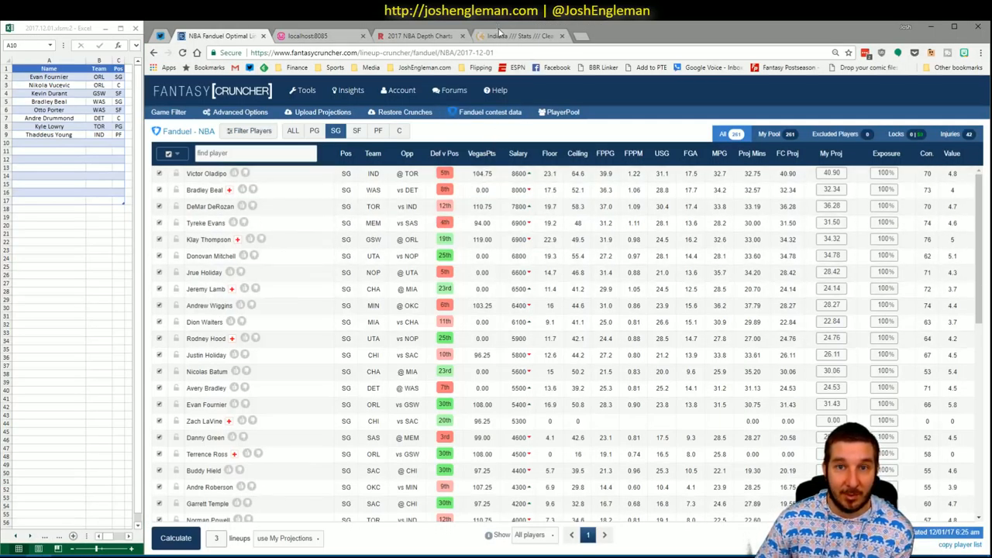
Search Cleaning the Glass for Chicago Bulls and bring up the team stats page
left_click(519, 36)
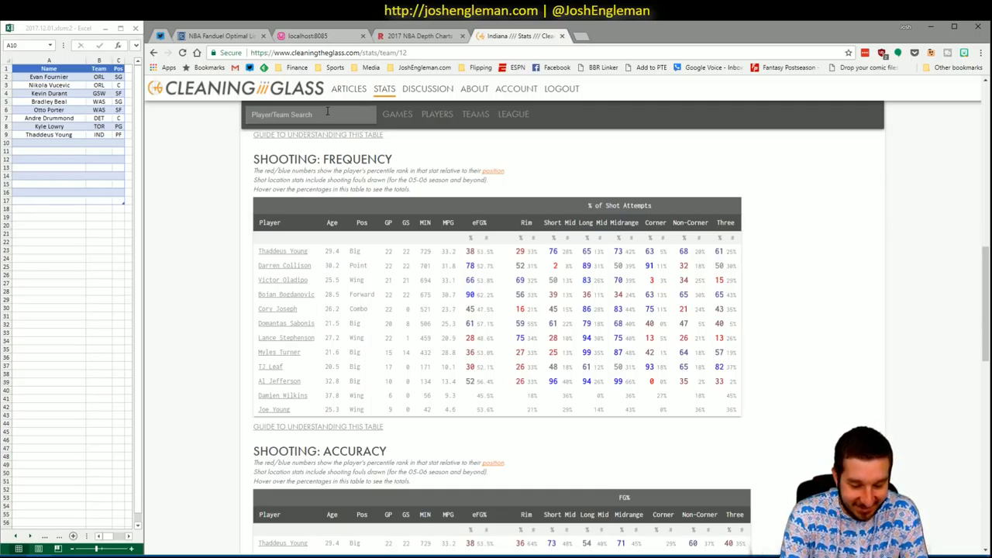
type("Chicago Bulls")
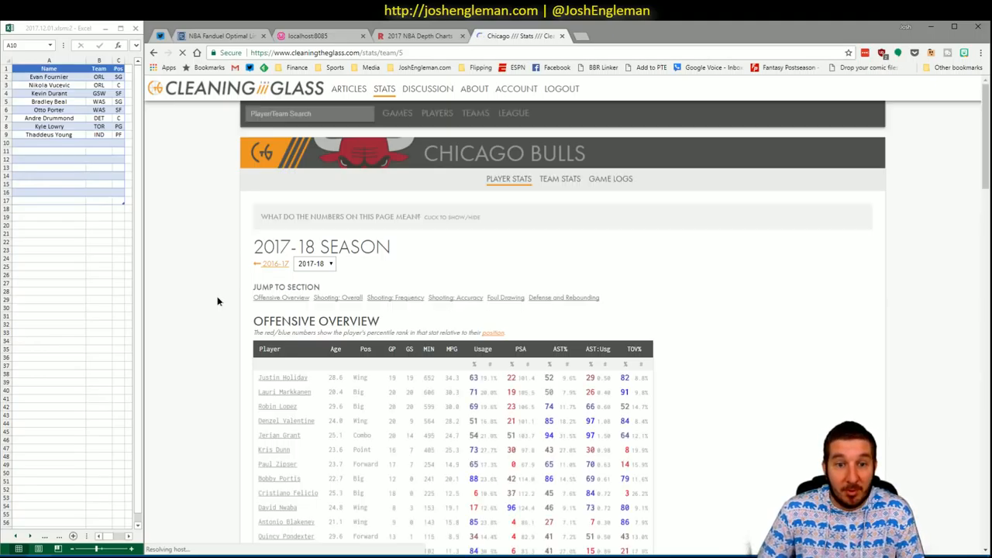
scroll("down", 3)
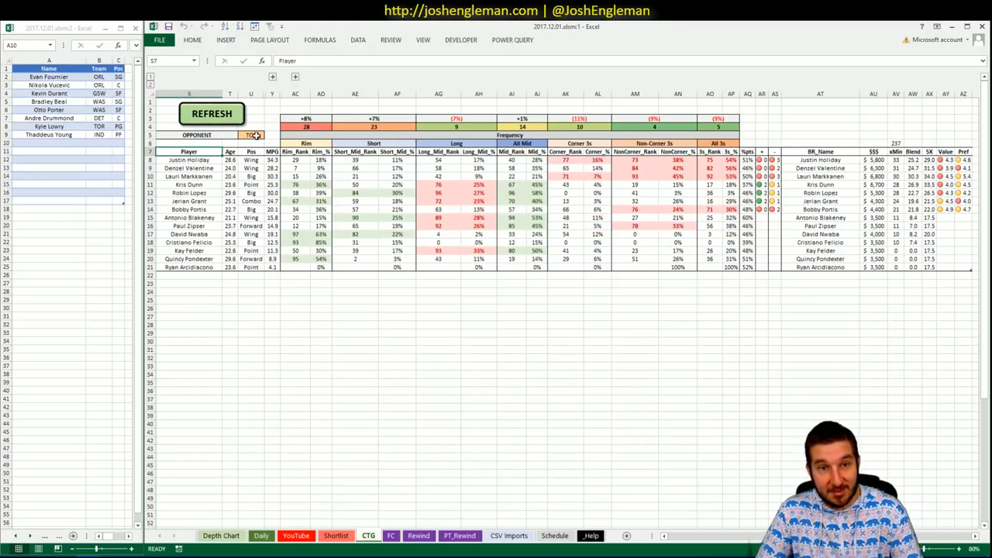
Set the CTG sheet's OPPONENT cell to SAC for the Bulls comparison
left_click(252, 133)
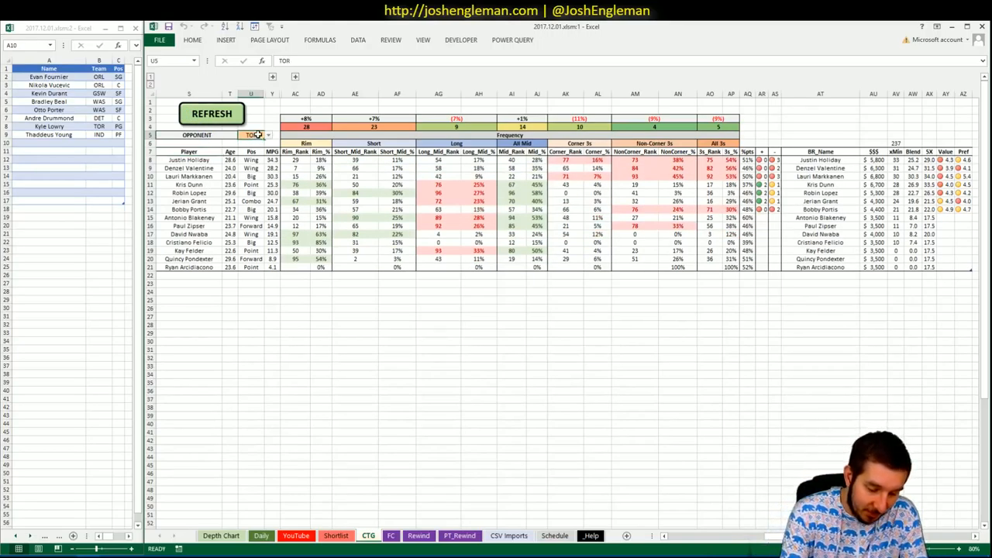
type("SAC")
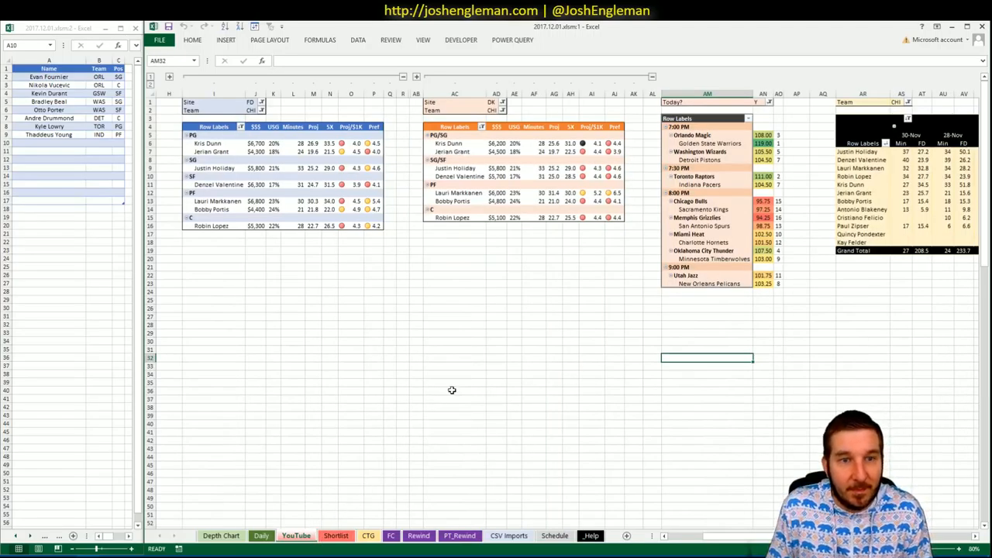
mouse_move(555, 310)
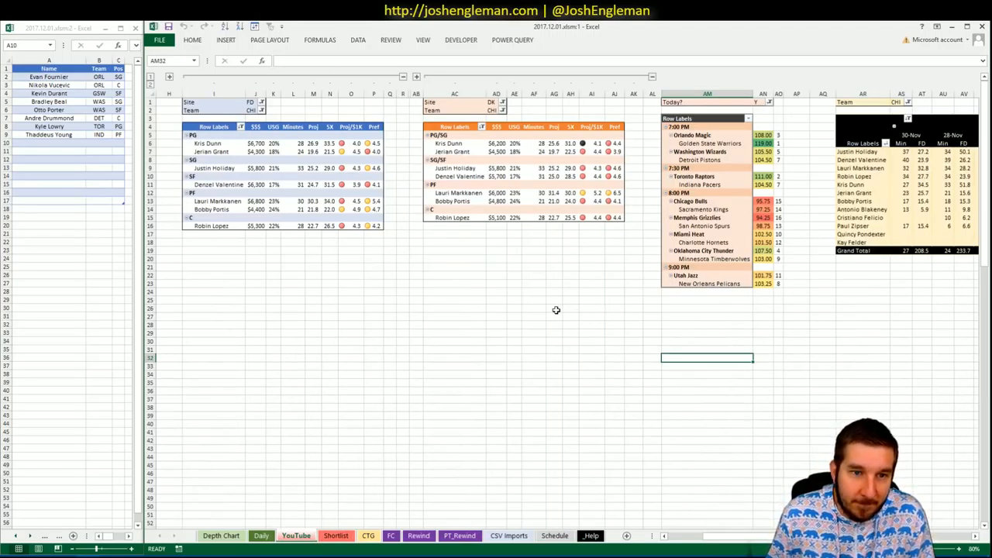
mouse_move(620, 449)
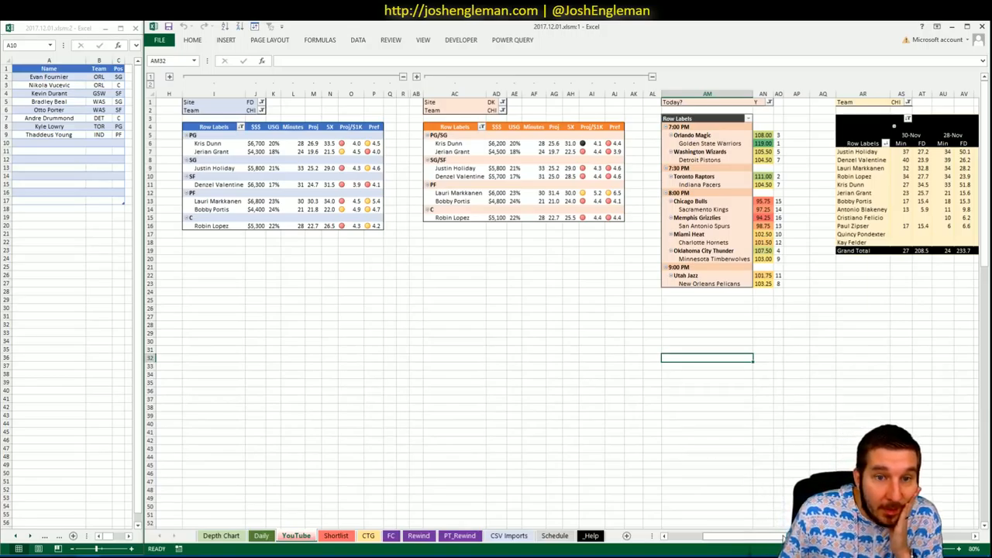
Review Chicago's November minutes history alongside adding Justin Holiday CHI SG to the shortlist
scroll("right", 3)
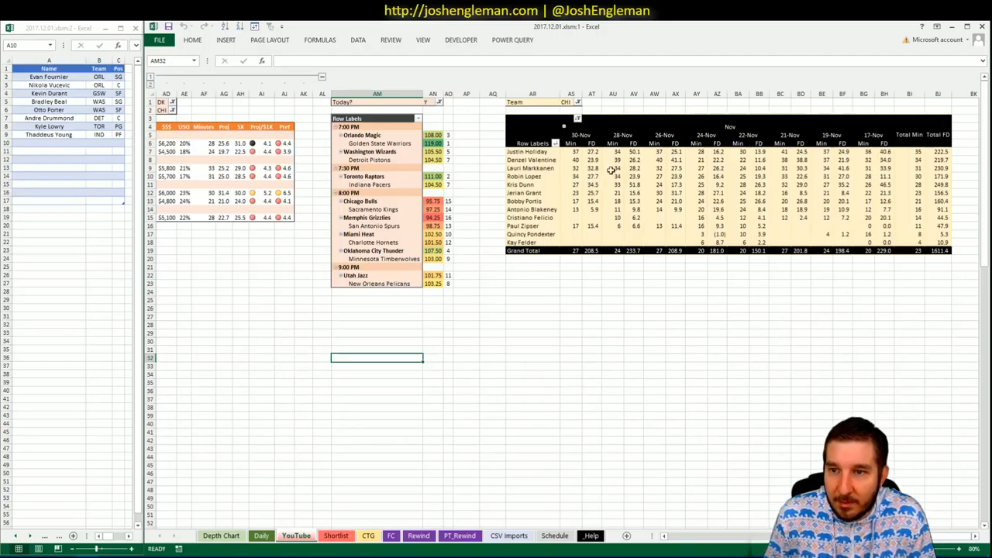
mouse_move(580, 133)
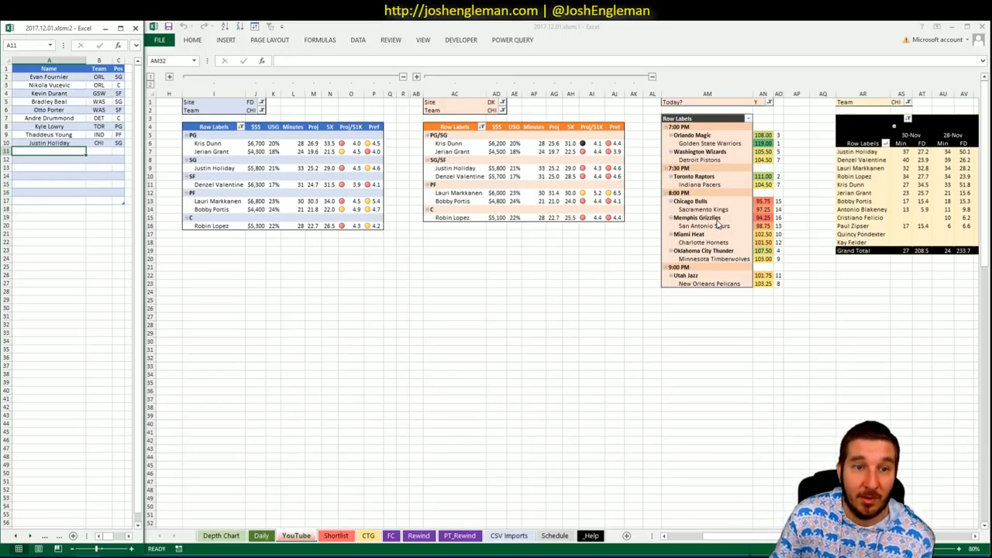
left_click(328, 266)
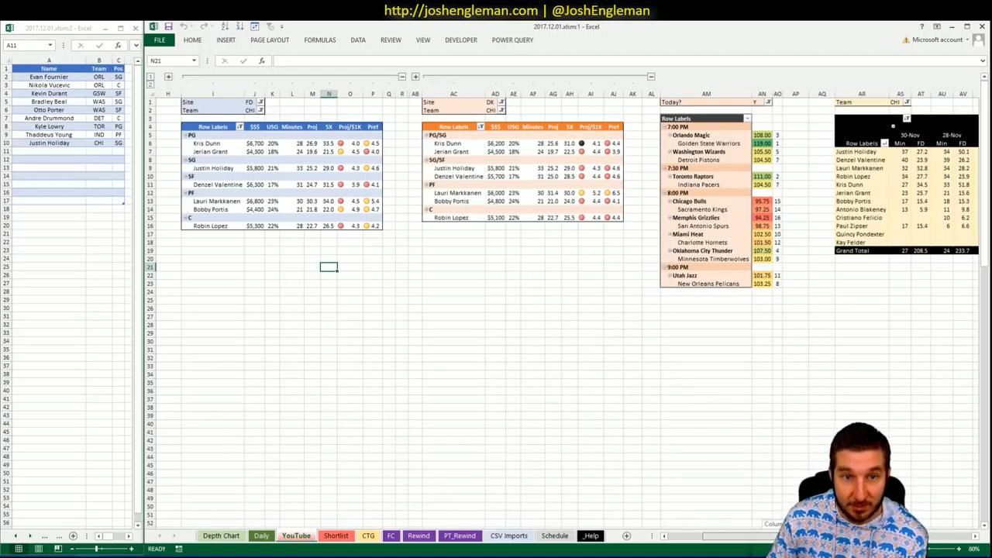
scroll("right", 3)
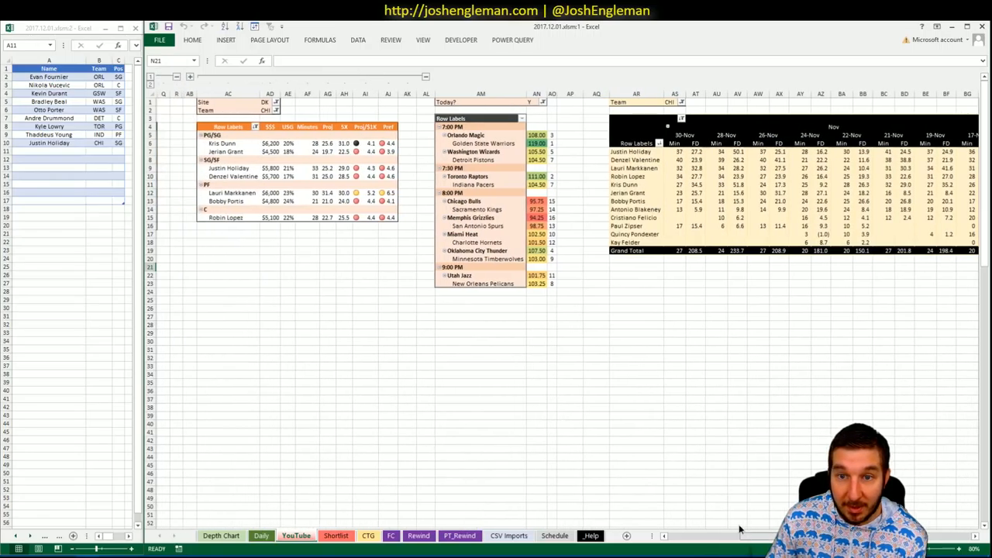
Add Denzel Valentine of CHI to the shortlist row below Justin Holiday
scroll("left", 3)
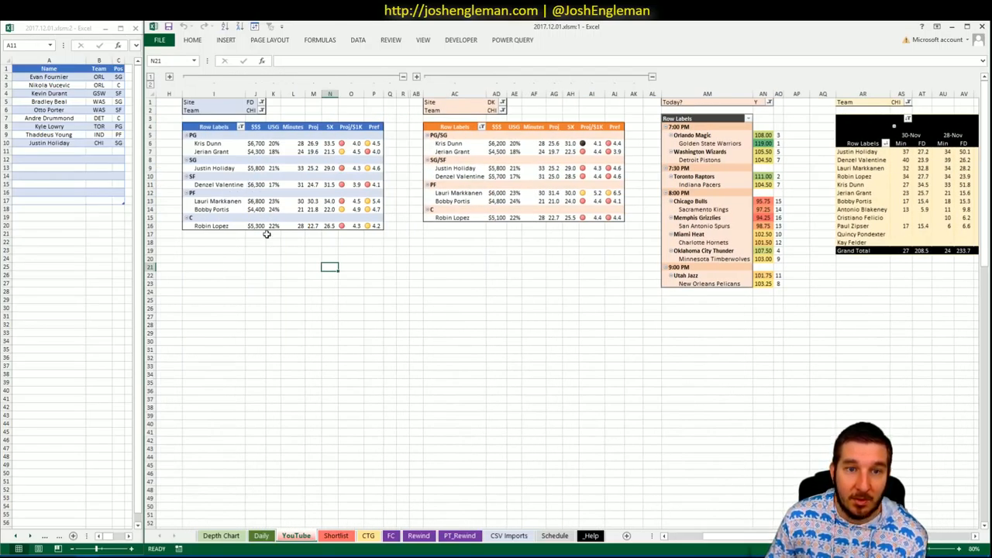
left_click(369, 536)
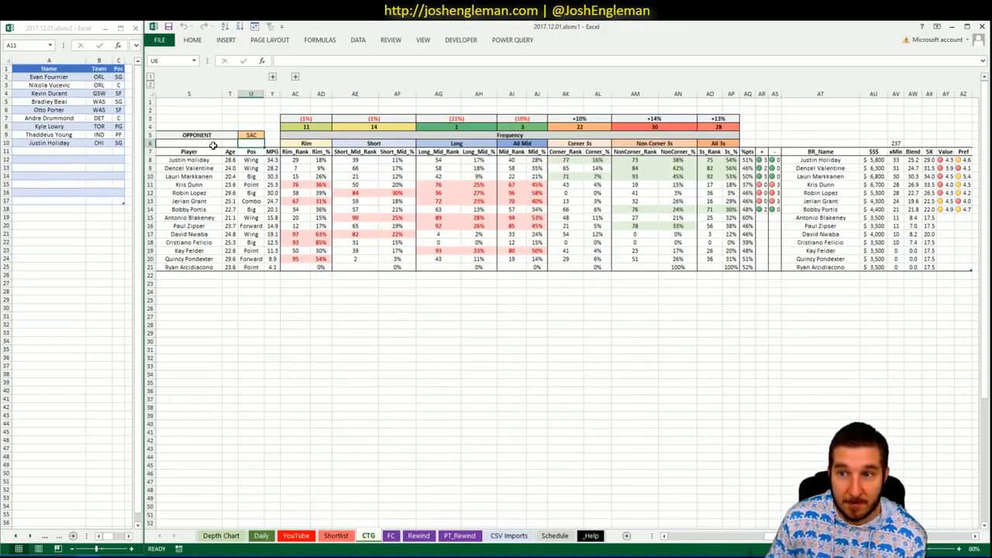
left_click(297, 536)
type("D")
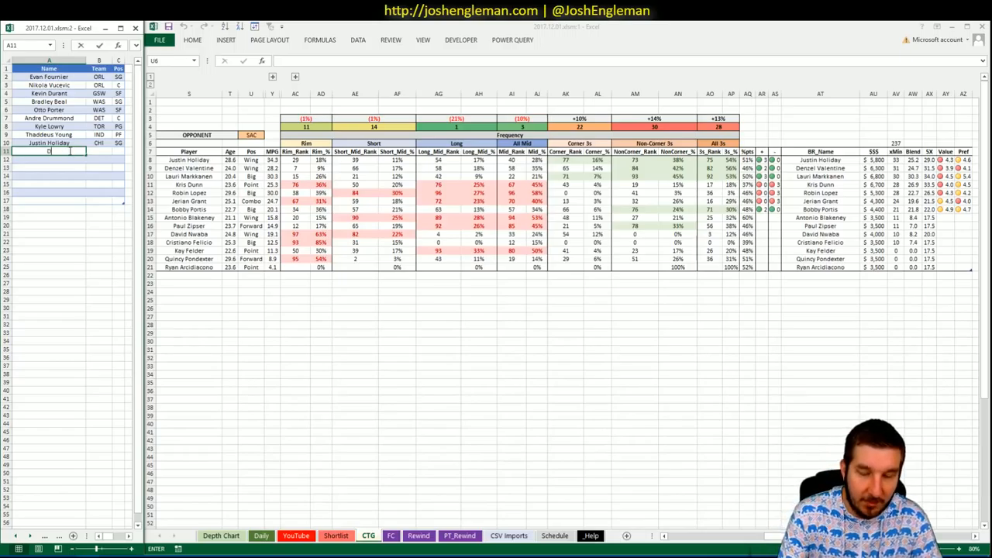
type("enzel Valentine")
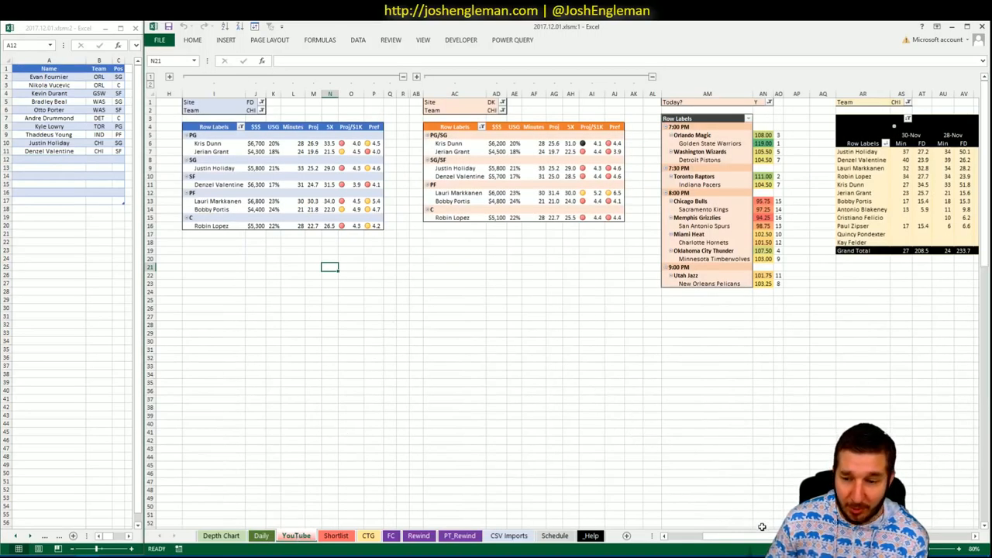
scroll("right", 3)
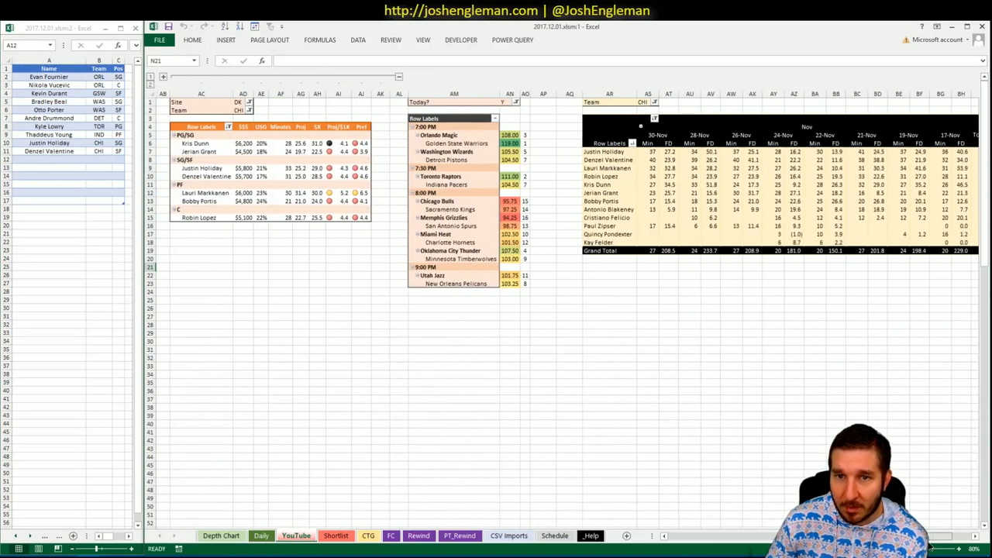
mouse_move(821, 403)
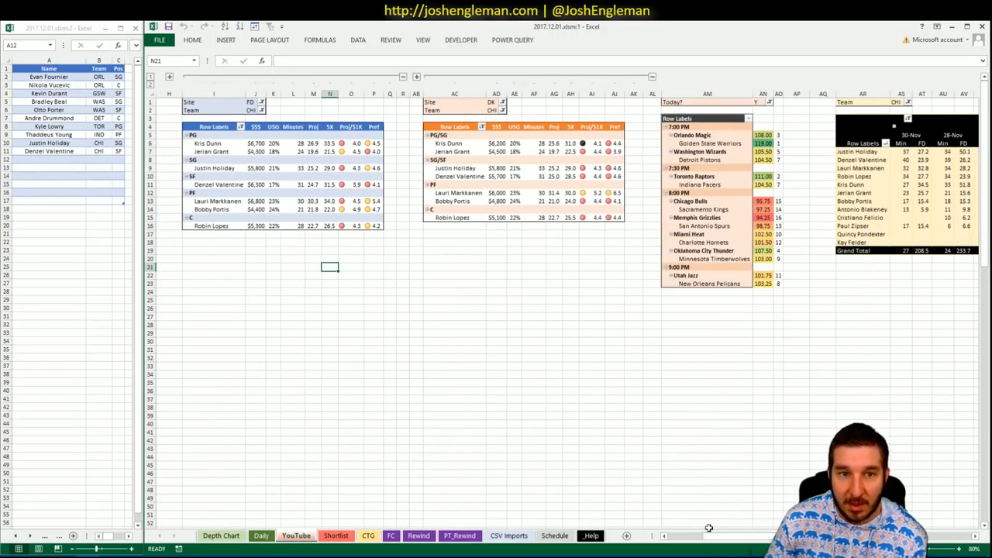
mouse_move(224, 258)
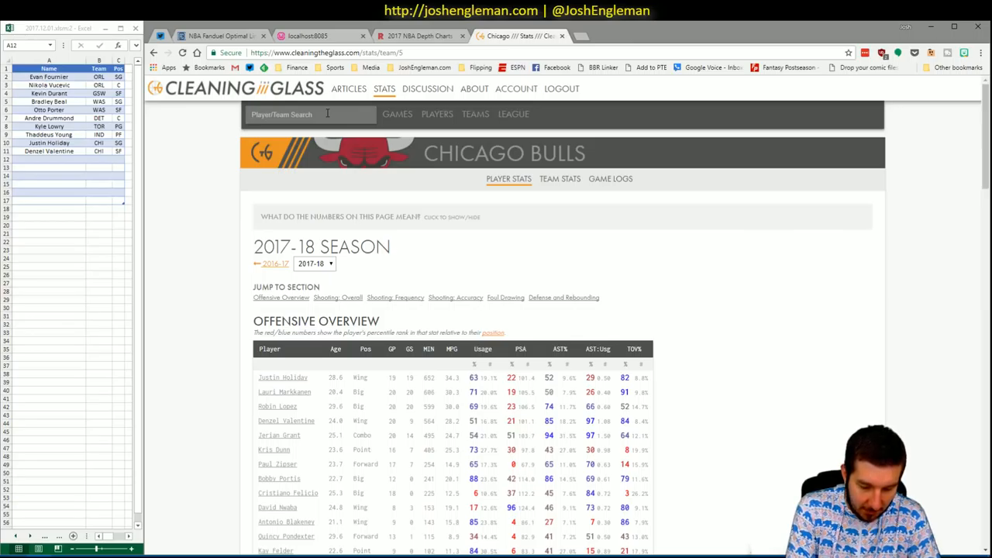
Search 'kings' and view the Sacramento Kings shooting tables on Cleaning the Glass
type("kings")
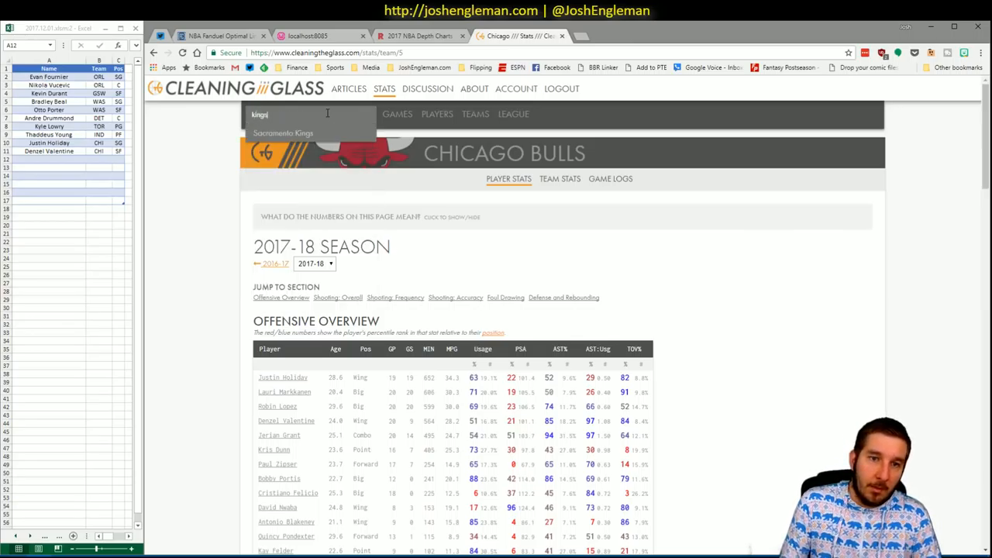
left_click(282, 133)
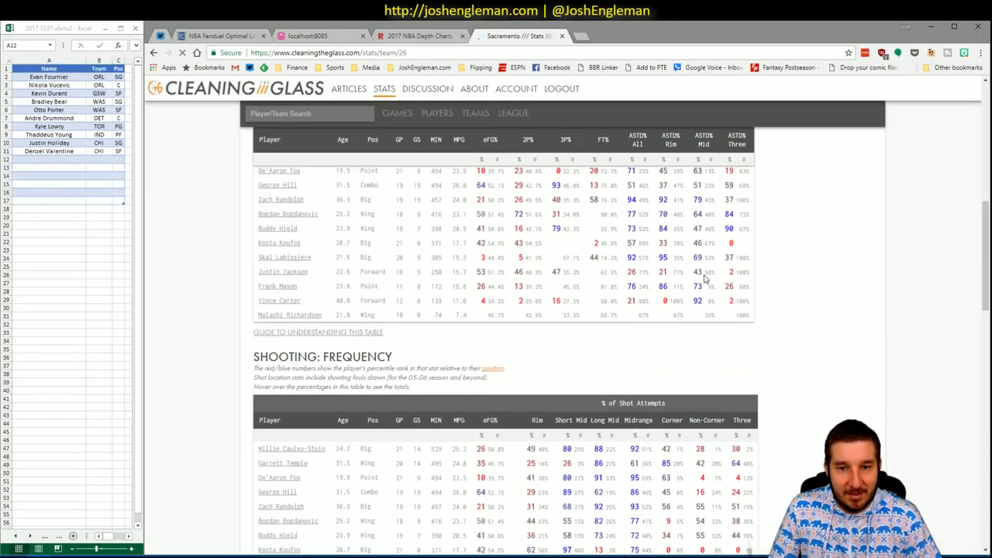
scroll("down", 3)
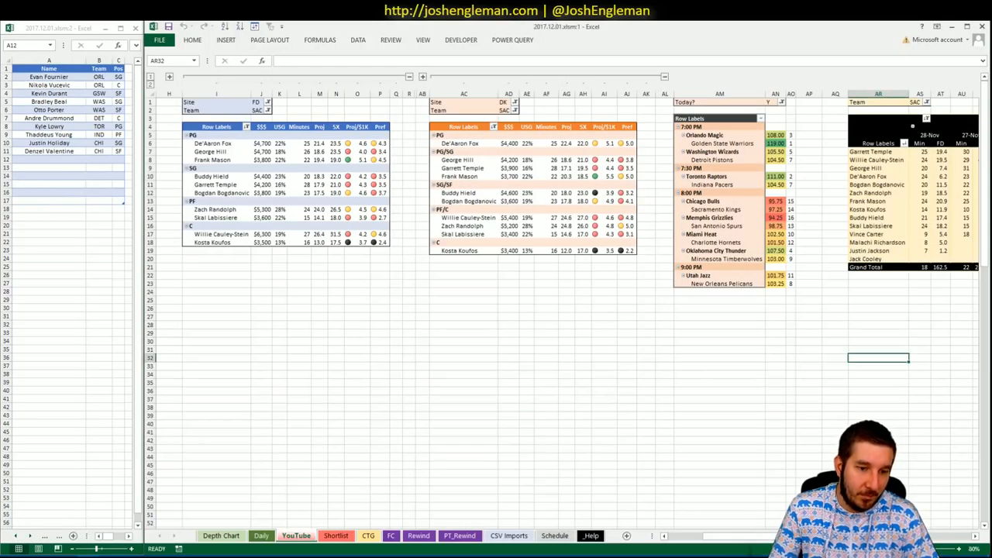
Review the Sacramento shooting data on the CTG sheet, then return to Daily
left_click(369, 537)
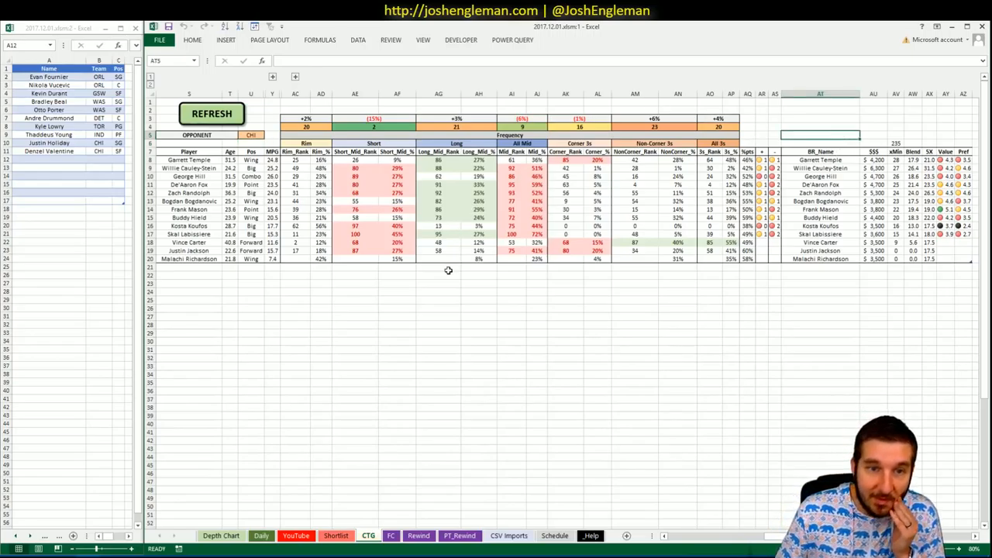
left_click(439, 282)
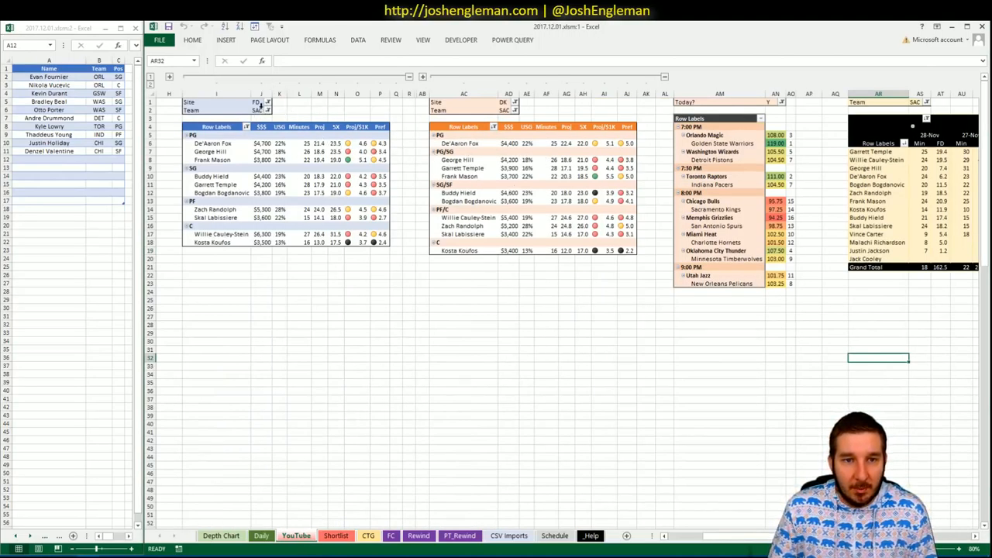
Set the Team filter of each Daily pivot to MEM so Memphis players are listed
left_click(260, 109)
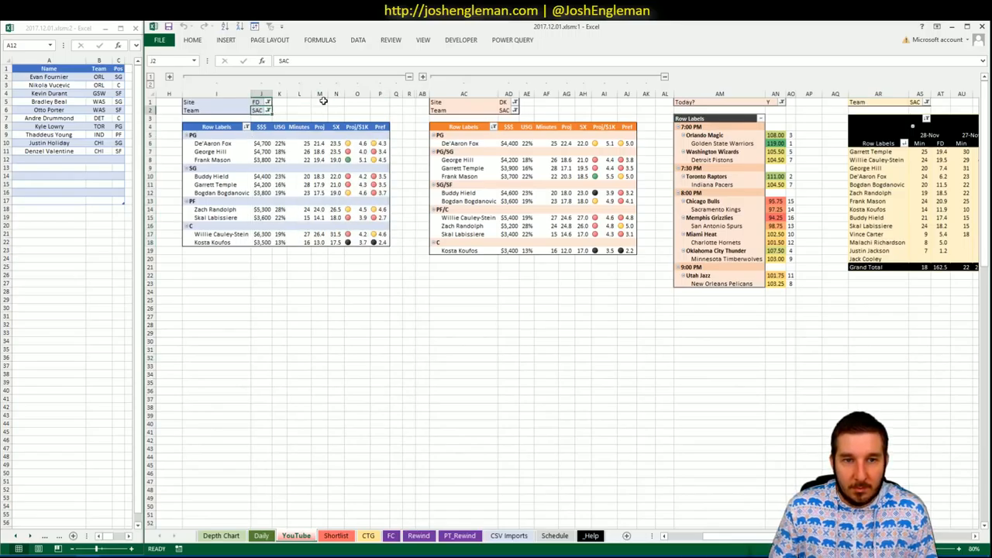
type("MEM")
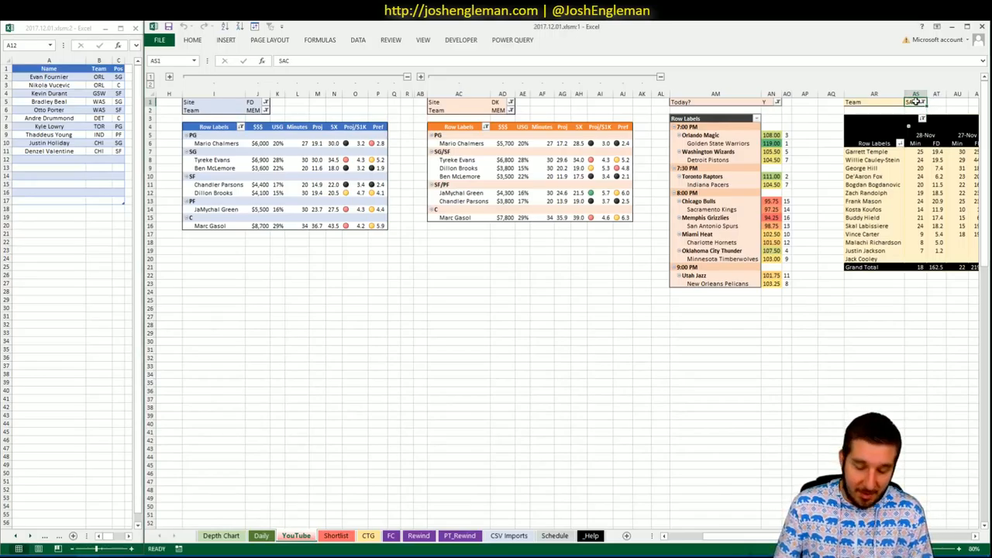
type("MEM")
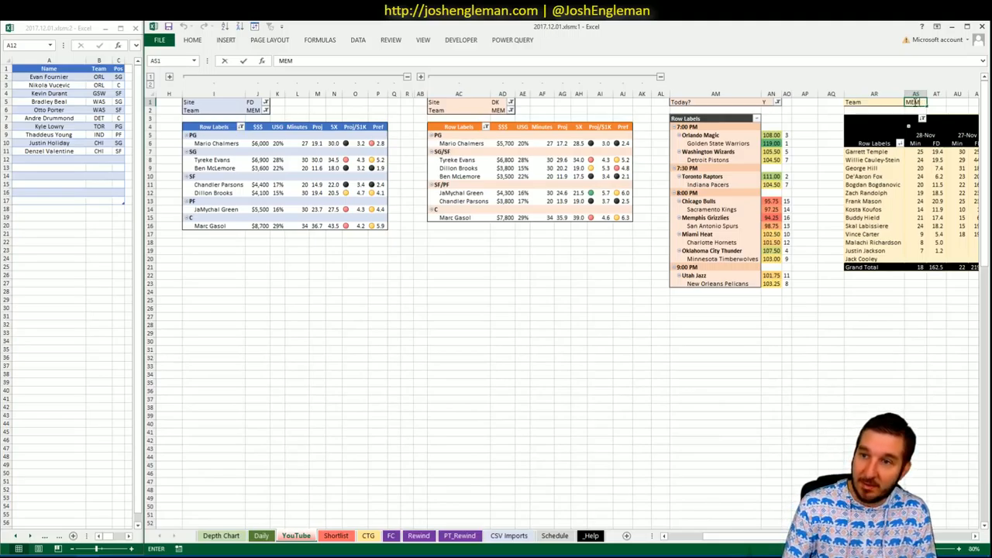
key("Return")
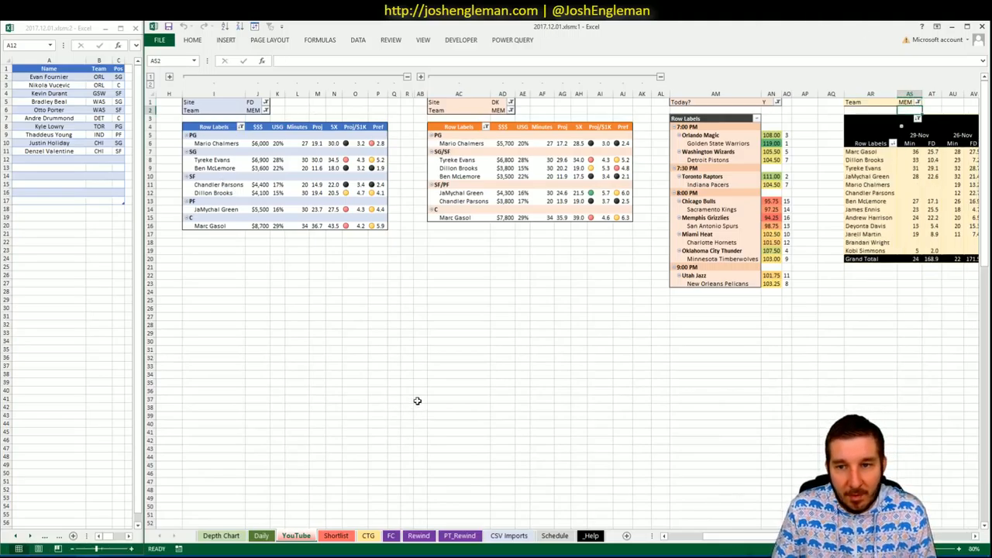
Search 'grizzlies' and view the Memphis Grizzlies stats page on Cleaning the Glass
left_click(514, 36)
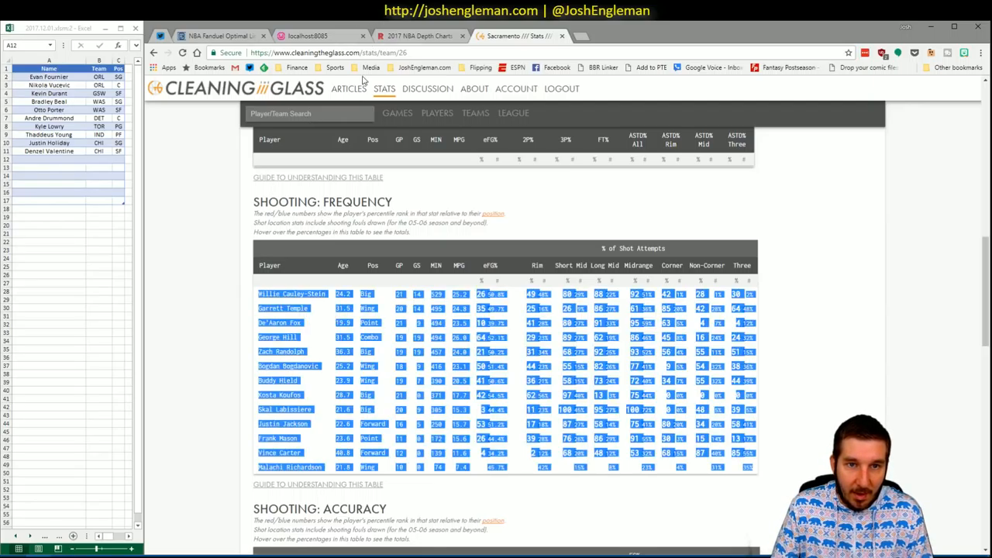
type("gi")
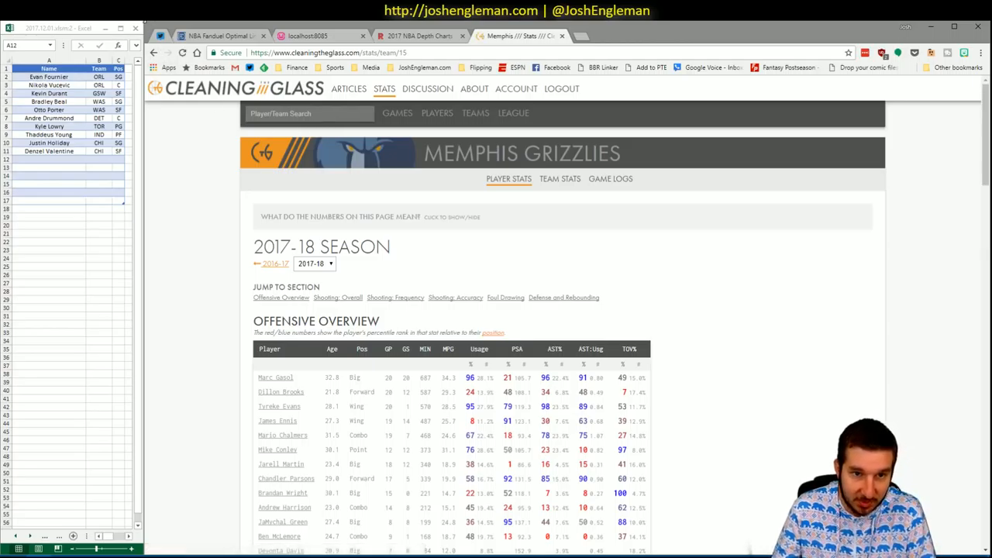
scroll("down", 3)
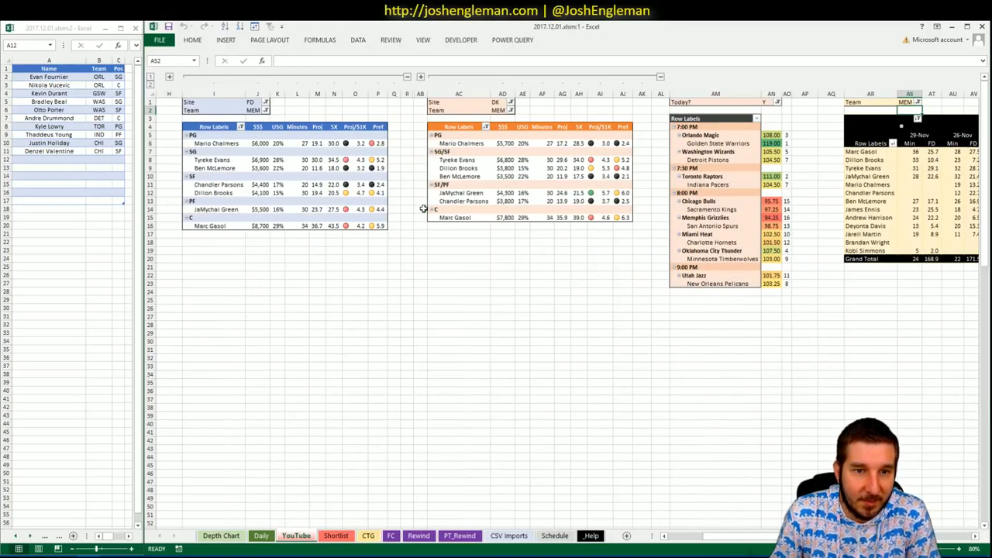
scroll("right", 3)
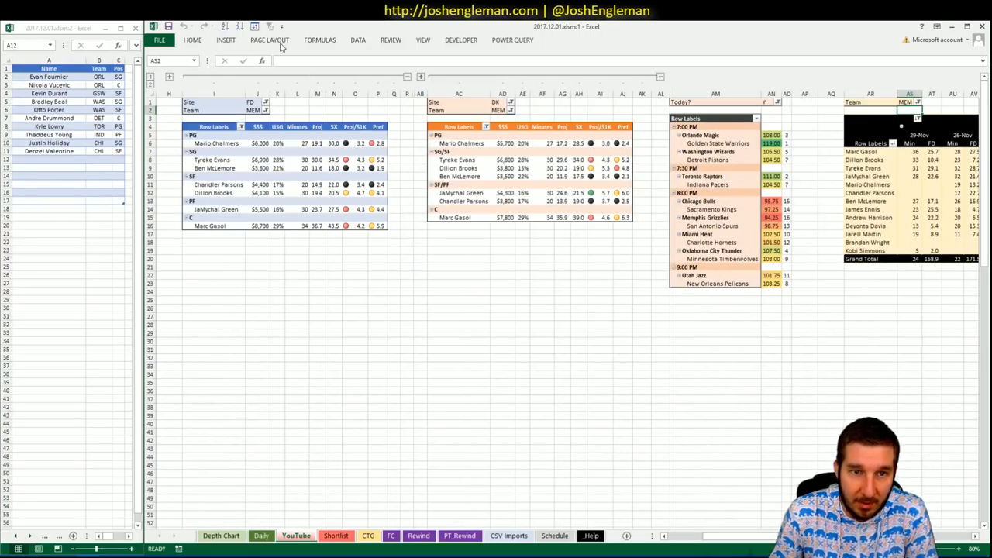
Enter SAS as the first pivot's Team filter value
left_click(256, 108)
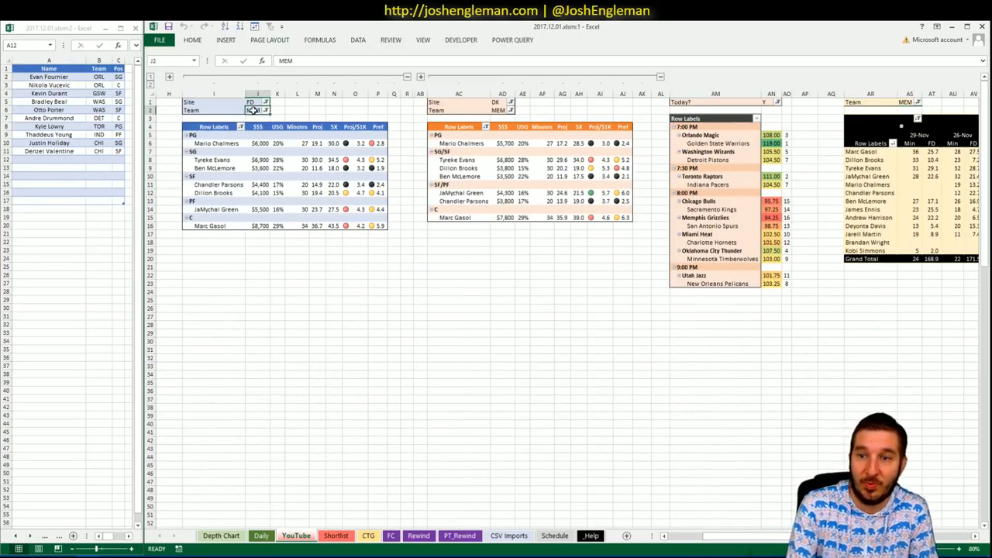
type("SAS")
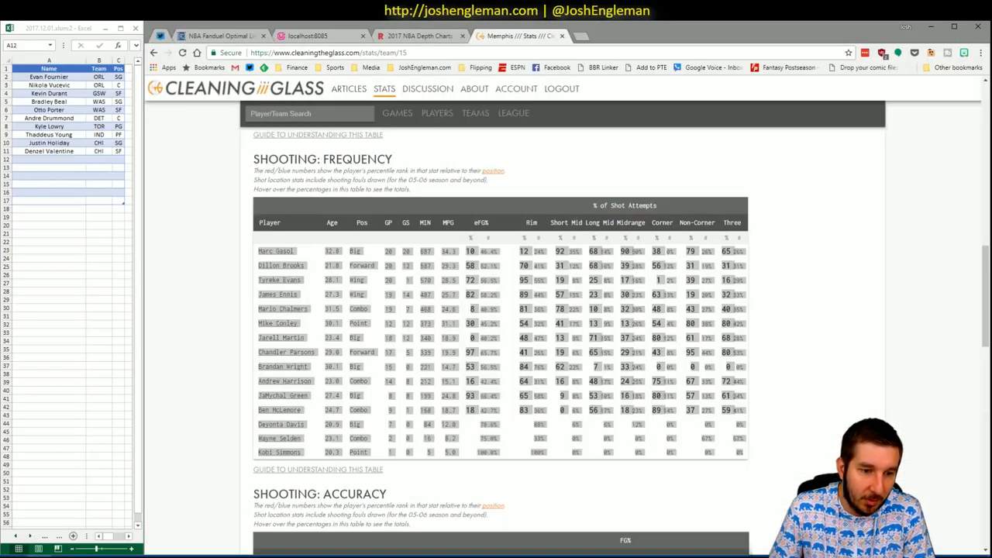
Search 'spurs' and view the San Antonio Spurs shooting tables on Cleaning the Glass
type("spurs")
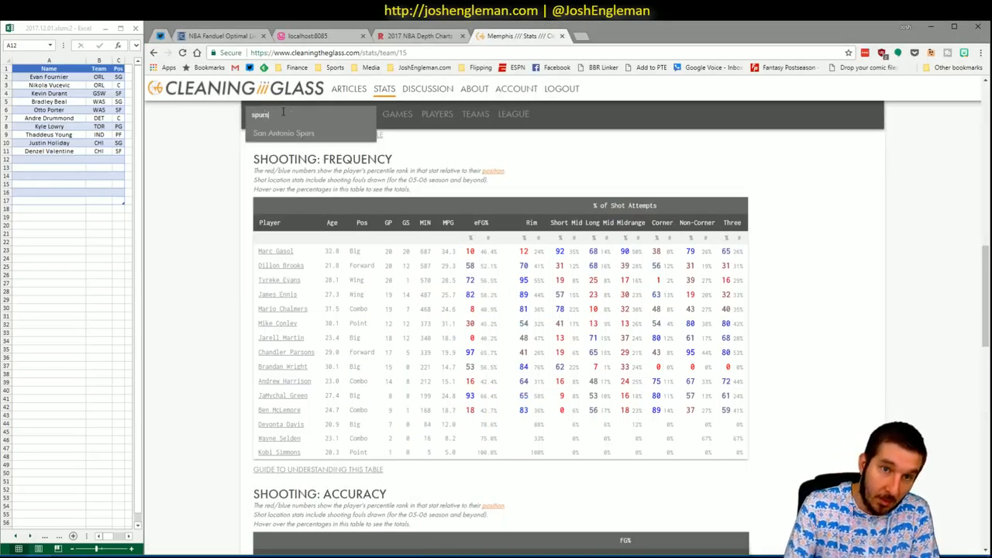
left_click(283, 133)
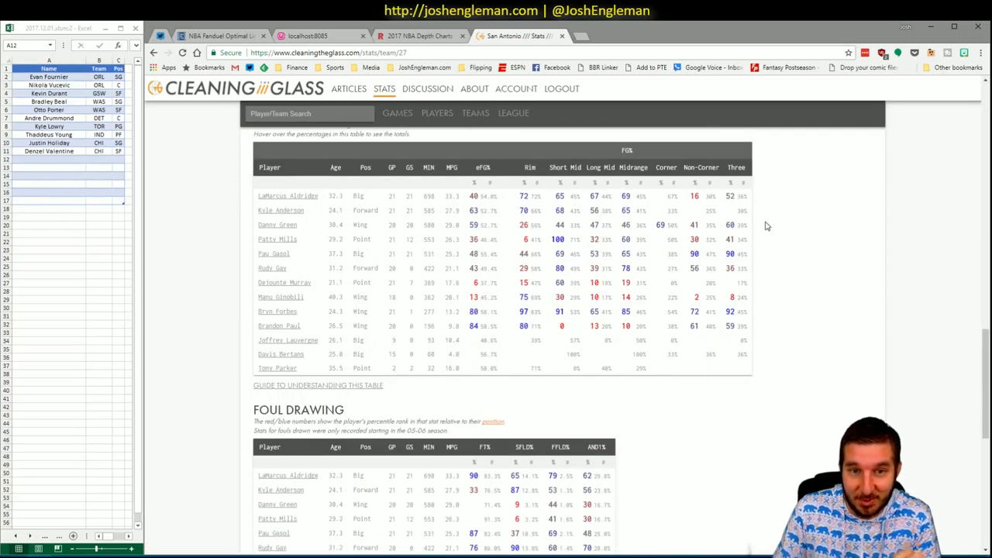
scroll("down", 3)
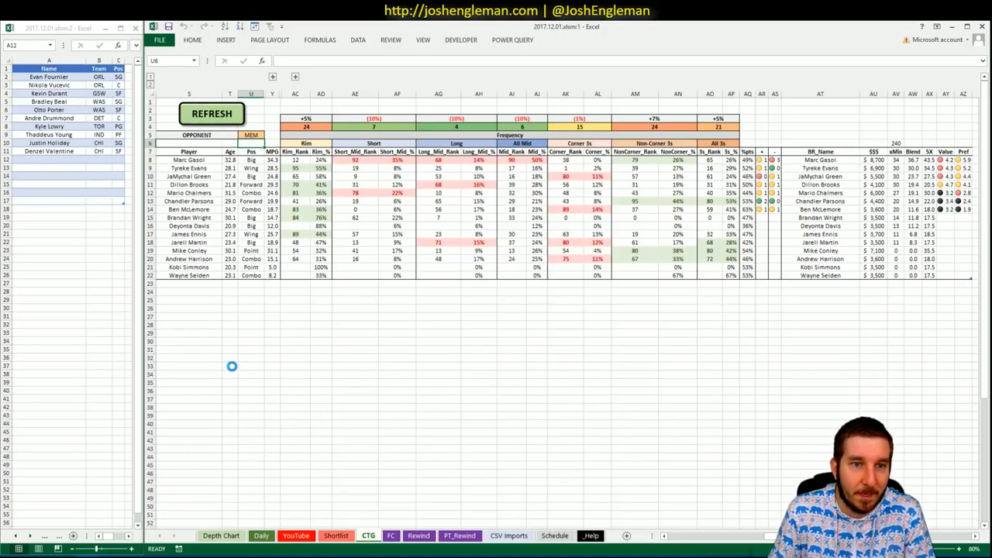
Return to the Daily sheet to set the position pivots to MIA
left_click(211, 114)
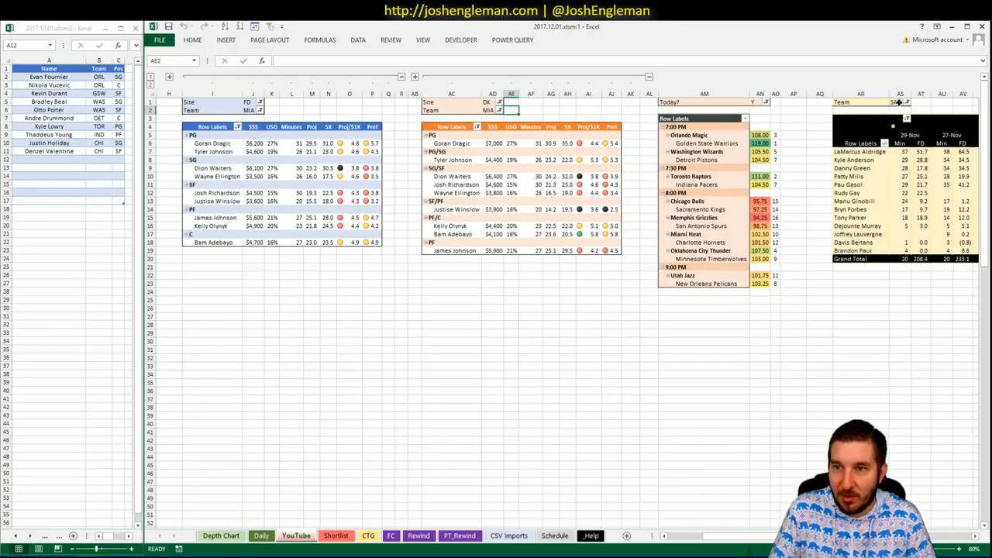
Enter MIA in the right-hand pivot's Team filter so all pivots list Miami players
type("MIA")
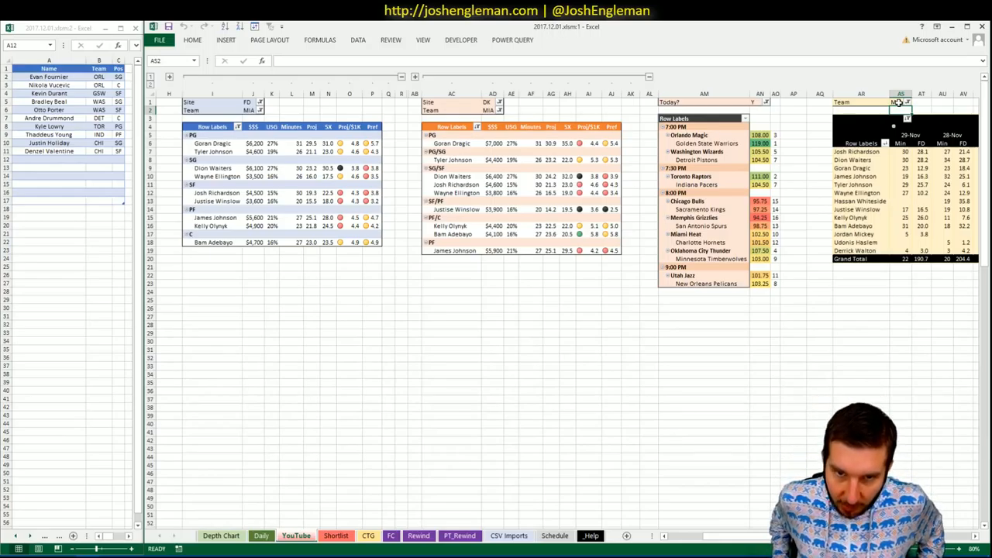
mouse_move(418, 372)
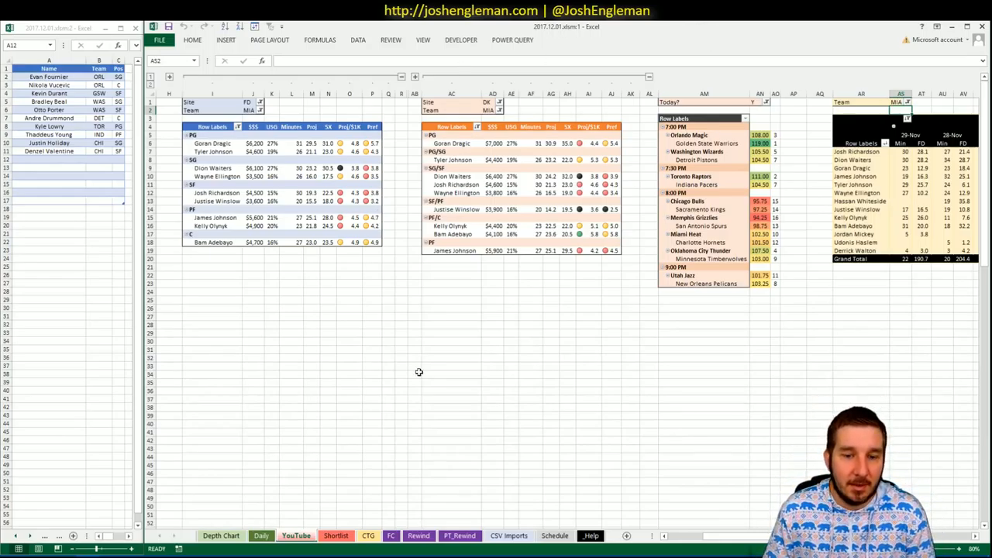
left_click(368, 536)
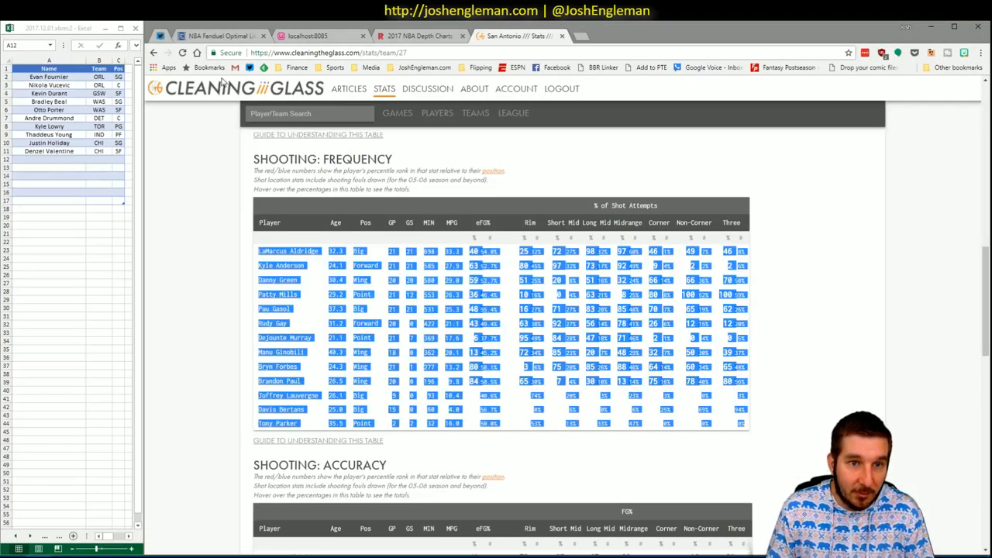
Search 'Miami Heat' and view the Heat team page on Cleaning the Glass
type("Miami Heat")
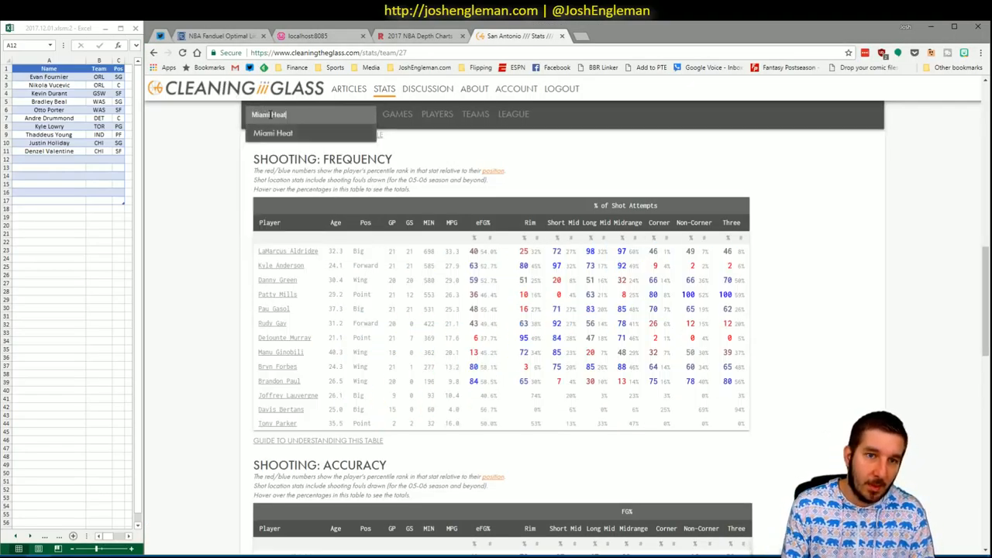
left_click(272, 133)
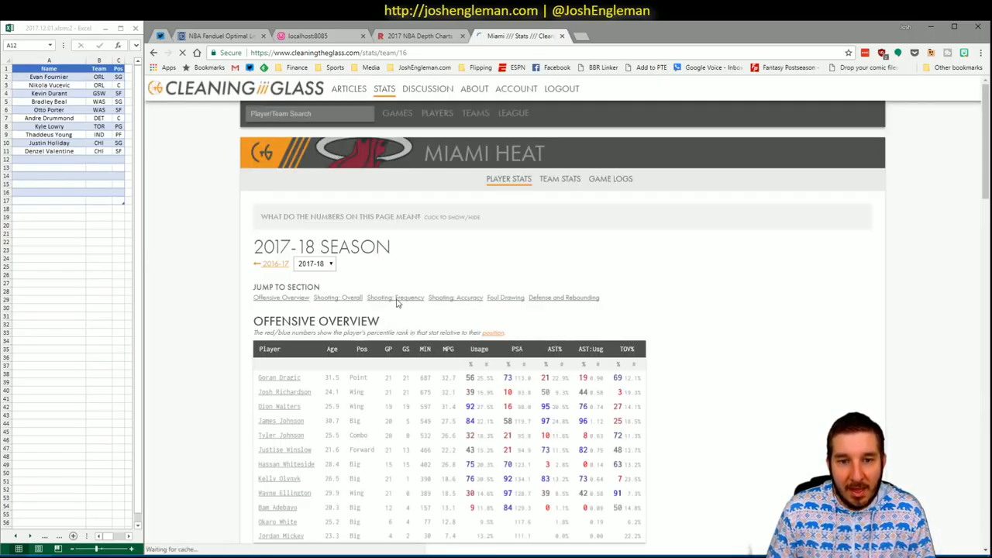
scroll("down", 3)
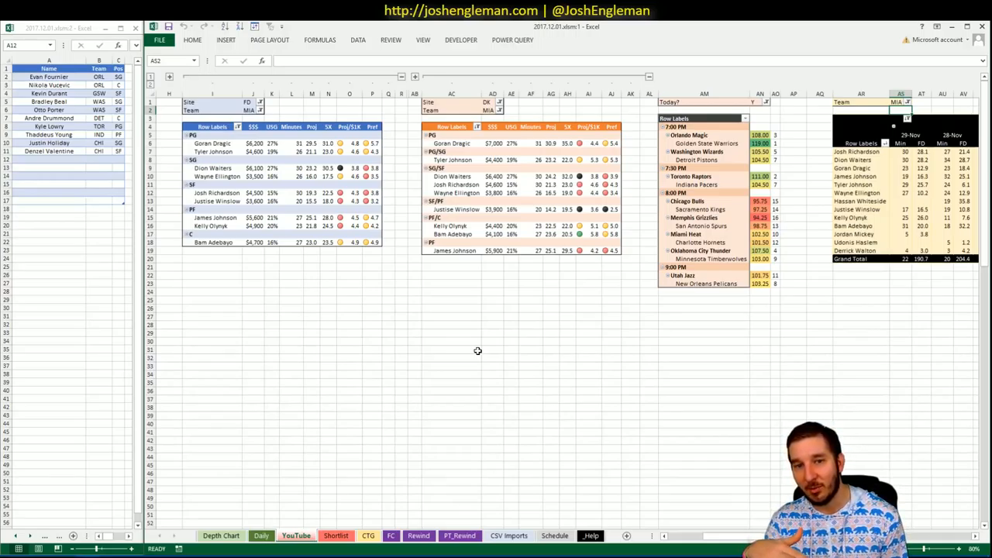
mouse_move(890, 100)
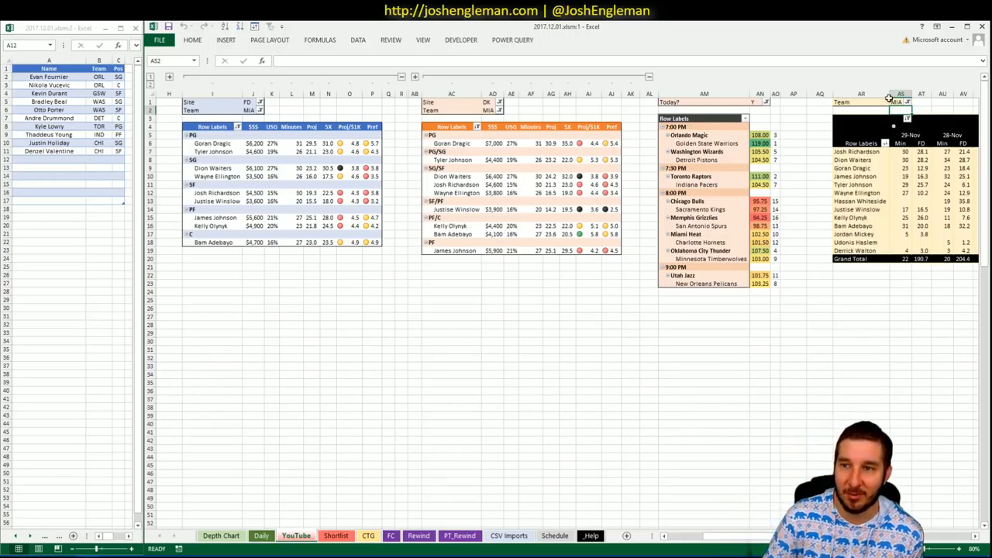
mouse_move(701, 456)
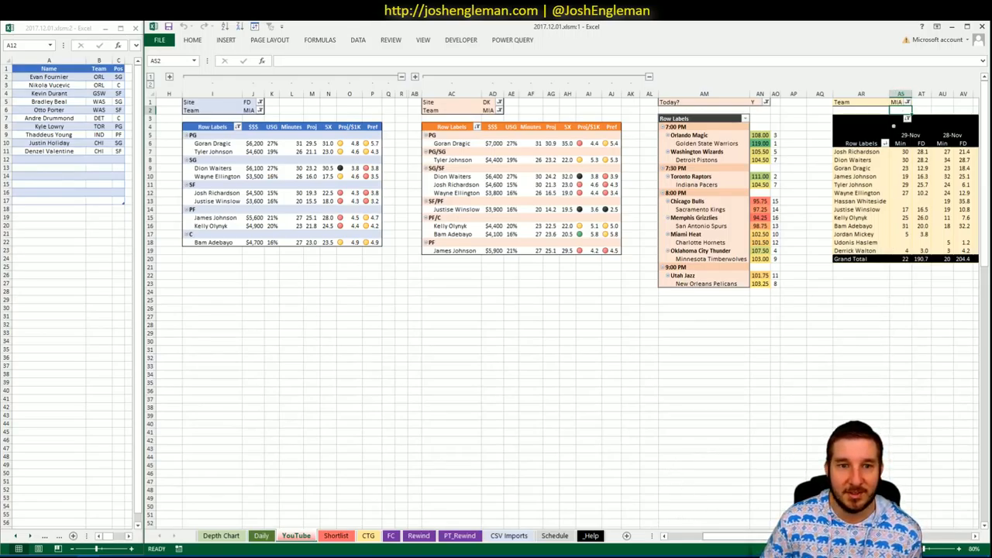
scroll("right", 3)
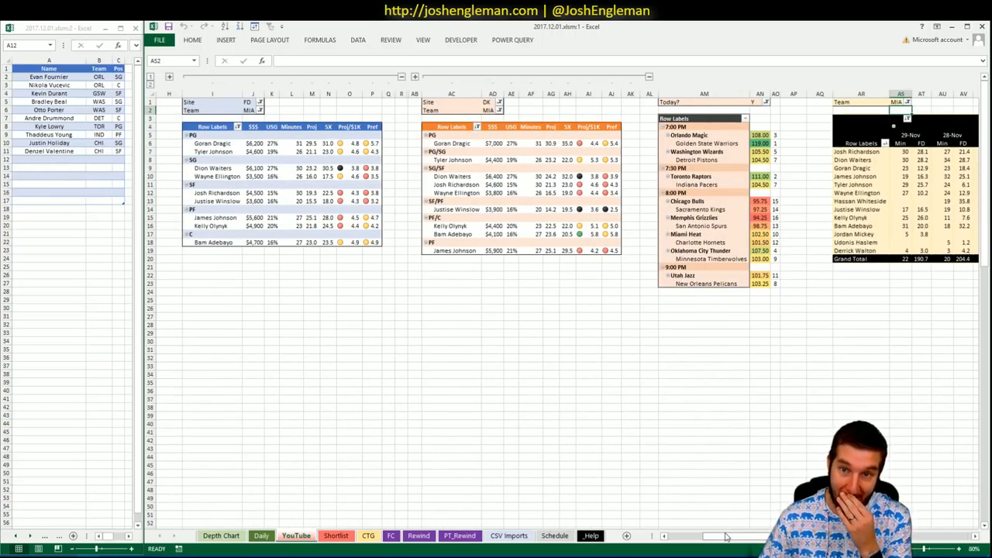
mouse_move(744, 478)
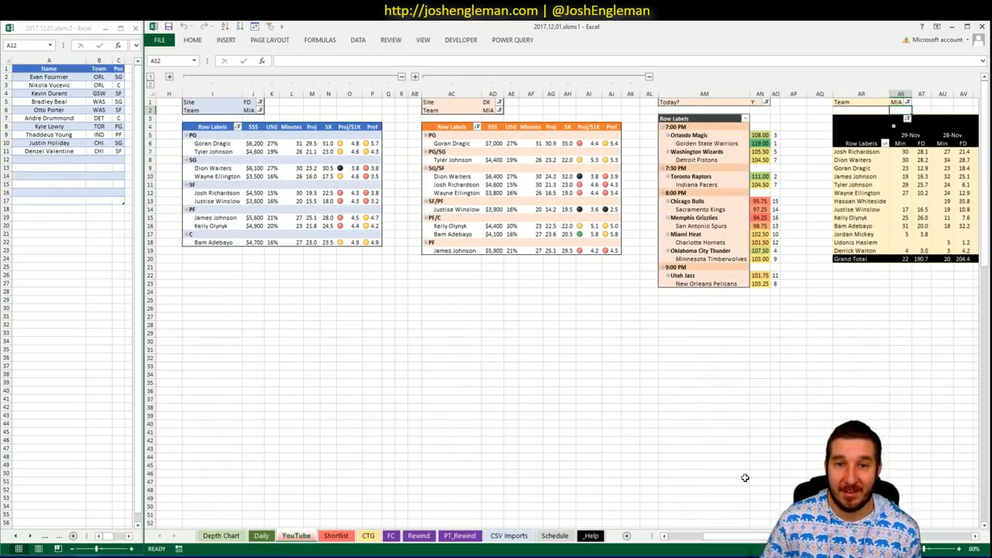
mouse_move(412, 453)
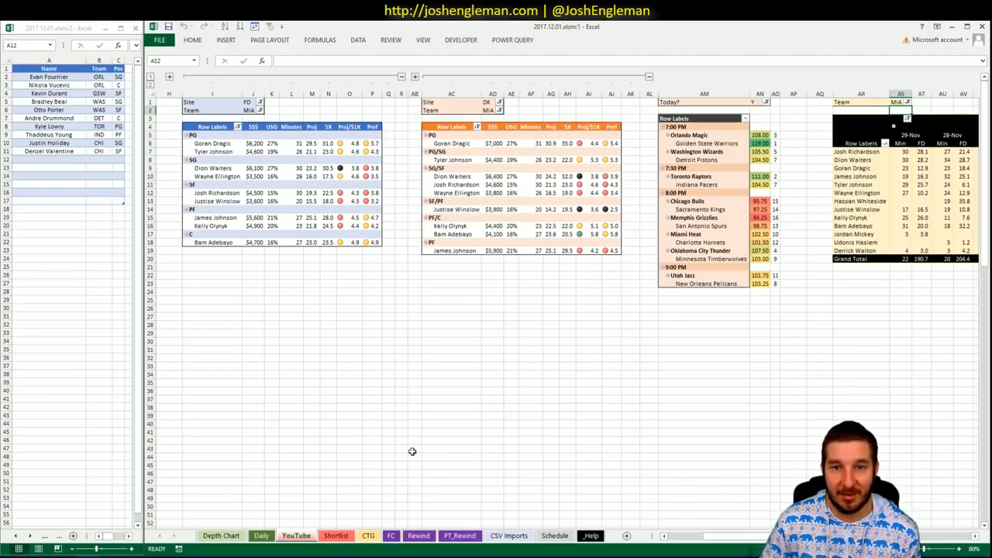
mouse_move(697, 421)
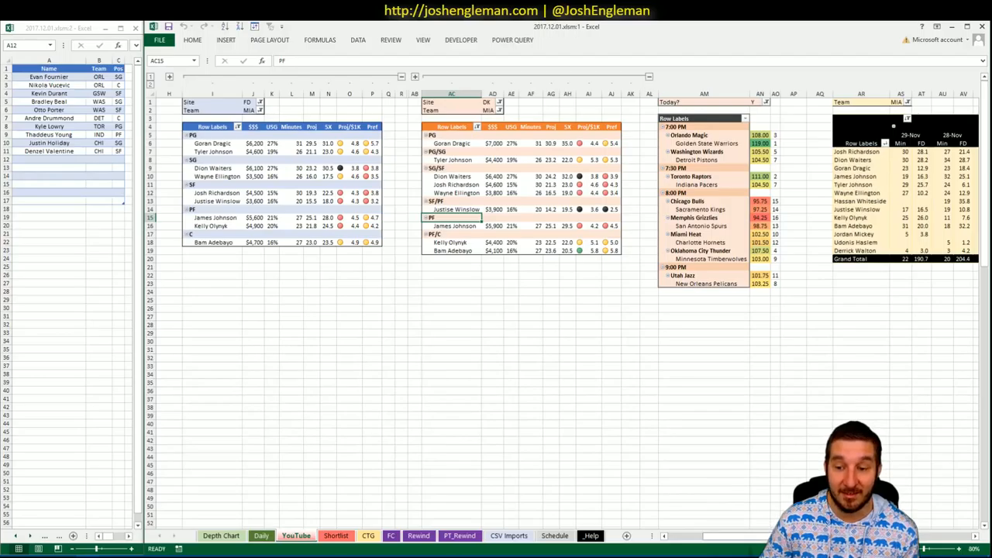
scroll("right", 3)
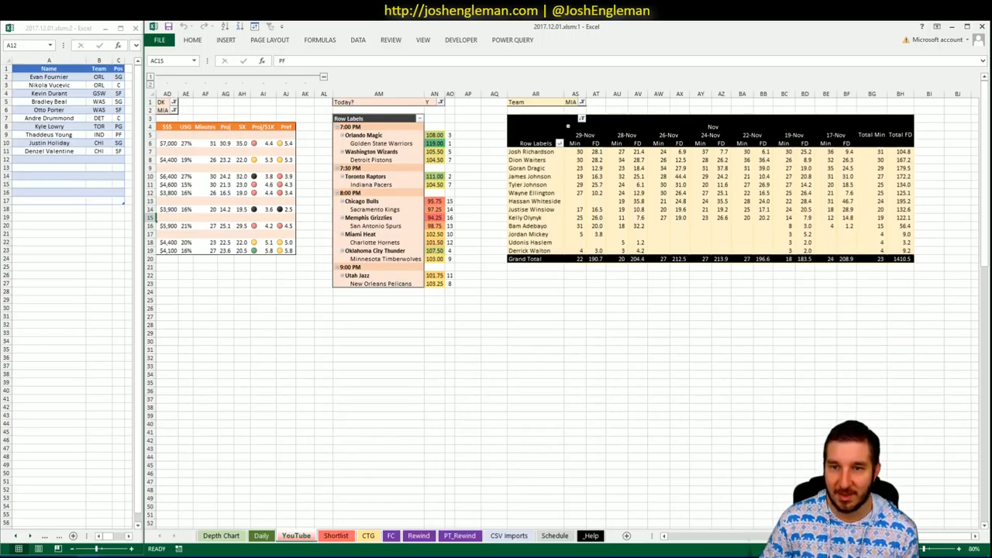
scroll("left", 3)
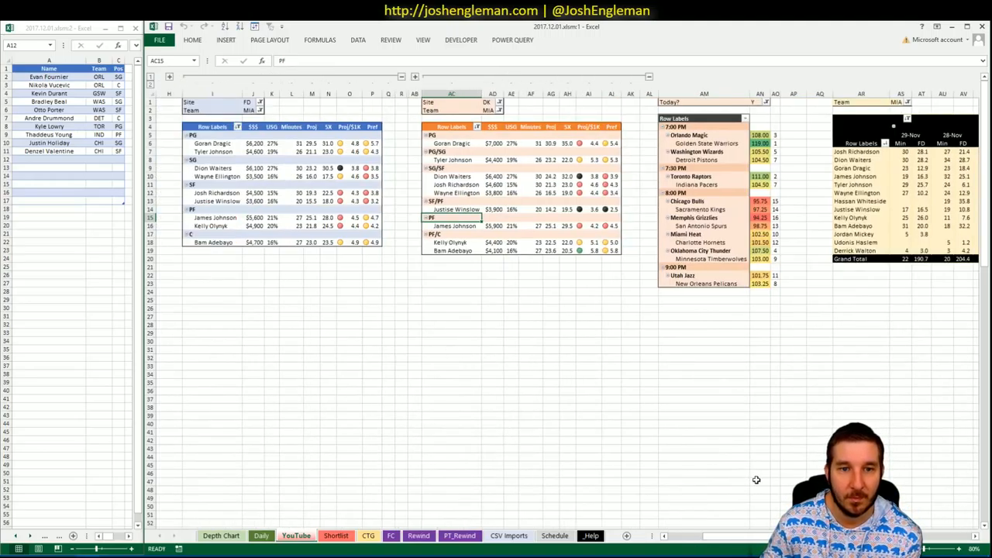
scroll("right", 3)
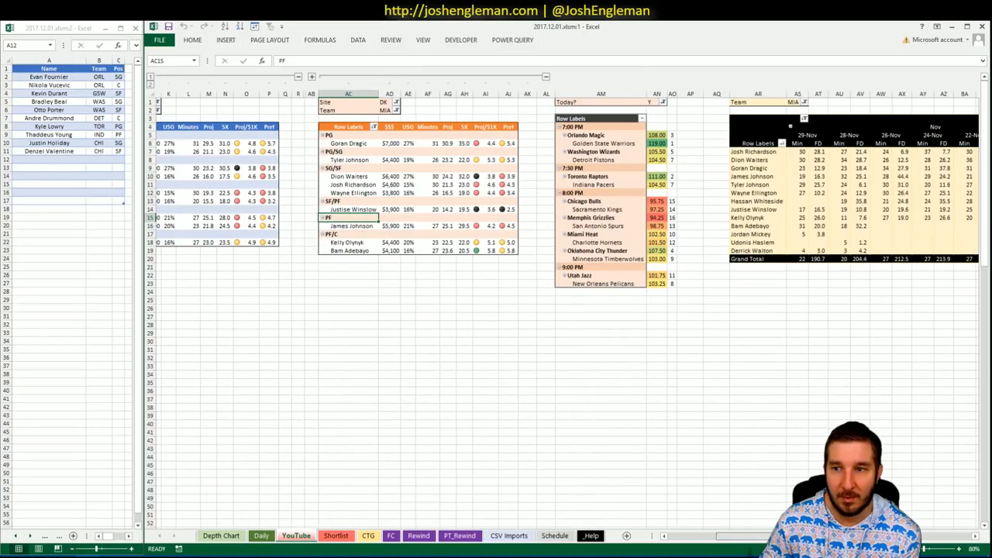
scroll("right", 3)
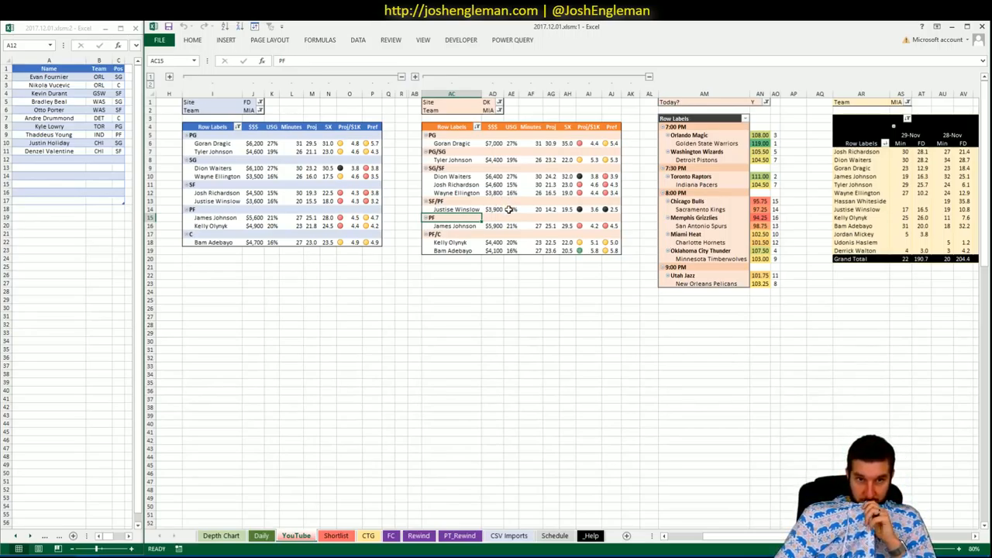
mouse_move(514, 214)
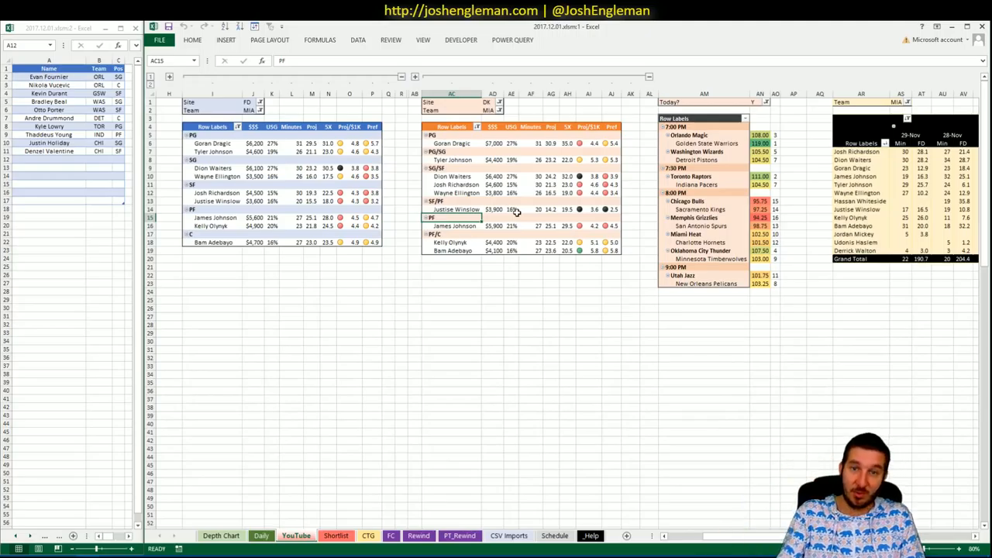
mouse_move(567, 214)
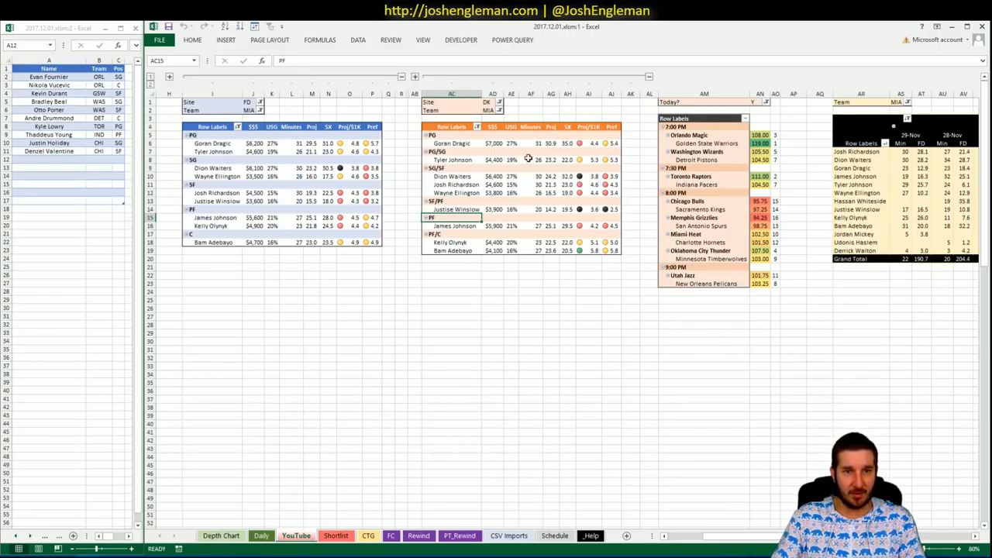
mouse_move(496, 142)
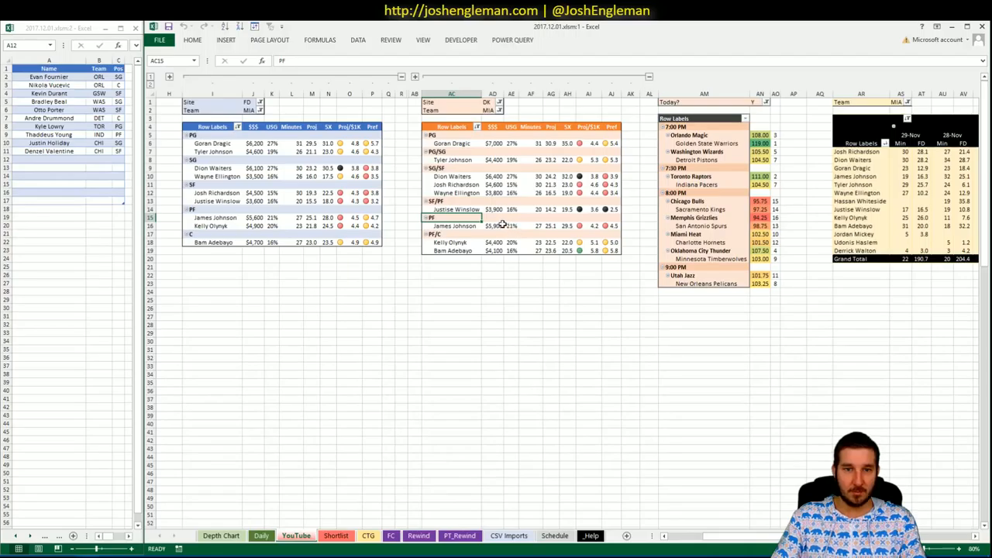
mouse_move(499, 252)
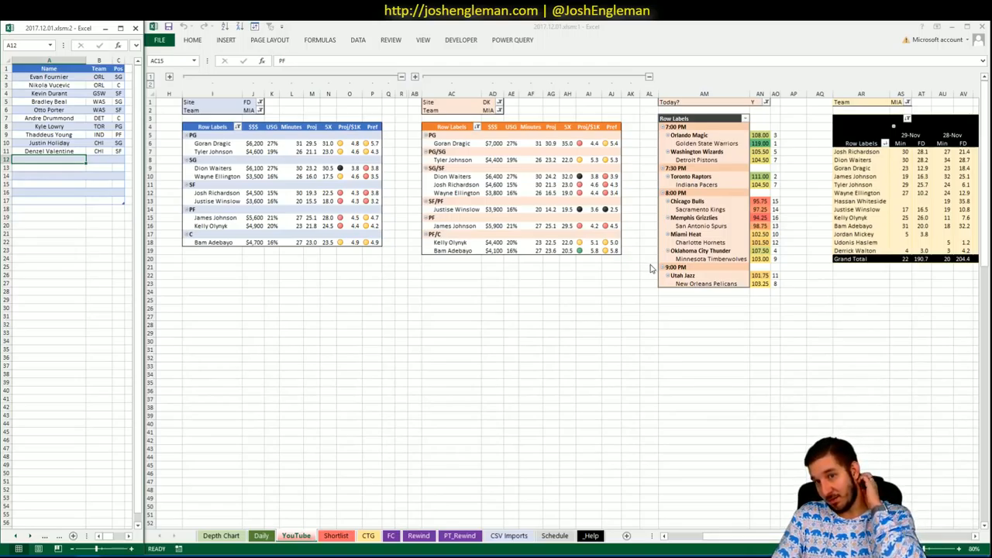
Set the pivots' Team filters to CHO so Charlotte players like Kemba Walker appear
left_click(253, 110)
type("CHO")
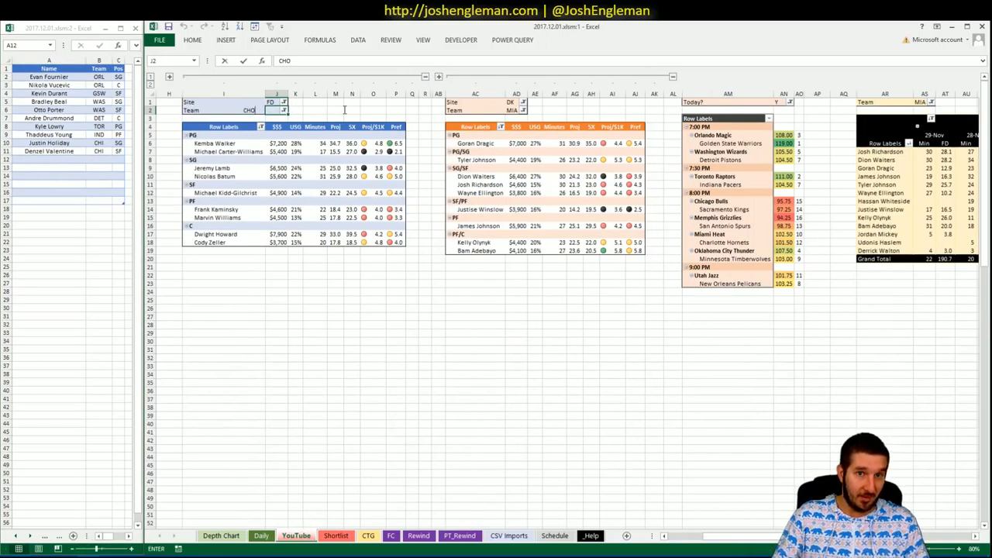
key("Return")
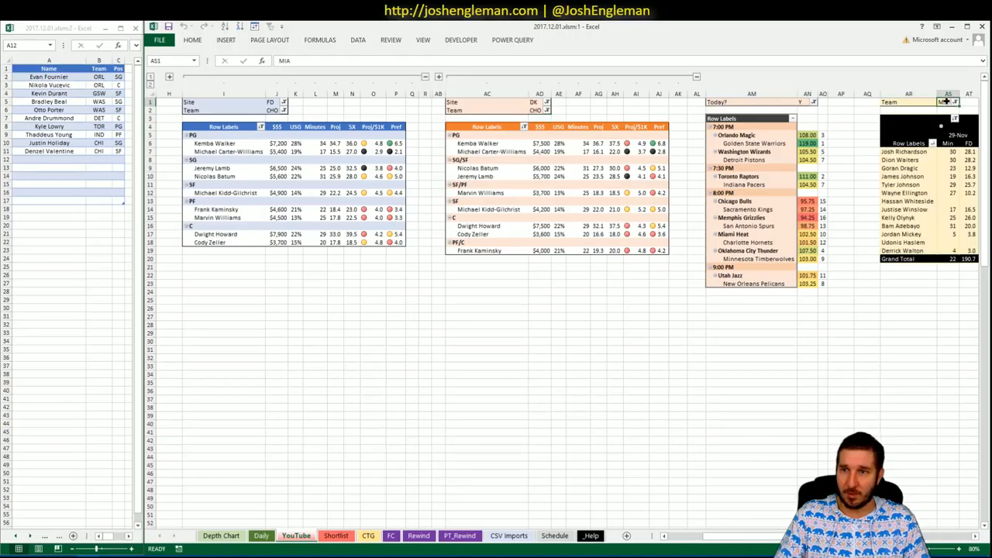
type("CHO")
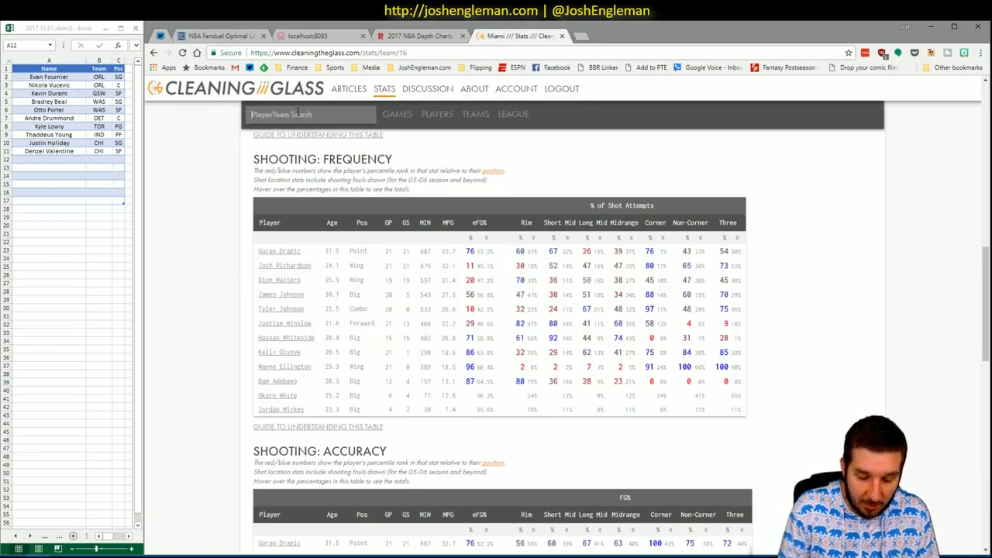
Search Charlotte Hornets in Cleaning the Glass and load their team stats page
type("Charlotte Hornets")
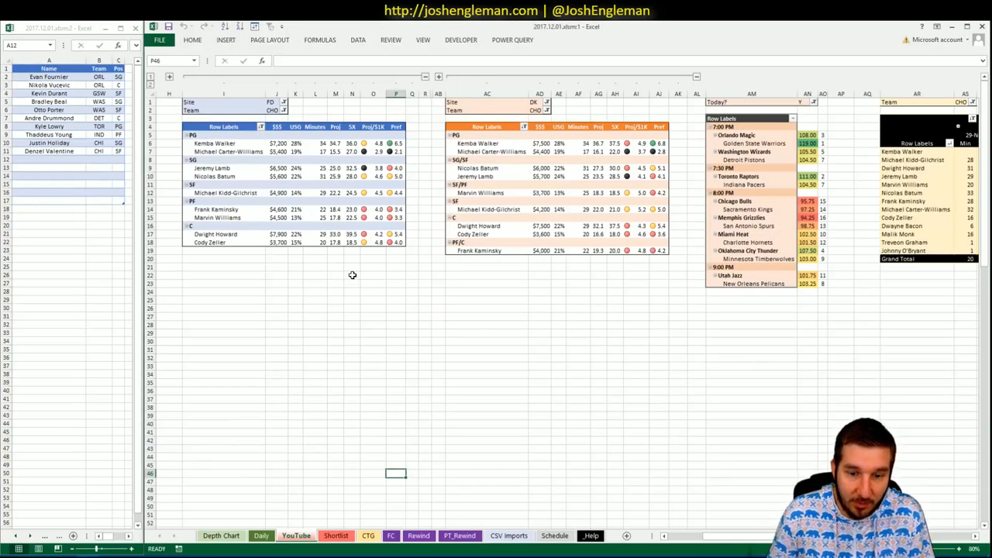
Review the Charlotte pivots and enter Dwight Howard as the eleventh shortlist name
left_click(369, 536)
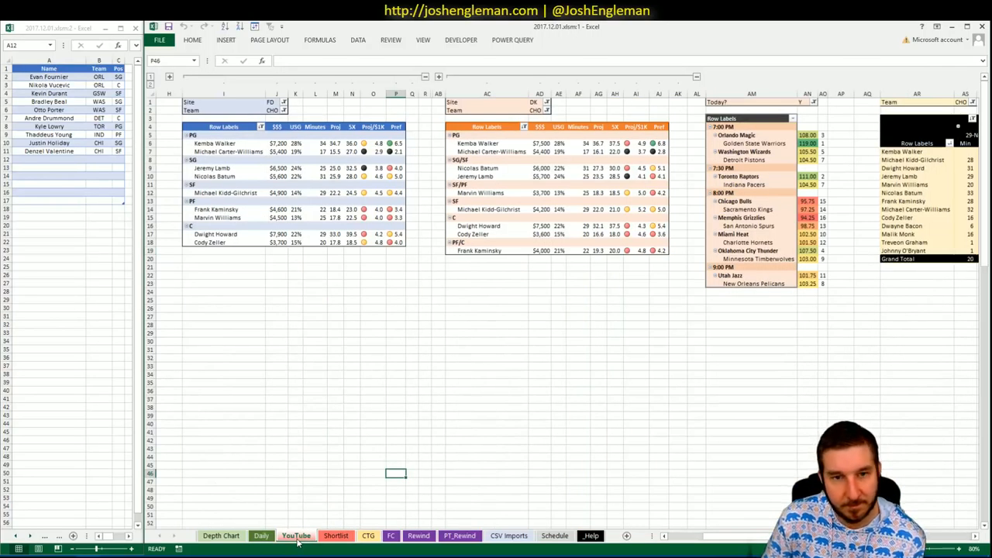
mouse_move(527, 286)
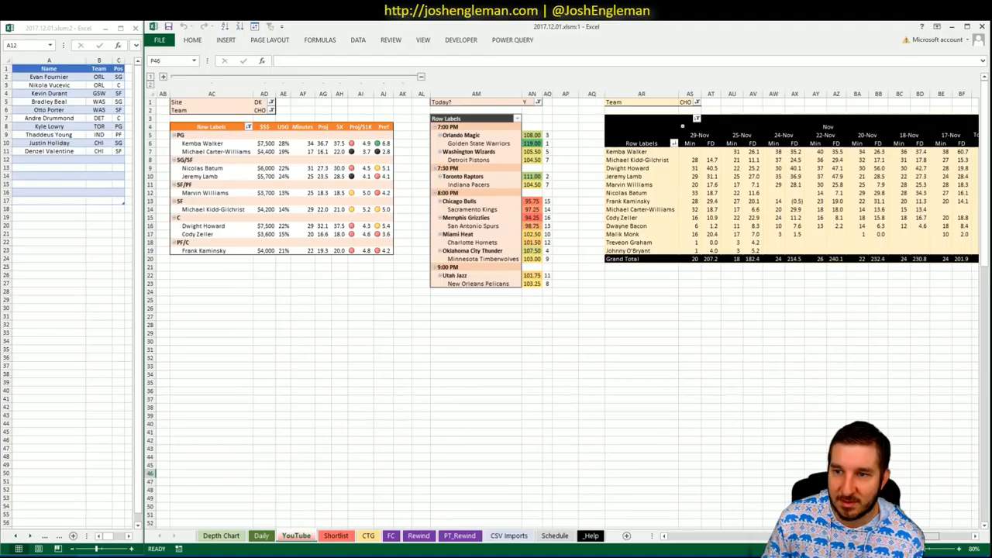
scroll("left", 3)
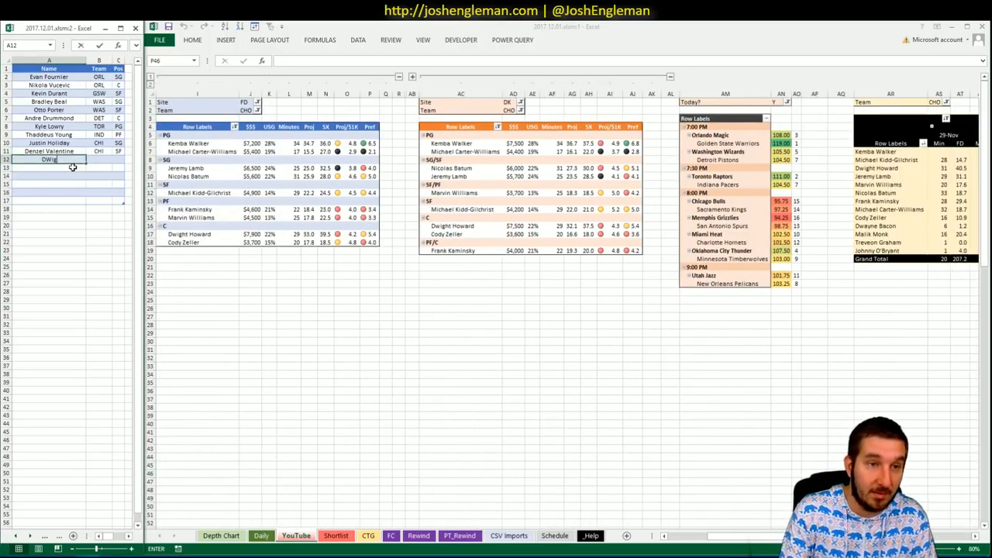
type("Dwight Howard")
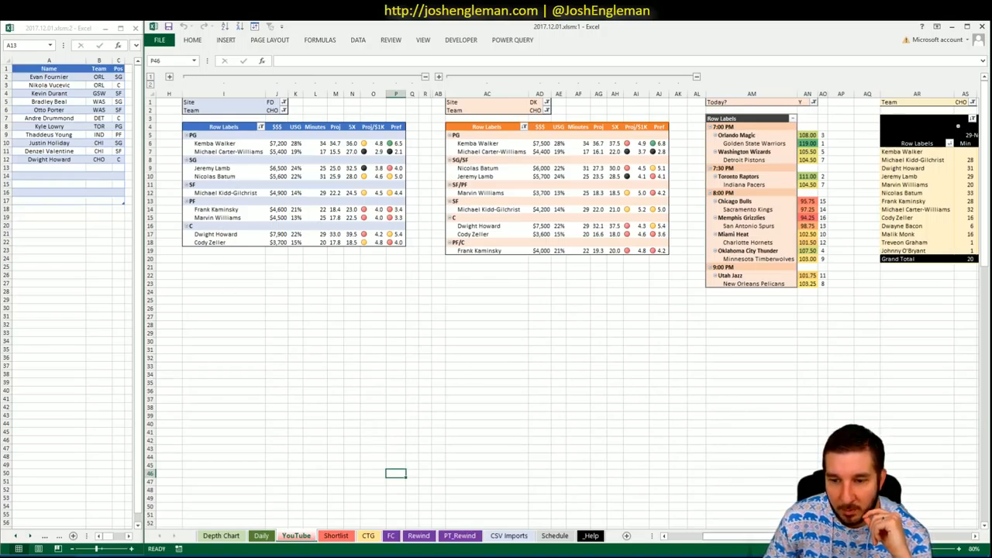
scroll("right", 3)
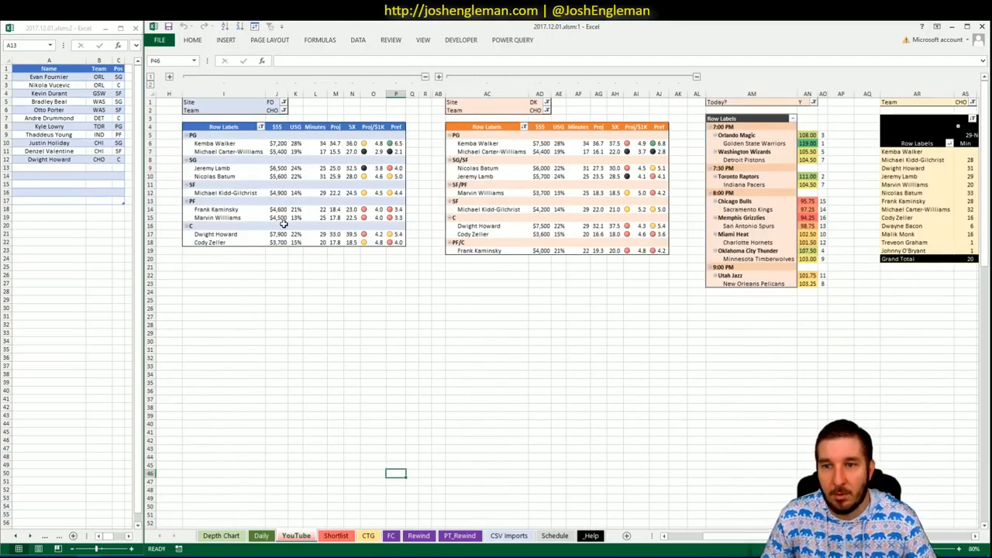
Filter both the FanDuel and DraftKings pivot Team filters to OKC
left_click(271, 108)
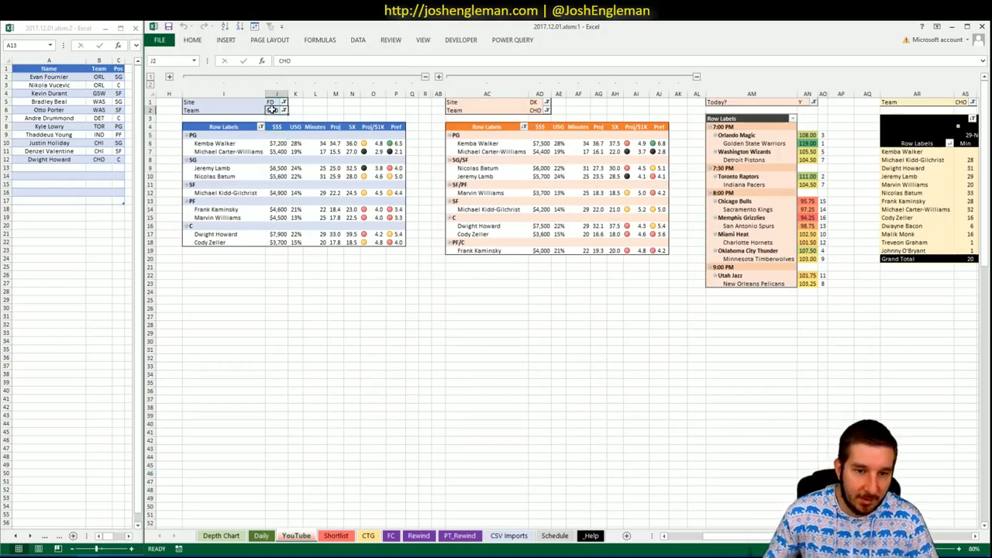
type("OKC")
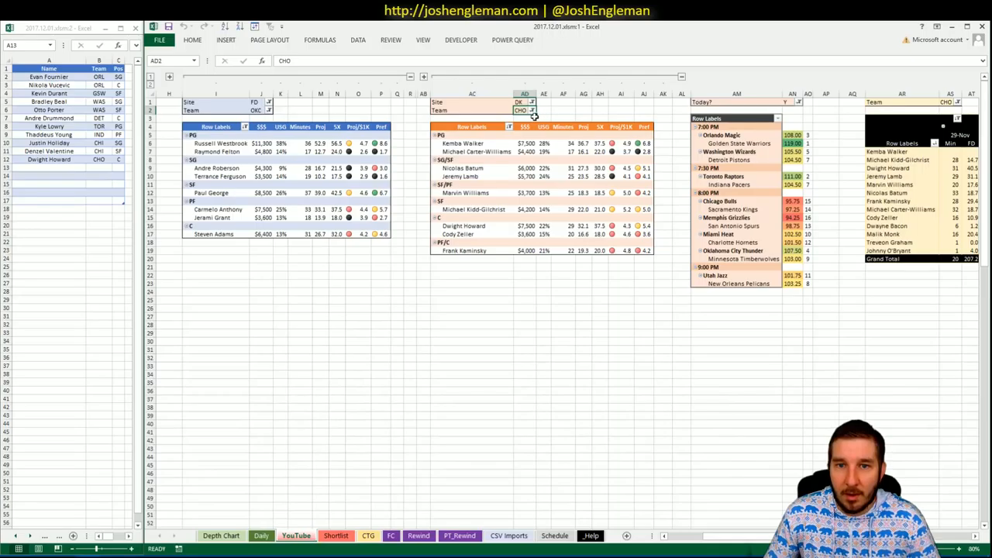
type("OKC")
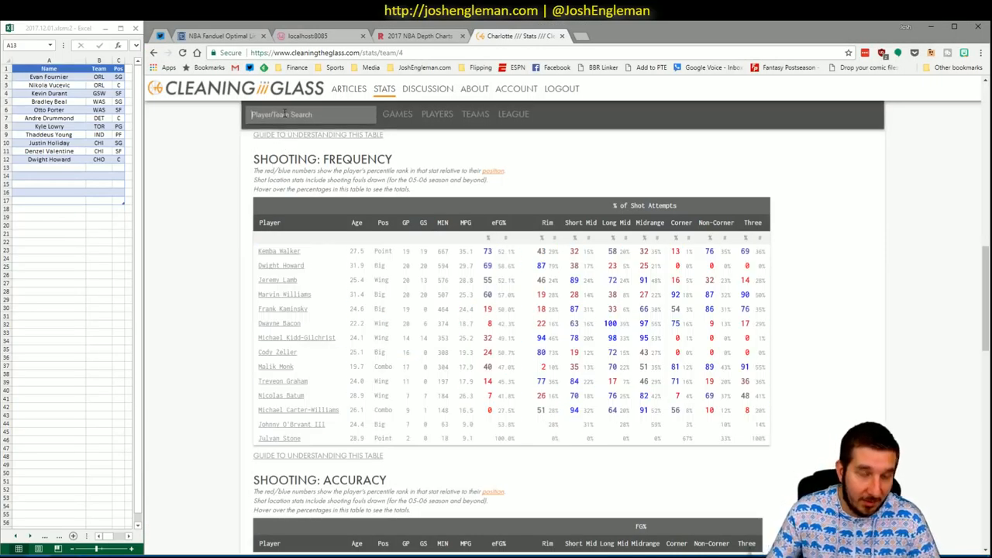
Search Oklahoma City Thunder in Cleaning the Glass and return to its team stats
type("Oklahoma City Thunder")
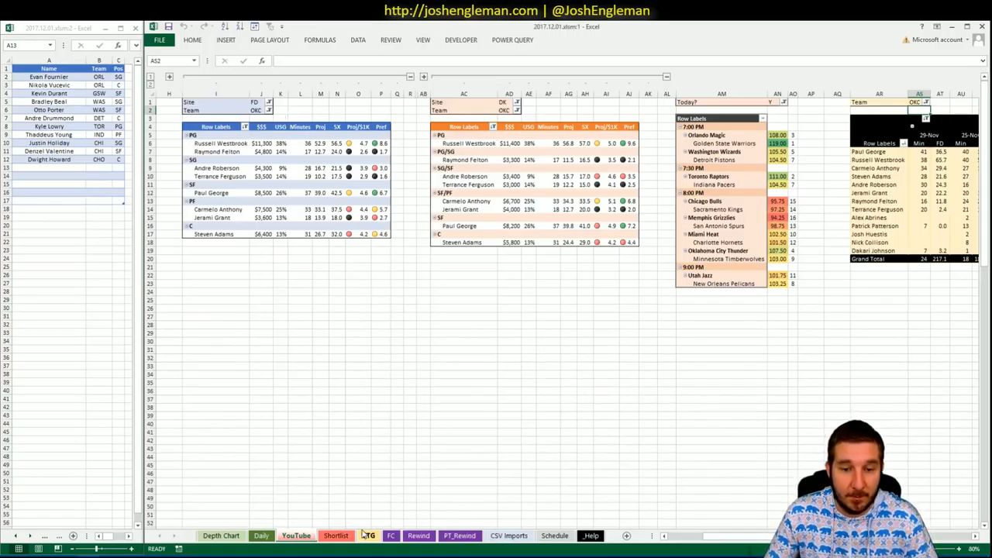
left_click(369, 536)
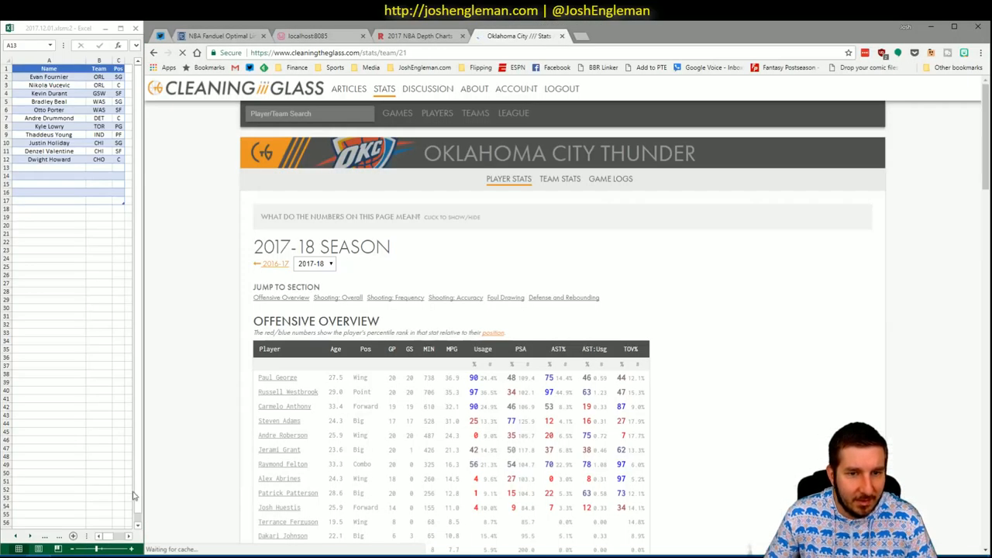
Review Russell Westbrook's Fantasy Cruncher game log including past seasons, then return to Excel
left_click(217, 36)
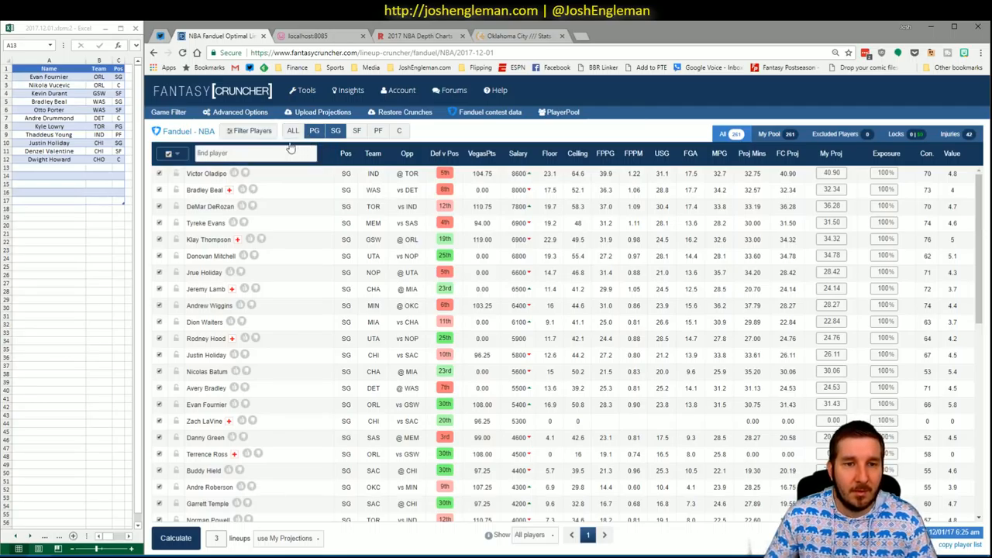
left_click(313, 130)
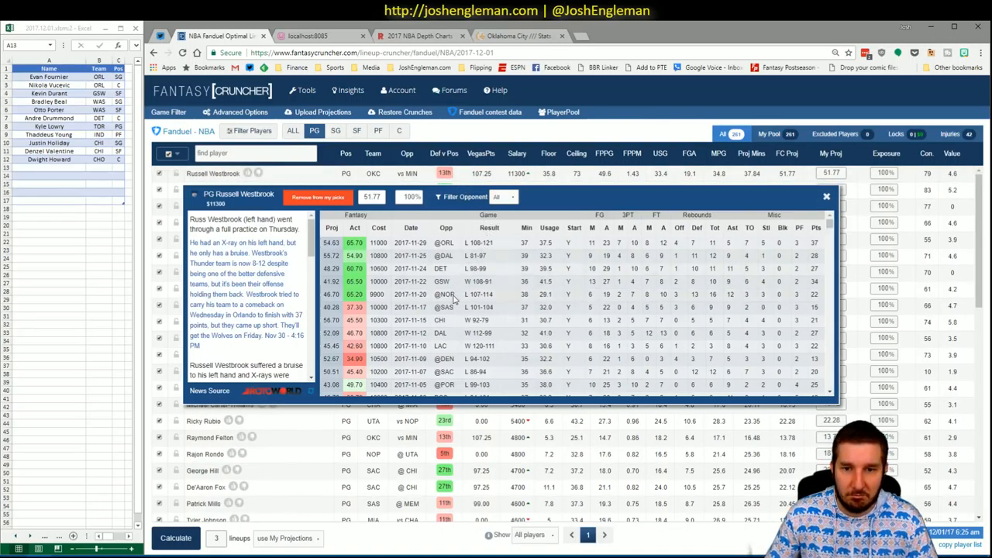
left_click(502, 196)
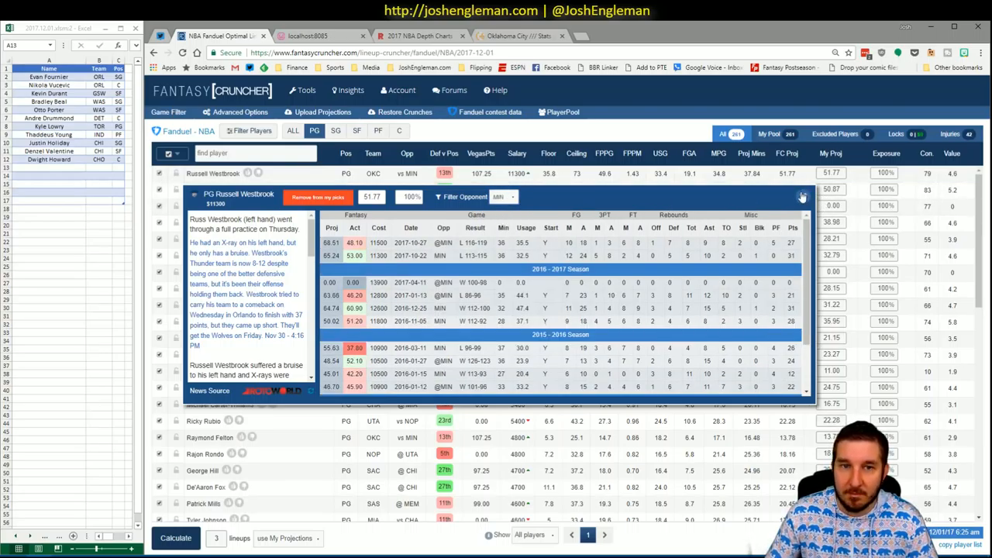
left_click(803, 195)
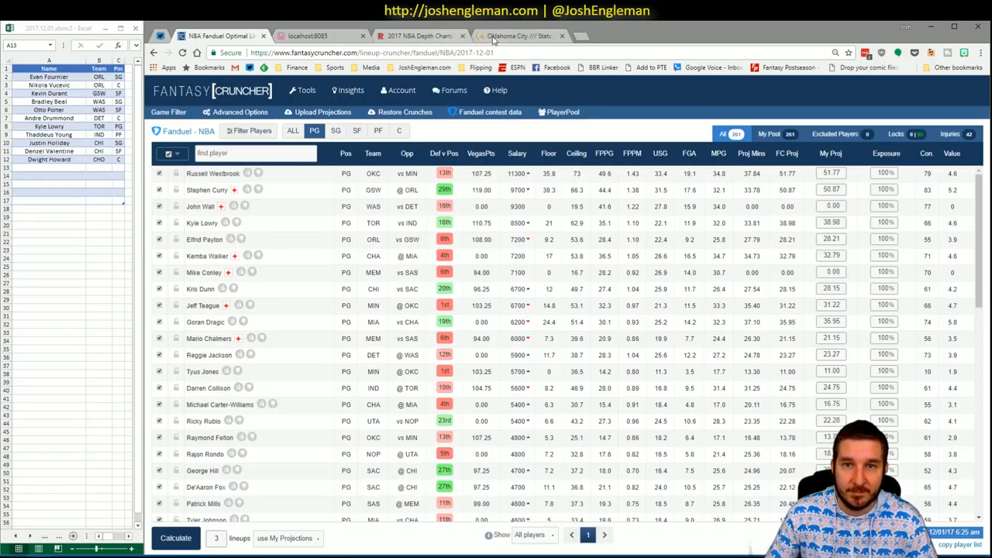
left_click(514, 36)
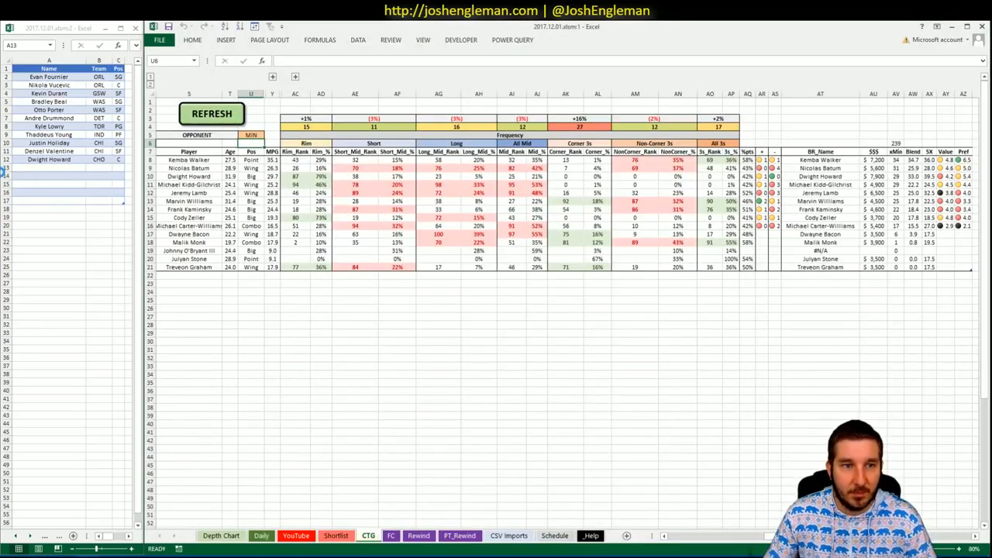
Load the OKC roster's shooting profile on the CTG matchup sheet
left_click(211, 115)
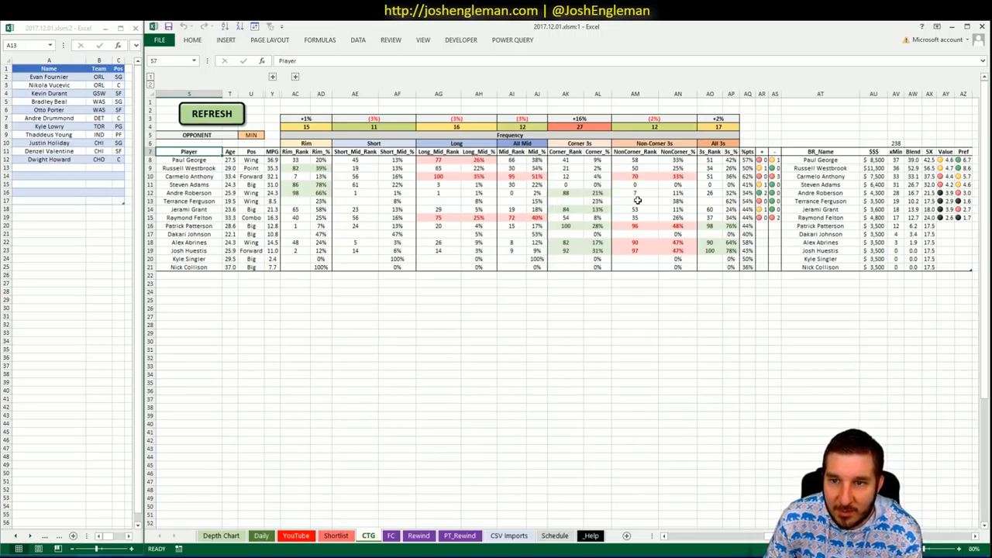
mouse_move(367, 200)
type("Russell Westbrook")
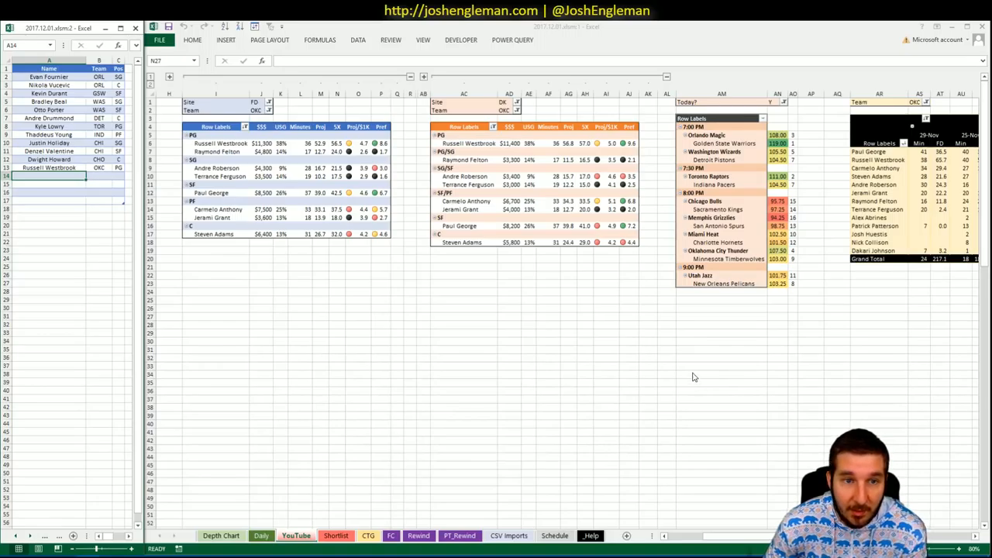
mouse_move(701, 372)
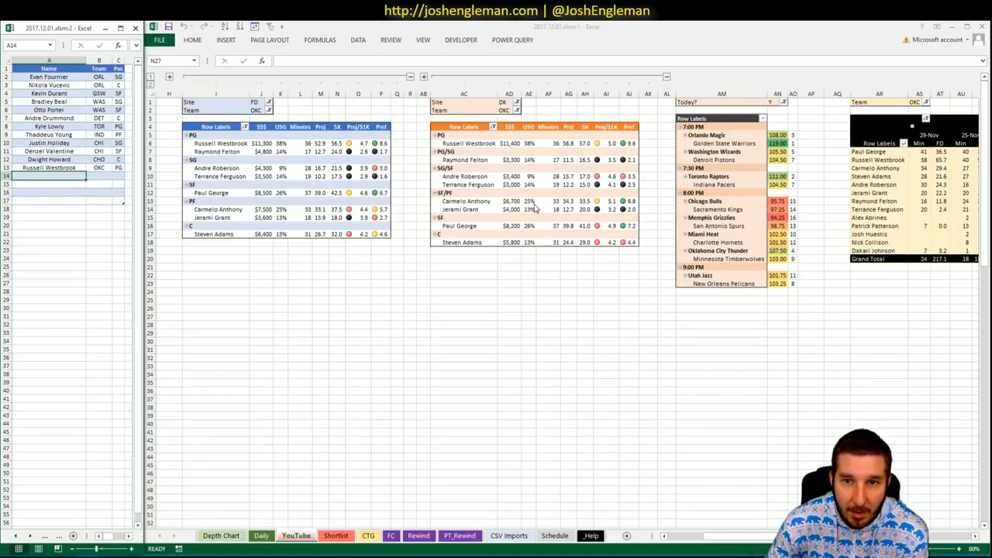
mouse_move(751, 390)
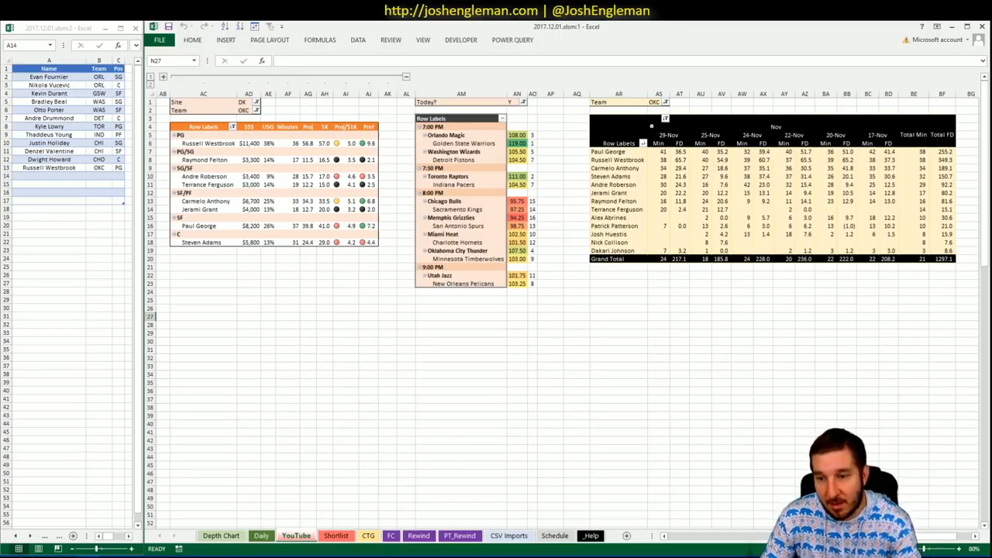
Review the Thunder game-log pivot and add Russell Westbrook as the twelfth shortlist name
scroll("left", 3)
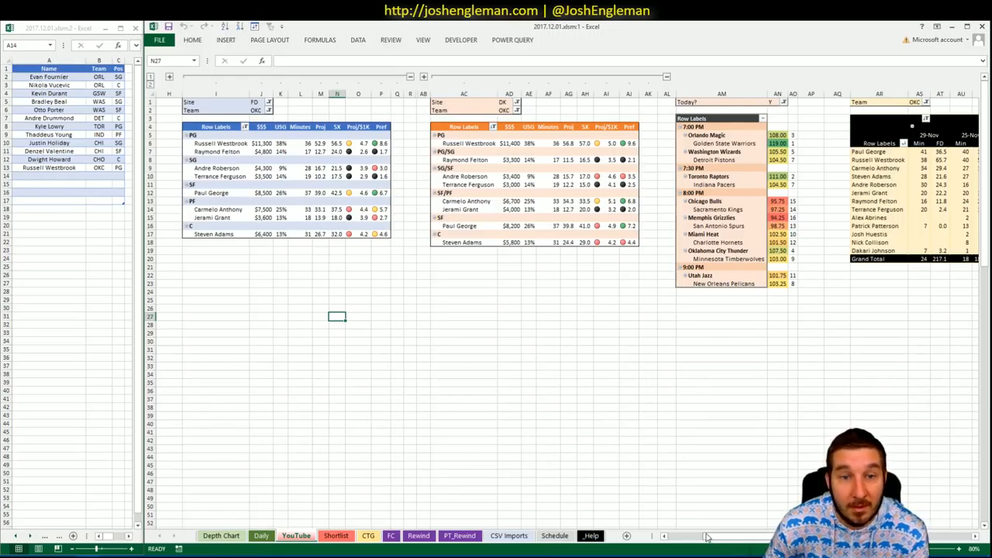
mouse_move(291, 276)
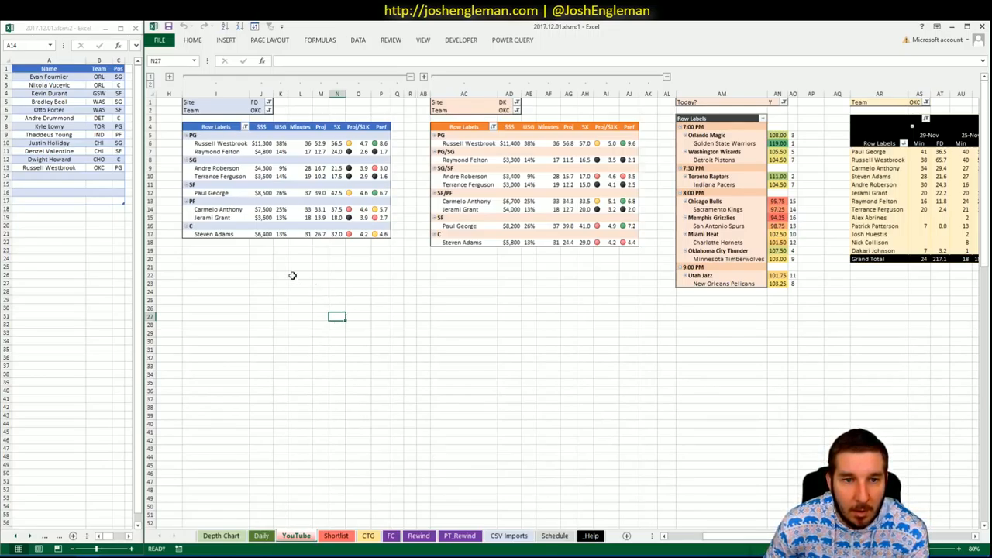
left_click(215, 242)
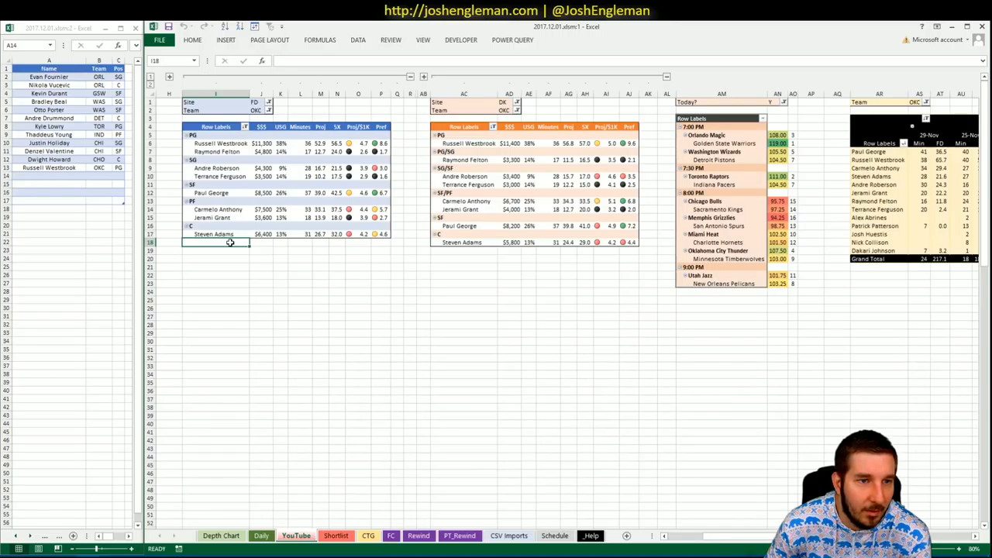
mouse_move(391, 288)
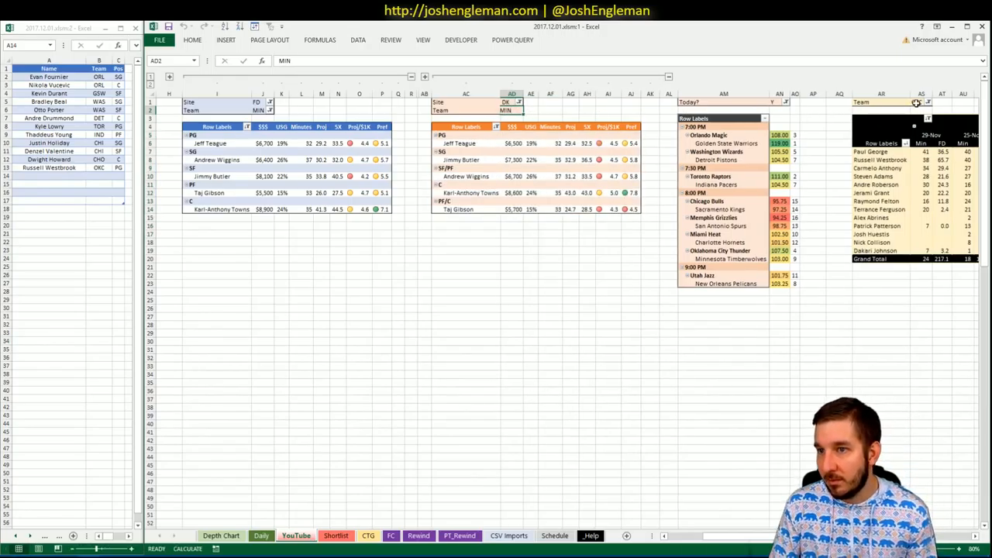
Filter the pivot tables' Team to MIN so Timberwolves players are listed
left_click(920, 103)
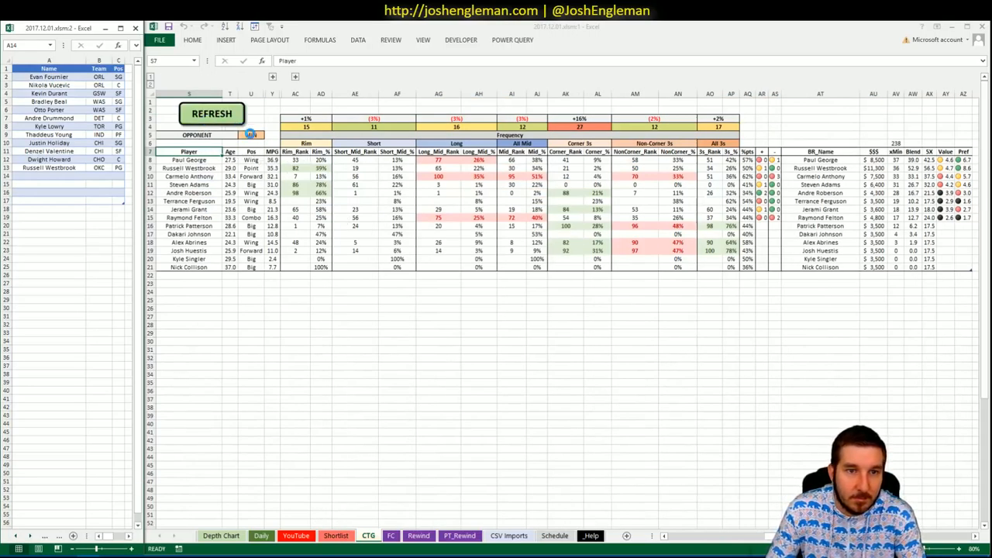
Load Minnesota's CTG shot profile against OKC and view the Timberwolves game-log minutes pivot
left_click(211, 115)
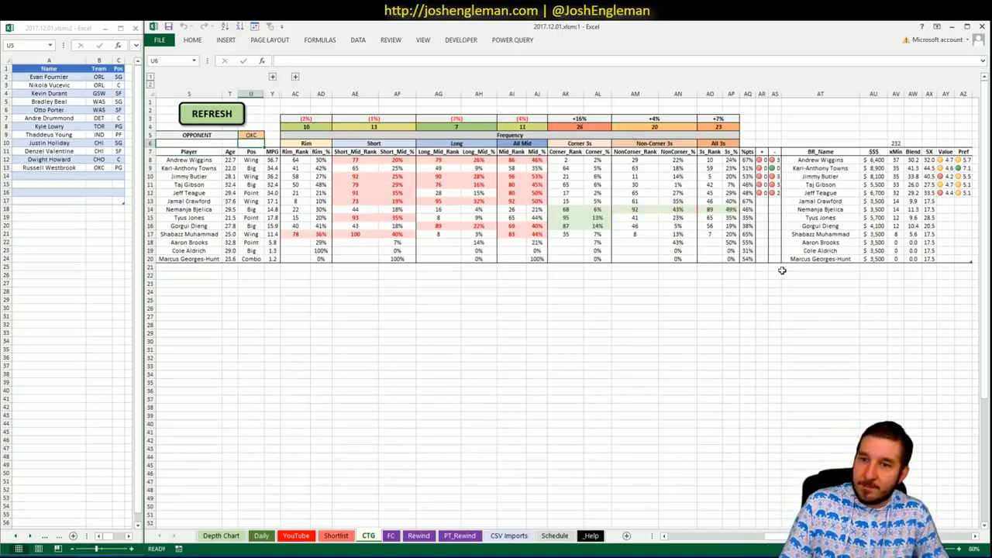
mouse_move(799, 131)
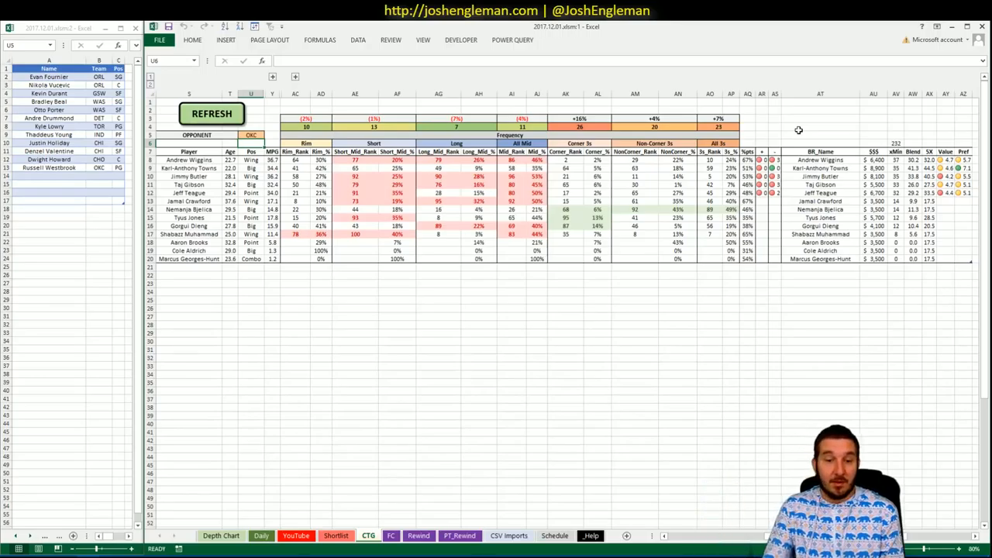
left_click(369, 537)
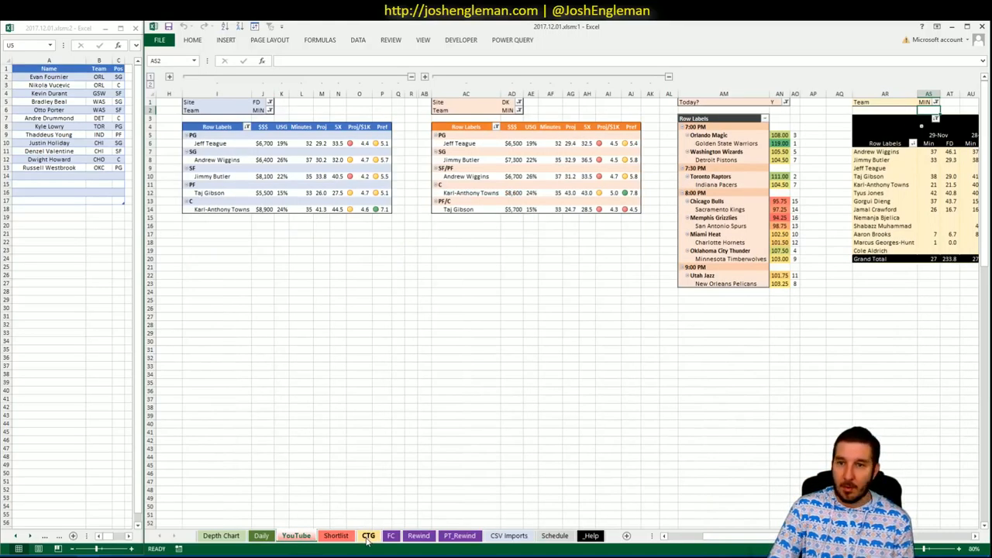
left_click(368, 536)
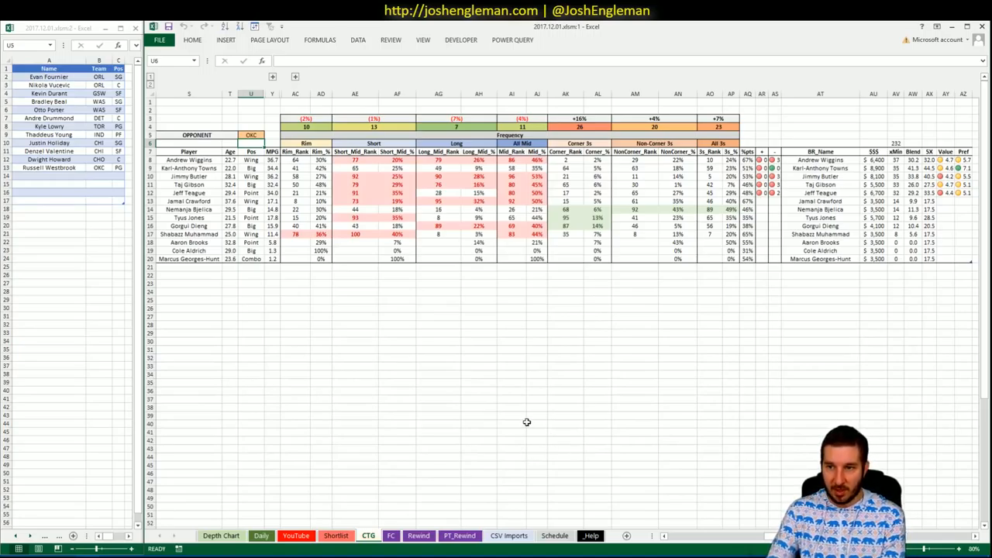
mouse_move(483, 285)
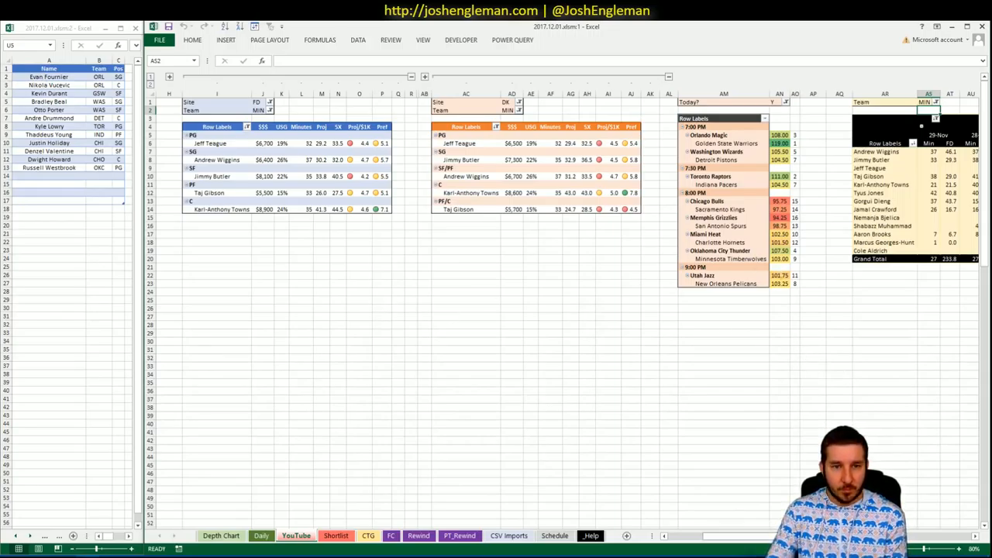
scroll("right", 3)
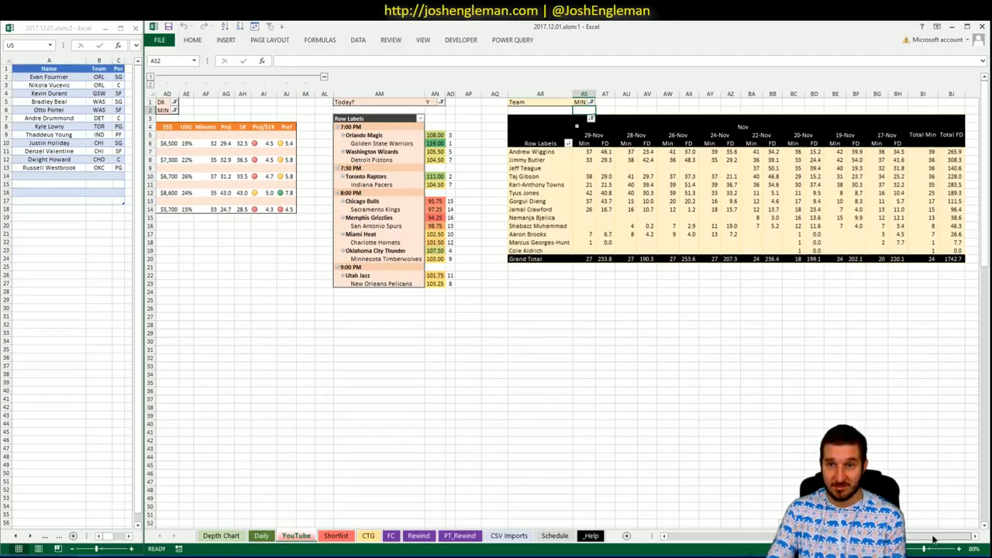
mouse_move(874, 412)
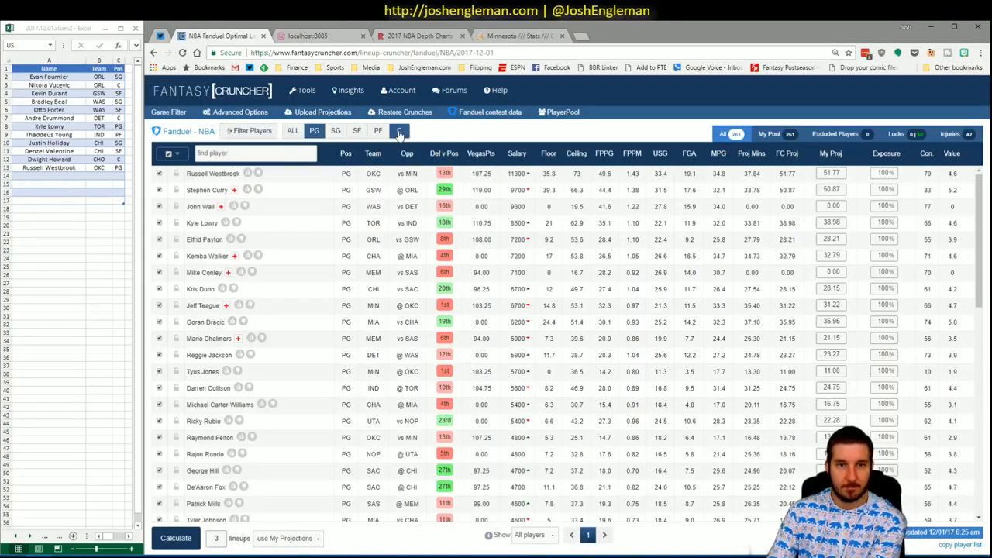
Filter the pool to centres, review Karl-Anthony Towns's game log, and add him to the shortlist
left_click(398, 130)
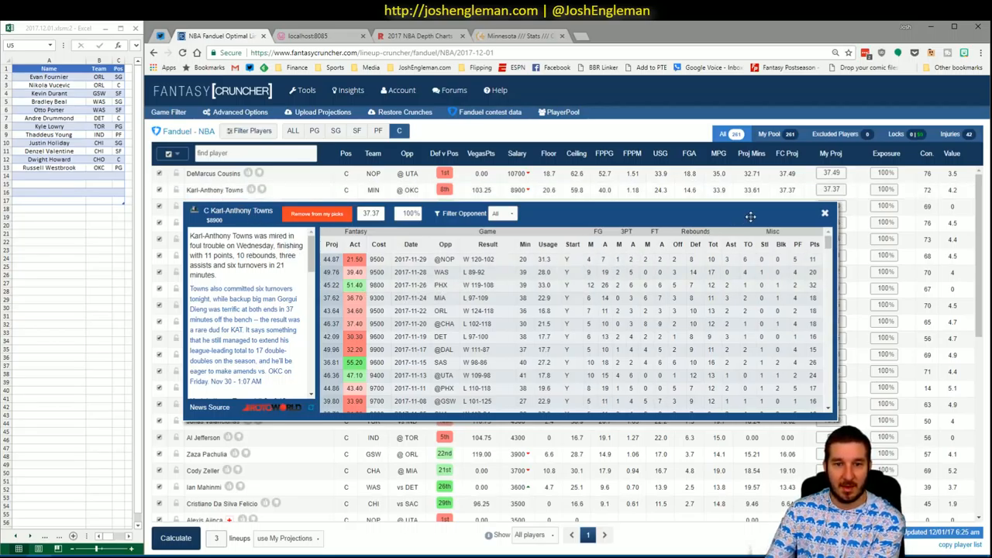
left_click(824, 212)
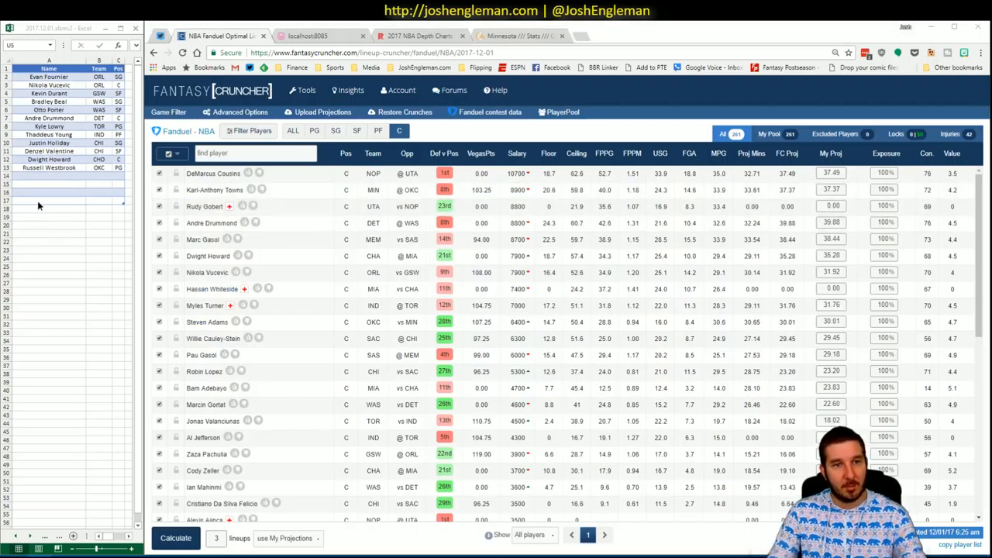
left_click(59, 174)
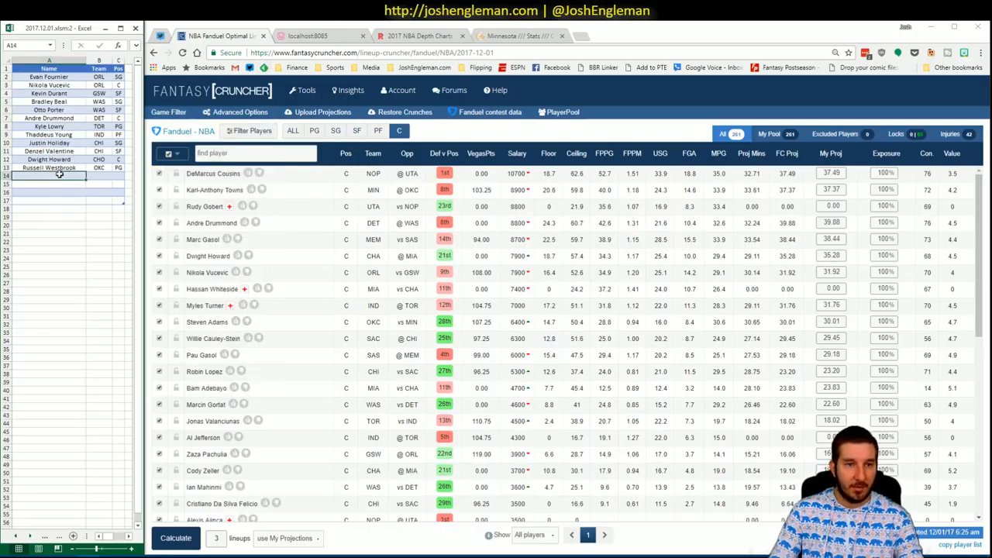
type("Karl Anthony")
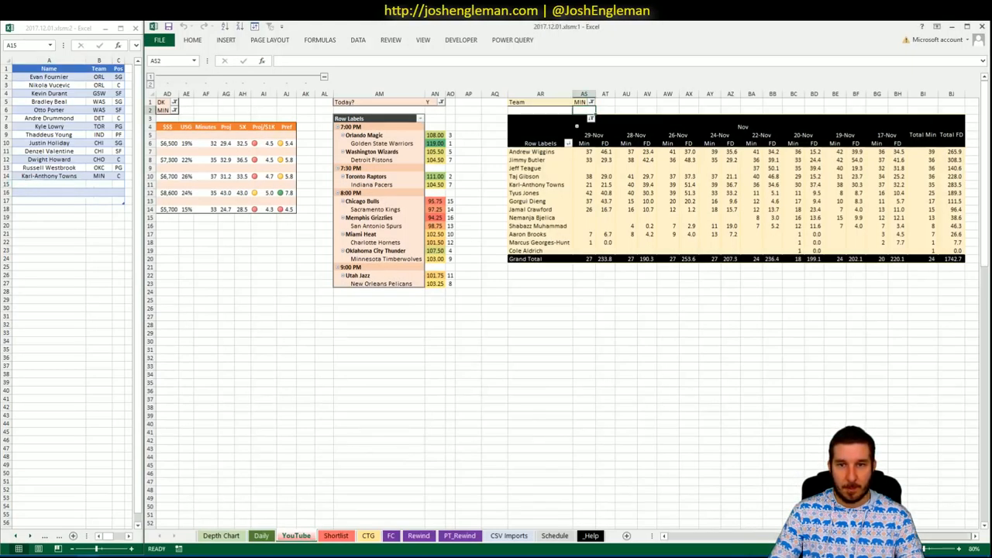
Filter the pivot tables' Team to UTA so Jazz players like Rubio and Mitchell are listed
scroll("left", 3)
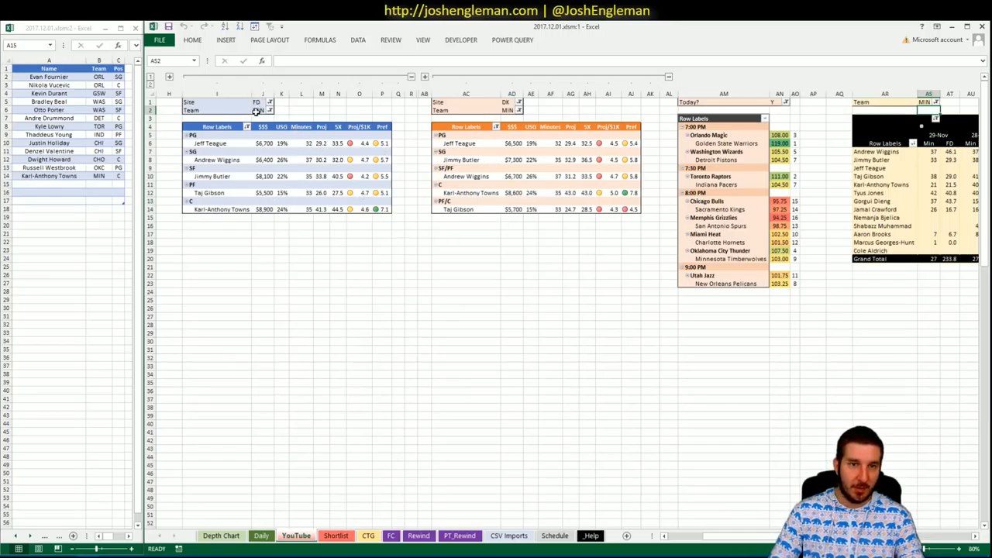
type("UTA")
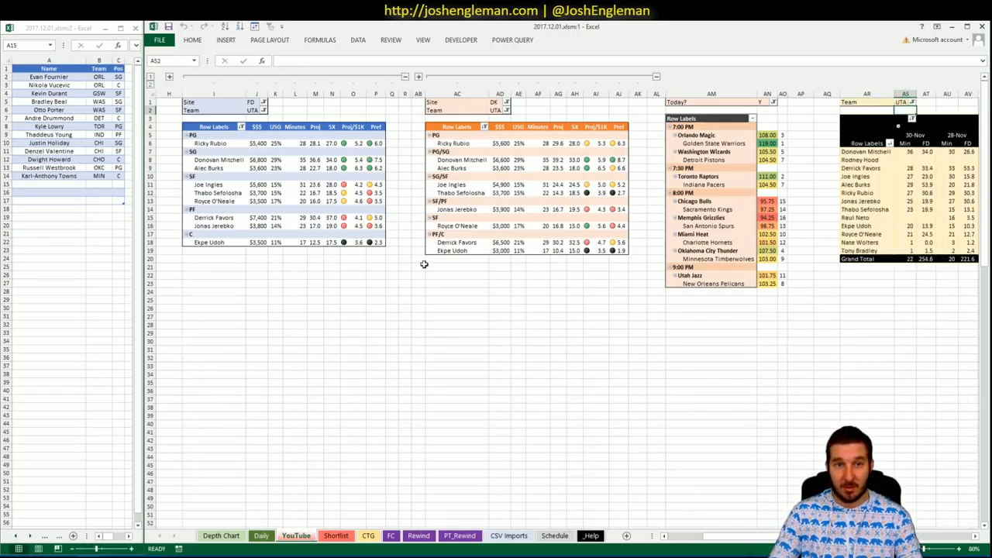
left_click(353, 259)
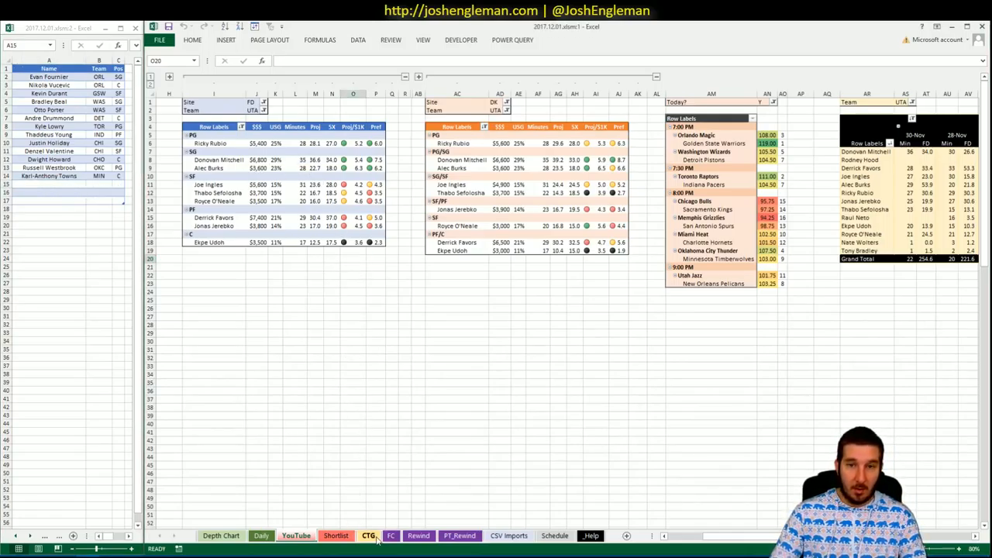
Start changing the Opponent selection on the CTG shooting-profile sheet
left_click(368, 536)
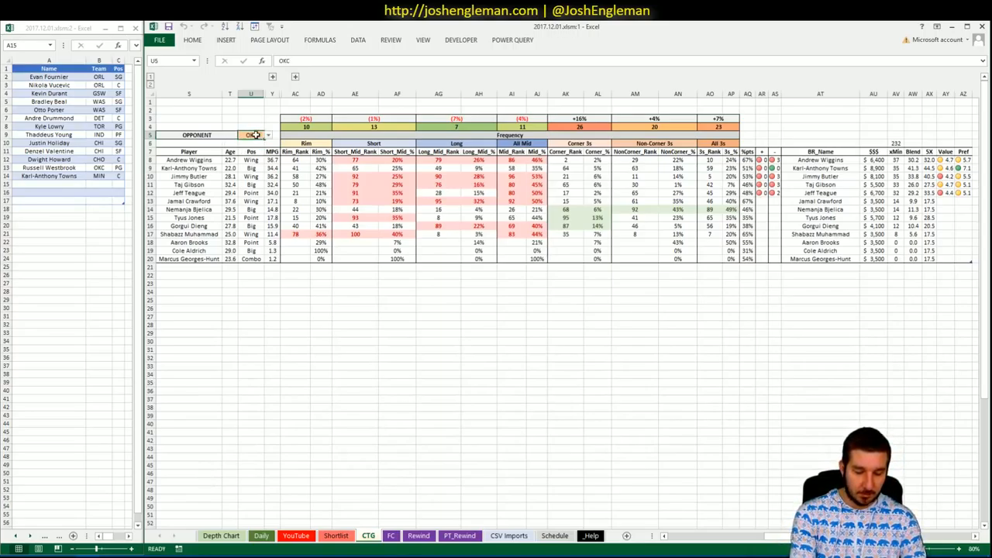
left_click(252, 135)
type("jazz")
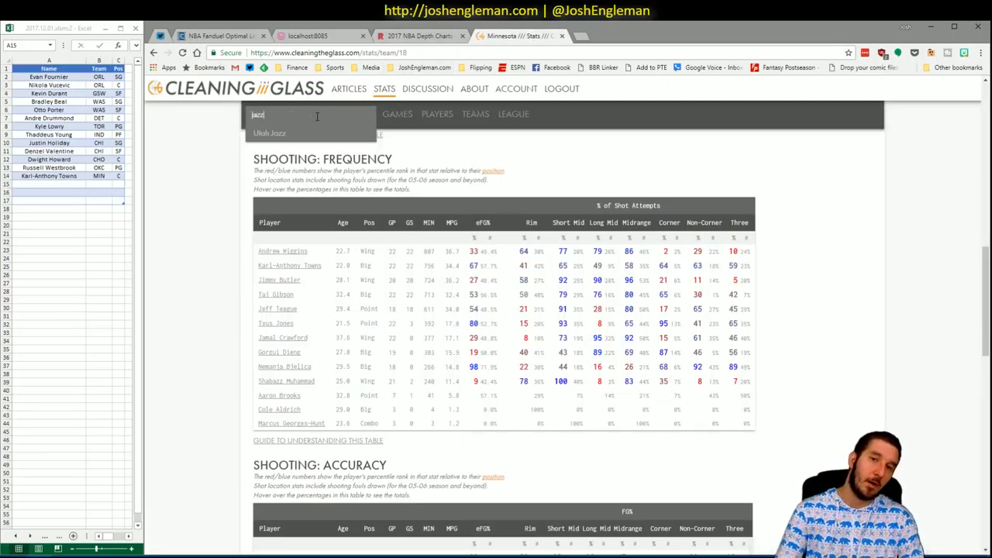
Bring up the Utah Jazz shooting frequency table on Cleaning the Glass and return to the workbook
left_click(270, 133)
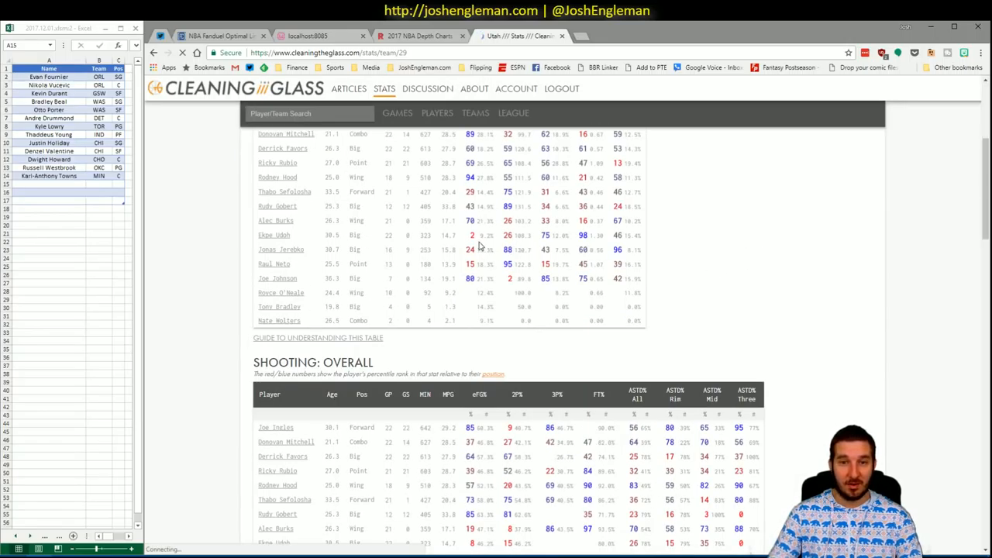
scroll("up", 3)
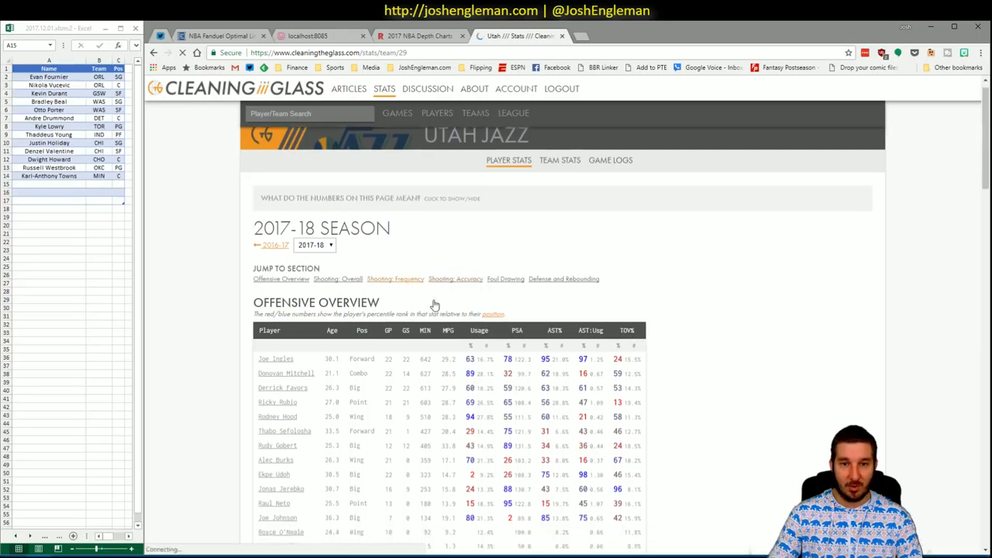
scroll("down", 3)
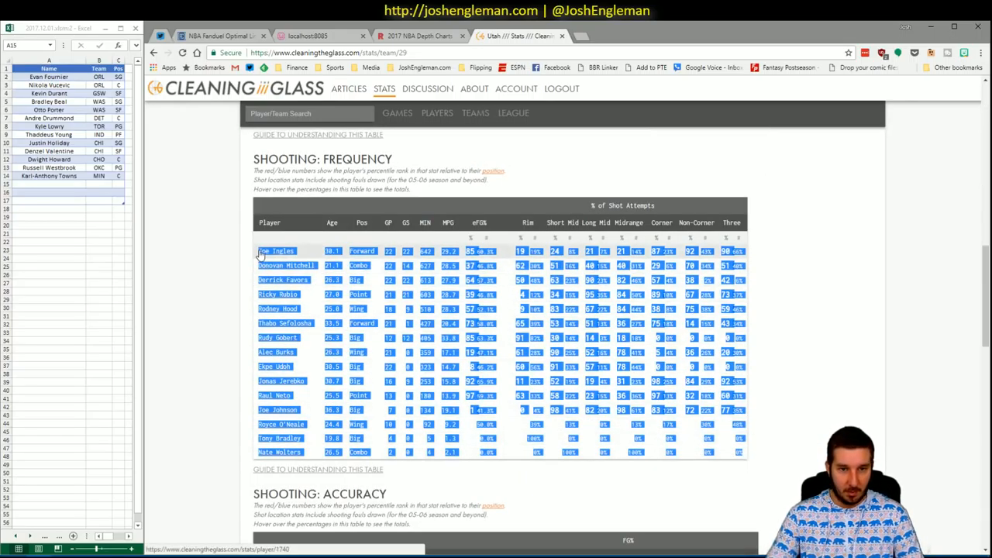
mouse_move(74, 549)
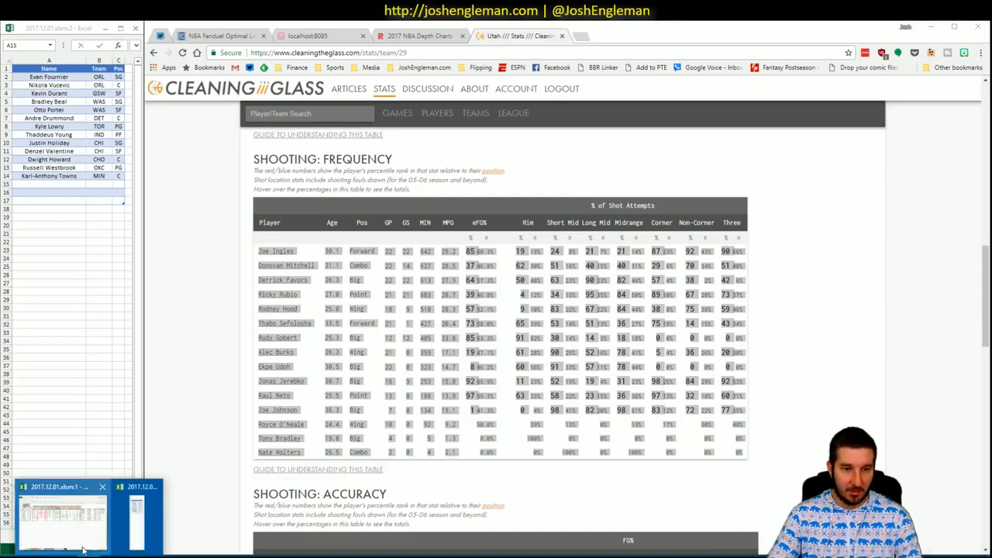
left_click(62, 515)
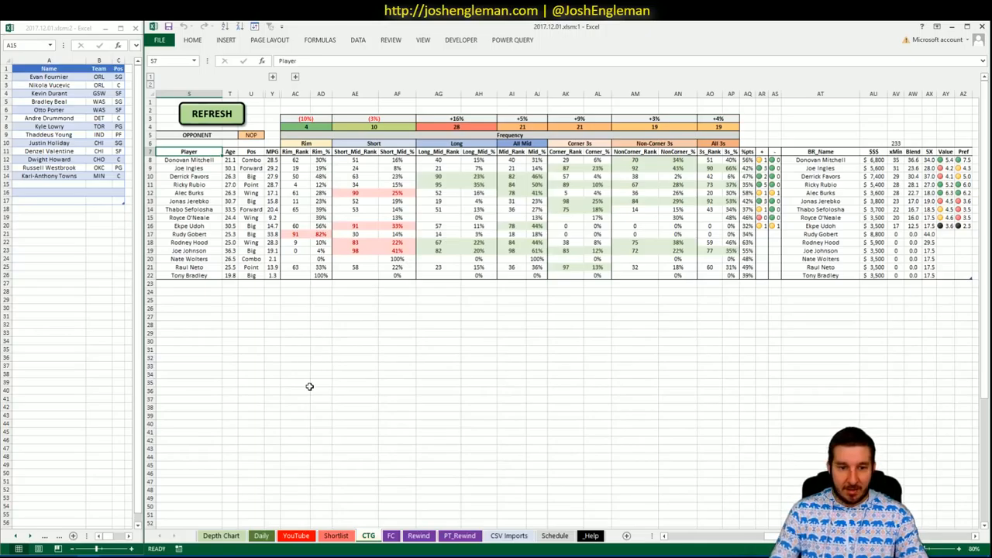
mouse_move(279, 353)
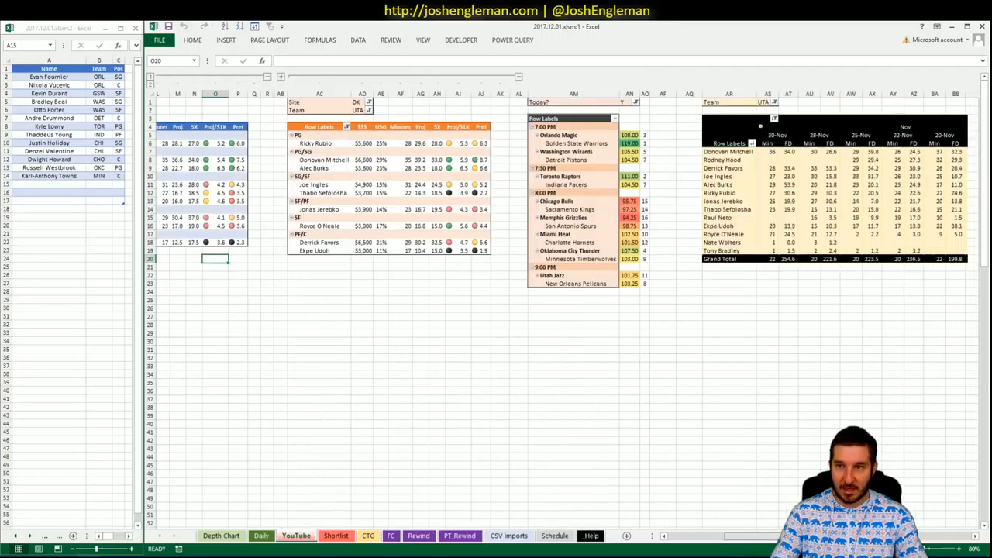
Scroll the Shortlist sheet right to the small player list where Ricky Rubio is added
scroll("right", 3)
type("Ricky Rubio")
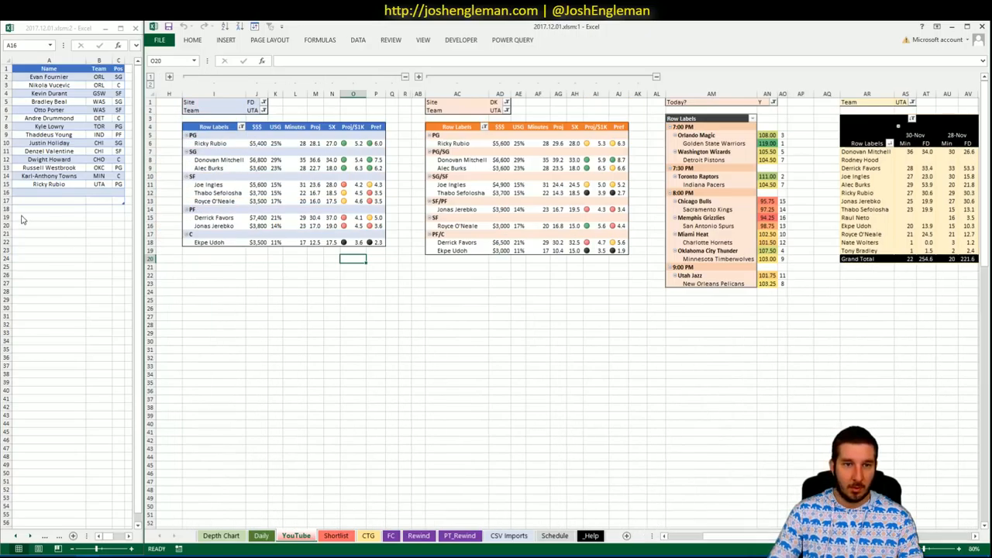
Add Donovan Mitchell and Alec Burks to the side player list below Ricky Rubio
type("Donovan")
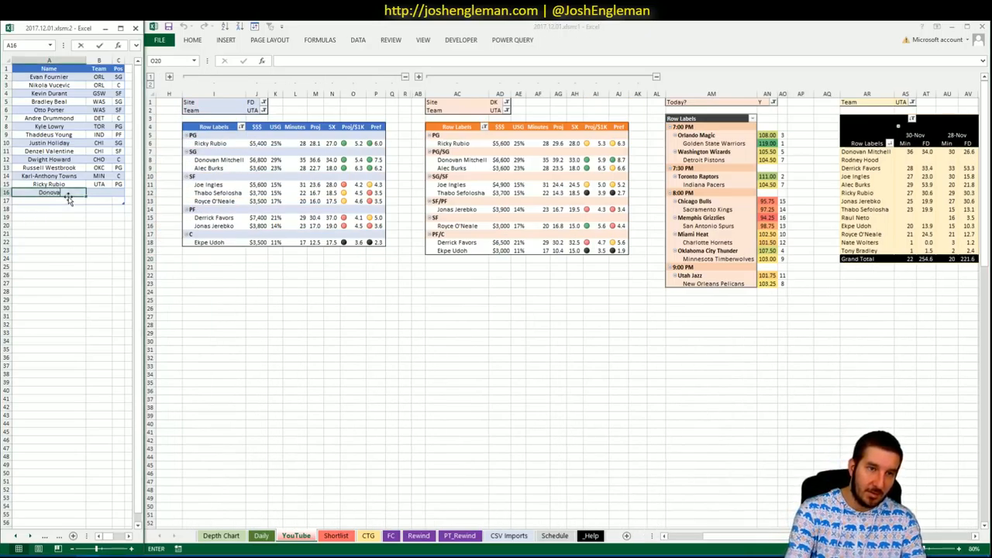
type("Donovan Mitchell")
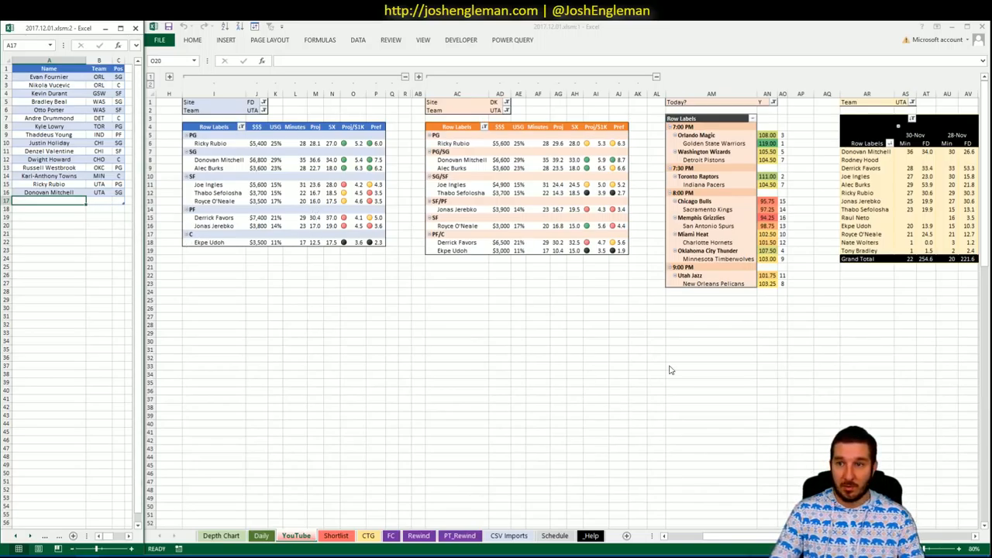
type("Alec Burks")
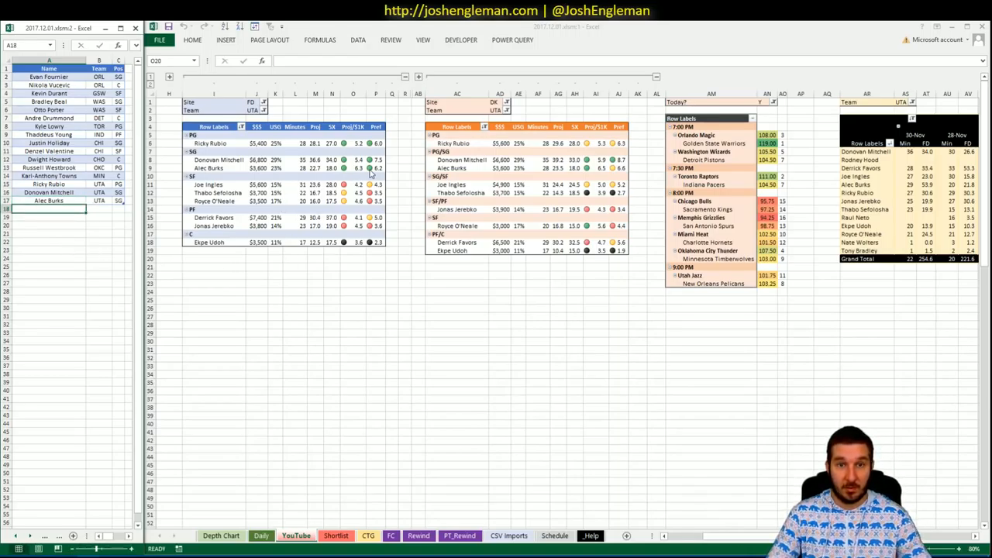
mouse_move(437, 185)
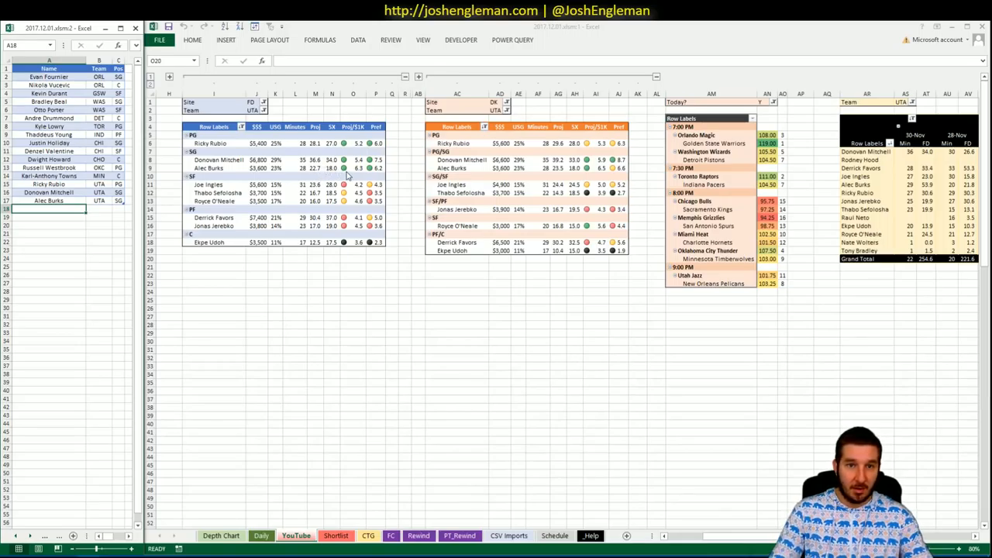
mouse_move(397, 149)
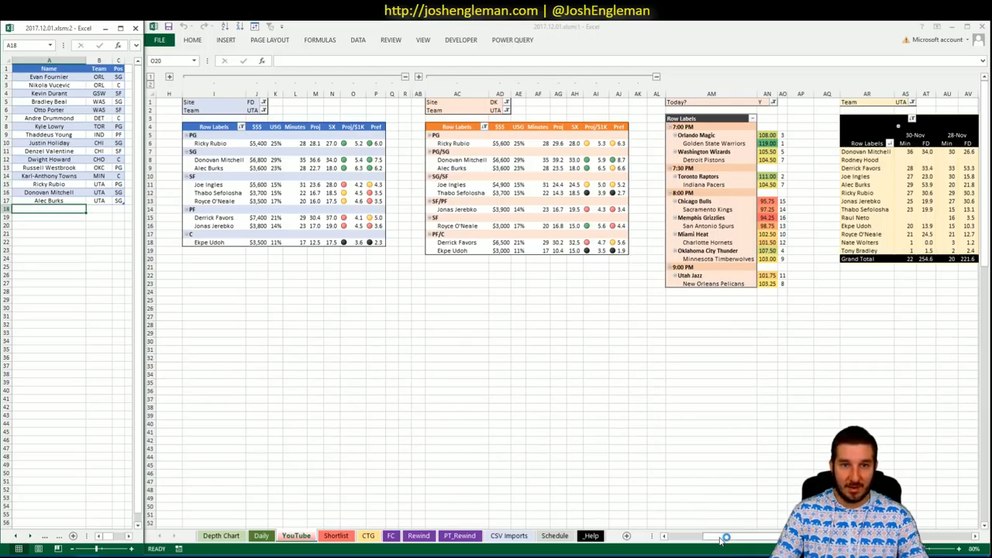
mouse_move(545, 327)
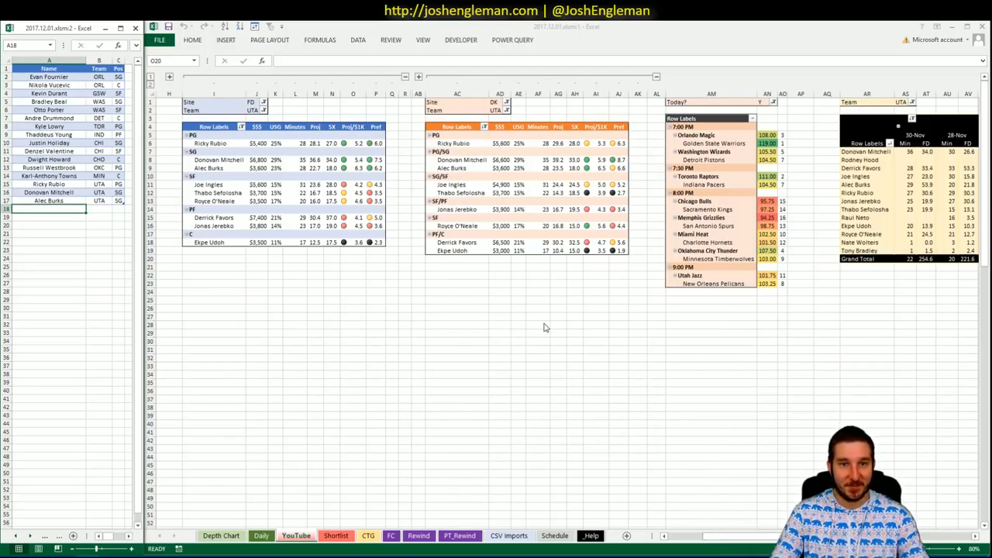
Check the CTG shooting-zone sheet, then review the Shortlist pivots again
left_click(369, 537)
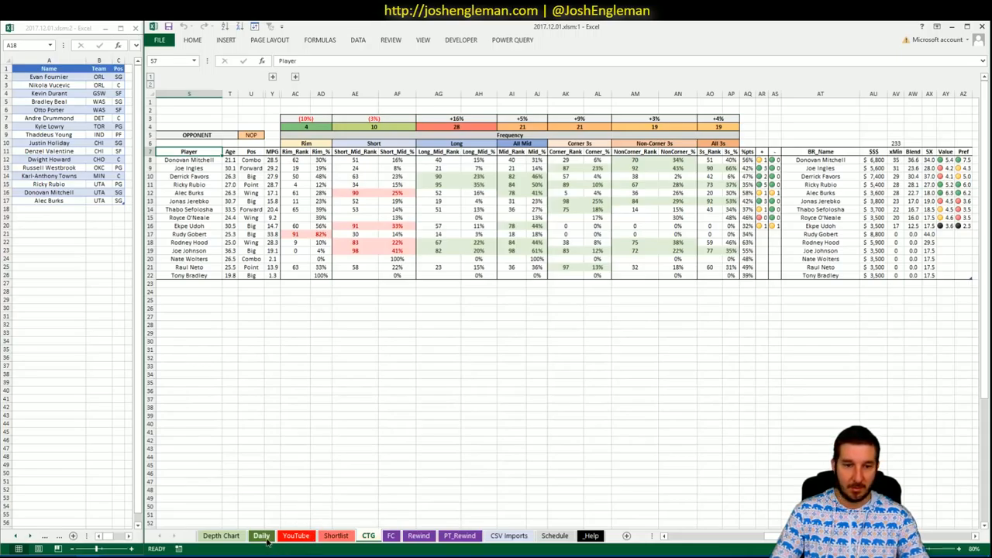
left_click(260, 536)
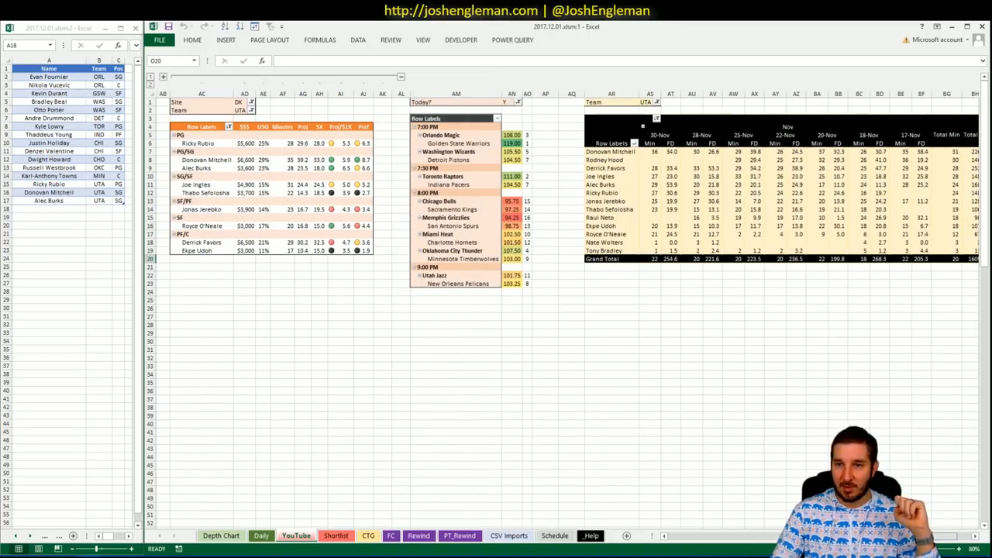
scroll("left", 3)
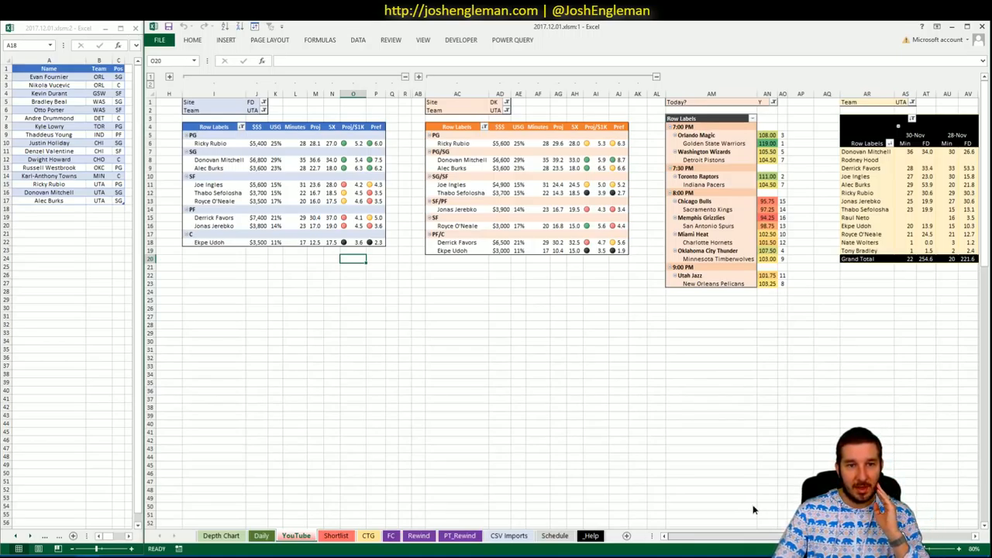
scroll("right", 3)
type("Derrick Favors")
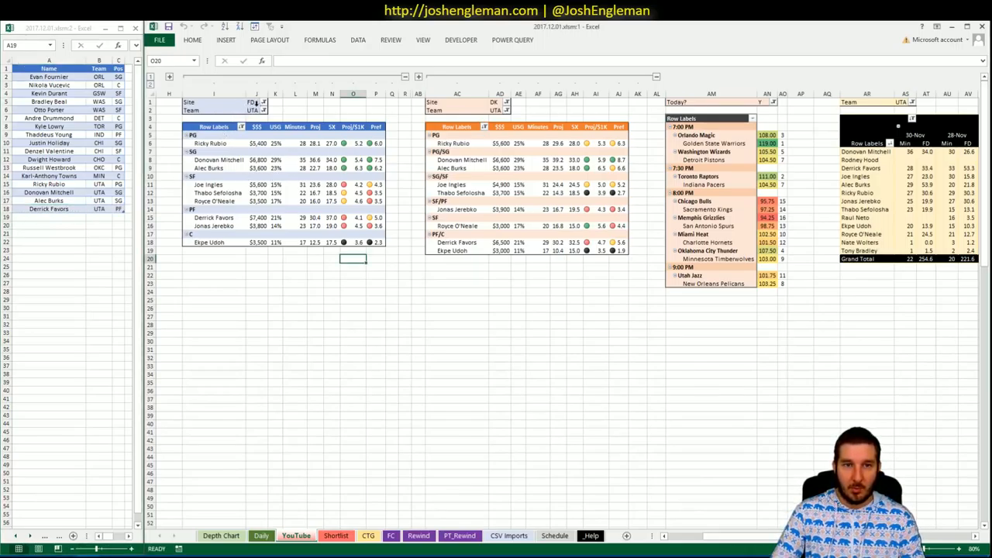
Set the pivot Team filters to NOP and bring up the Cleaning the Glass site
type("NOP")
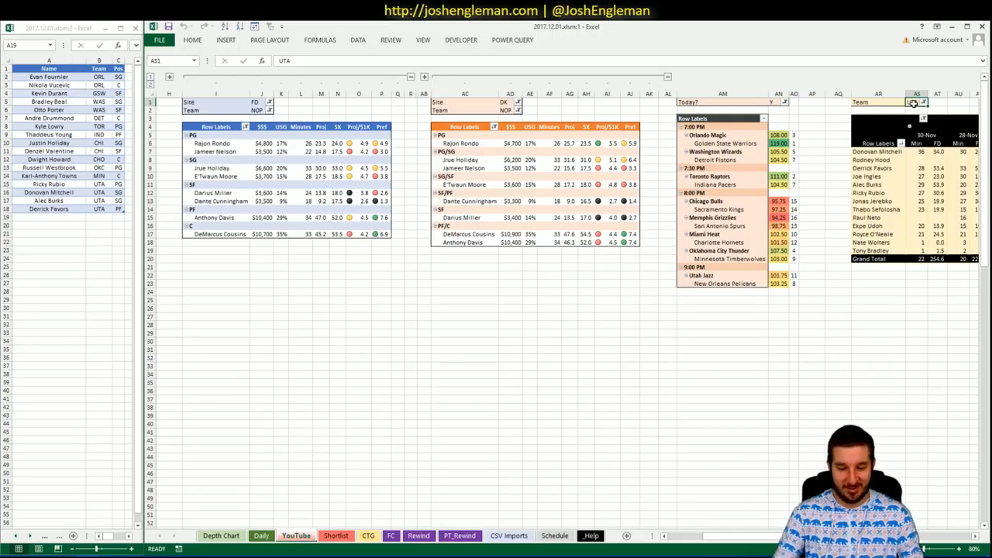
type("NOP")
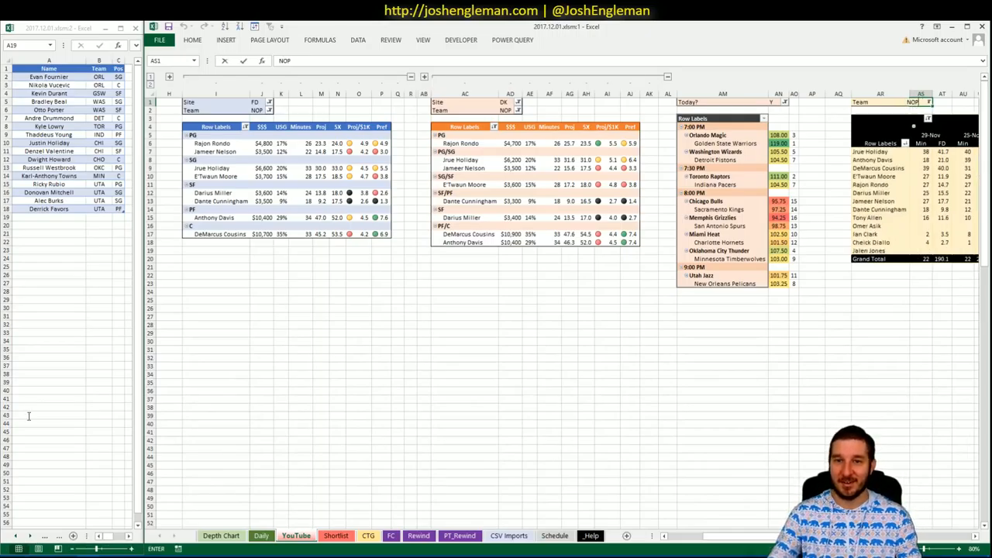
left_click(511, 36)
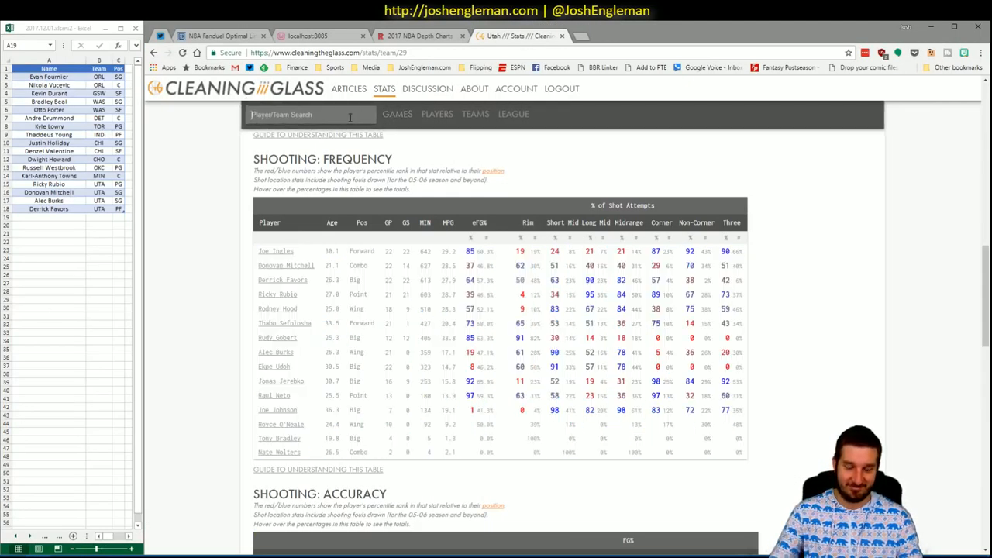
Search 'pelican' and review the New Orleans Pelicans 2017-18 player stats page
type("pelican")
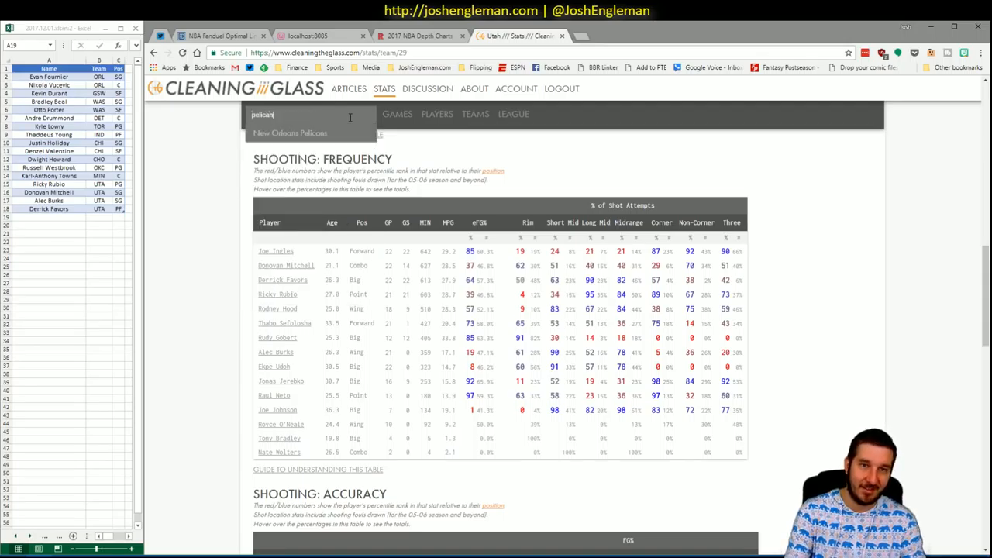
left_click(290, 134)
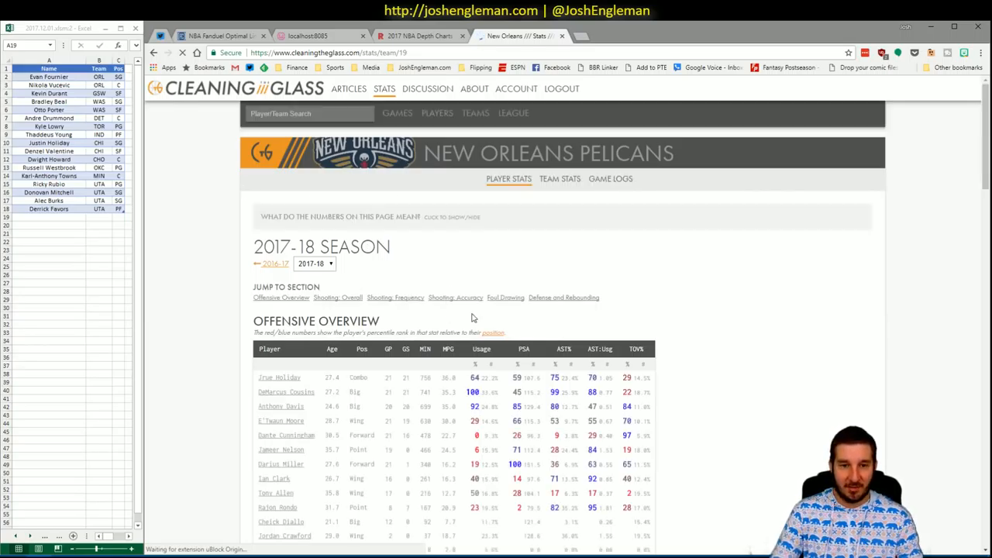
scroll("down", 3)
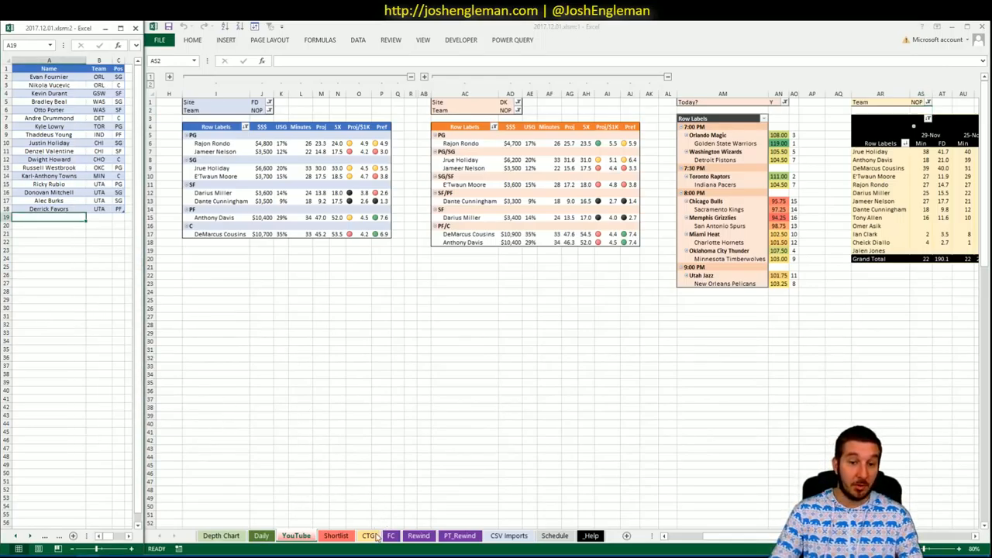
Add Anthony Davis of NOP to the side list, then show the player projections sheet
left_click(369, 537)
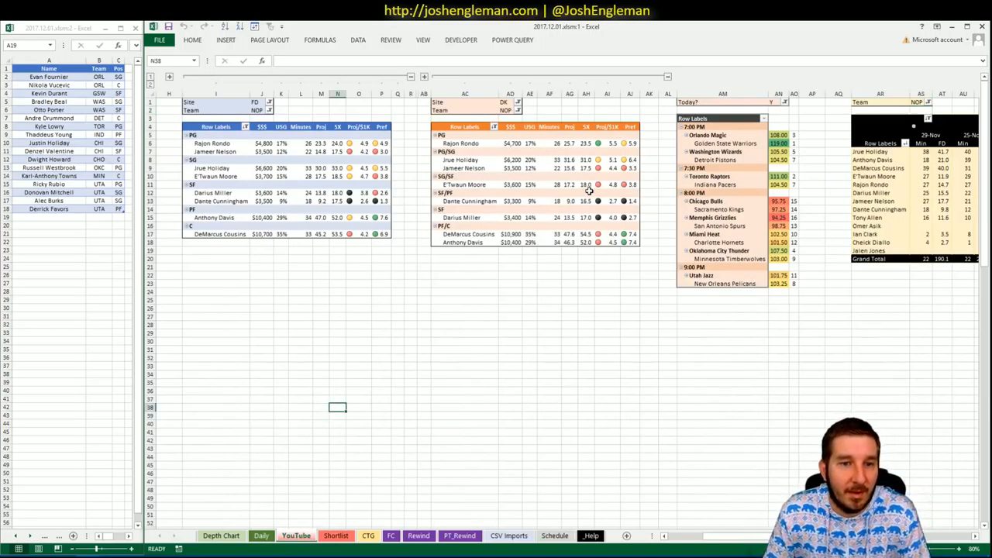
mouse_move(586, 366)
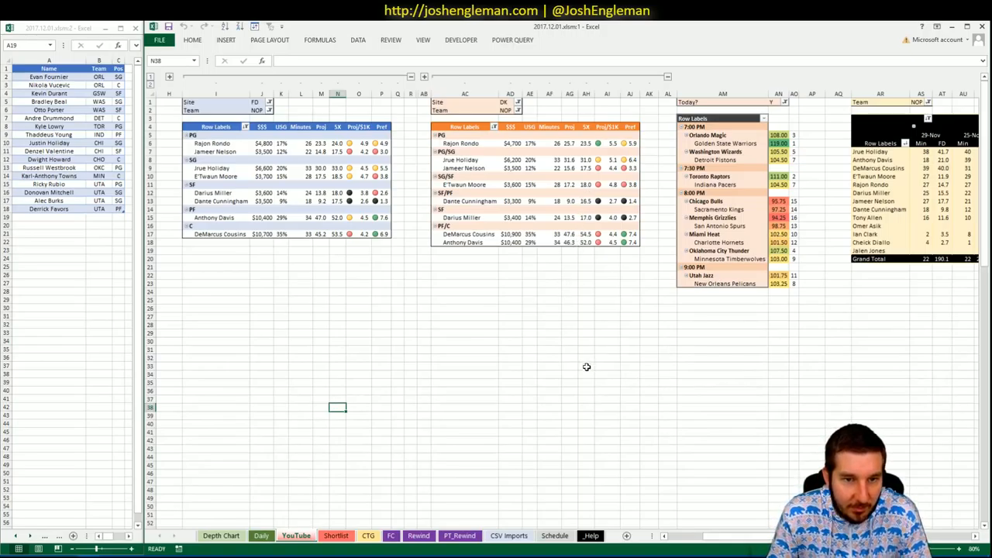
mouse_move(621, 403)
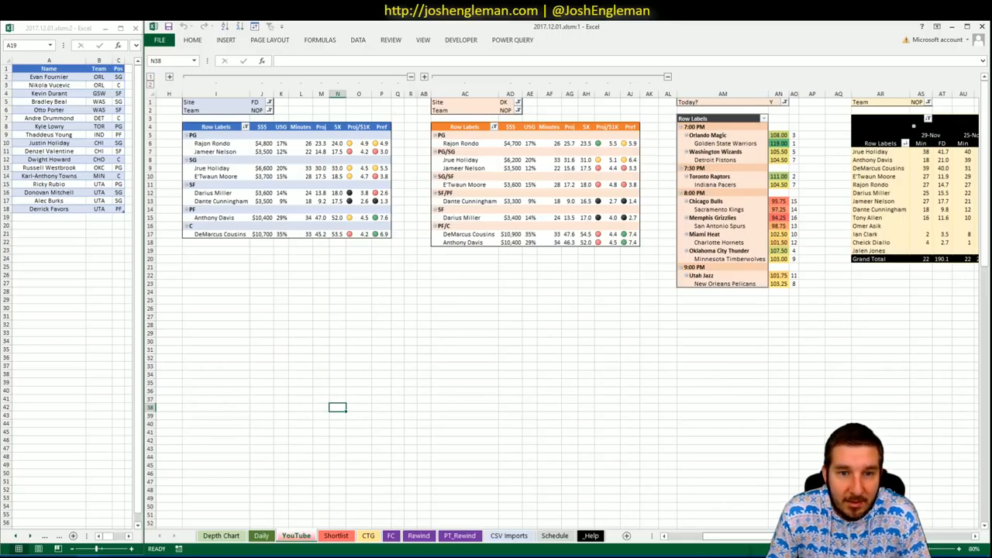
scroll("right", 3)
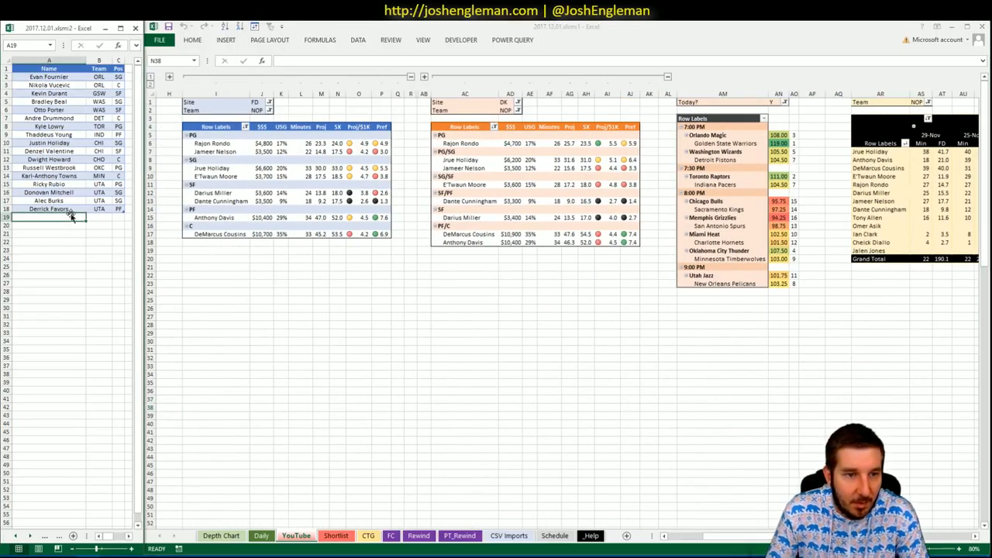
type("Anthony D")
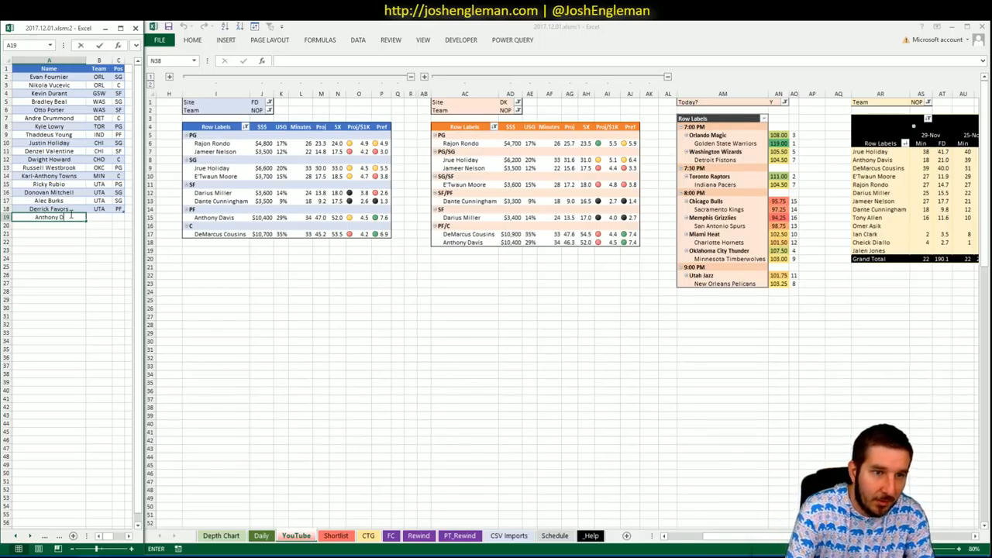
key("Return")
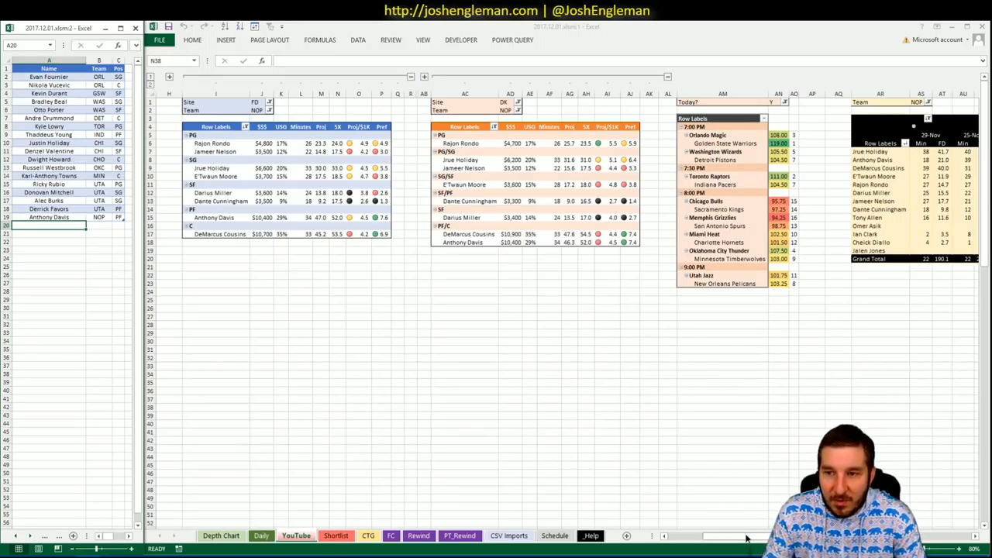
scroll("right", 3)
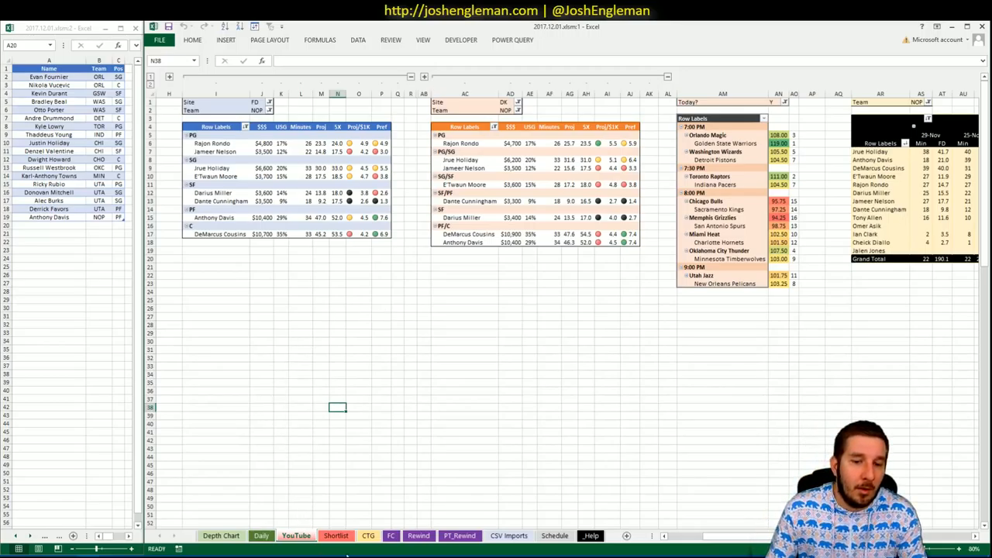
left_click(369, 536)
type("DeMarcus Cousins")
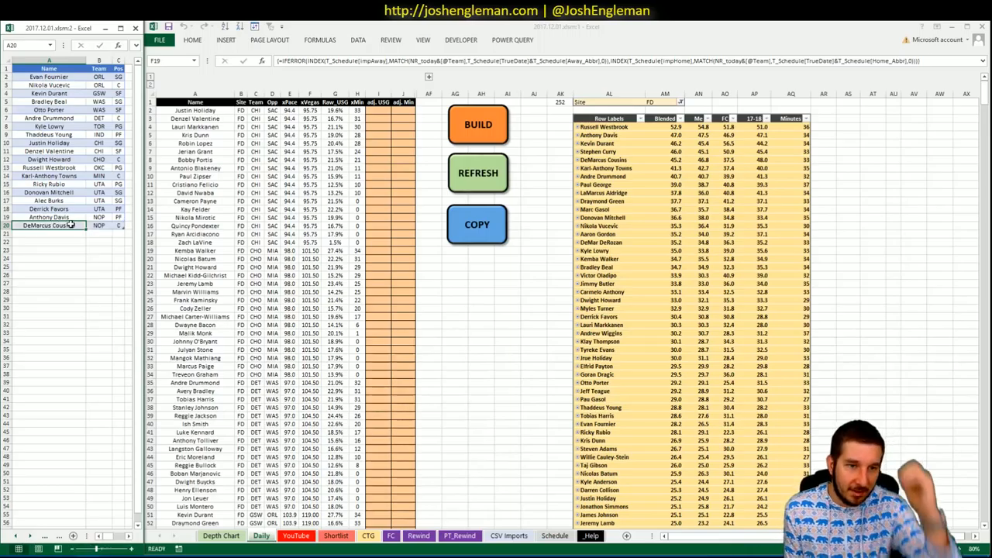
Add Jrue Holiday of NOP below DeMarcus Cousins in the Shortlist side list
left_click(50, 233)
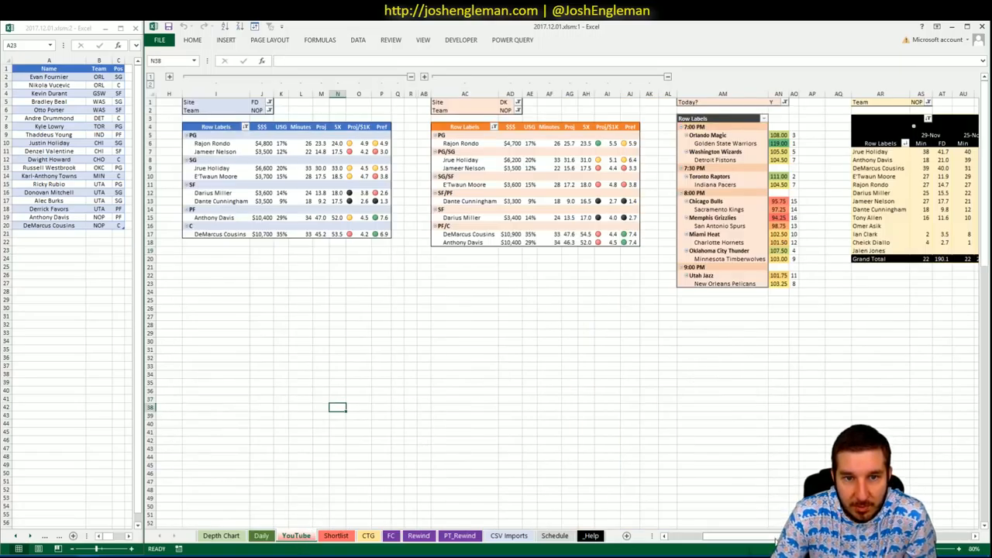
scroll("right", 3)
type("Jrue")
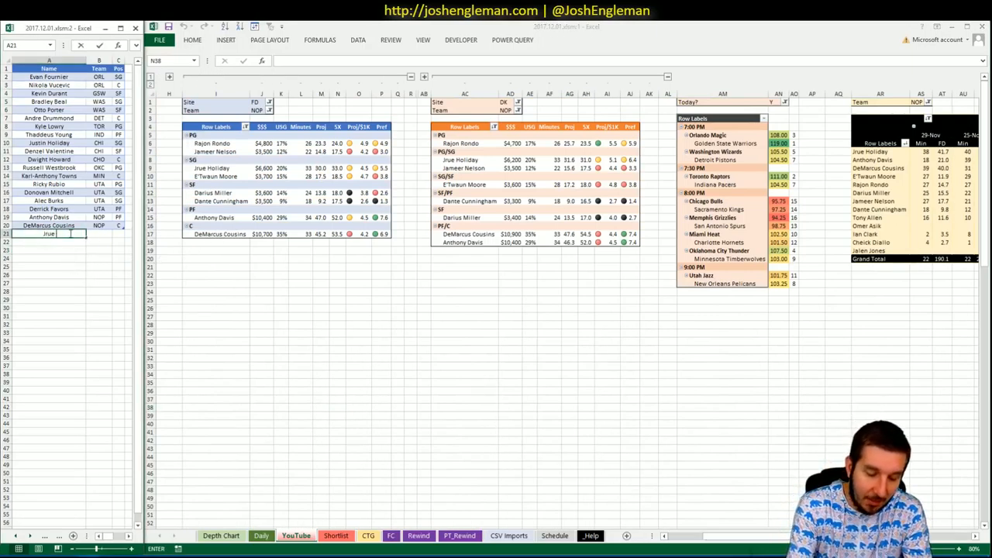
key("Return")
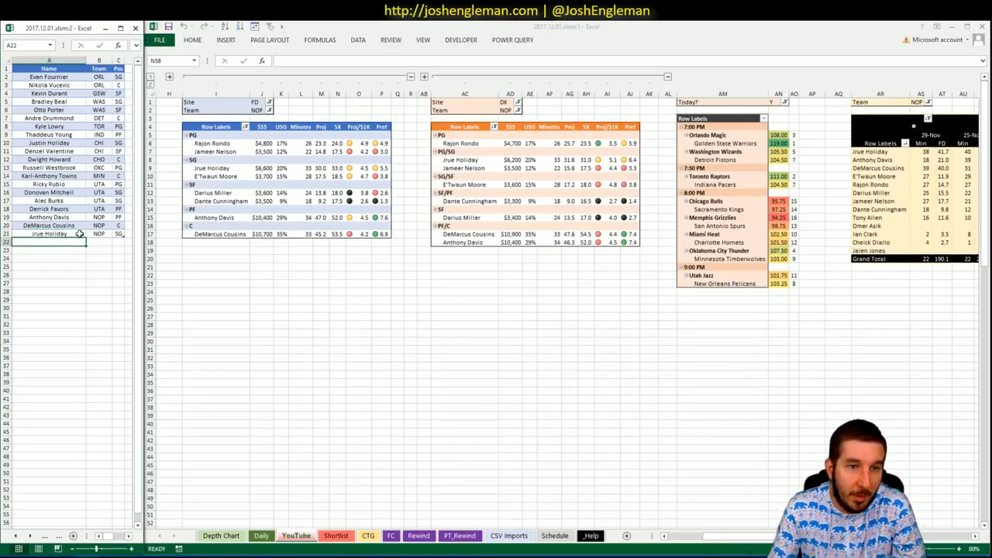
mouse_move(576, 356)
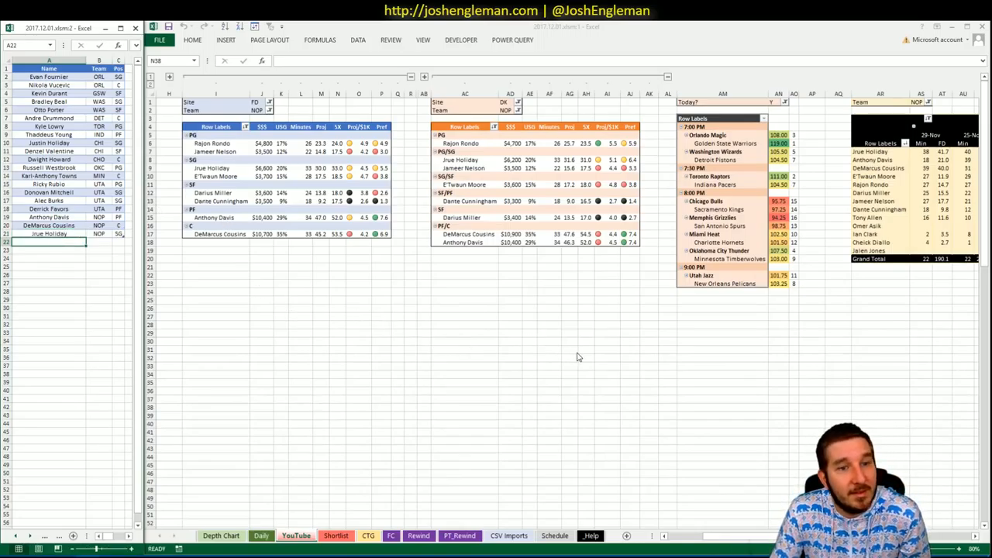
mouse_move(76, 220)
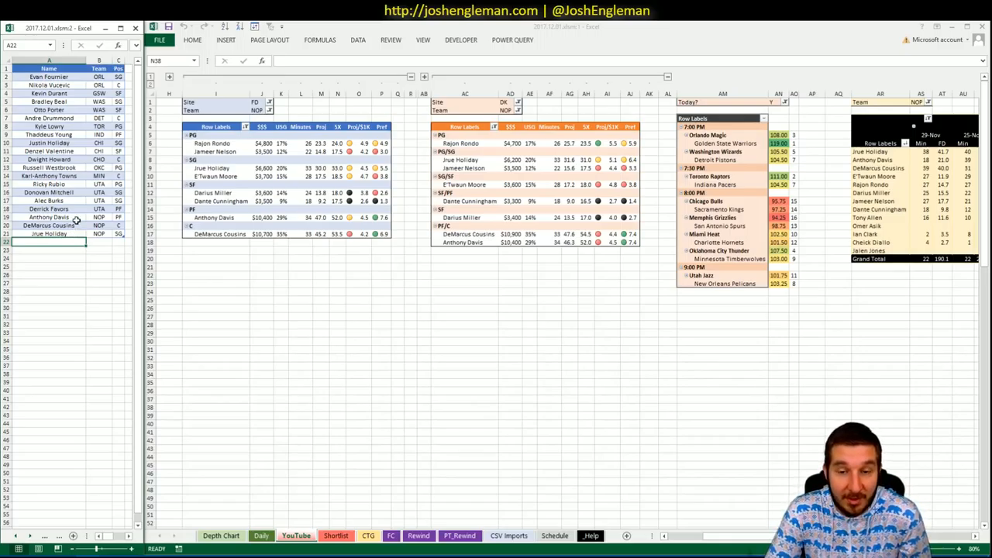
mouse_move(309, 483)
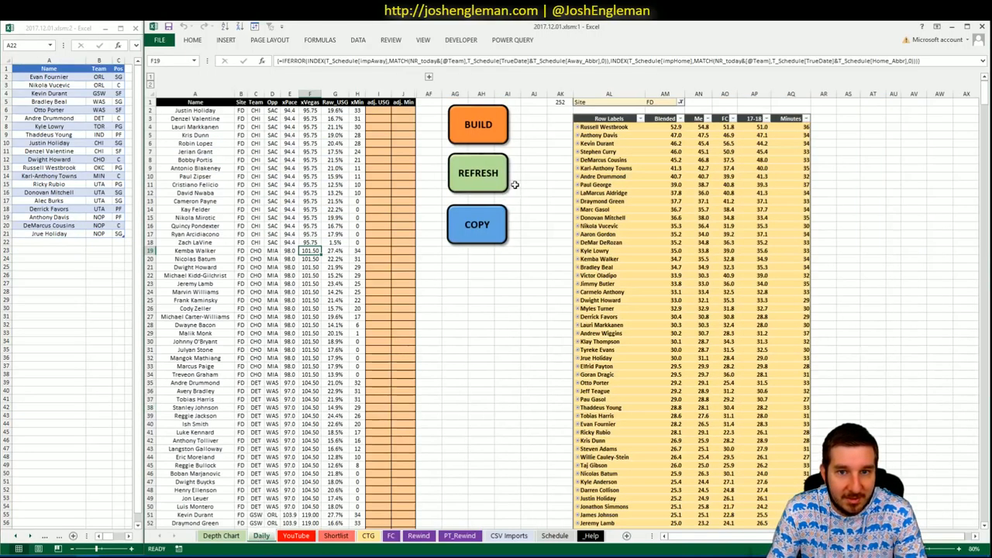
Save the workbook and recalculate its formulas with Calculate Now
left_click(477, 224)
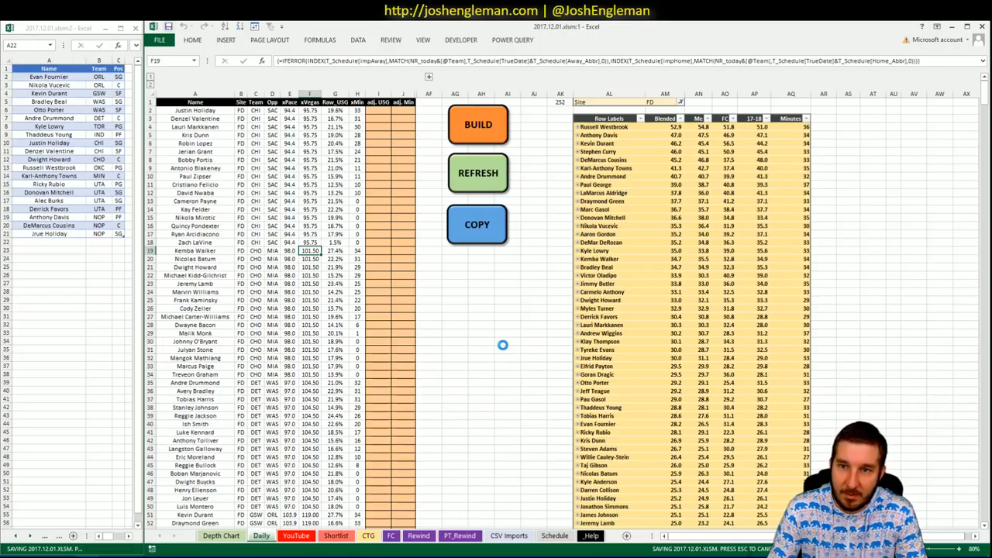
left_click(509, 343)
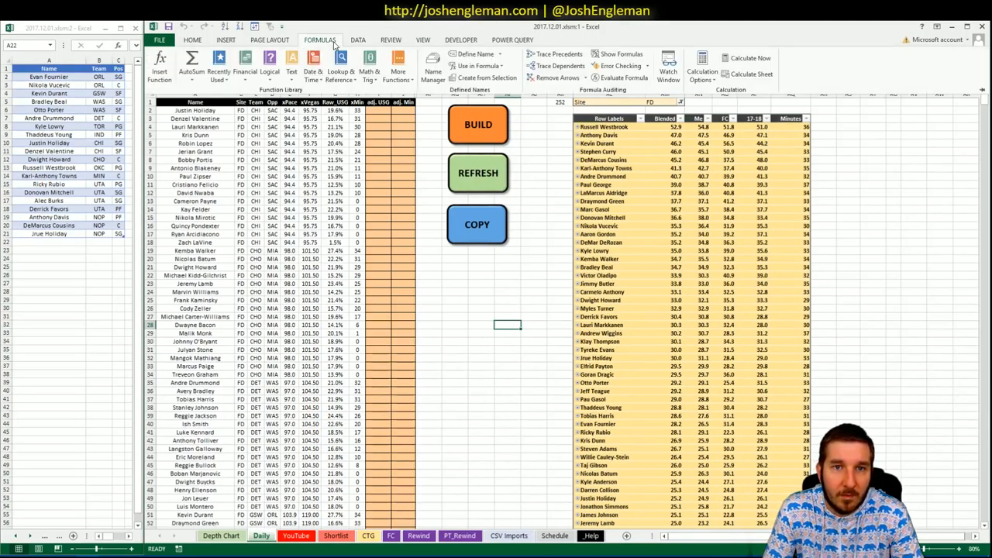
left_click(319, 41)
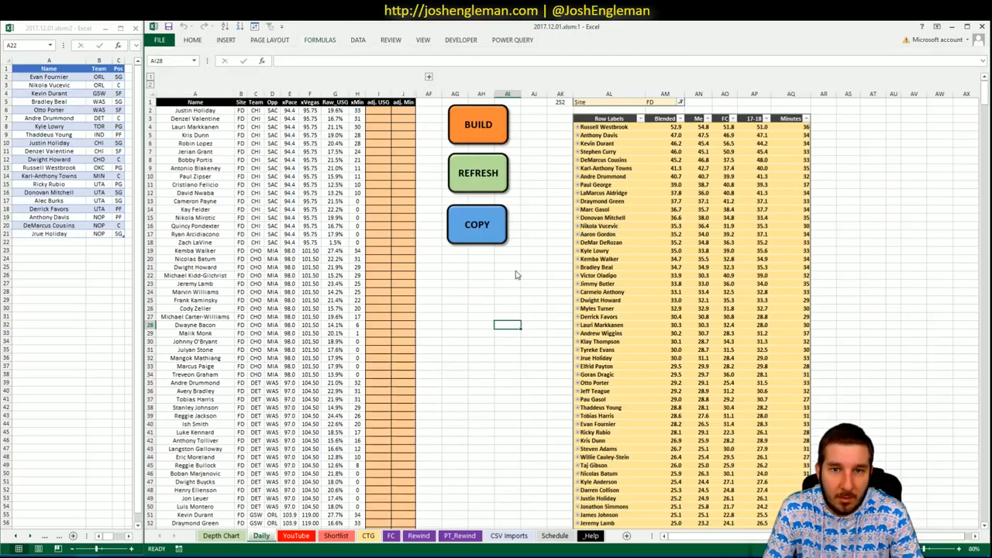
mouse_move(690, 223)
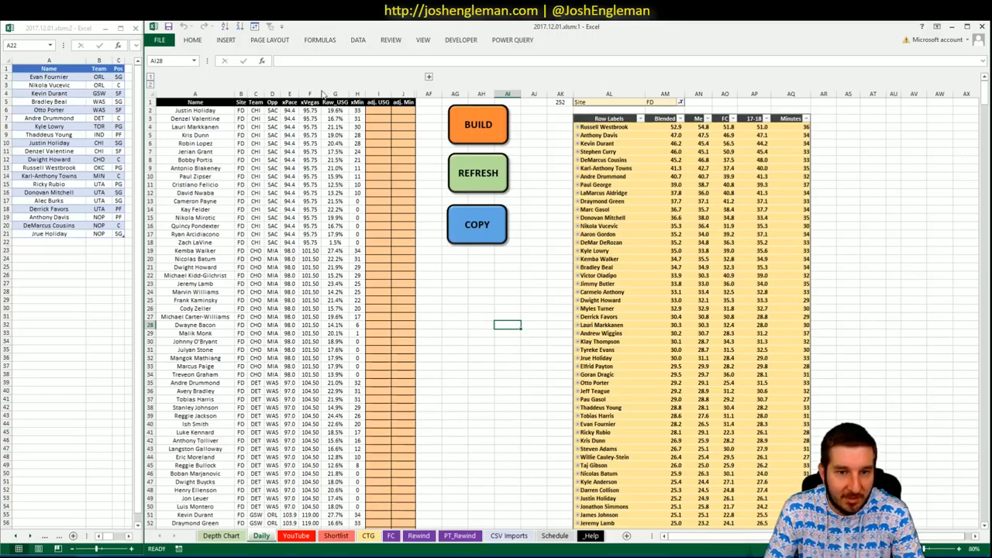
mouse_move(316, 179)
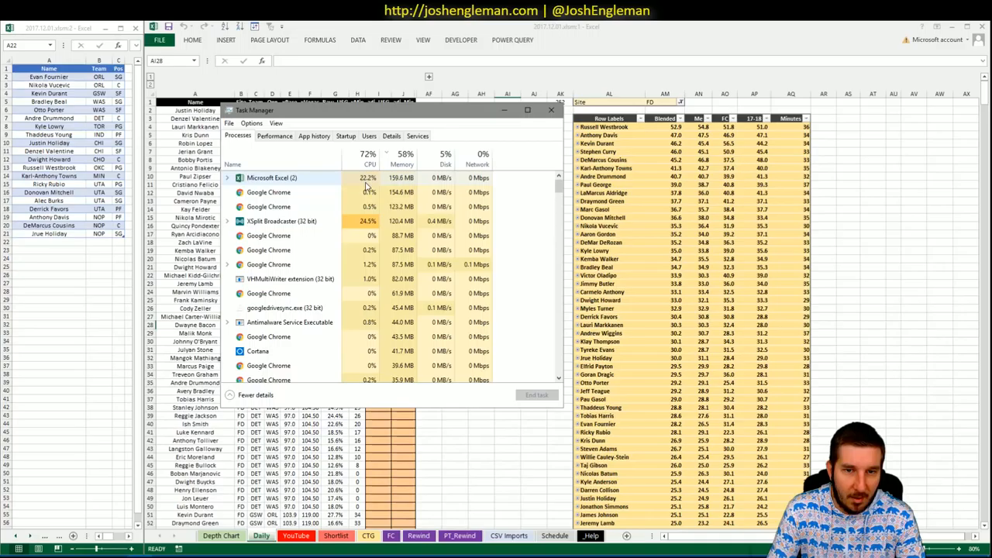
Close Task Manager
left_click(552, 109)
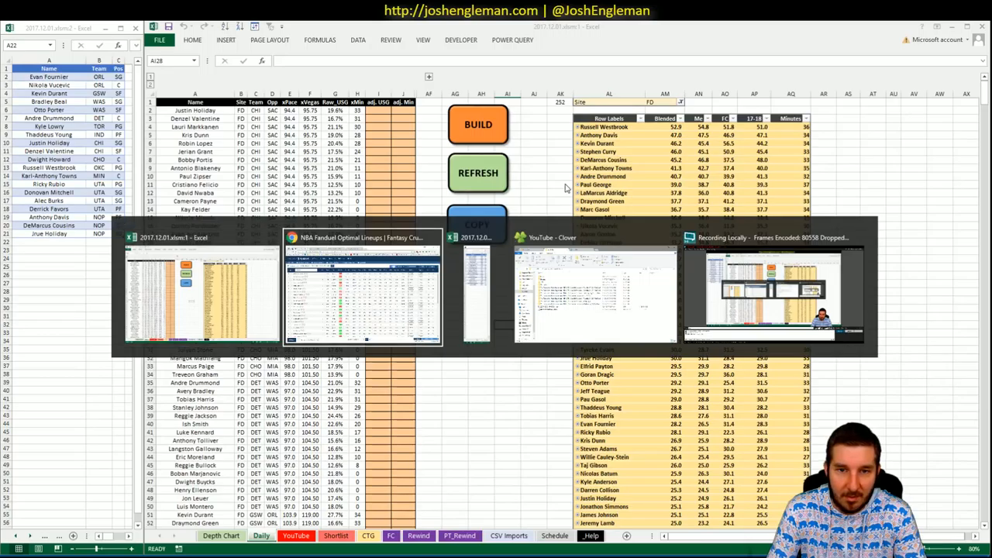
mouse_move(546, 195)
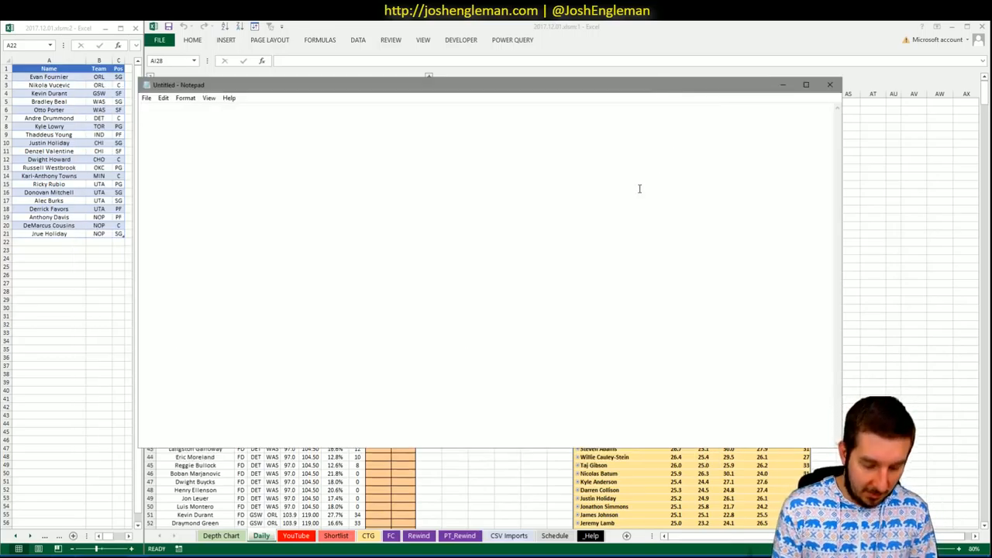
List the shortlisted nicknames in Notepad: fournier, vucevic, durant, porter, drummond, lowry, justin holiday, denzel, dwight, KAT, Rubio, Mitchell, Burk, AD, Cousins
type("fournier")
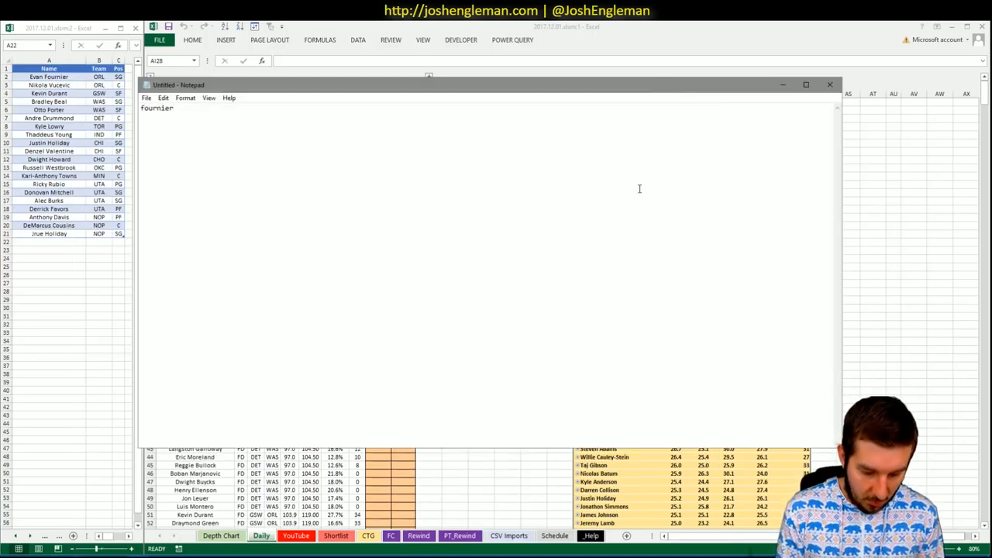
type("vucevic")
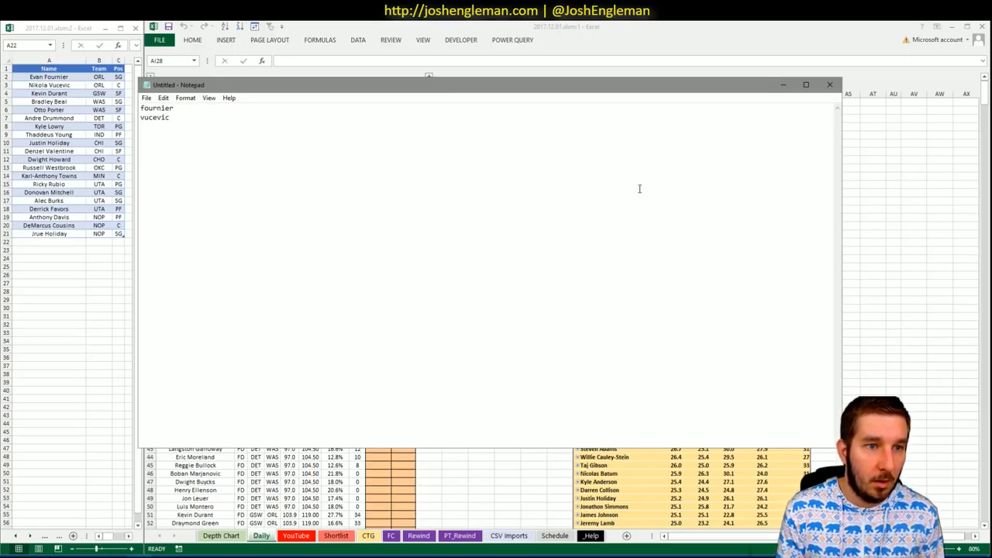
type("durant")
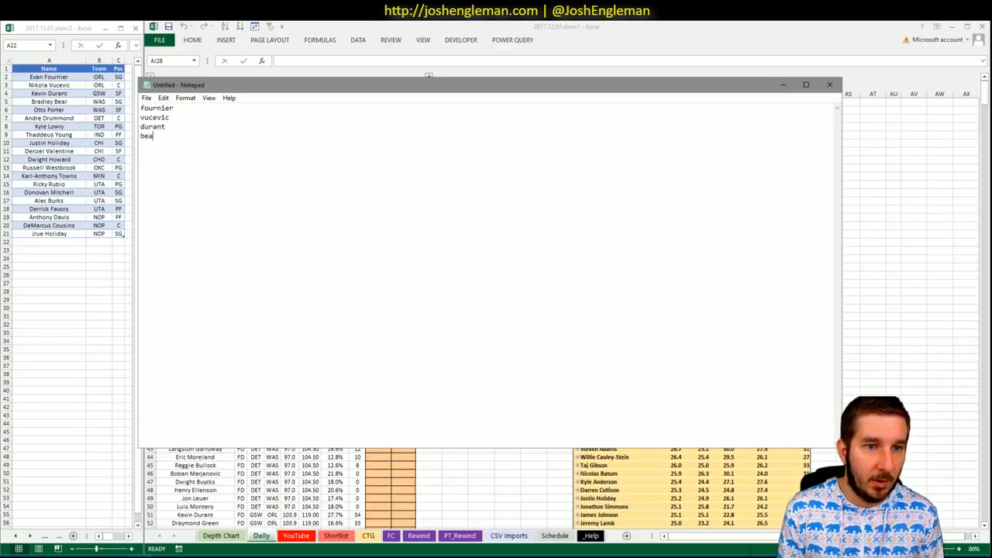
type("porter")
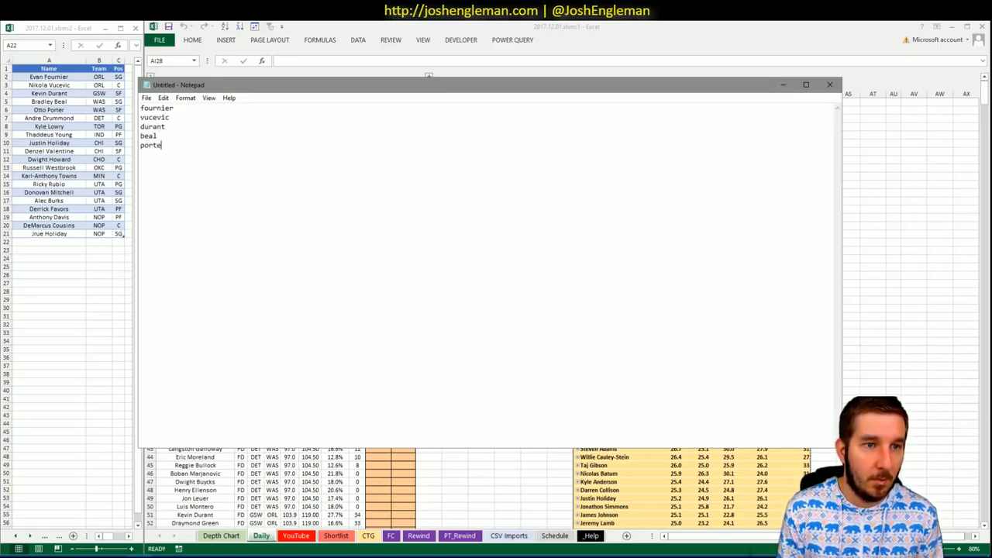
type("drummond")
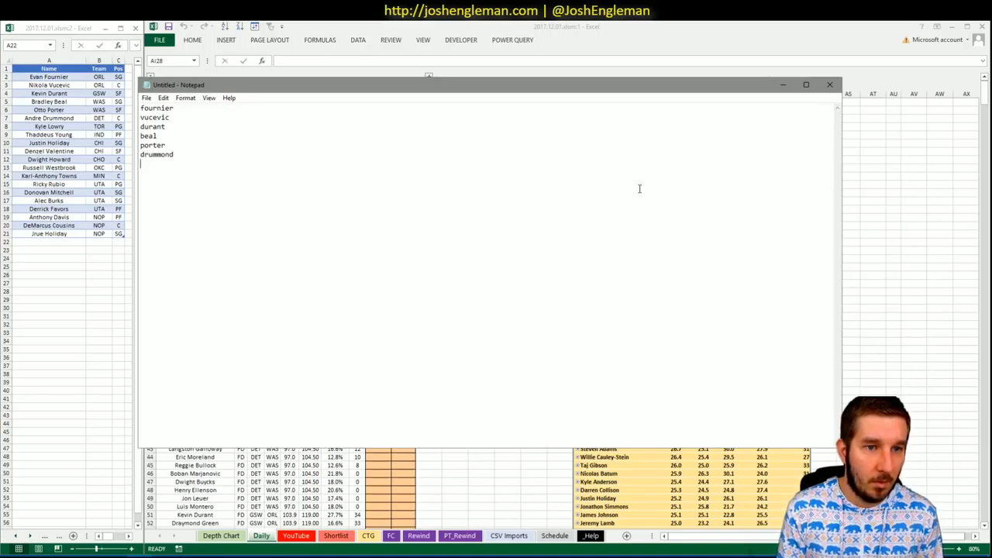
type("lowry")
type("ho")
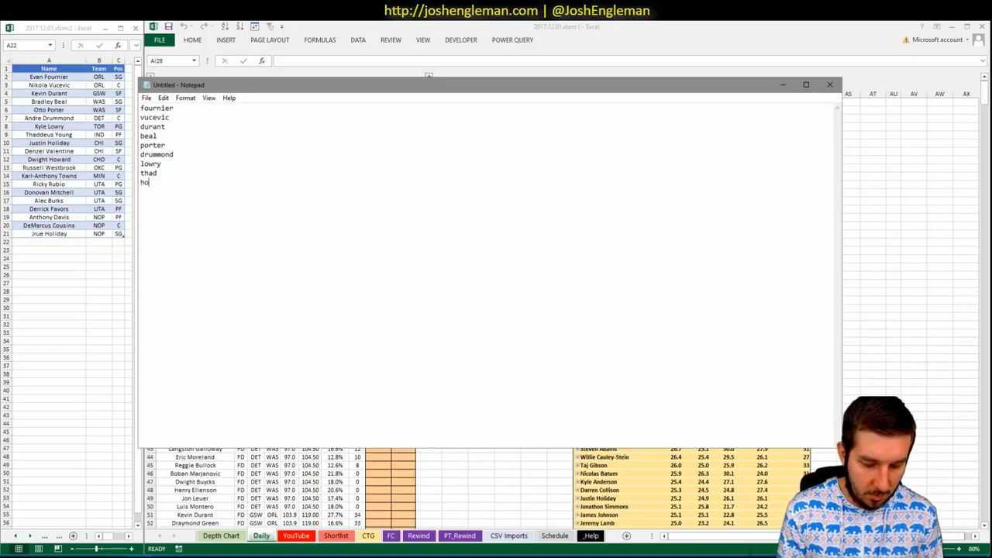
key("backspace")
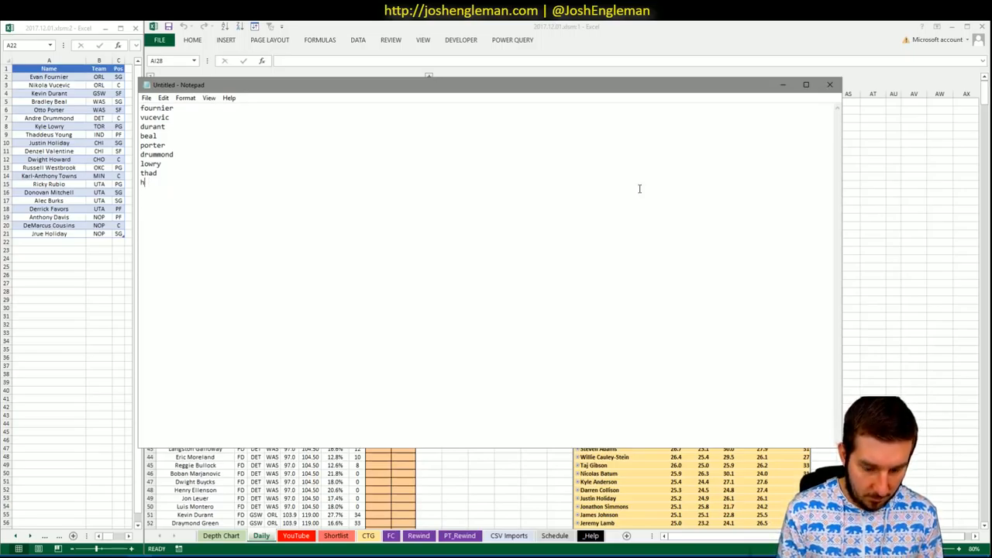
type("justin hol")
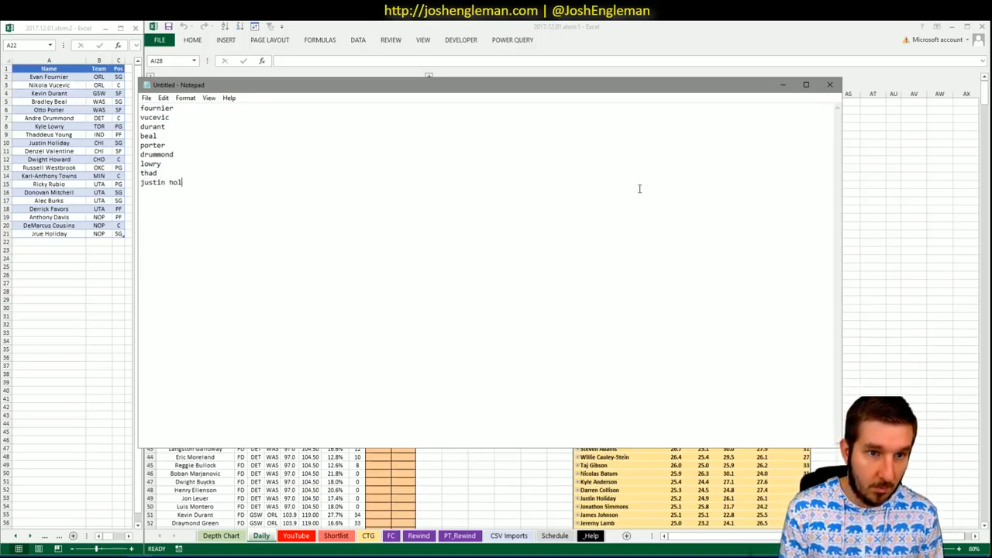
type("iday")
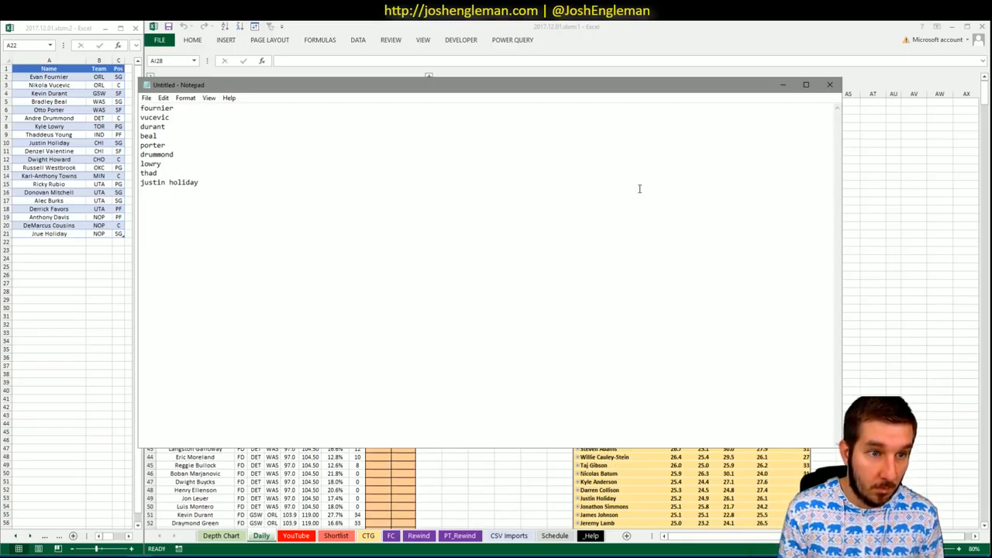
type("denzel")
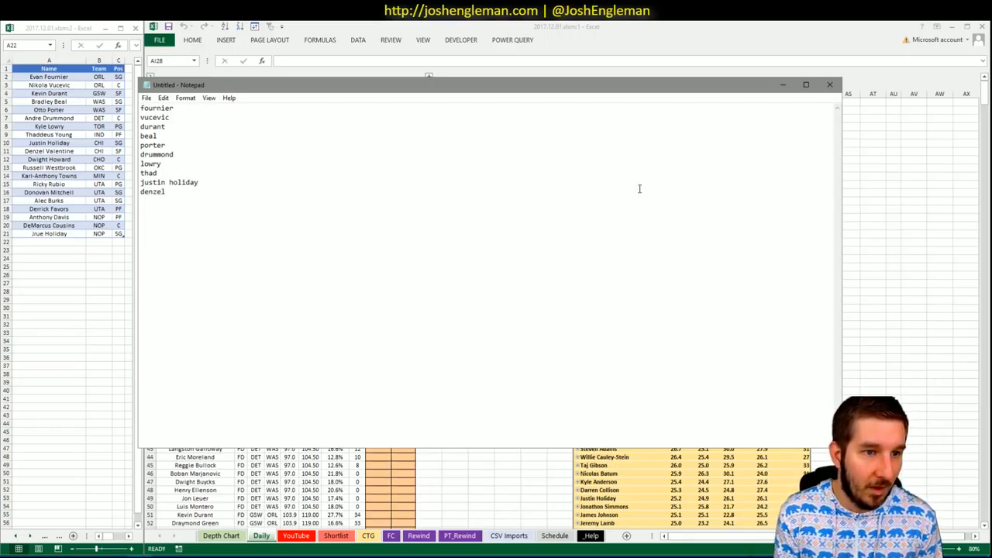
type("s")
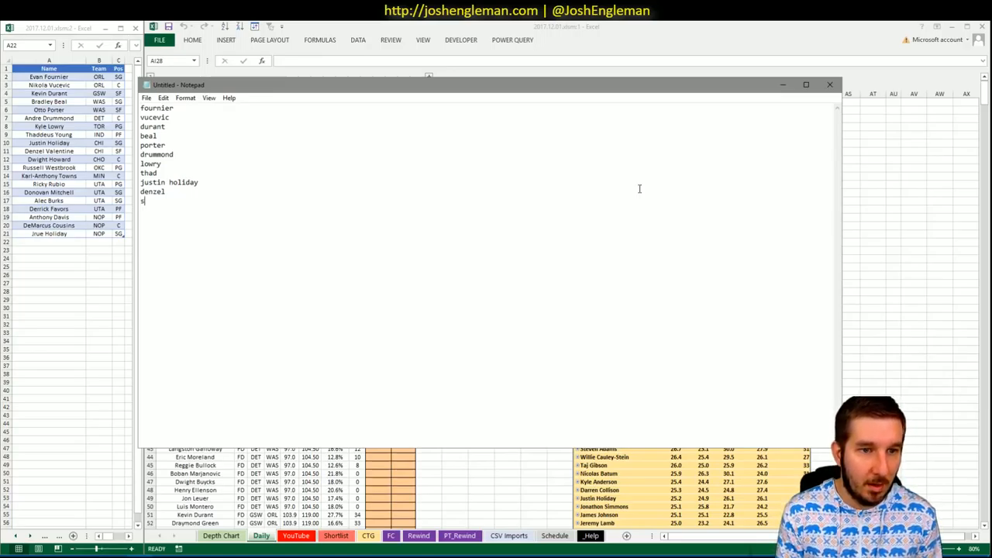
type("dwigh")
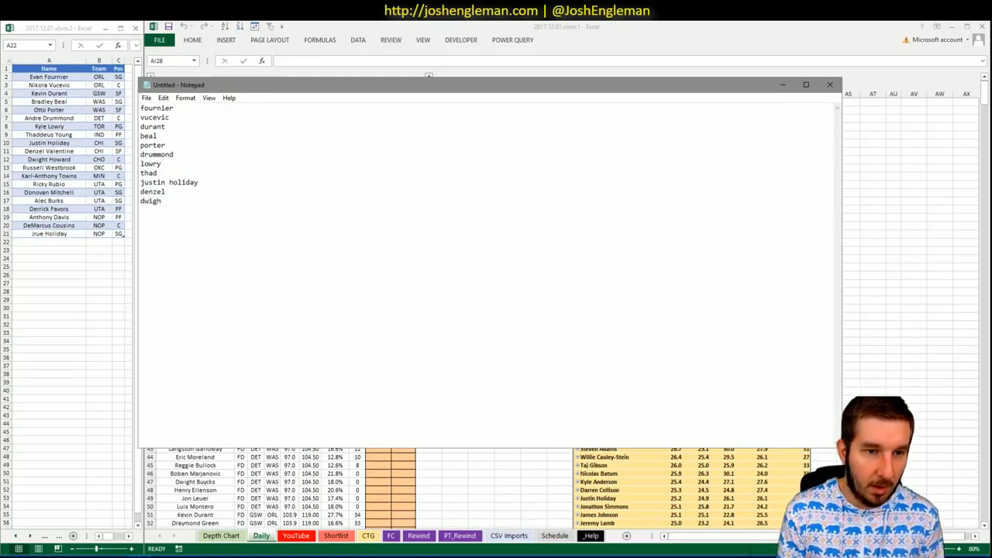
type("t")
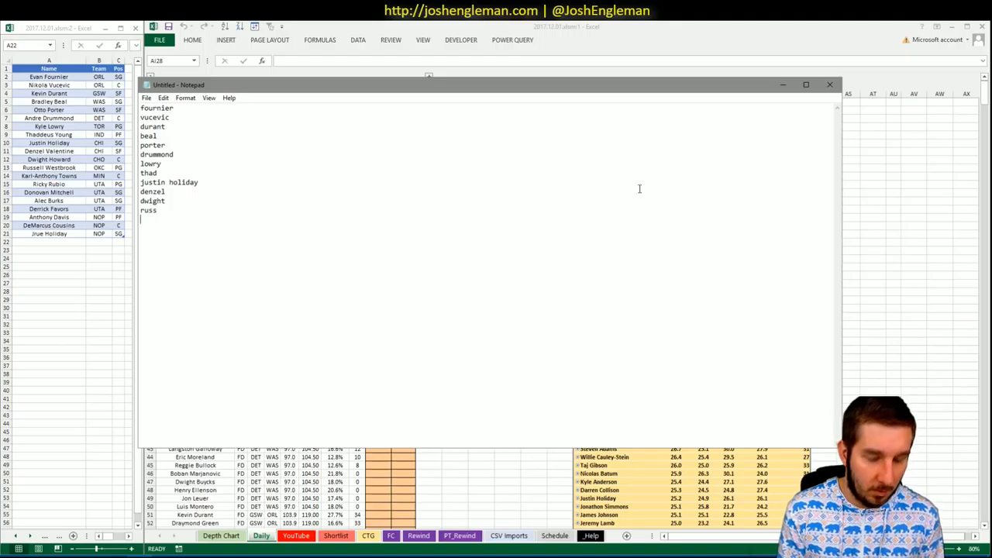
type("KAT")
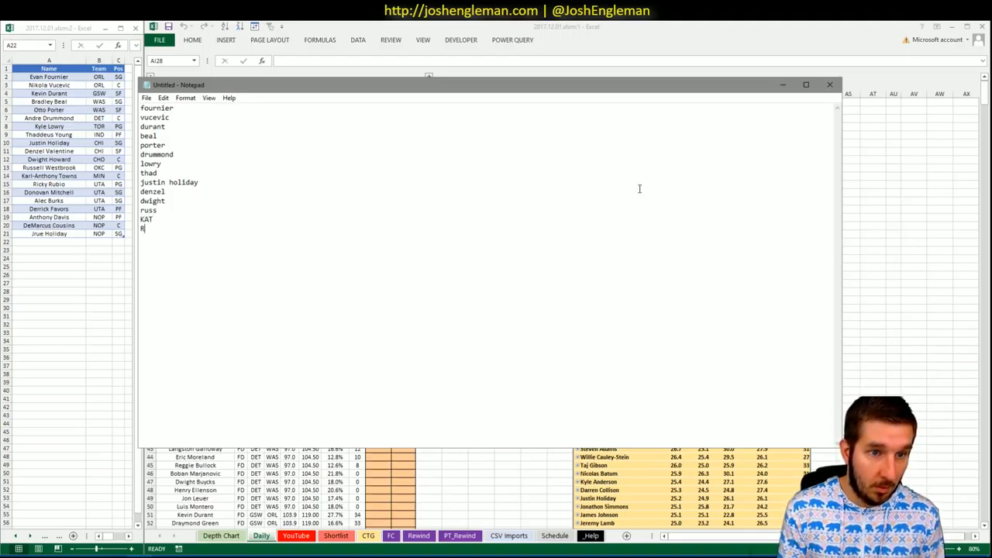
type("Rubio")
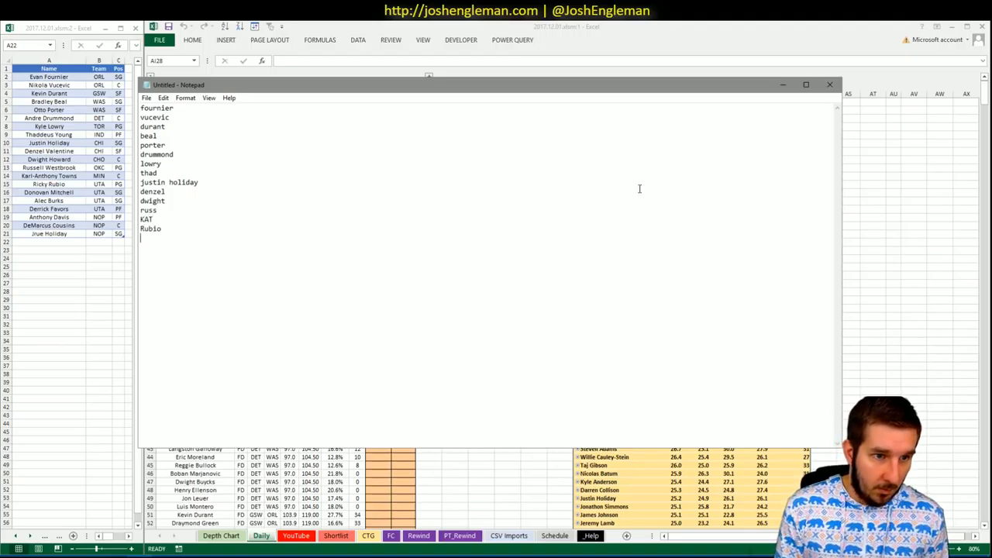
type("Mitchell")
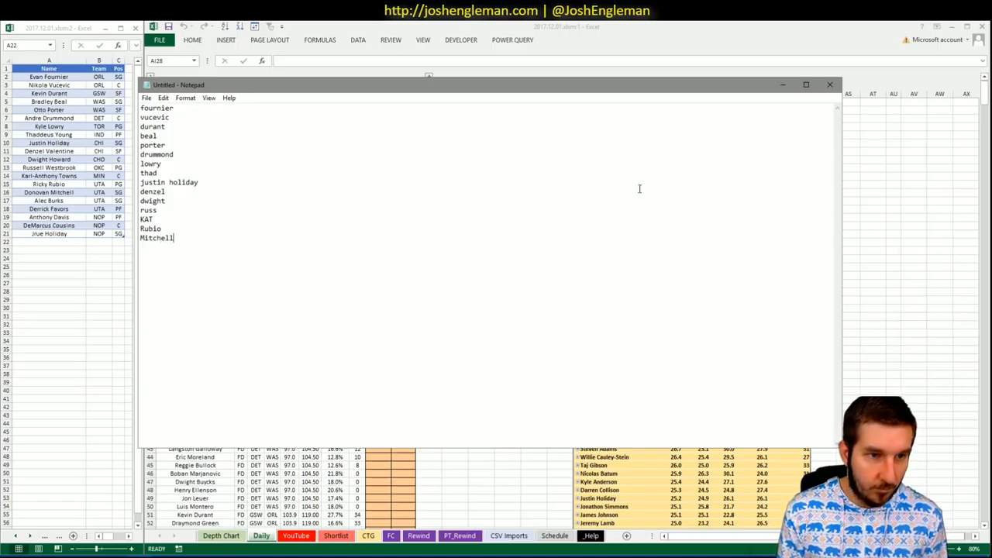
type("Burks")
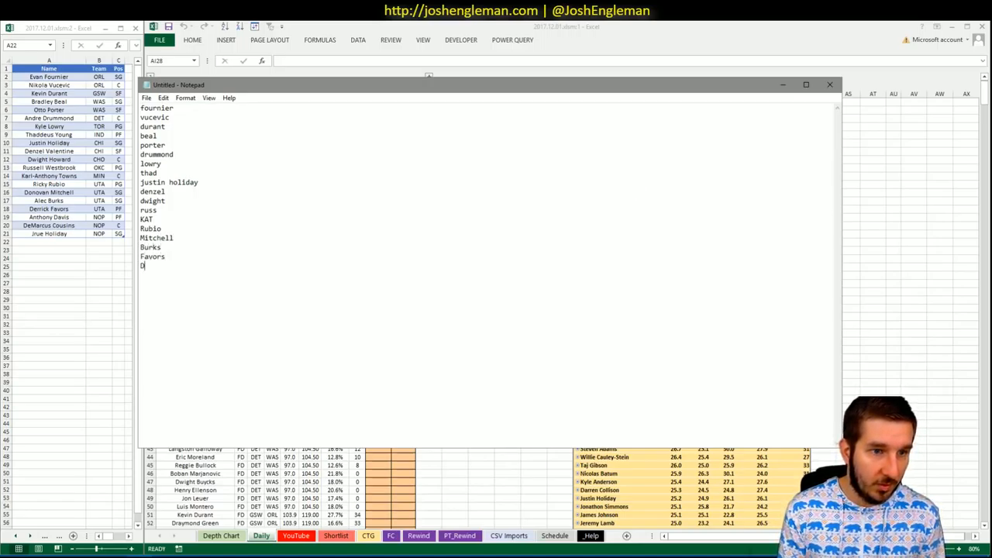
type("AD")
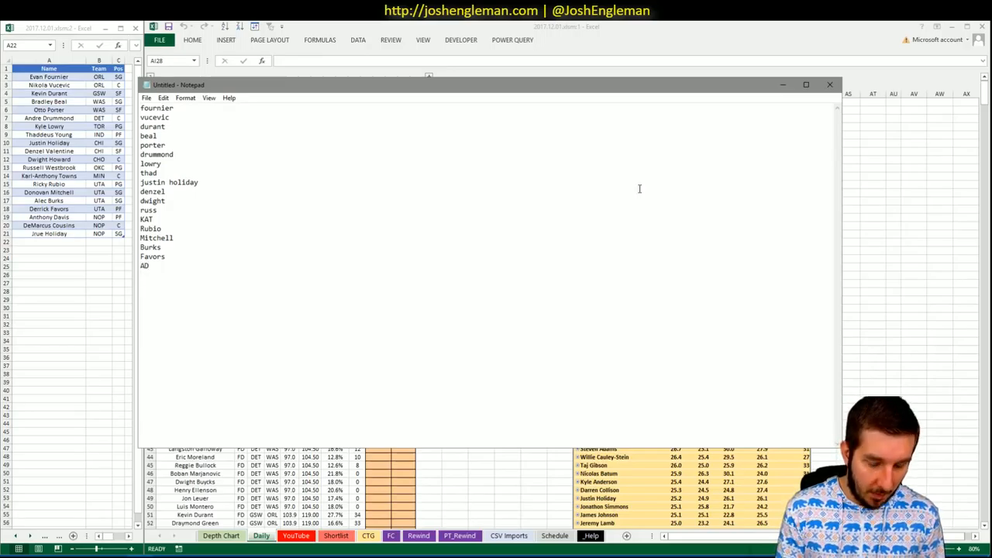
type("Cousins")
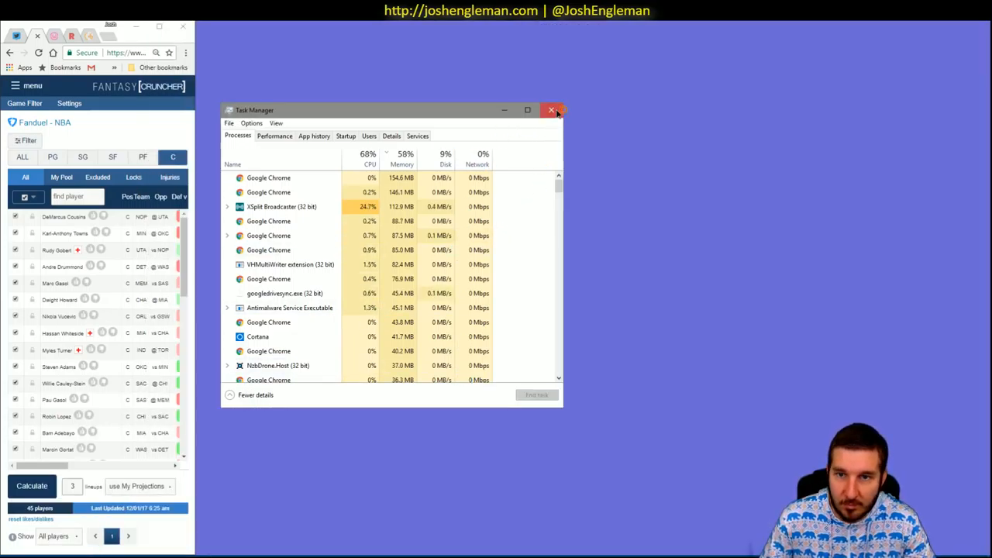
Close Task Manager and reopen 2017.12.01.xlsm from Excel's recent files
left_click(552, 109)
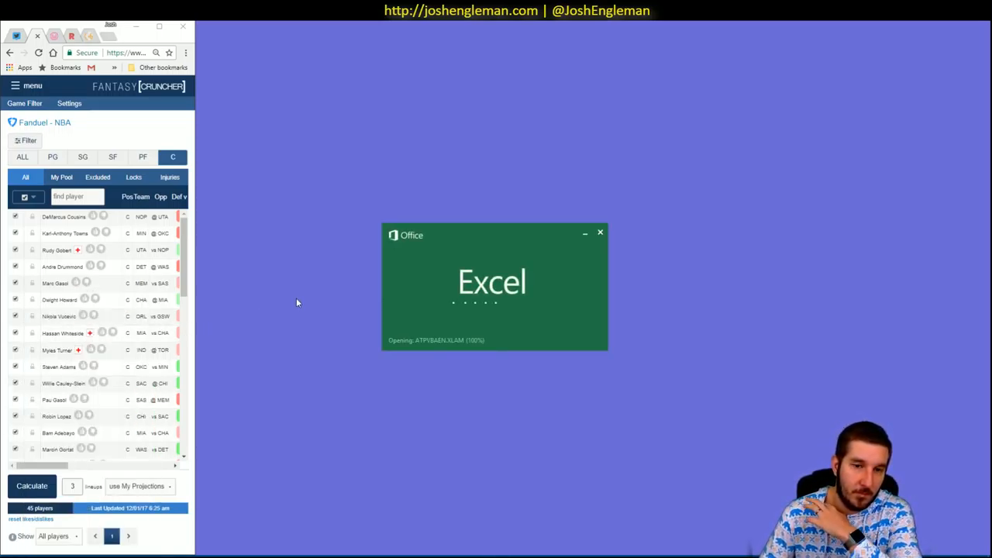
mouse_move(530, 228)
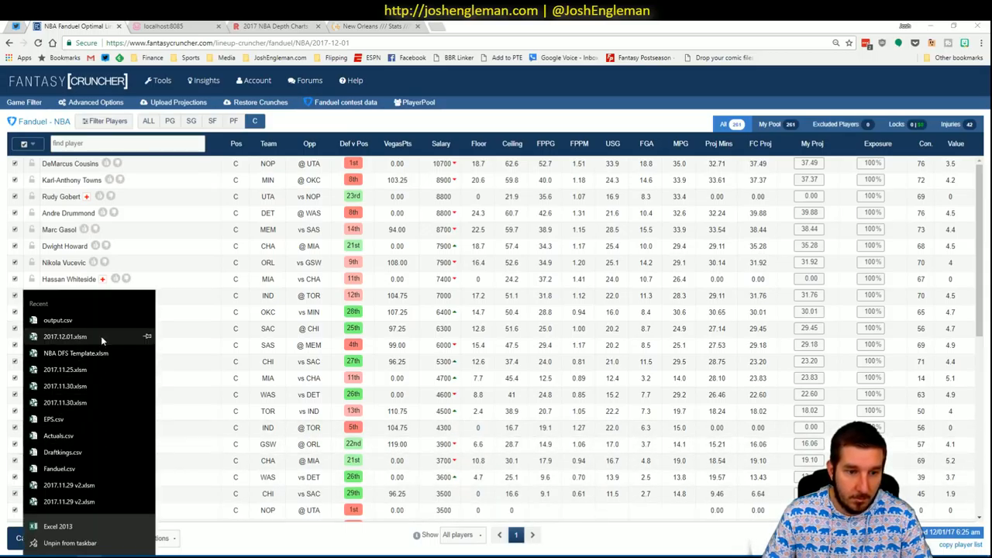
left_click(65, 335)
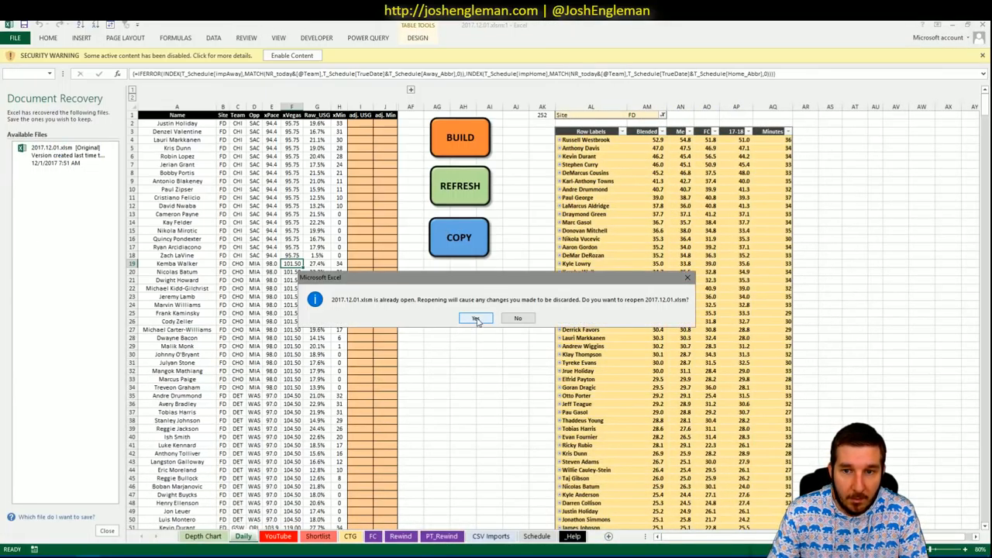
Confirm Yes to reopen 2017.12.01 and discard its unsaved changes
left_click(474, 317)
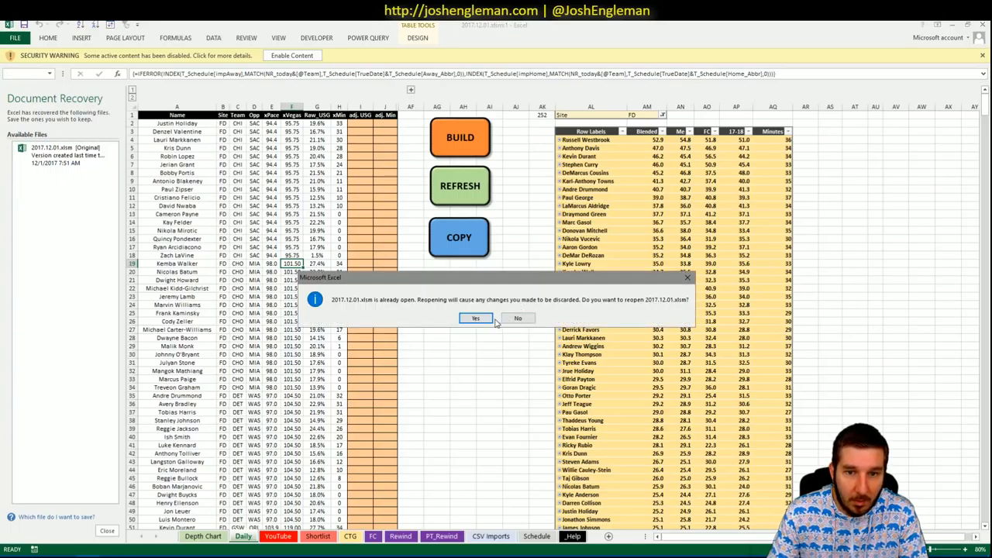
left_click(474, 317)
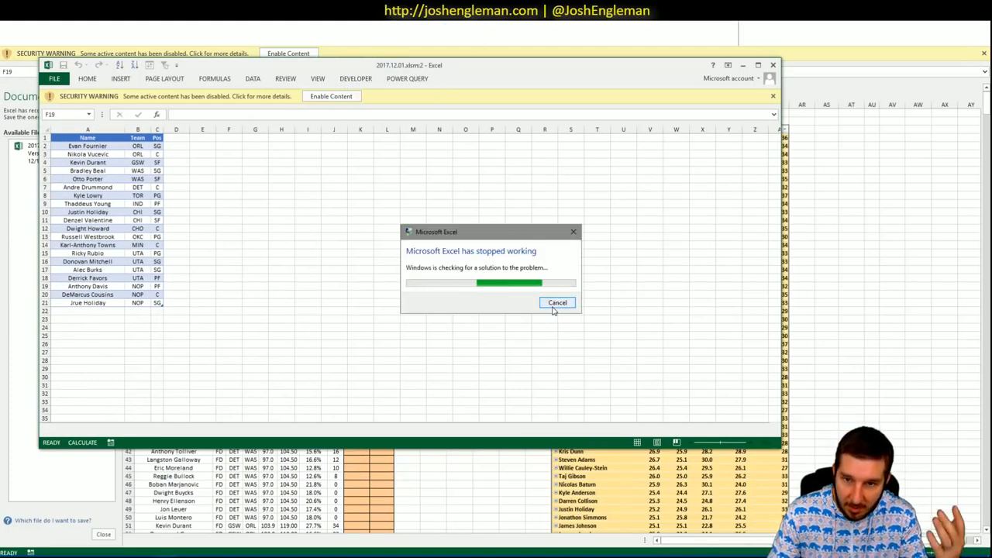
Cancel the crash-solution search and close all frozen Excel windows from the taskbar
left_click(556, 302)
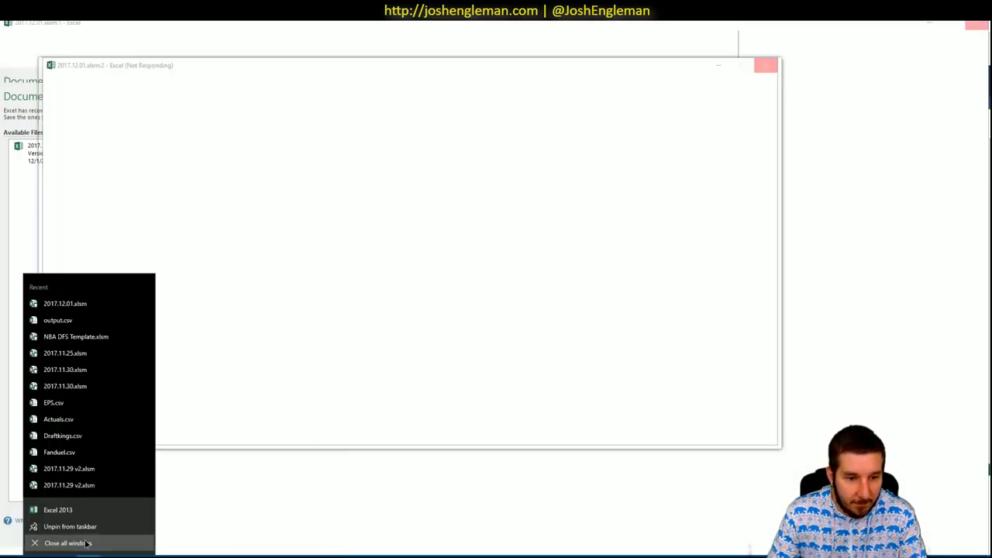
left_click(65, 543)
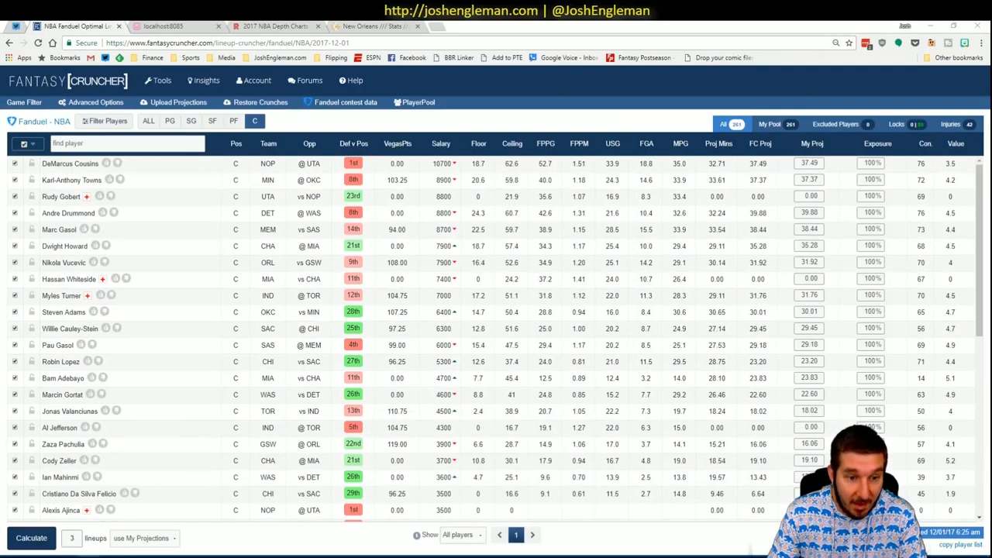
right_click(19, 538)
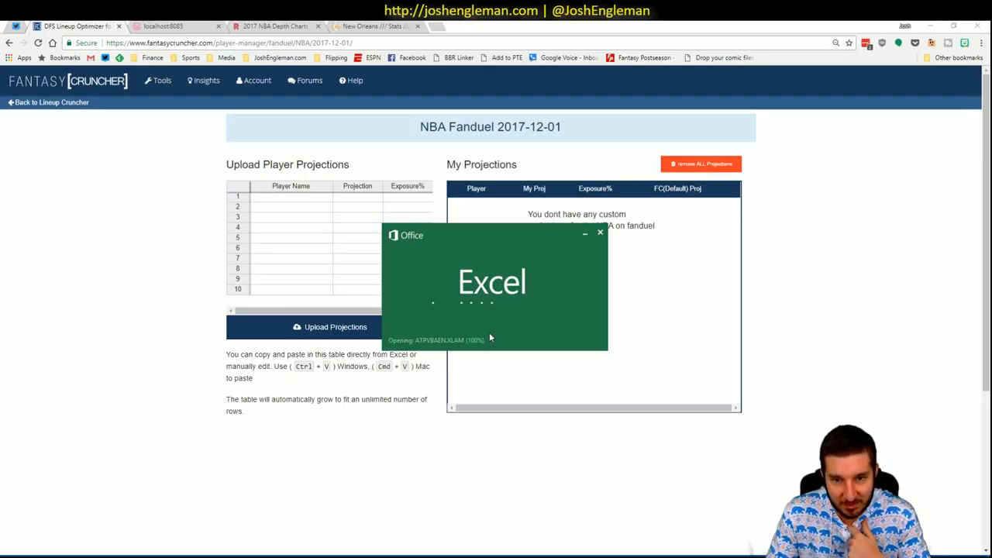
mouse_move(443, 324)
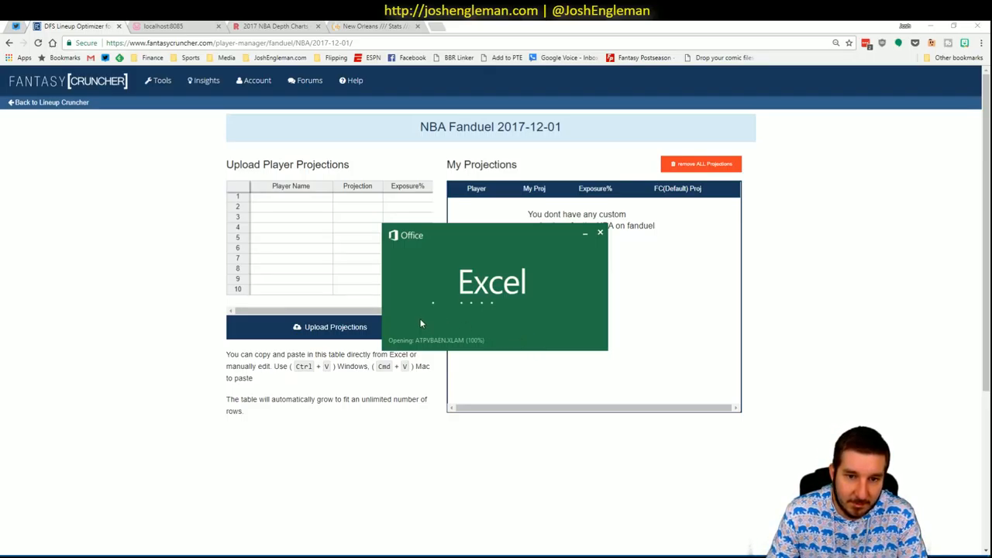
mouse_move(649, 311)
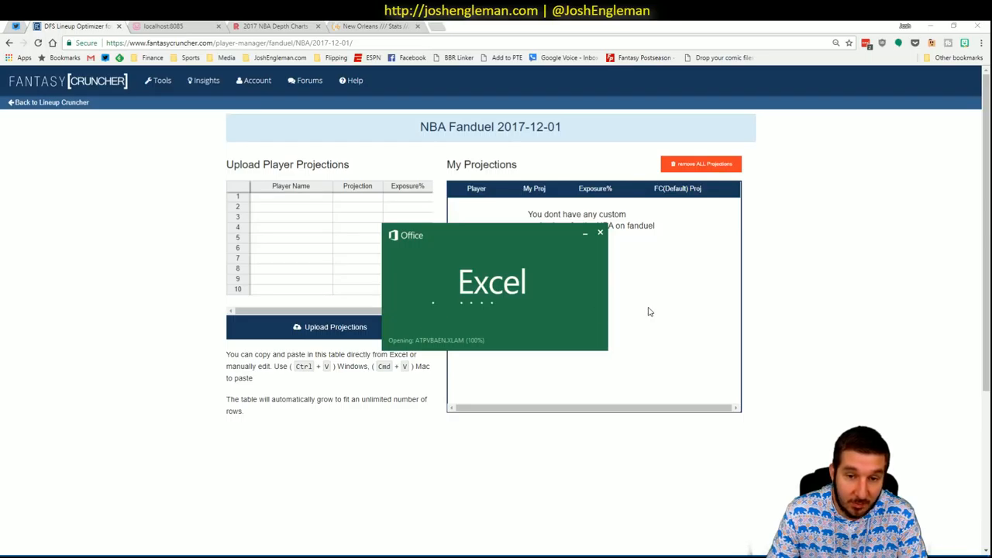
mouse_move(414, 453)
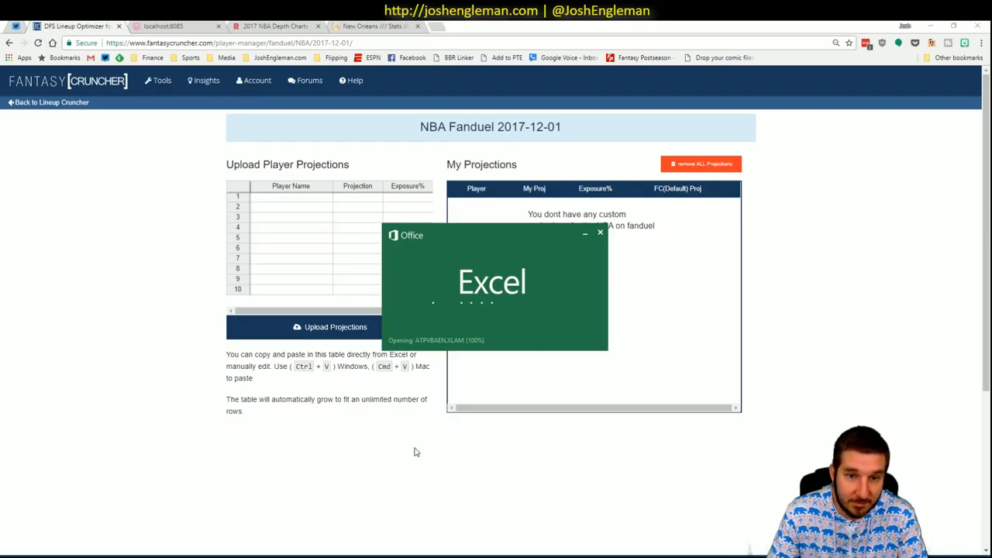
mouse_move(600, 234)
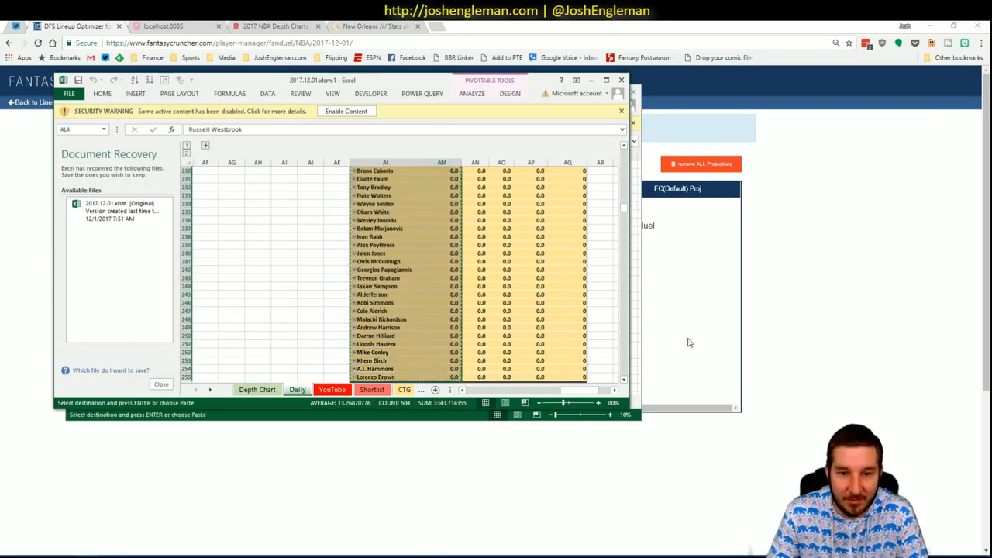
Upload the pasted player projections, accept the two player errors, and return to the Lineup Cruncher
left_click(620, 80)
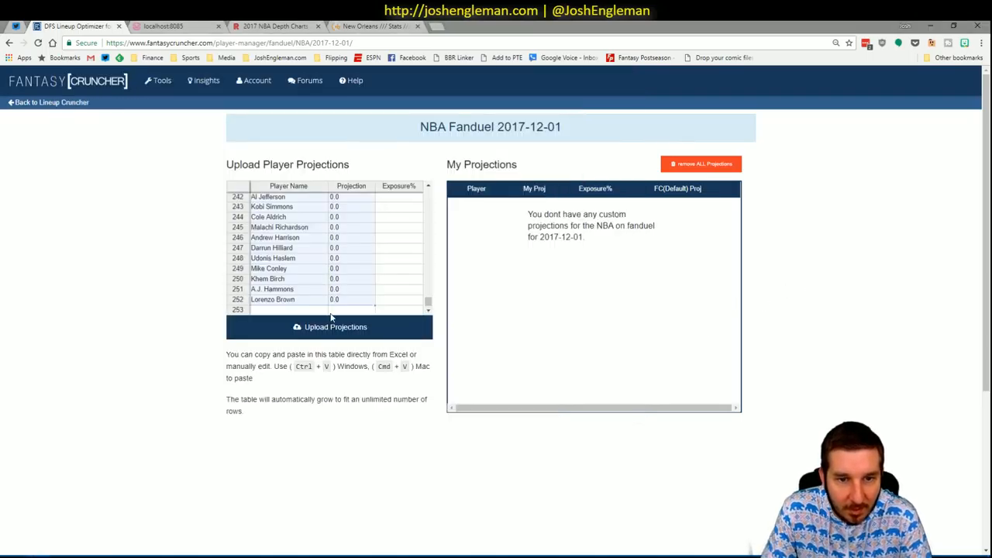
left_click(329, 326)
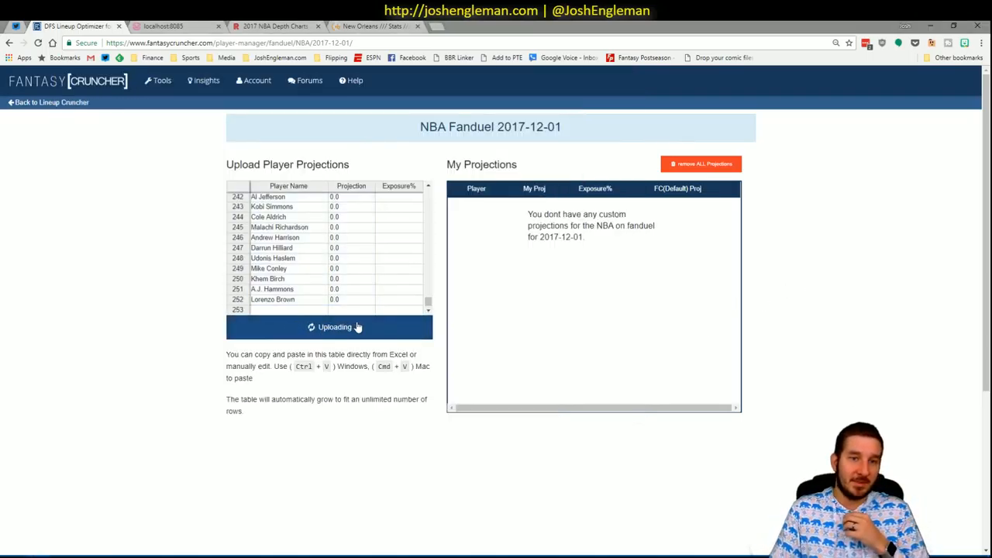
left_click(335, 326)
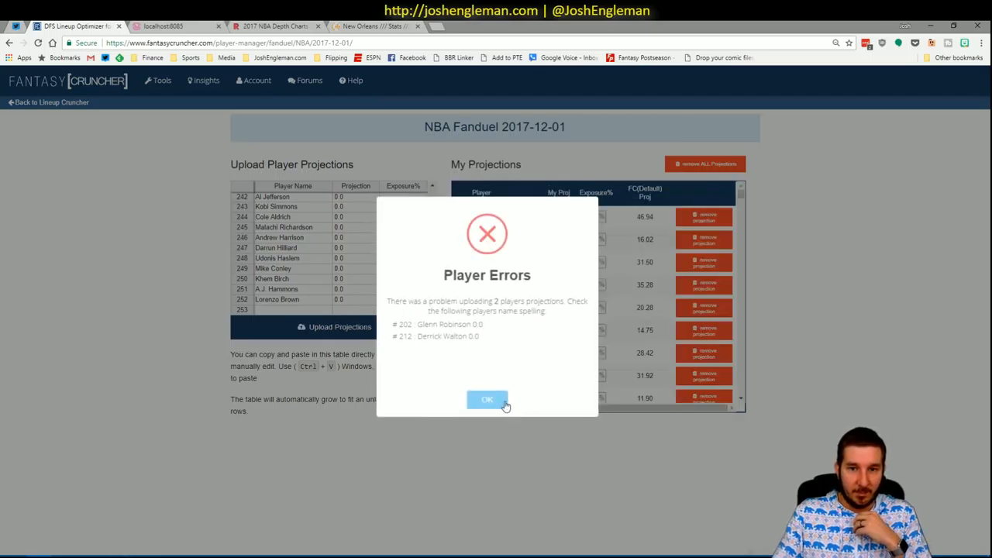
left_click(486, 400)
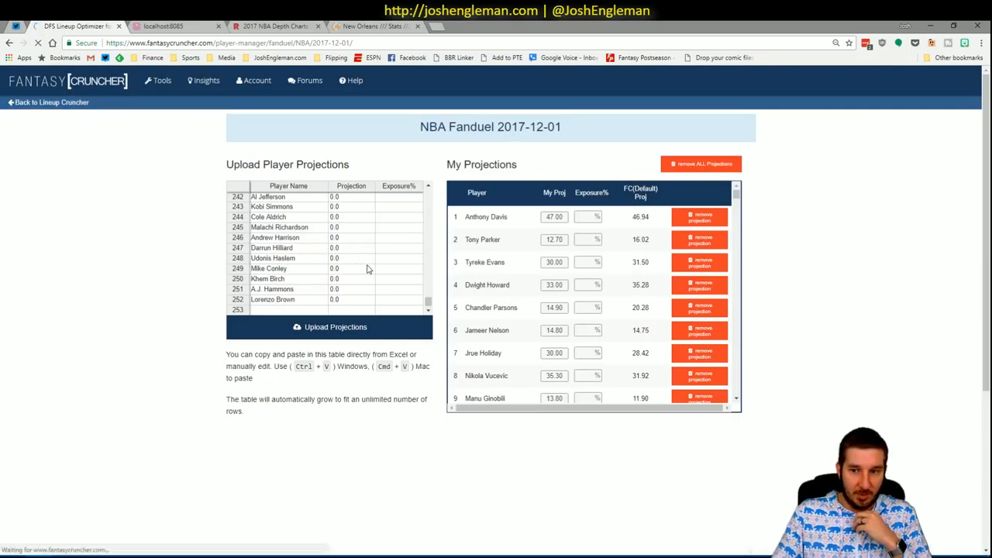
left_click(49, 103)
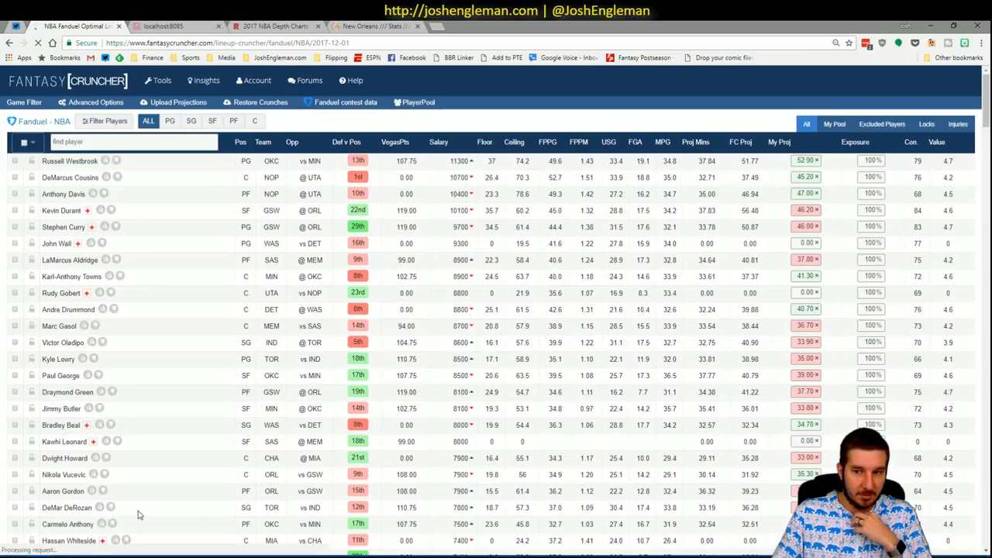
mouse_move(428, 539)
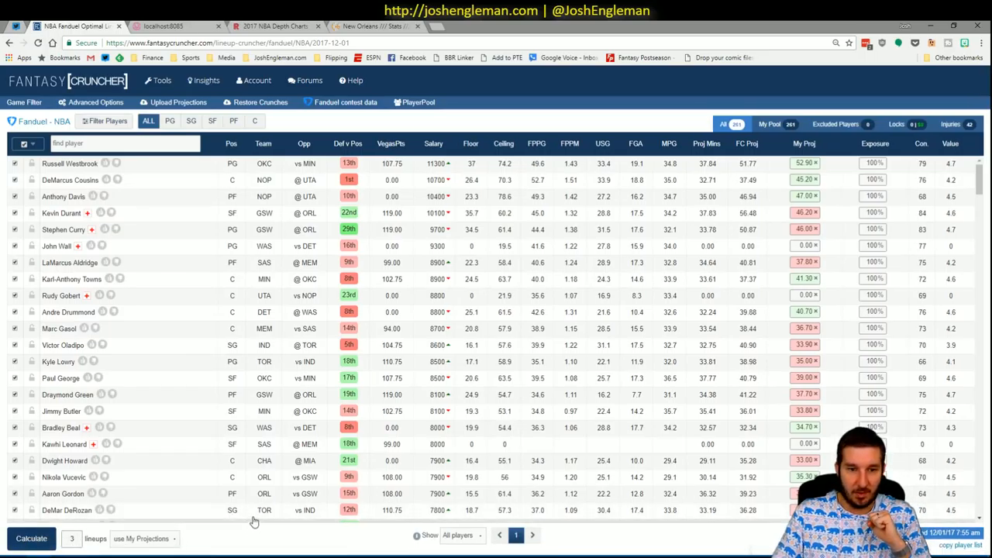
Calculate 3 lineups from My Projections, filter the pool to C, and lock Dwight Howard
left_click(31, 538)
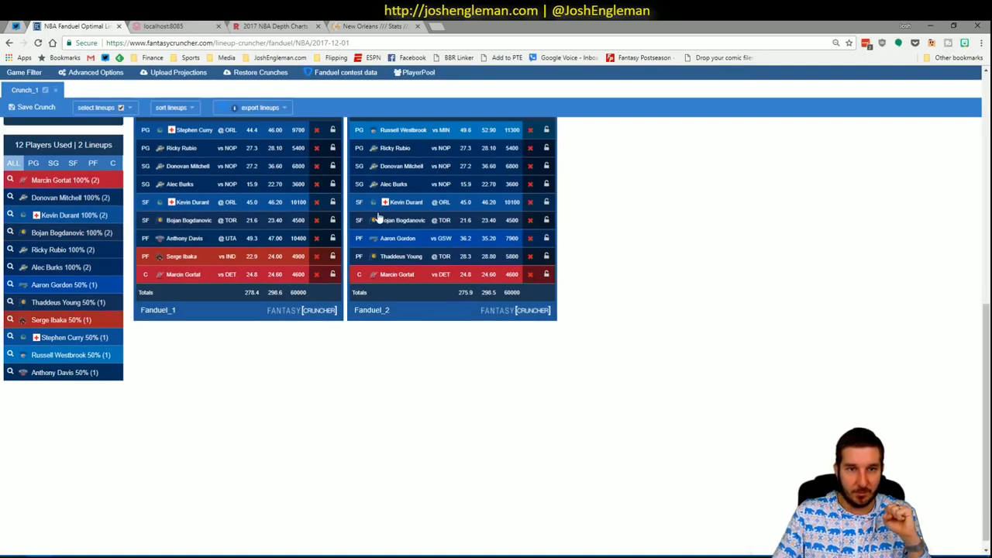
left_click(31, 164)
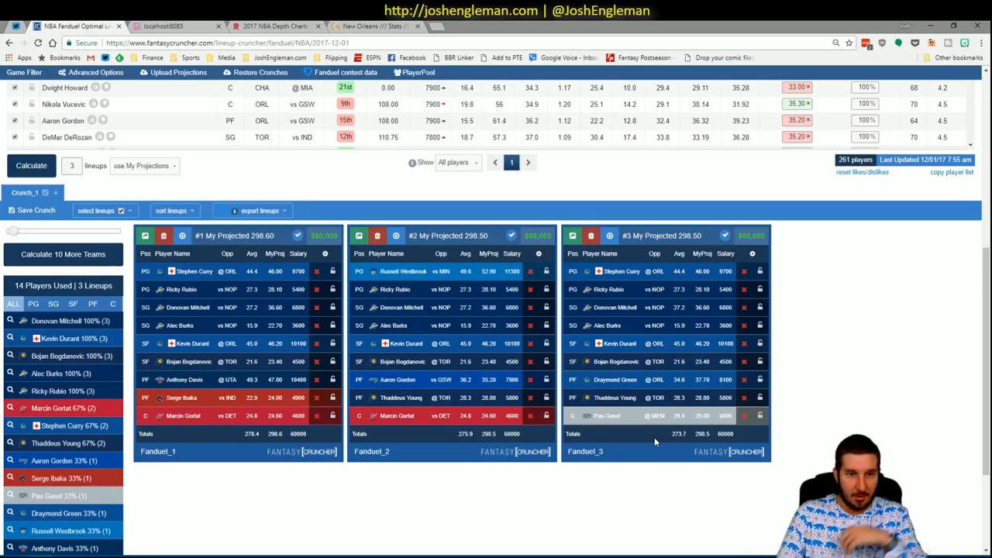
mouse_move(566, 255)
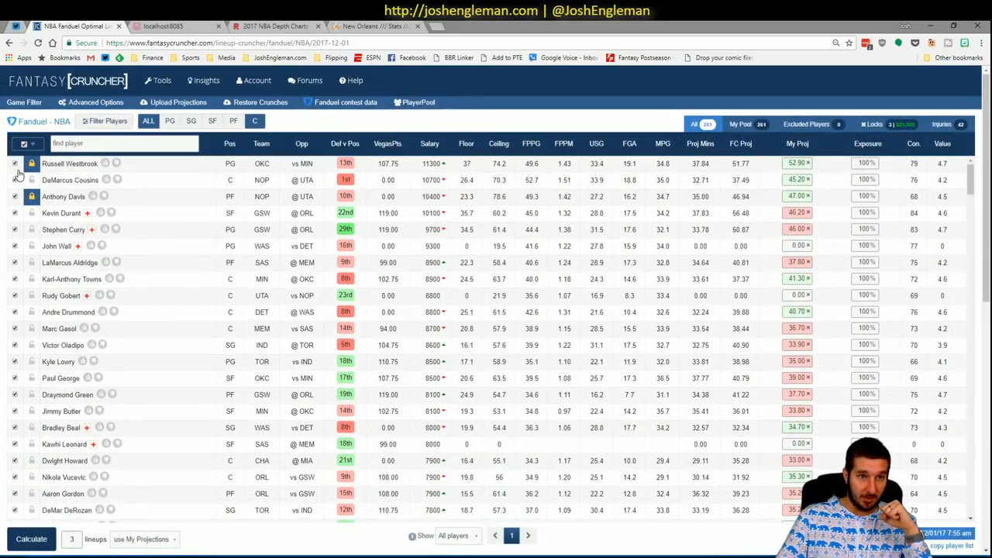
left_click(255, 121)
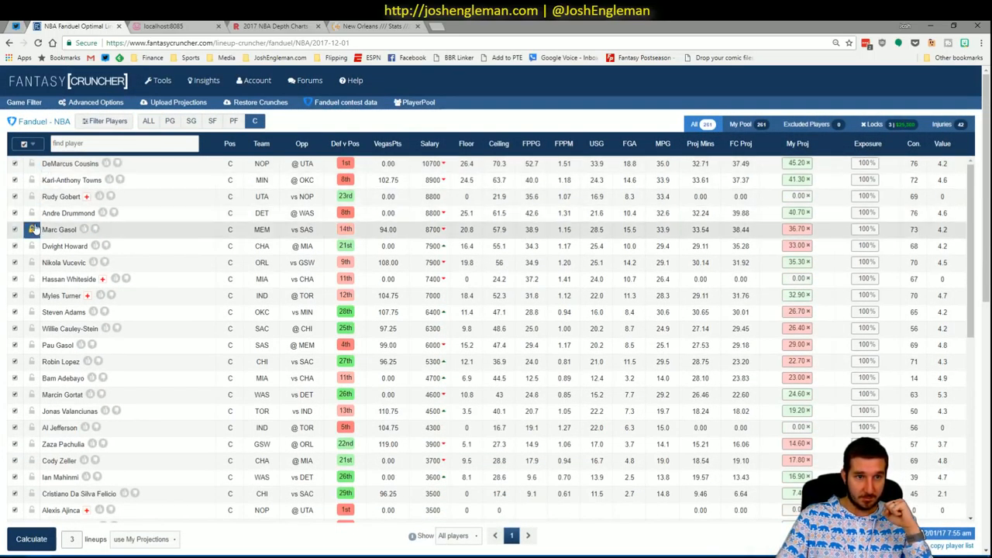
left_click(31, 245)
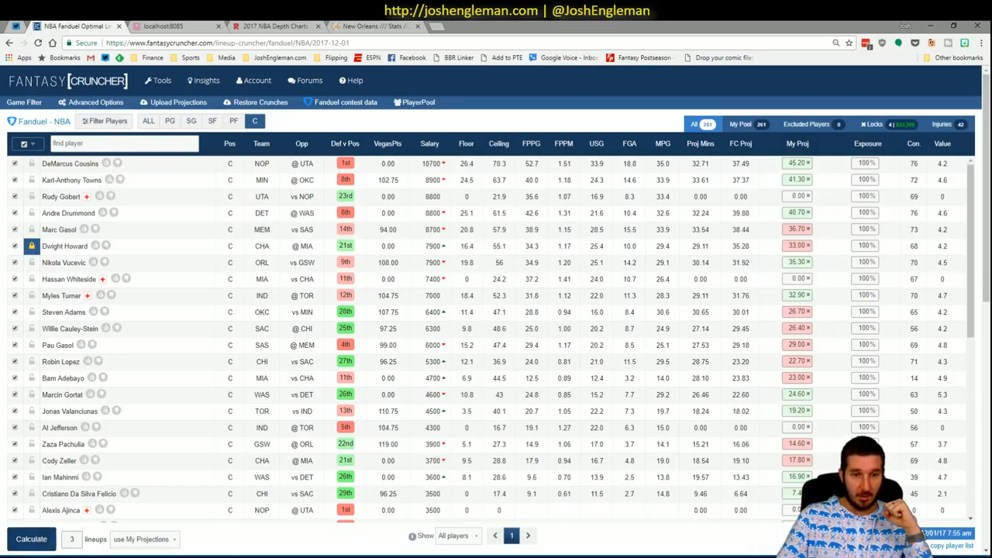
left_click(31, 540)
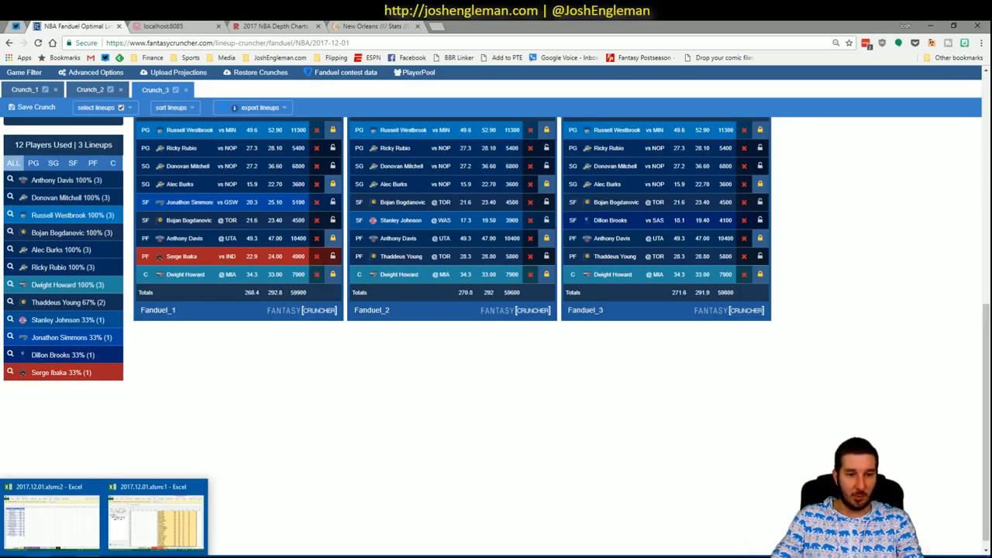
Bring the 2017.12.01 workbook forward on its Shortlist sheet and close Document Recovery
left_click(155, 519)
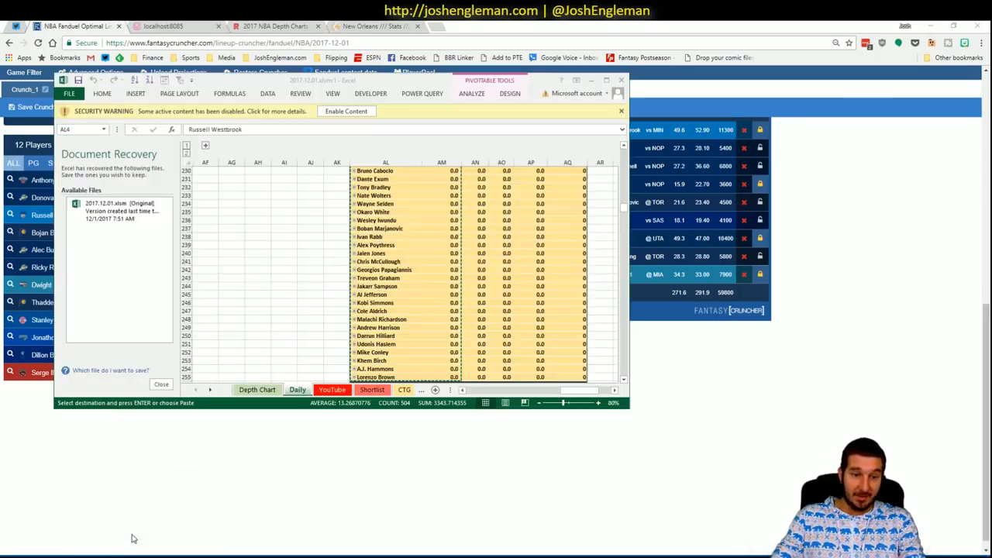
left_click(372, 389)
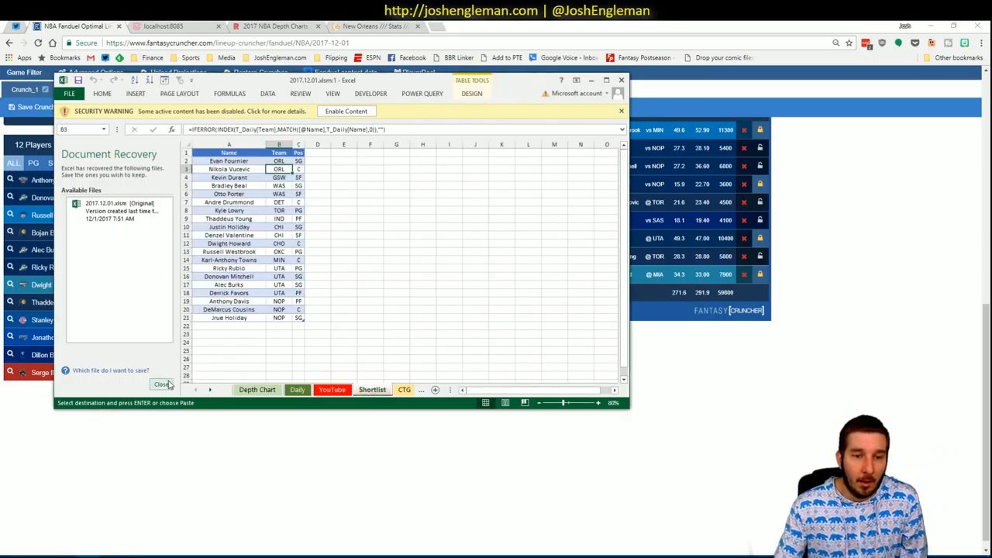
left_click(162, 385)
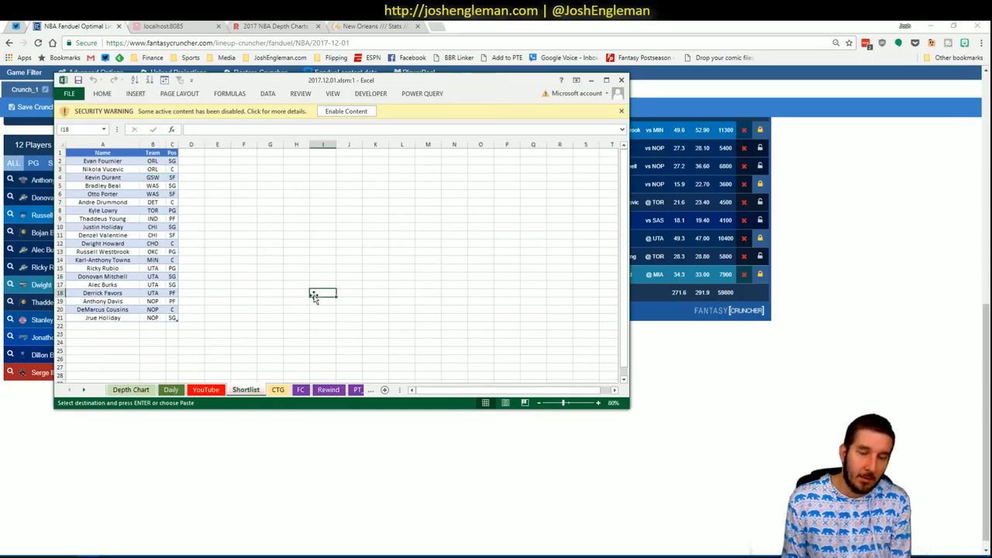